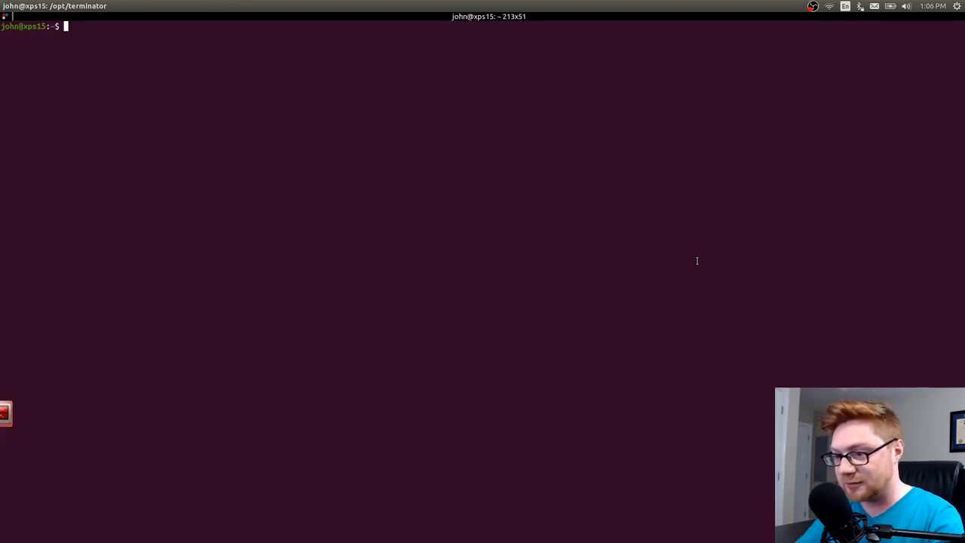
Enter ctf/googlectf/beginner, clear old files, rename the hashed download to beginner, and check its type.
text(cd g)
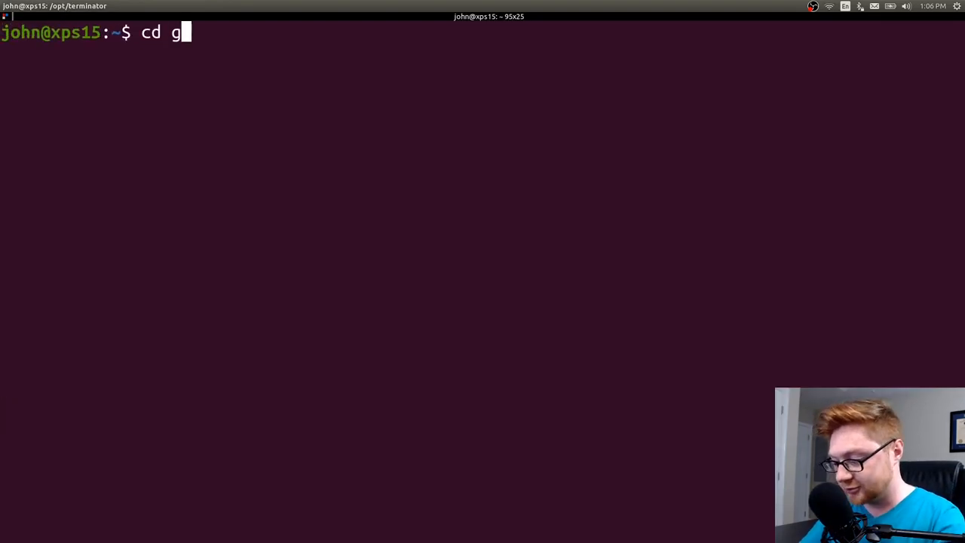
text(tf/googlectf/beginner/)
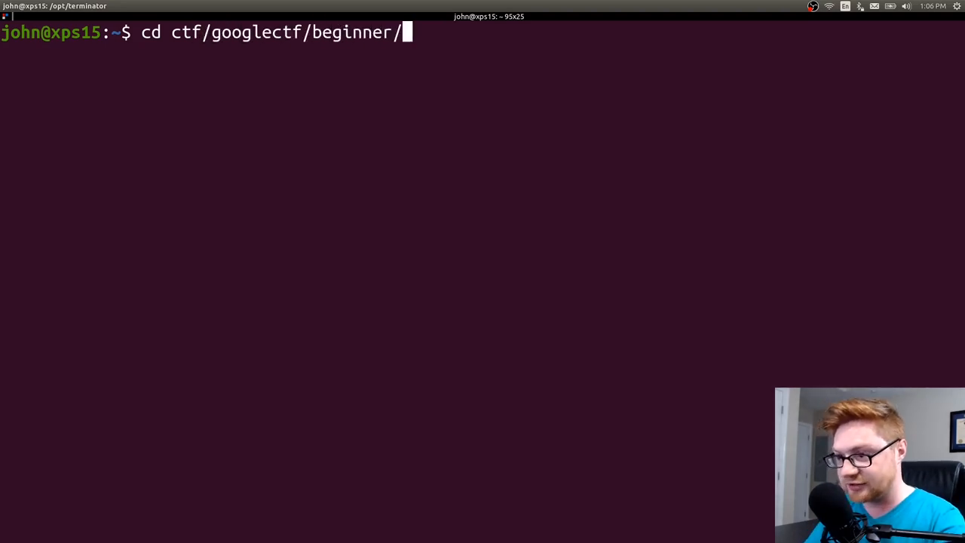
text(rm *)
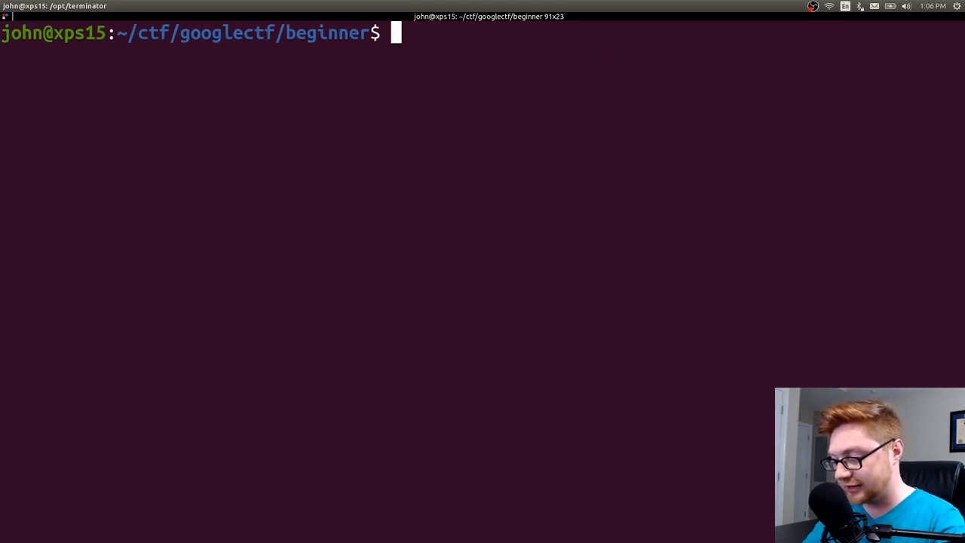
text(mv f0c3f1cbf2b64f69f07995ebf34aa10aed3299038b4a006b2776c9c14b0c762024bc5056b977d9161e033f80ff4517556d79af101088b651b397a27d4a89f2a1 beginner)
text(ls)
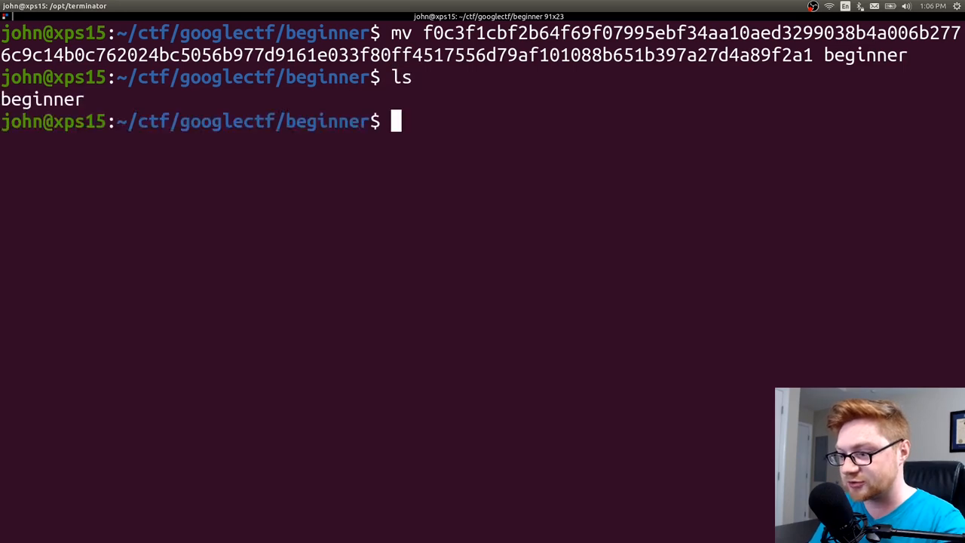
text(file beginner)
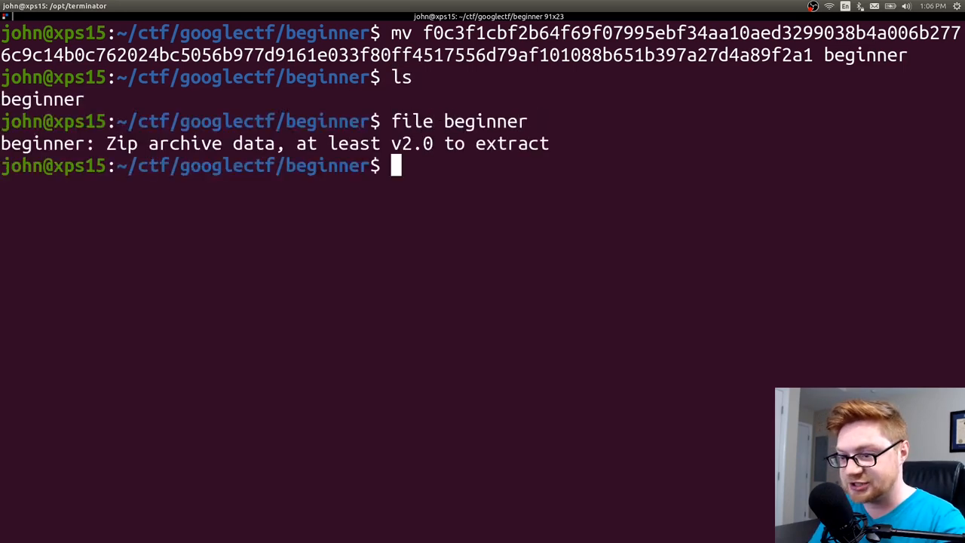
Rename beginner to beginner.zip, unzip it, list the files, and make a.out executable.
text(mv b)
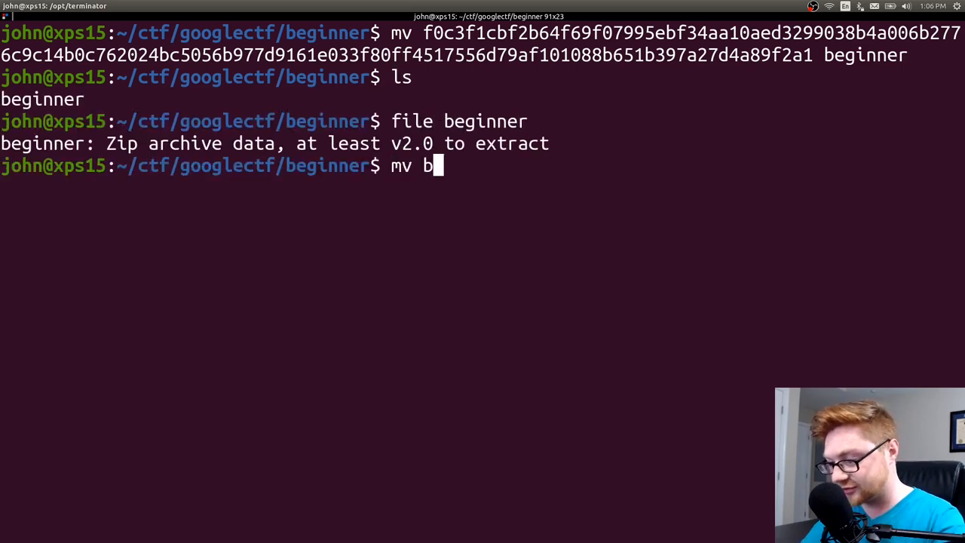
text(eginner beginner.zip)
text(unzip beginner.zip)
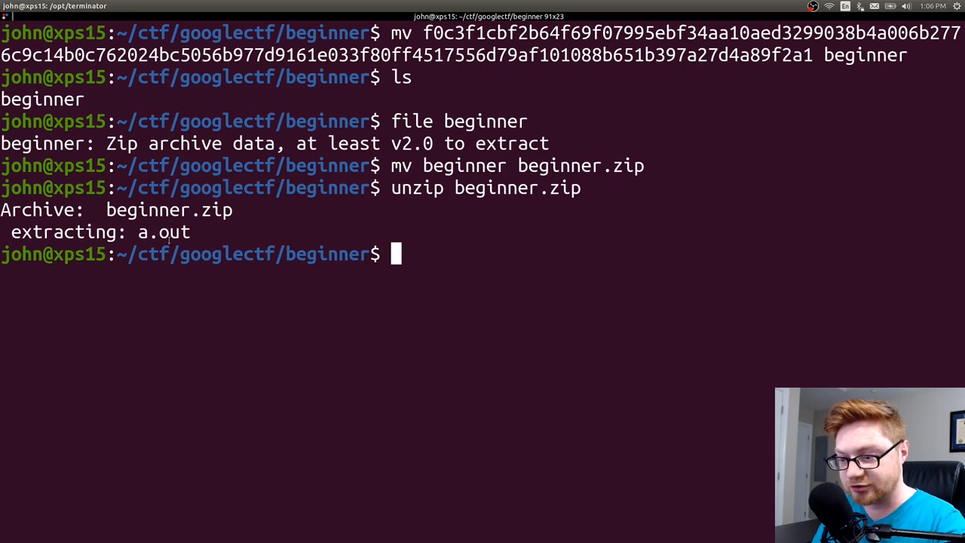
text(ls)
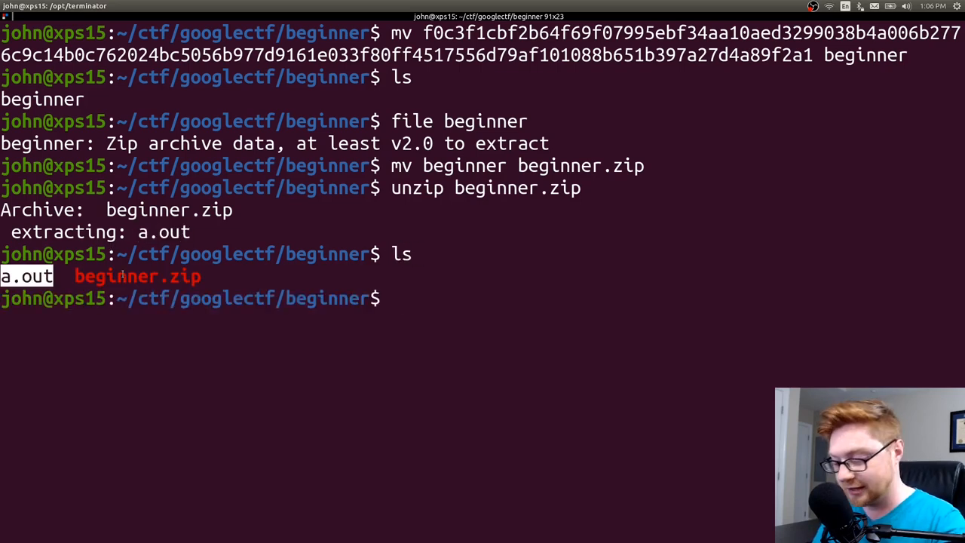
text(chmod +x)
text(file a.out)
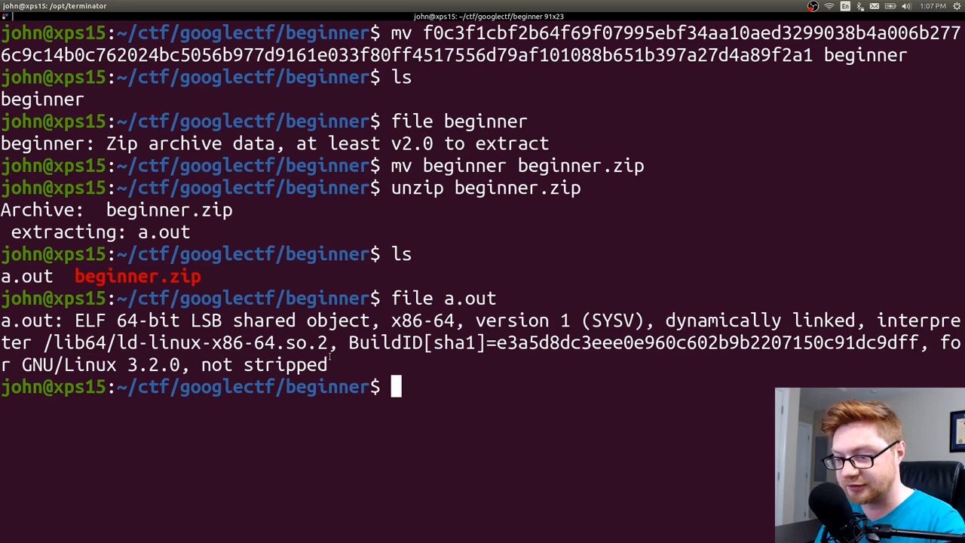
text(chmod +x a.out)
text(./a.out)
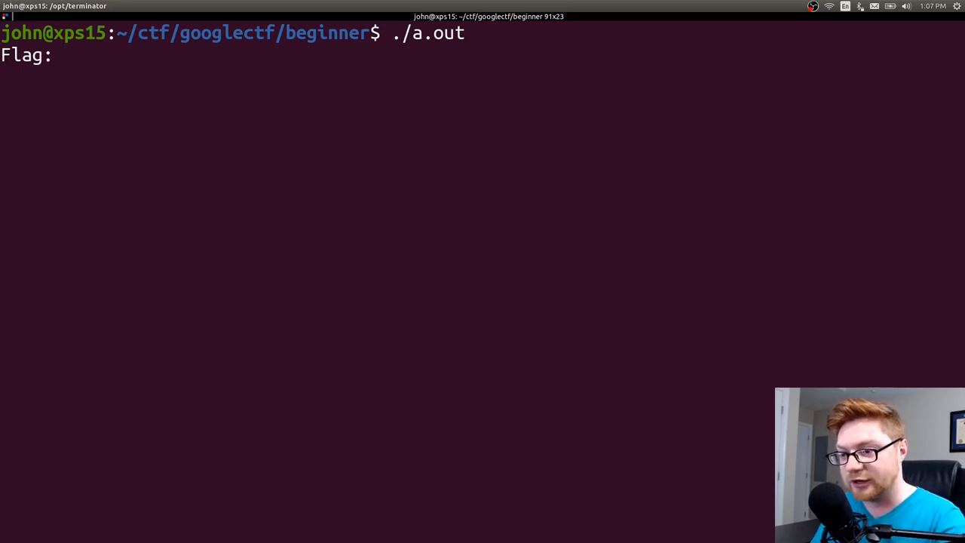
Try plzsub as the flag (FAILURE), then list the binary's strings showing Flag:, SUCCESS, FAILURE, CTF{.
text(plzsub)
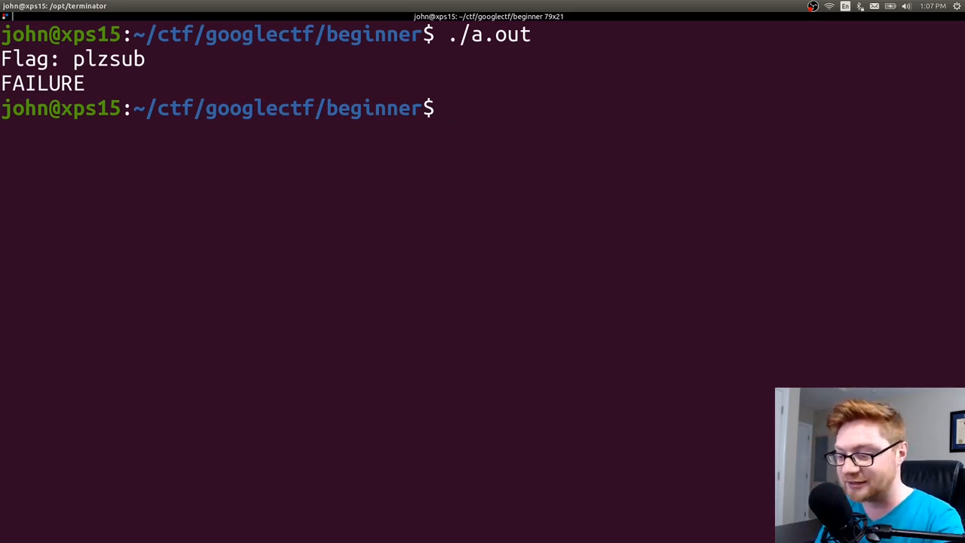
text(strings)
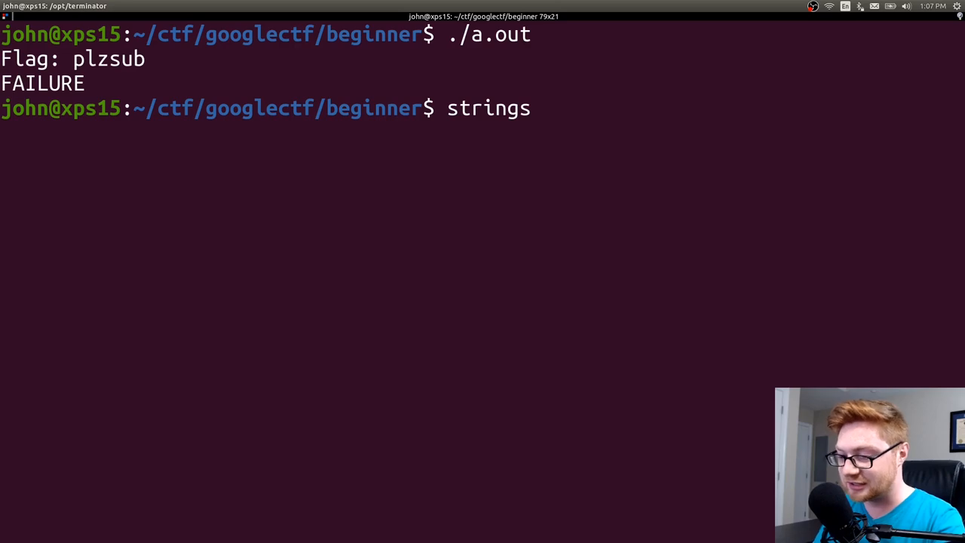
text(plzsu)
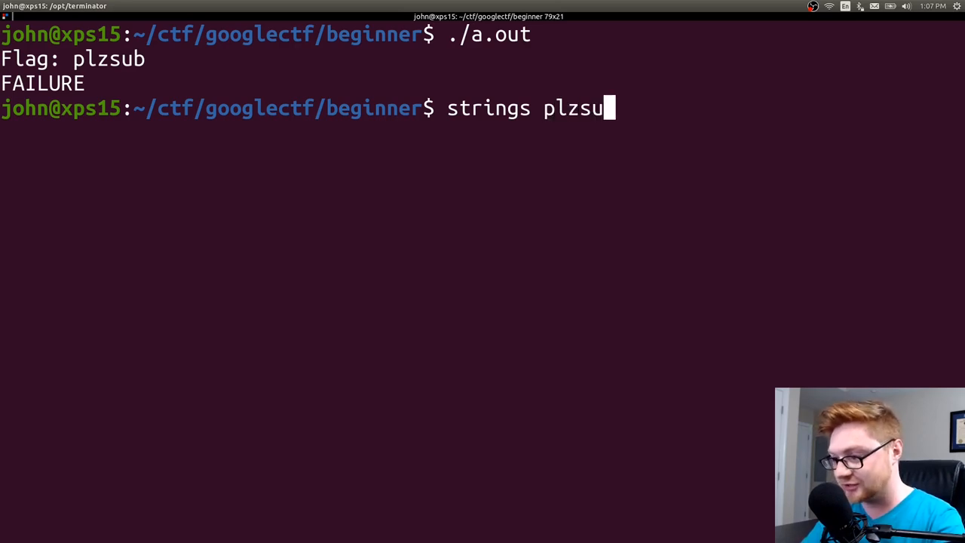
text(b)
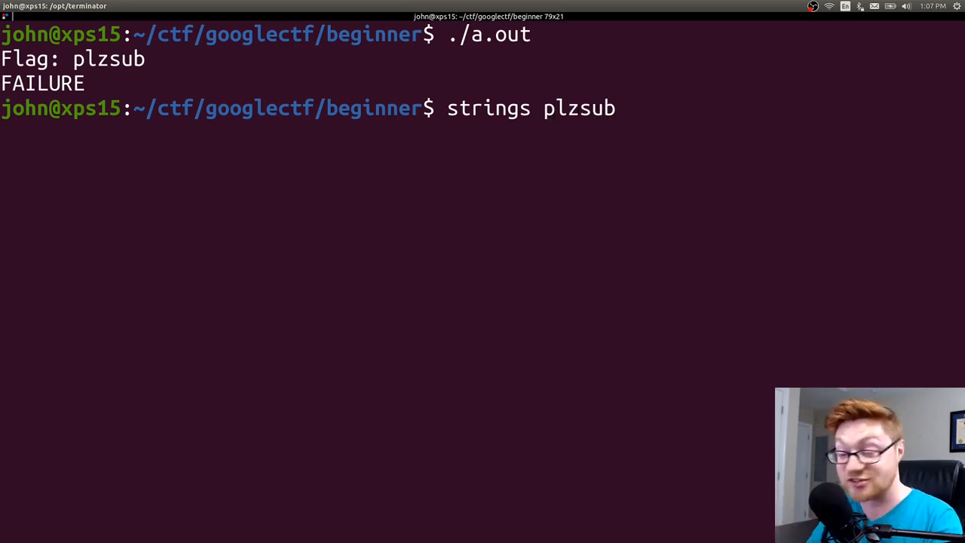
key(BackSpace)
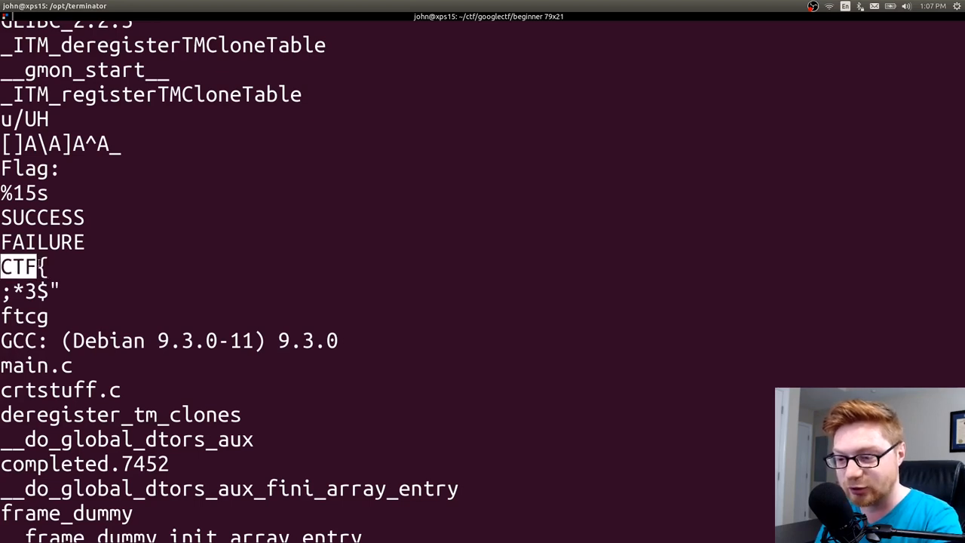
scroll(down, 3)
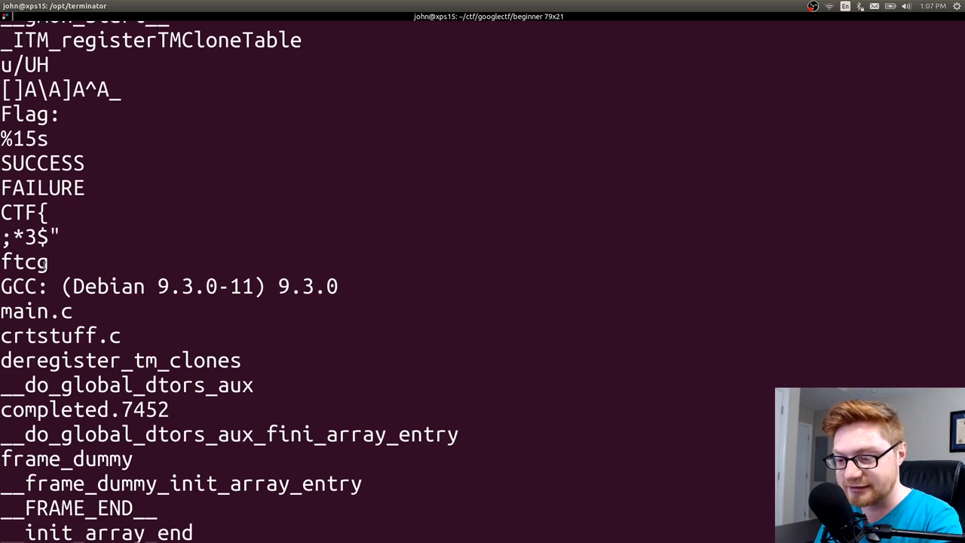
text(l)
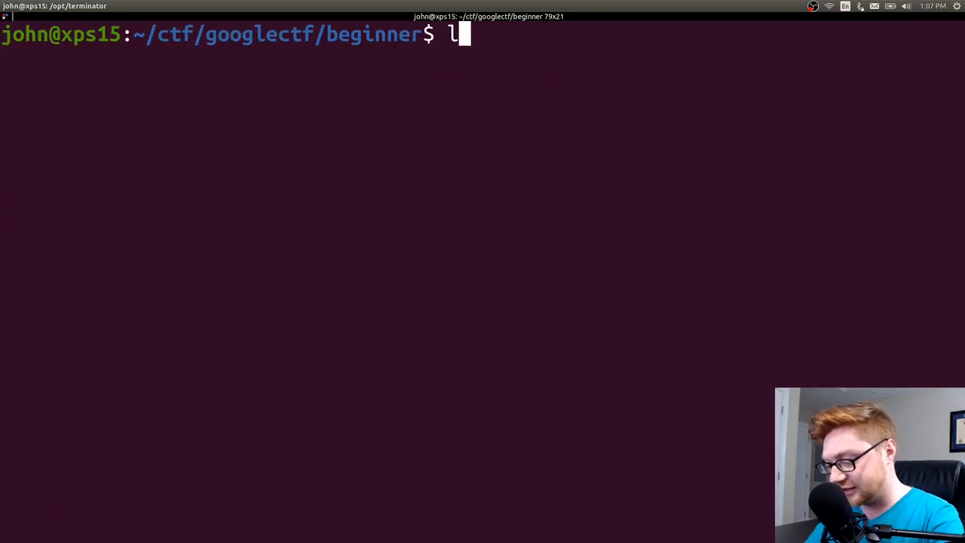
Run ltrace ./a.out with input plzsub and select the 16-byte string passed to strncmp.
text(trace ./)
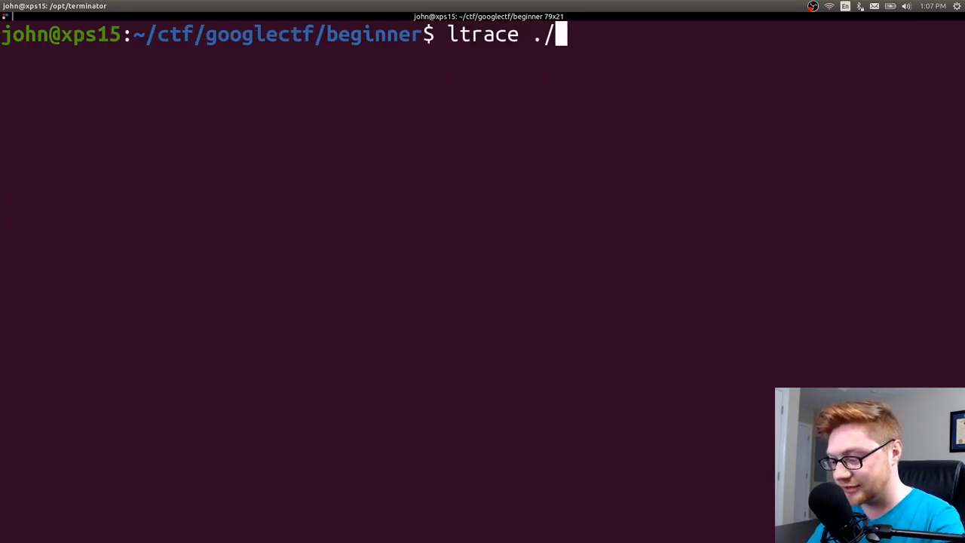
text(a.out)
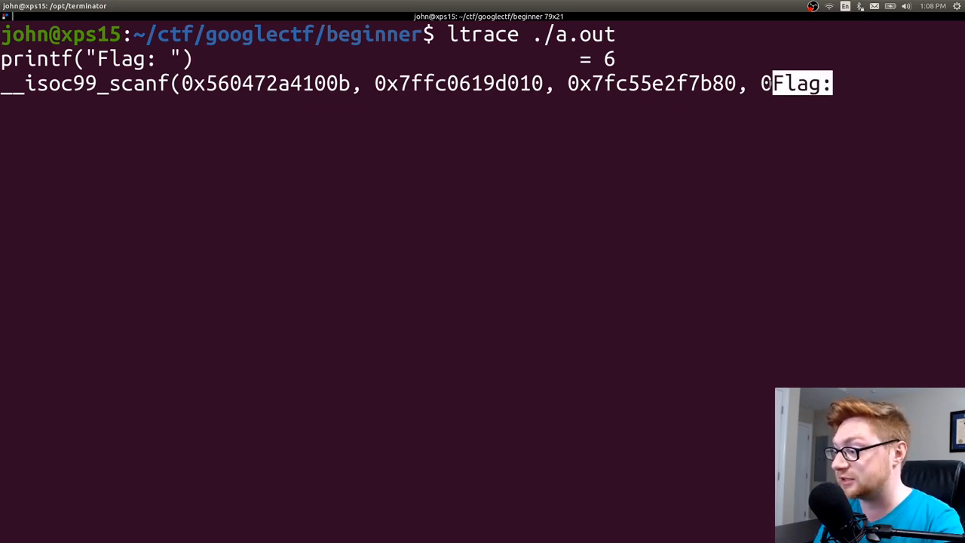
text(plzsub)
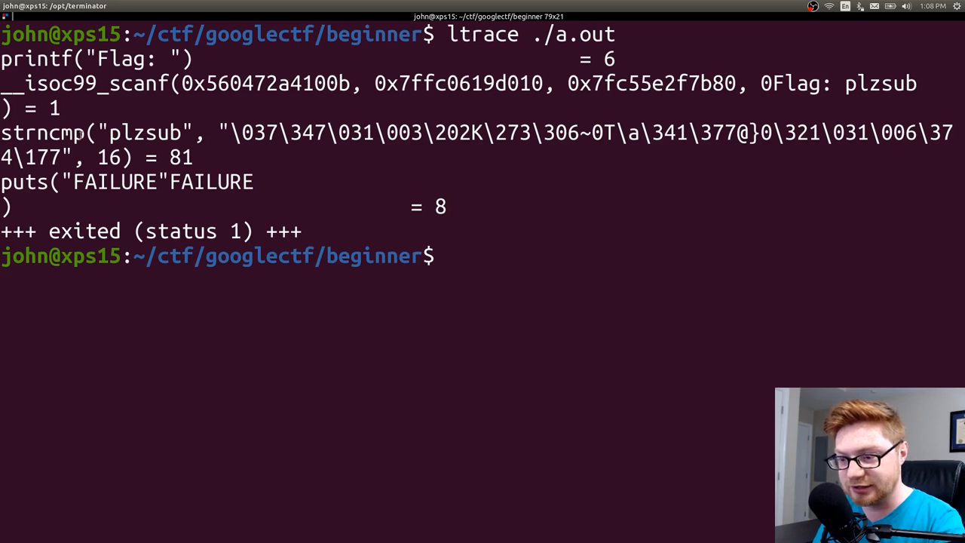
drag(230, 132, 445, 133)
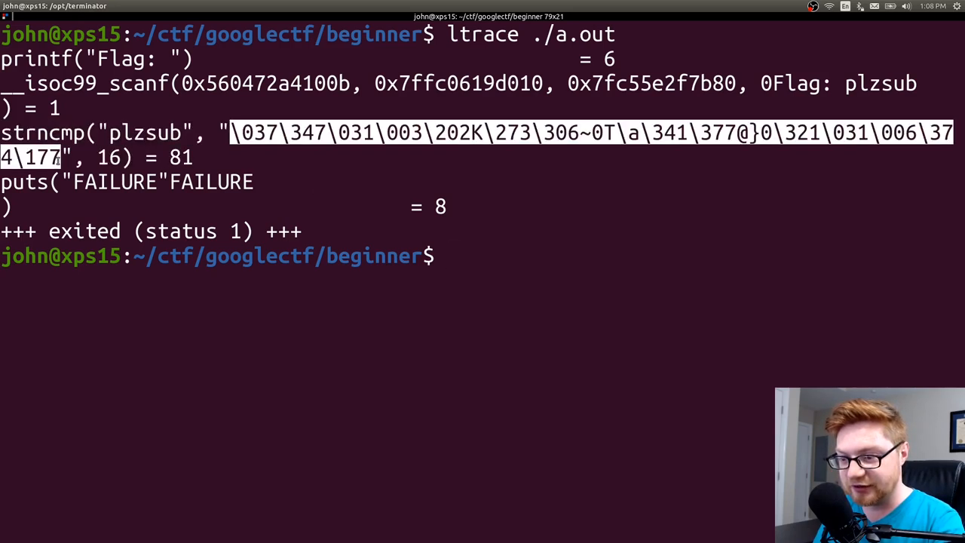
text(printf "\037\347\031\003\202K\273\306~0T\a\341\377@}0\321\031\006\374\177" | lr./a.ou)
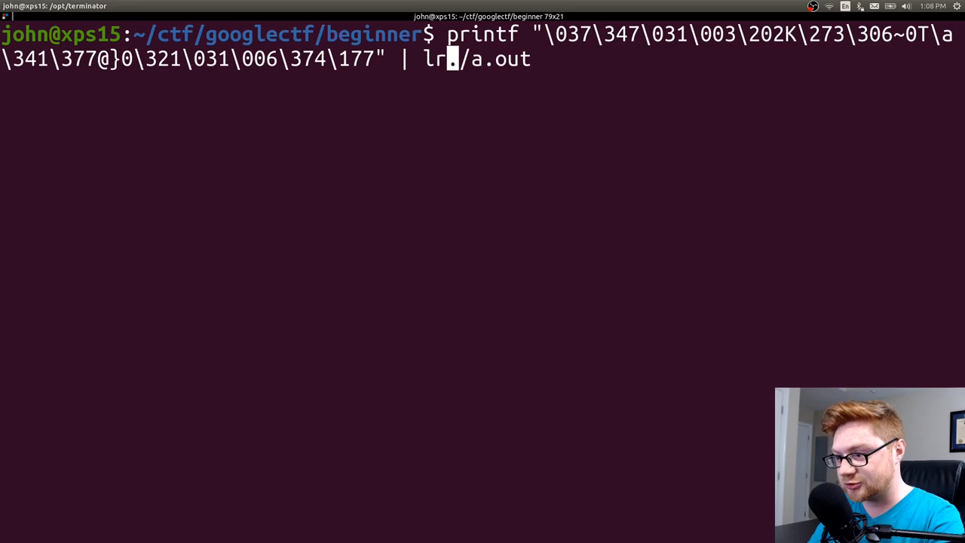
Pipe the escaped string into ltrace ./a.out, which still fails, and start typing /opt/ghidra_9.1.2_PUBLIC.
text(trace)
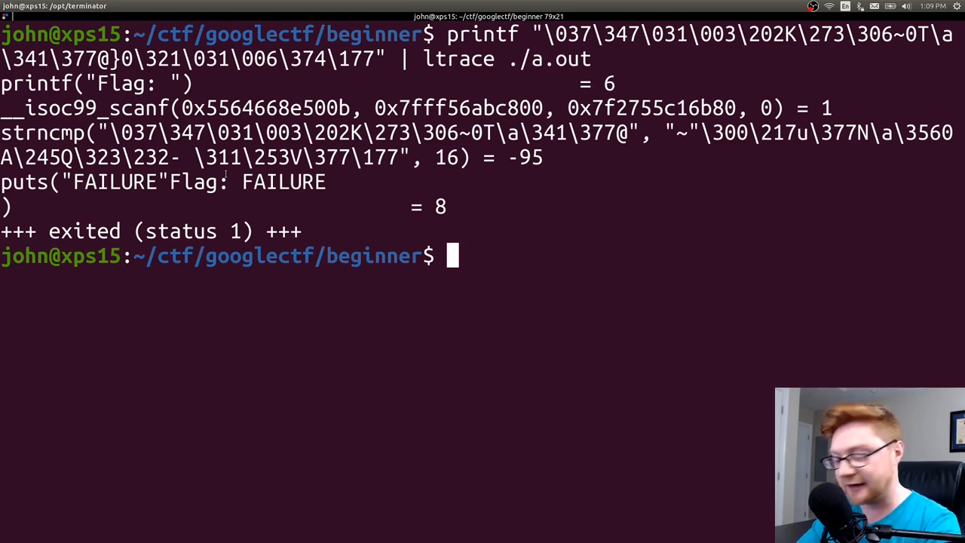
text(/opt/gh)
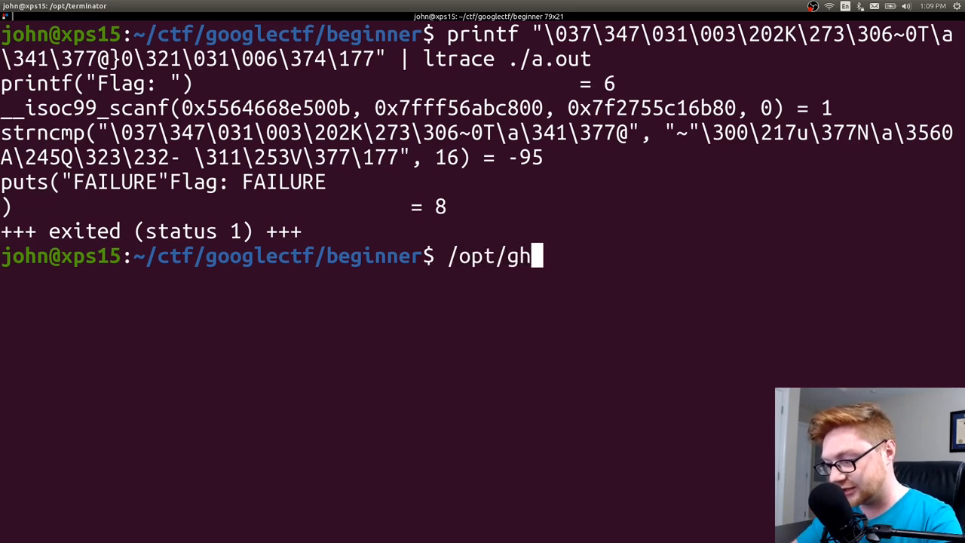
text(idra_9.1.2_PUBLIC/ghd)
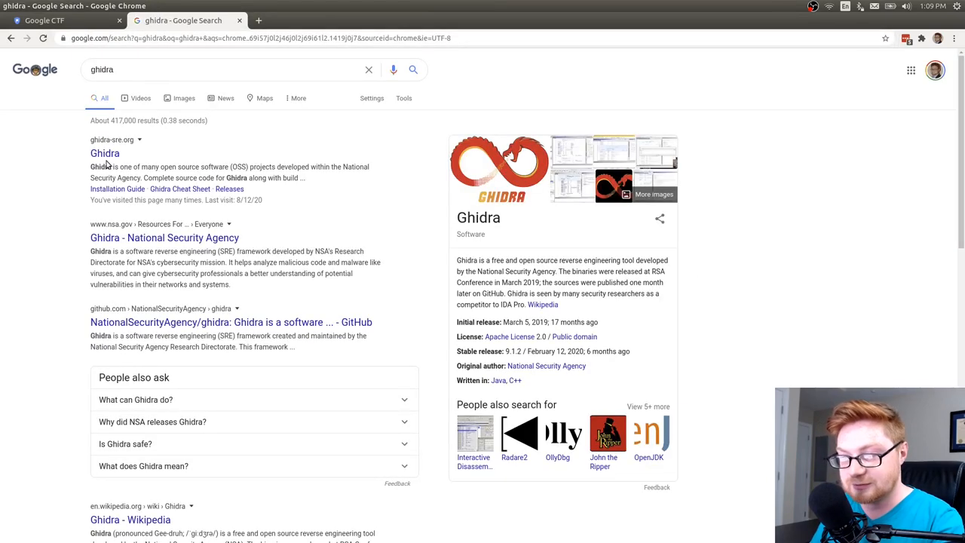
Go to the official Ghidra website in Chrome and read its installation guide.
key(ctrl+plus)
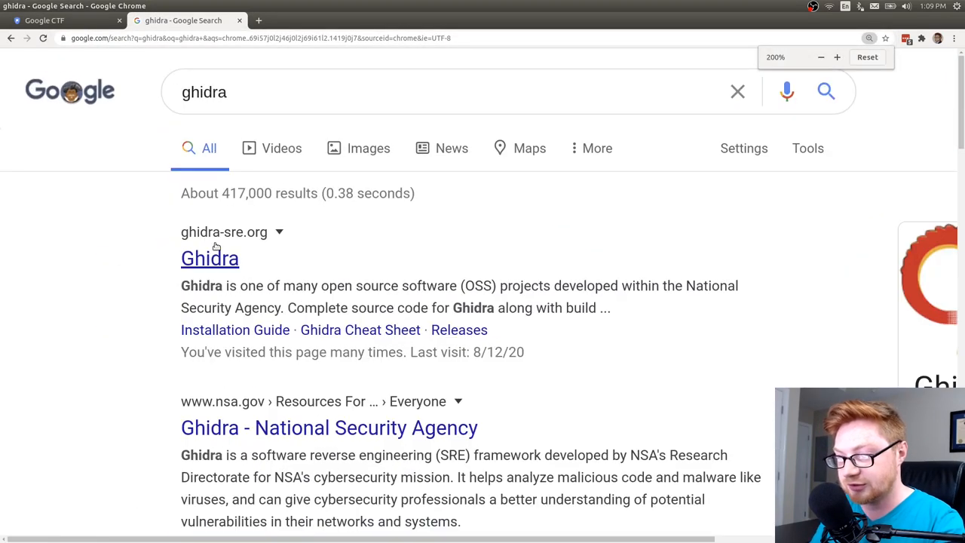
click(209, 258)
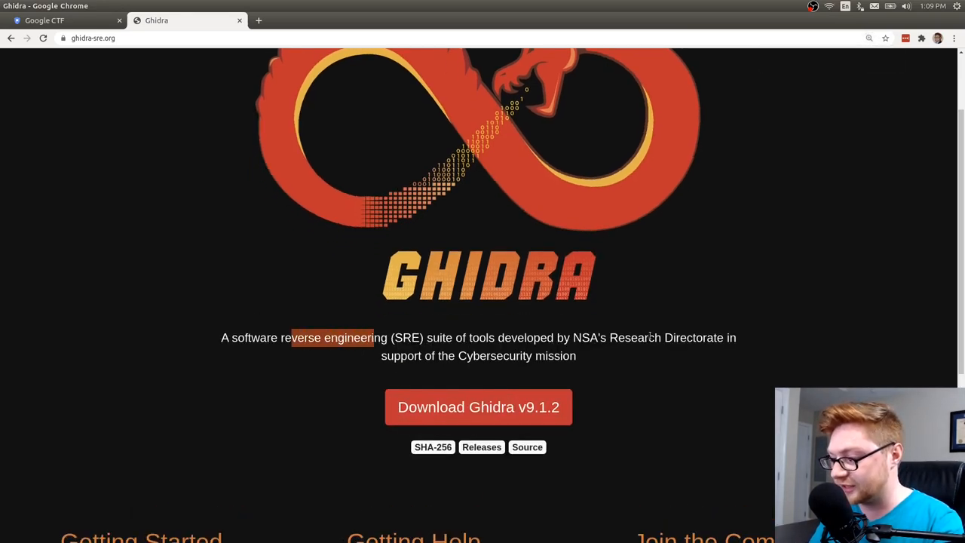
scroll(down, 3)
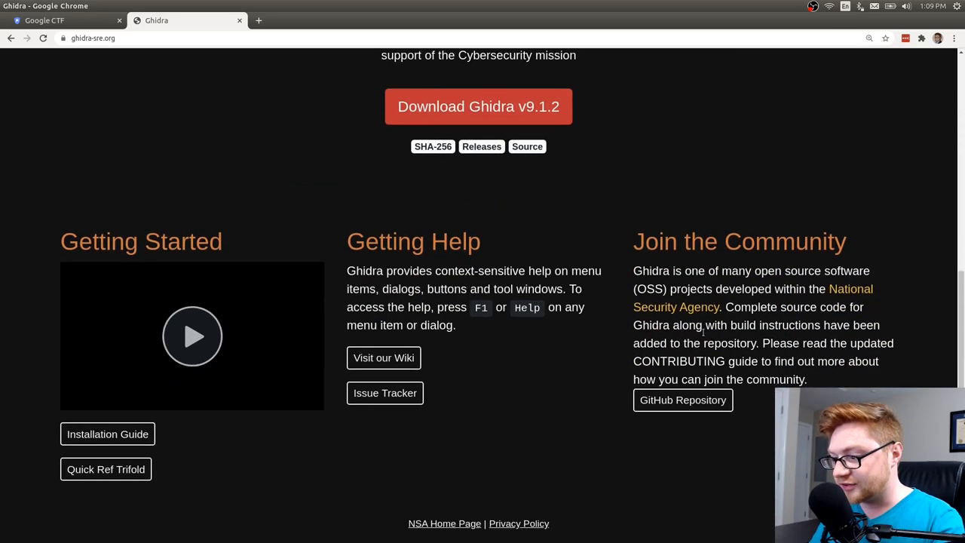
click(107, 434)
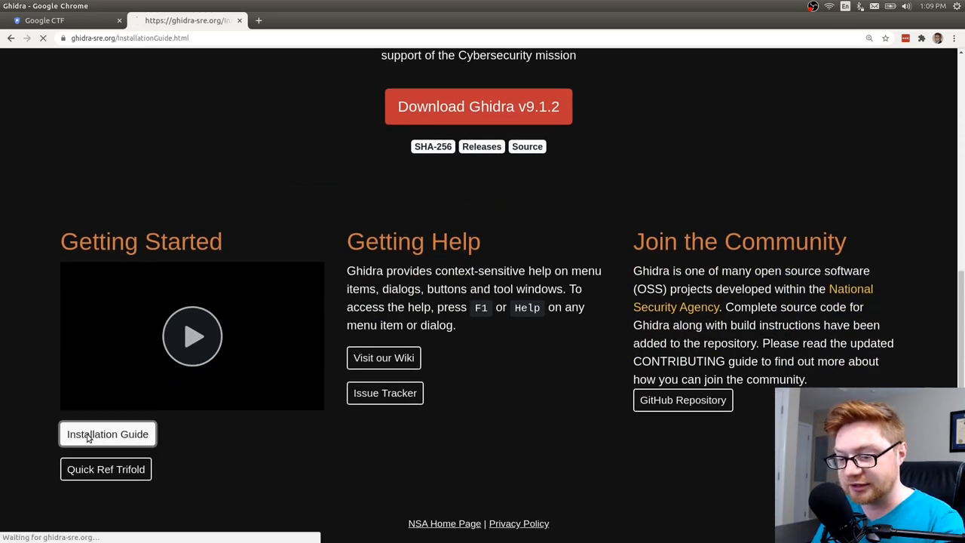
click(108, 433)
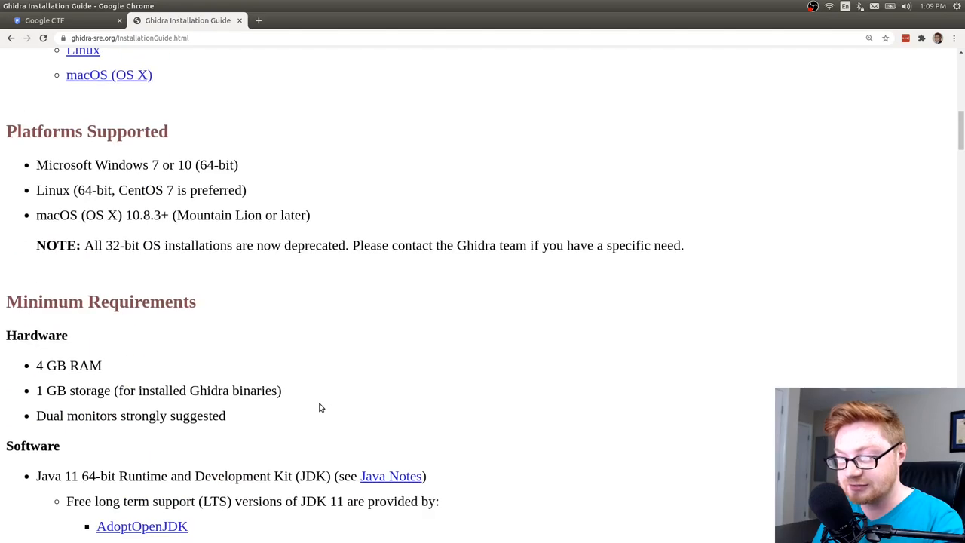
scroll(down, 3)
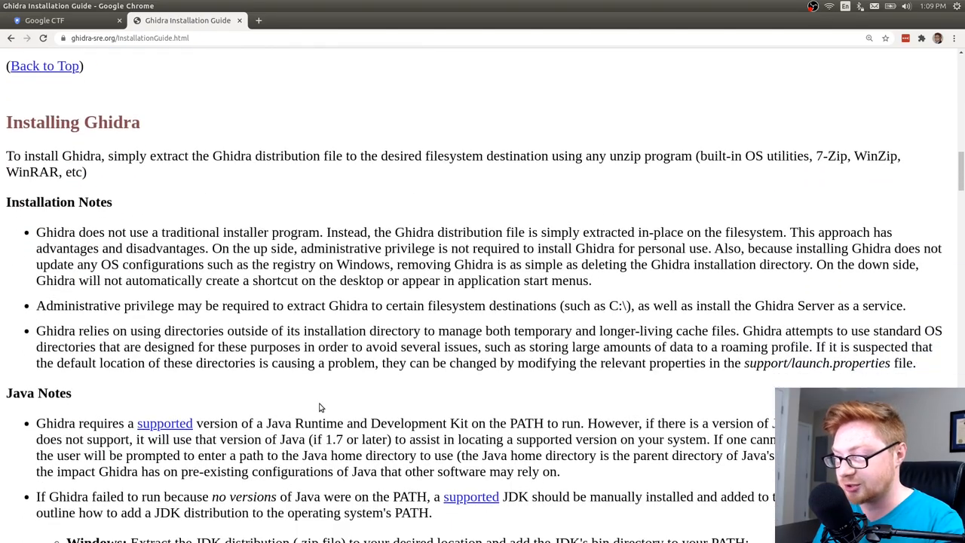
scroll(down, 3)
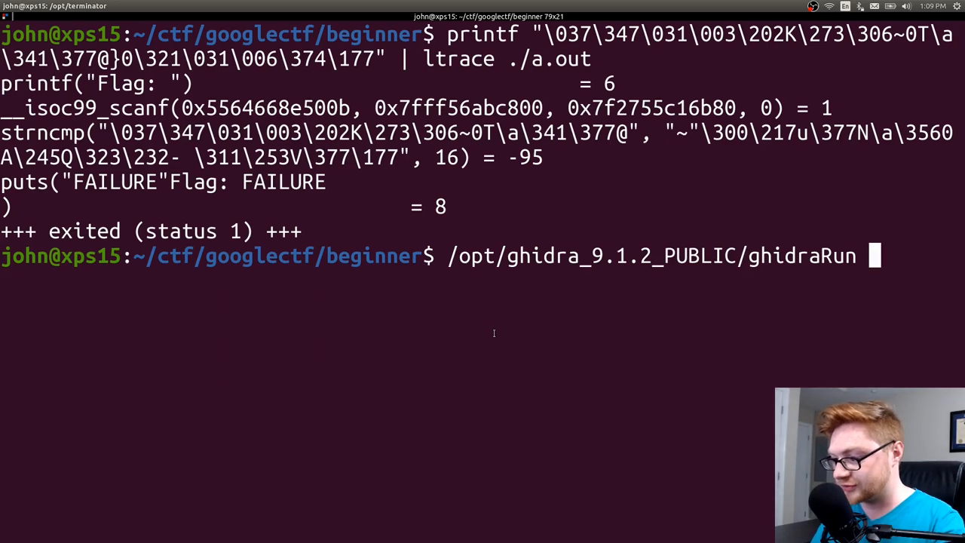
Launch Ghidra, analyse a.out with the default analyzers, and open it from the googlectf project.
key(Return)
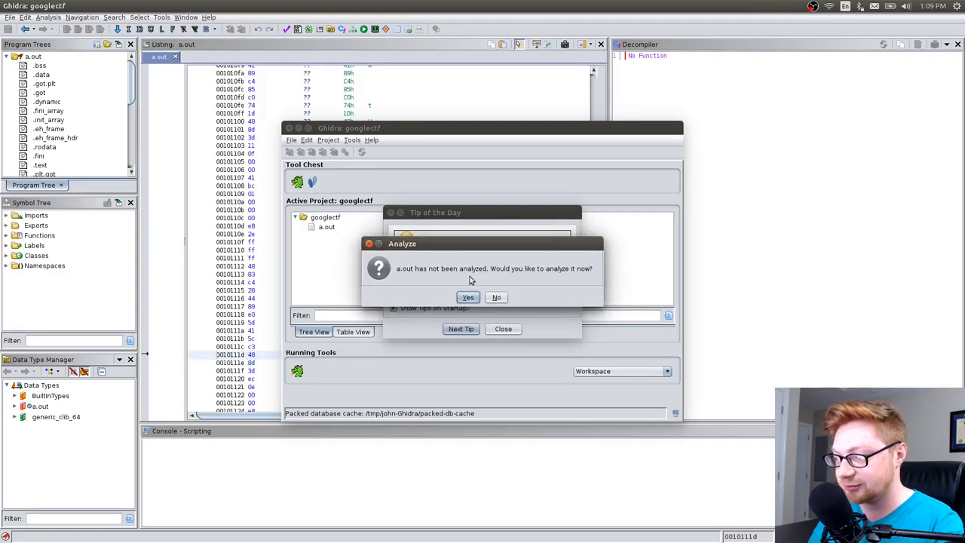
click(468, 297)
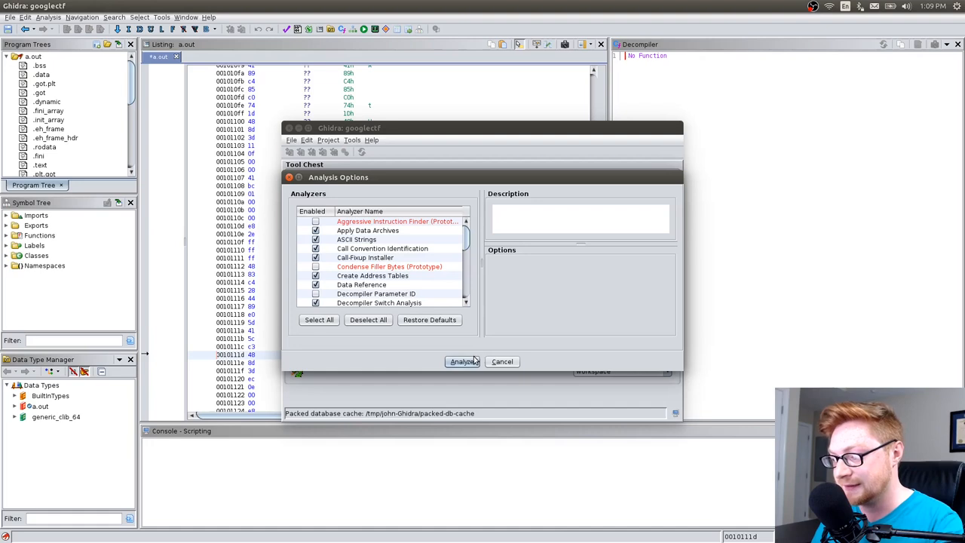
click(463, 361)
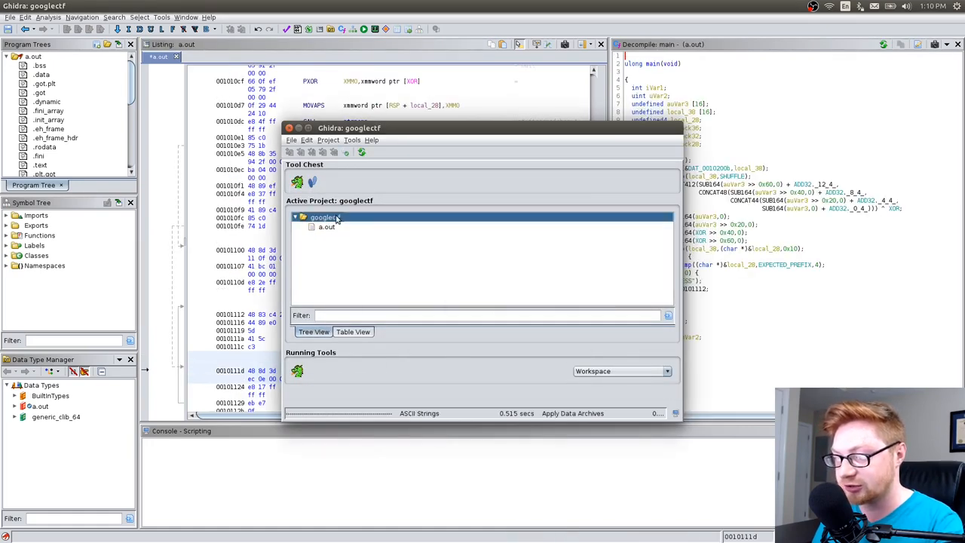
click(291, 141)
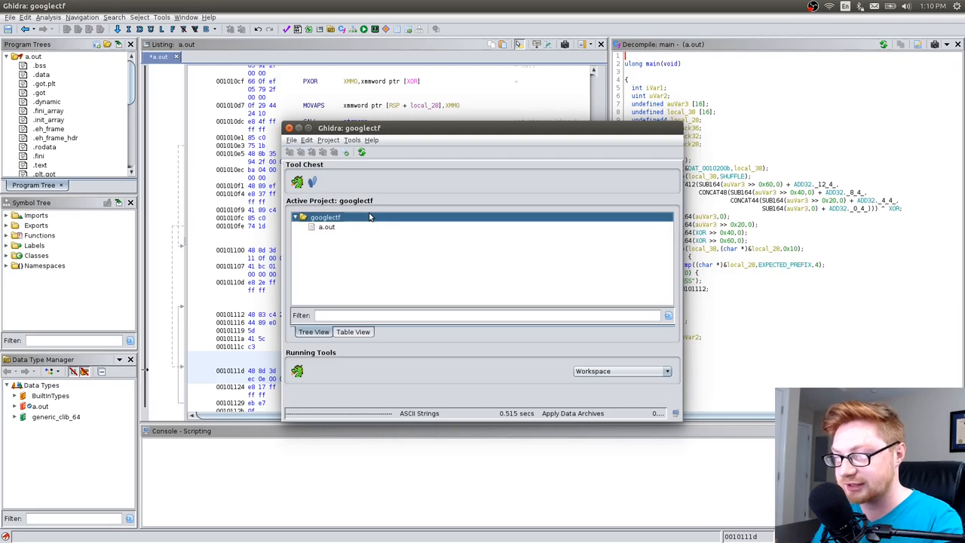
mouse_move(347, 241)
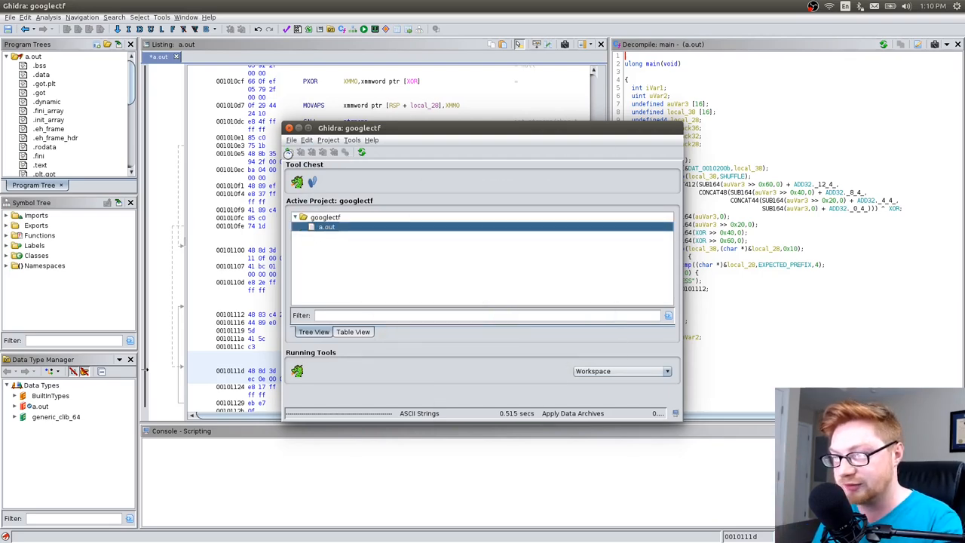
double_click(326, 226)
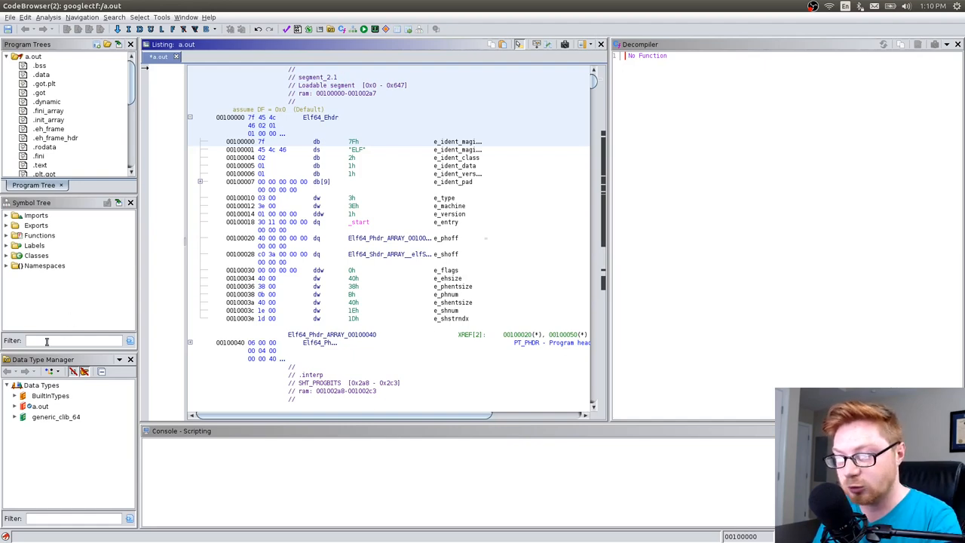
Filter the Symbol Tree for main, show its decompilation, and select all the decompiled code.
text(main)
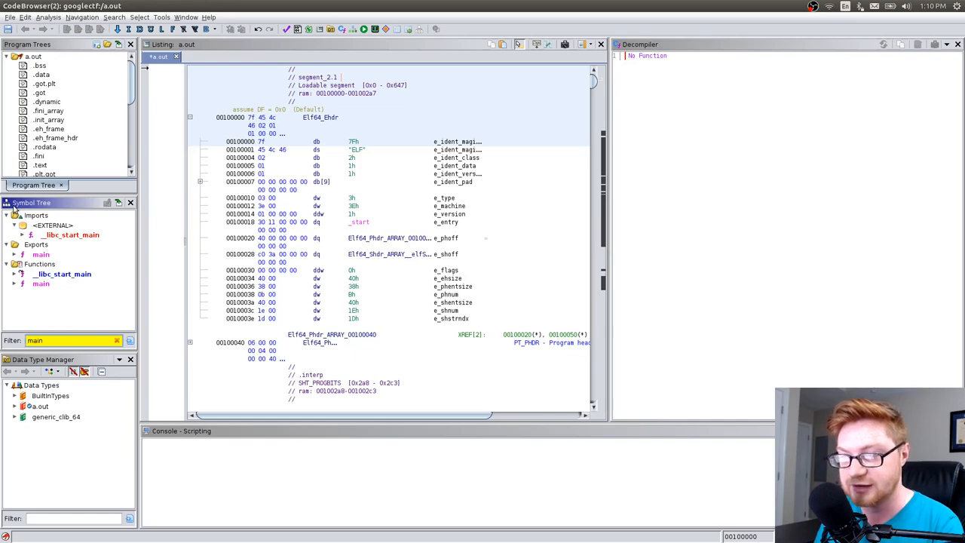
double_click(40, 254)
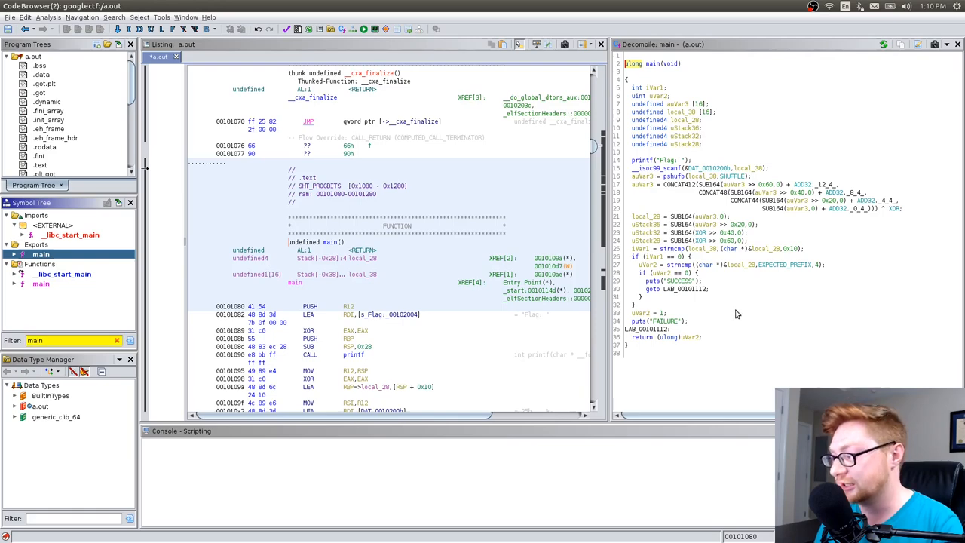
scroll(down, 3)
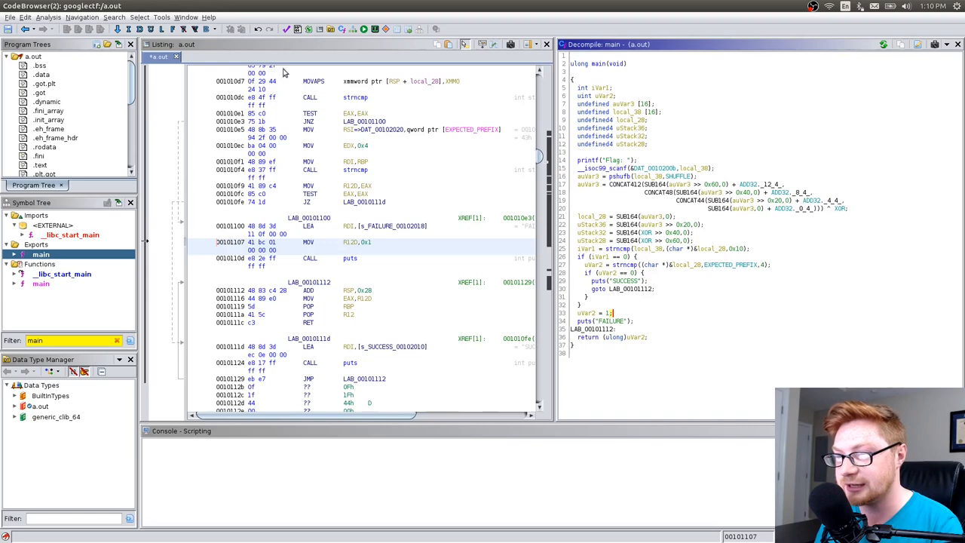
click(139, 17)
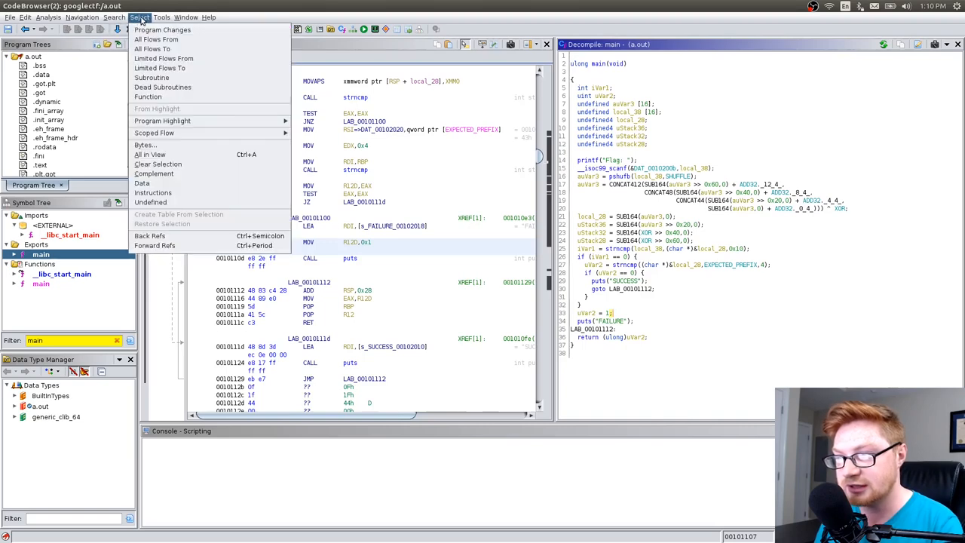
click(115, 17)
text(s)
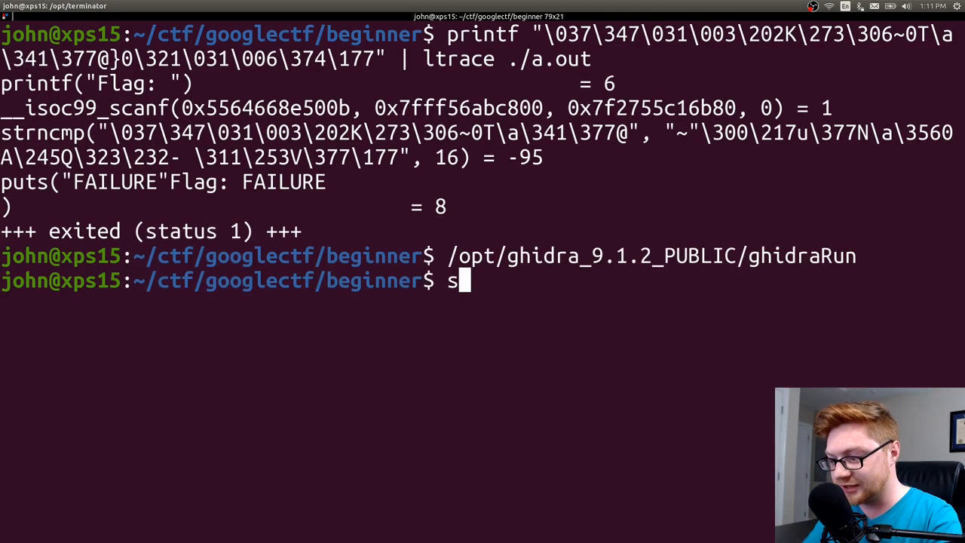
Open Sublime Text with subl, paste the decompiled main, and select local_38.
text(ubl)
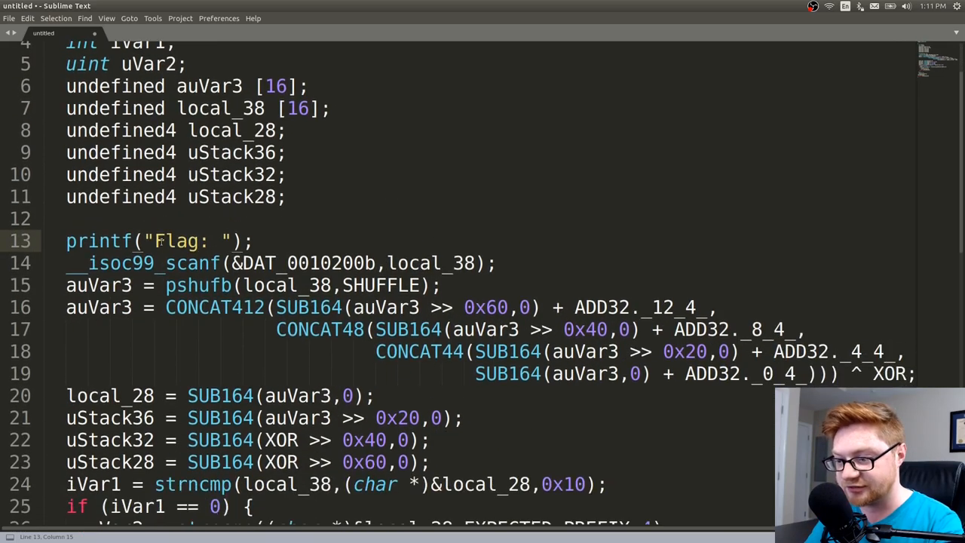
double_click(151, 262)
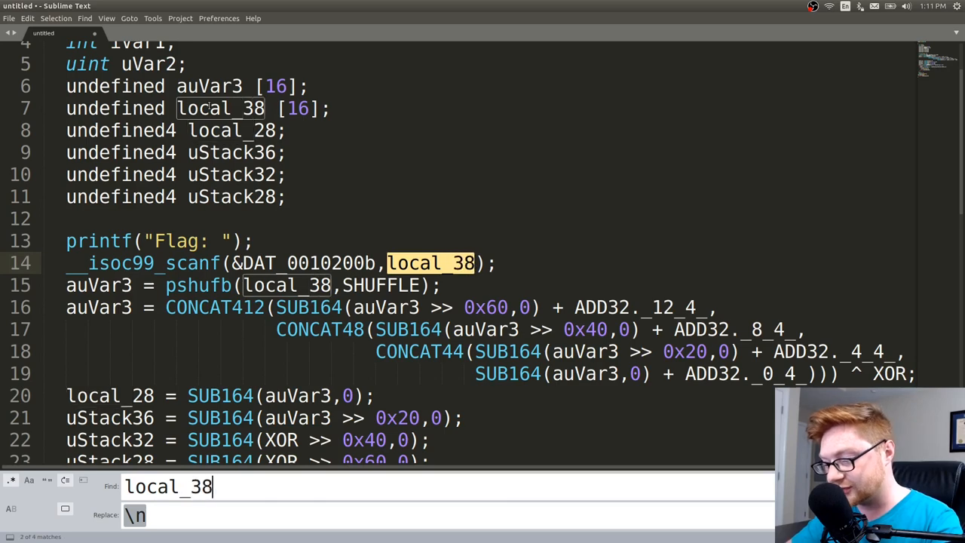
Replace all local_38 with our_input, then highlight the pshufb shuffle and read through the code.
text(our_in)
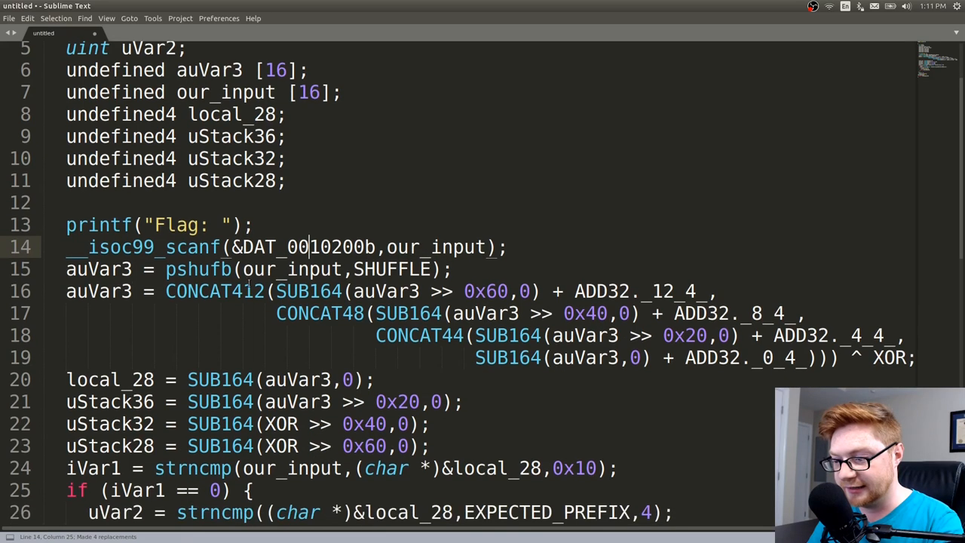
double_click(198, 269)
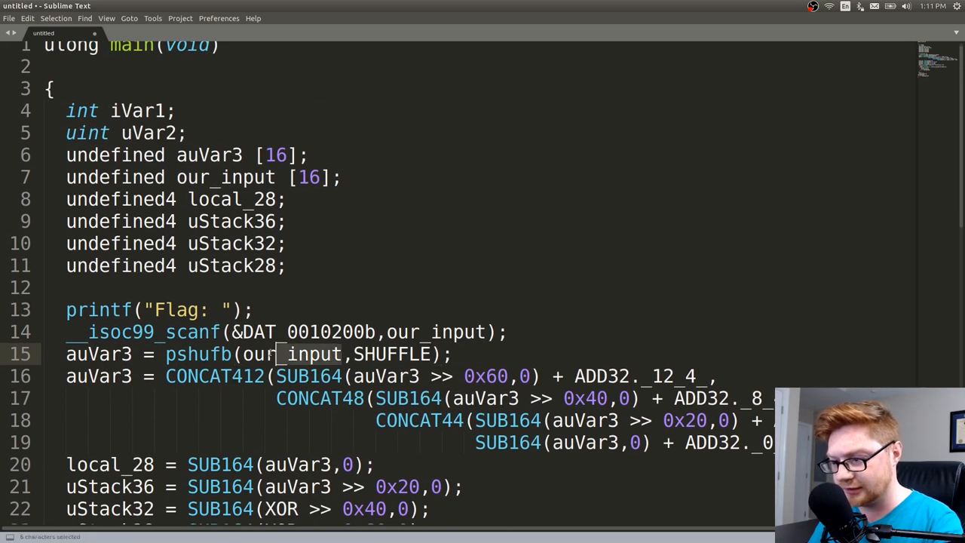
scroll(down, 3)
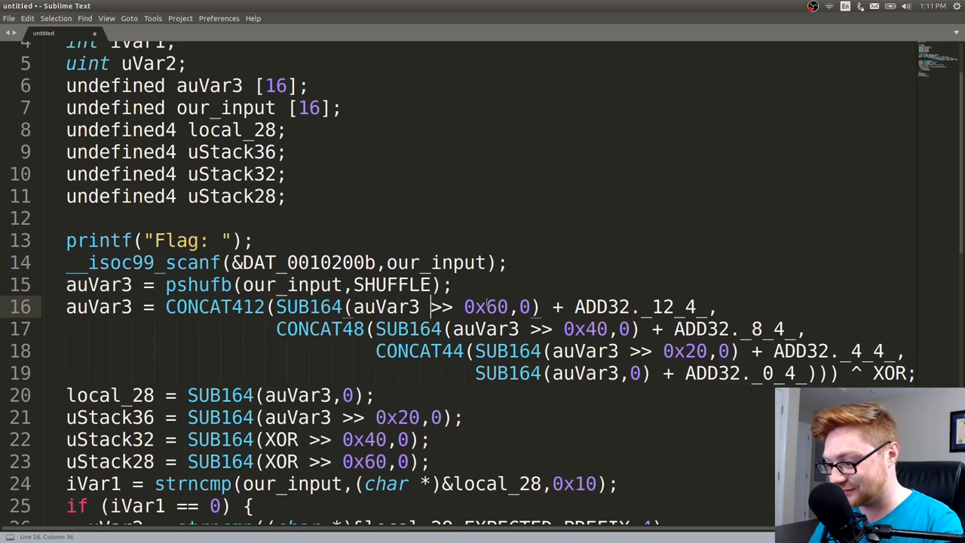
scroll(down, 3)
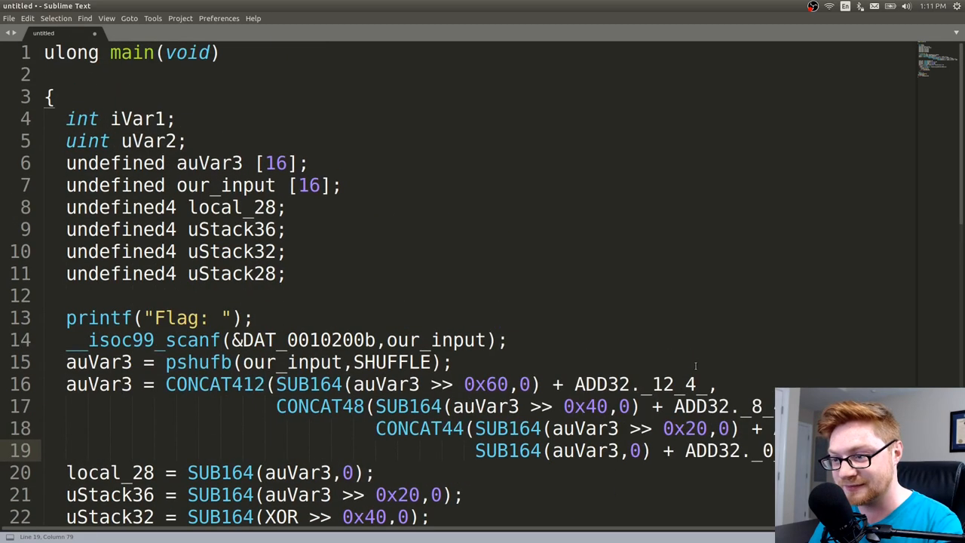
scroll(down, 3)
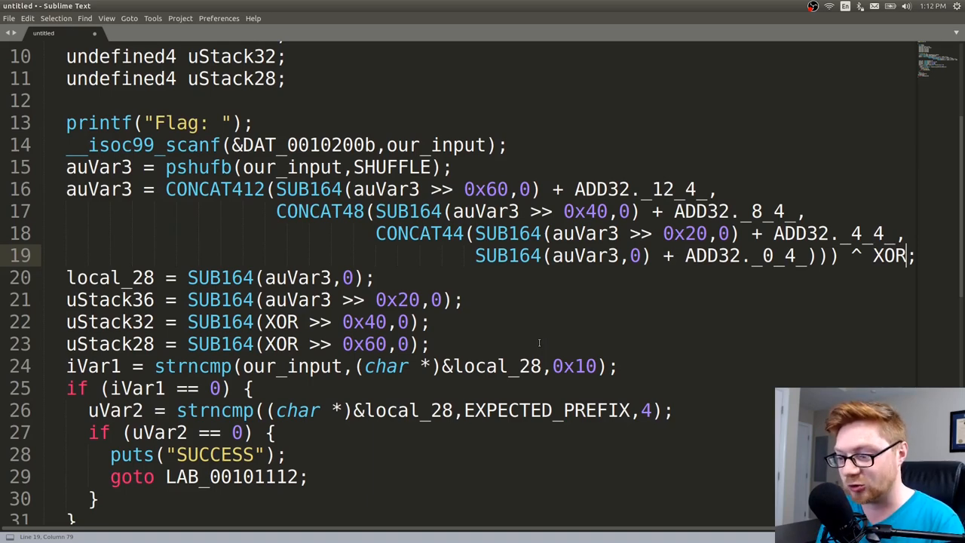
scroll(down, 3)
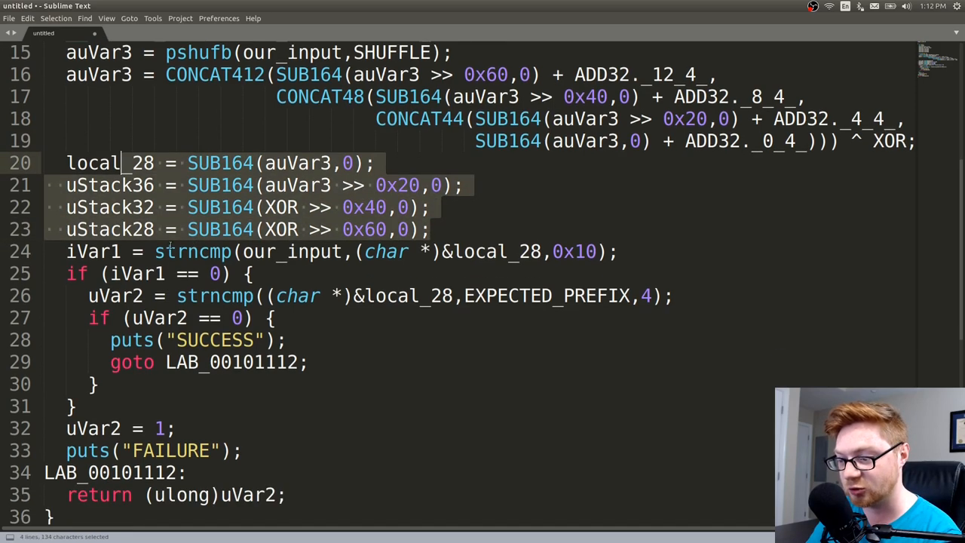
double_click(192, 251)
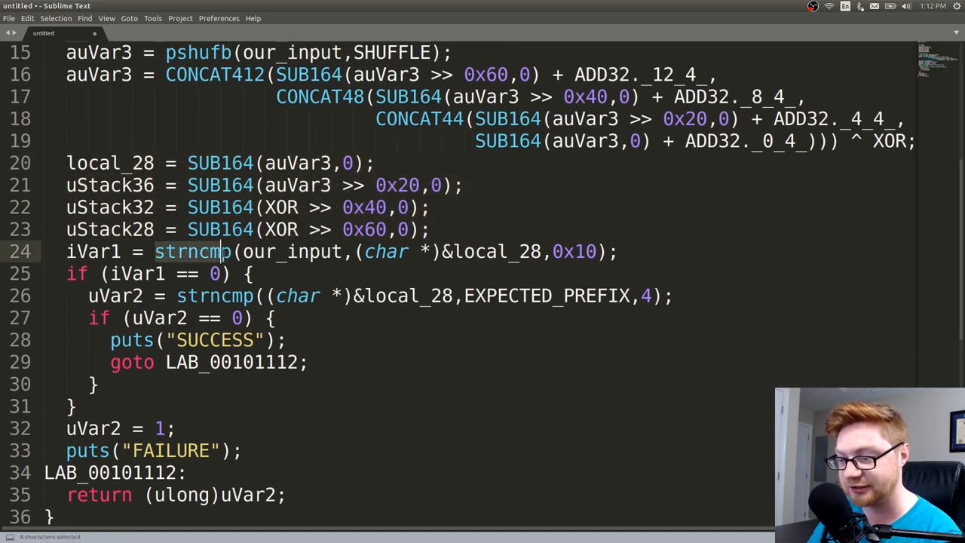
double_click(215, 295)
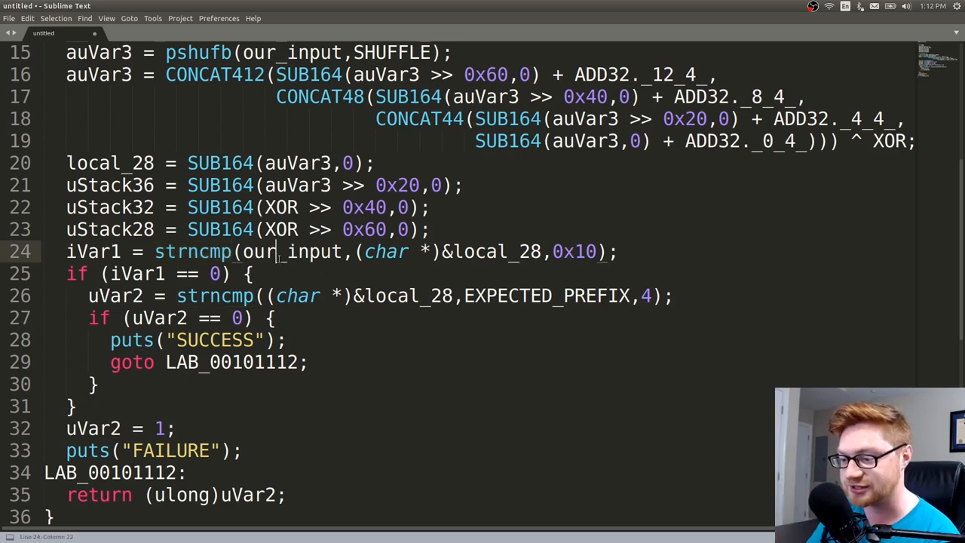
double_click(290, 251)
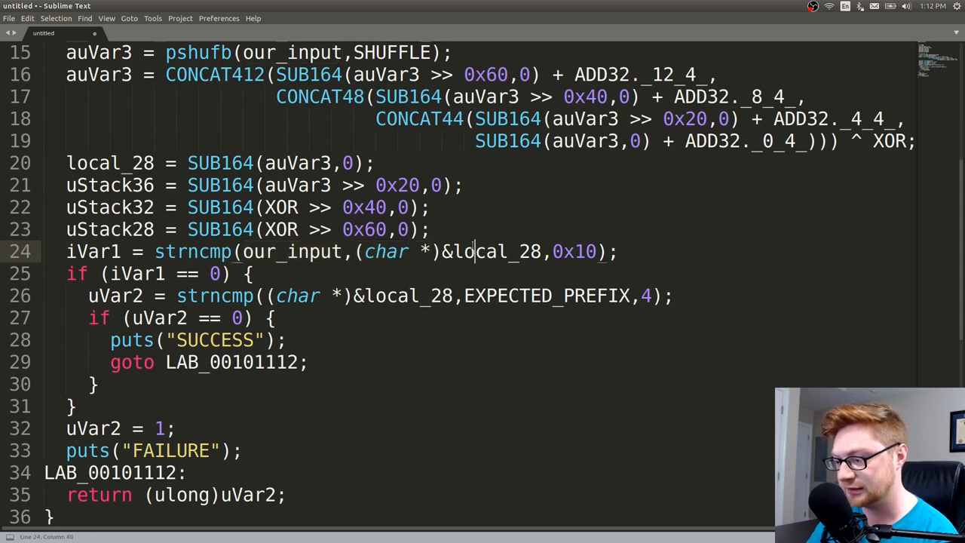
double_click(498, 251)
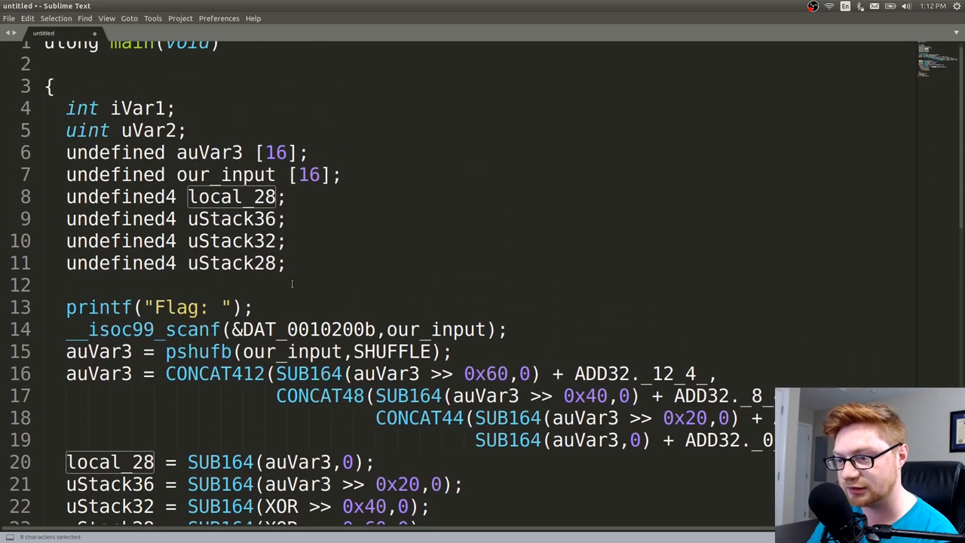
scroll(down, 3)
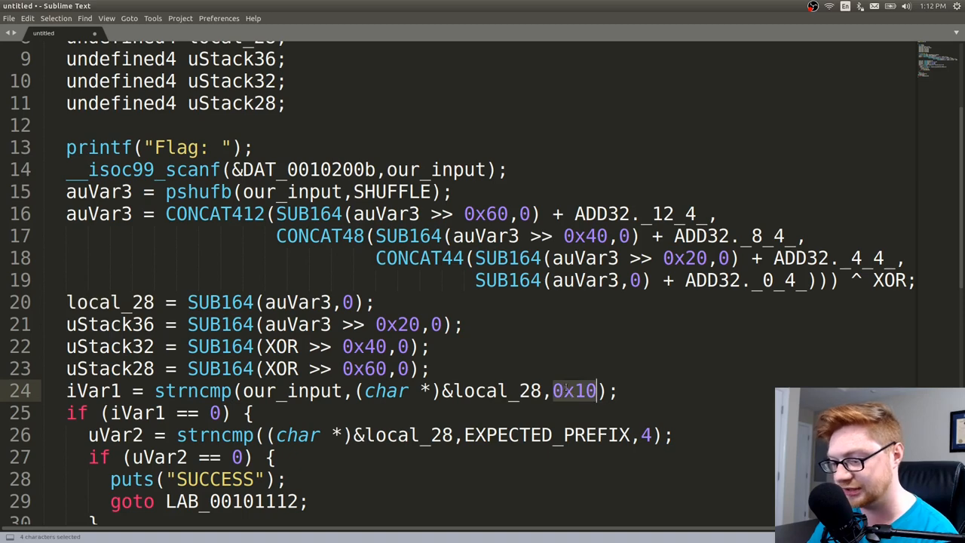
scroll(down, 3)
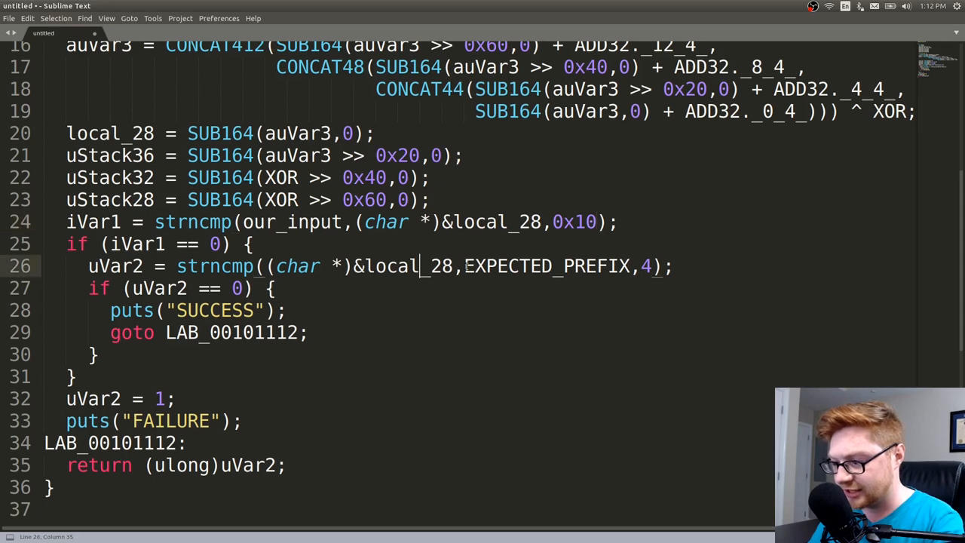
double_click(545, 266)
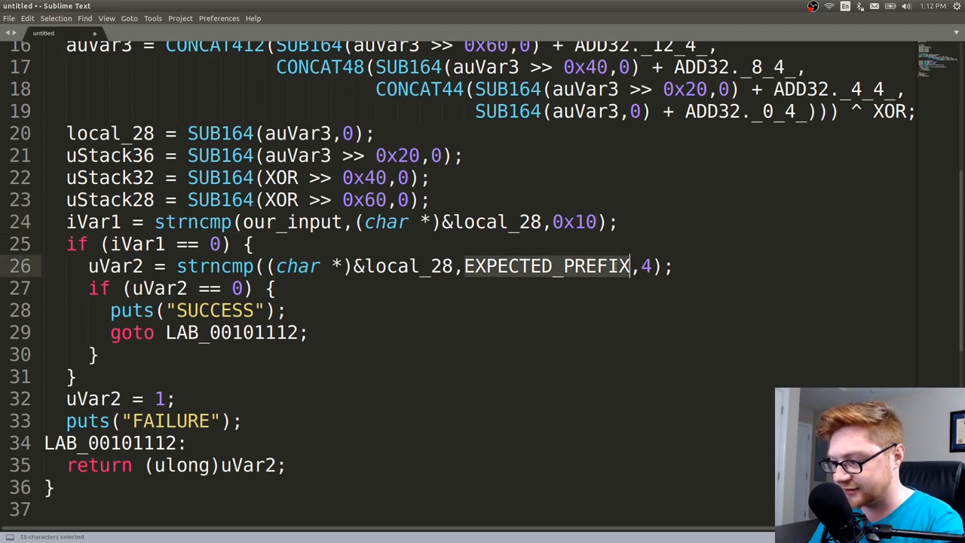
click(643, 266)
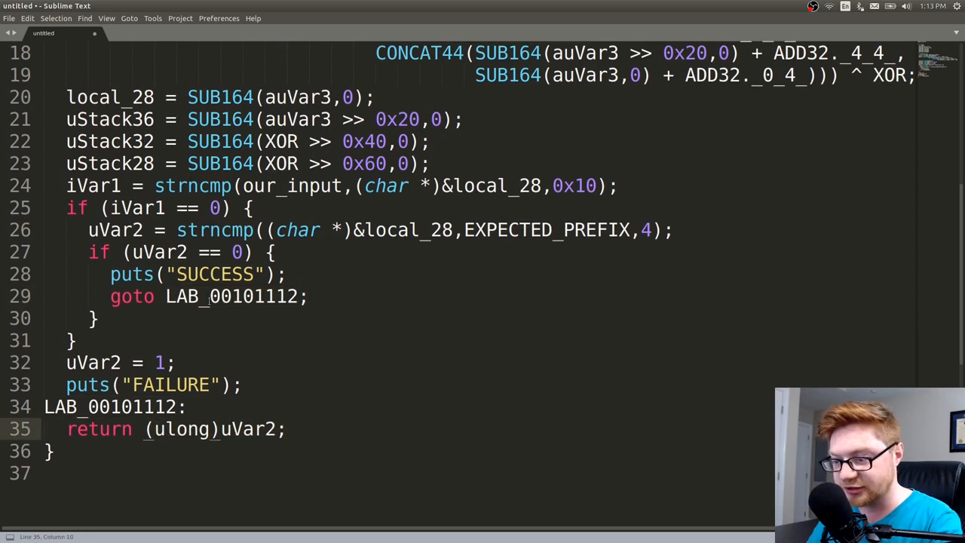
double_click(230, 296)
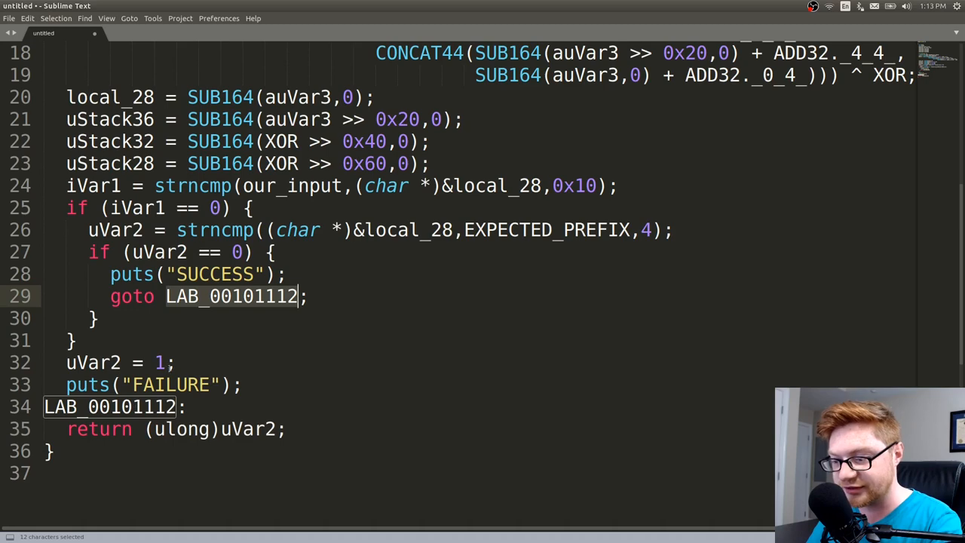
drag(89, 251, 75, 340)
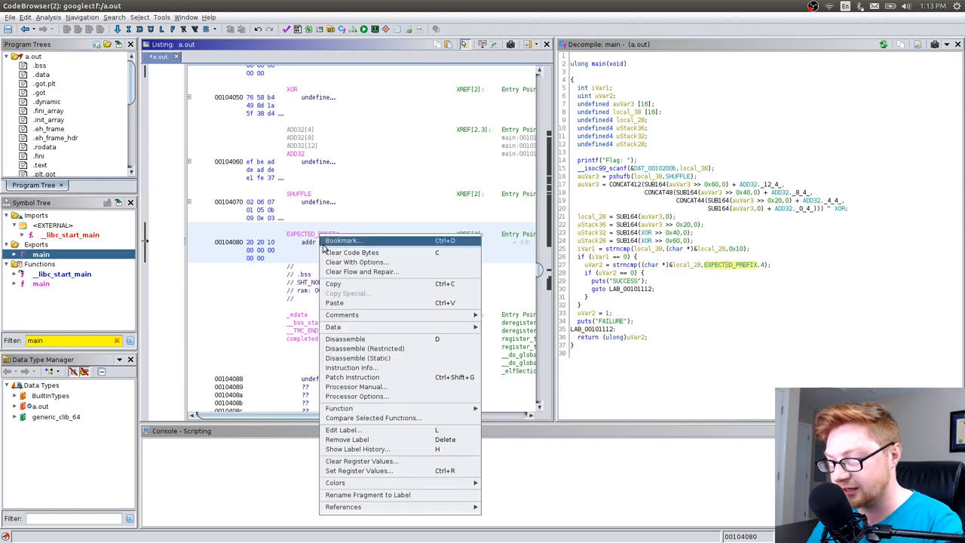
mouse_move(347, 440)
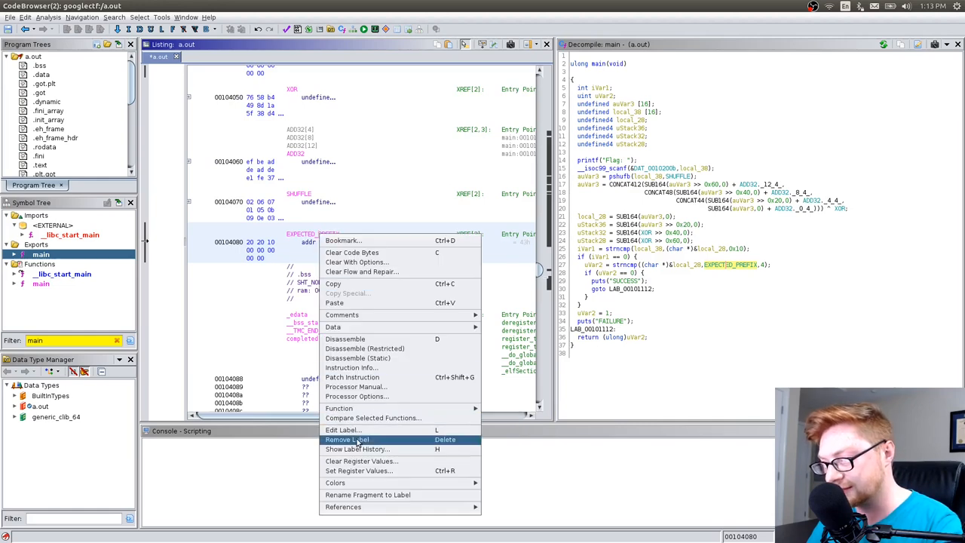
mouse_move(359, 357)
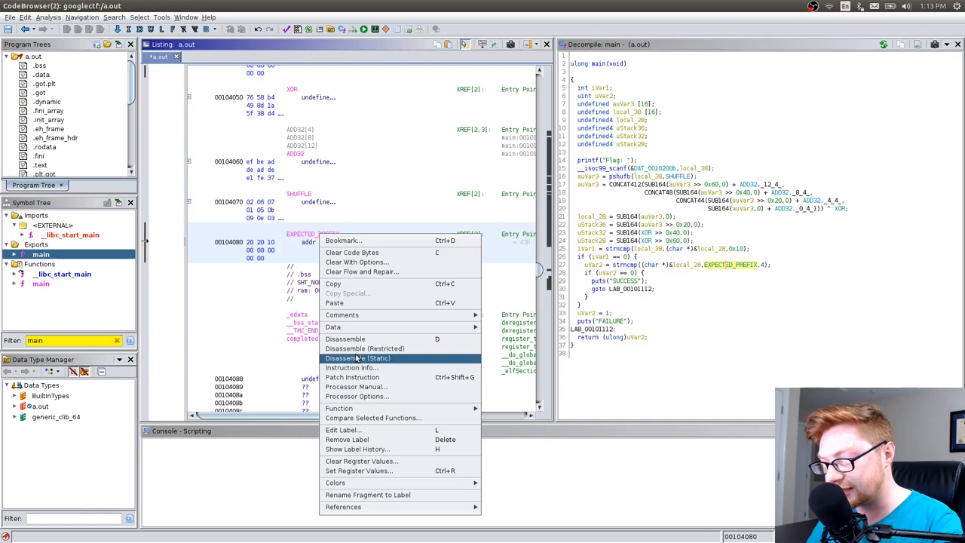
mouse_move(356, 386)
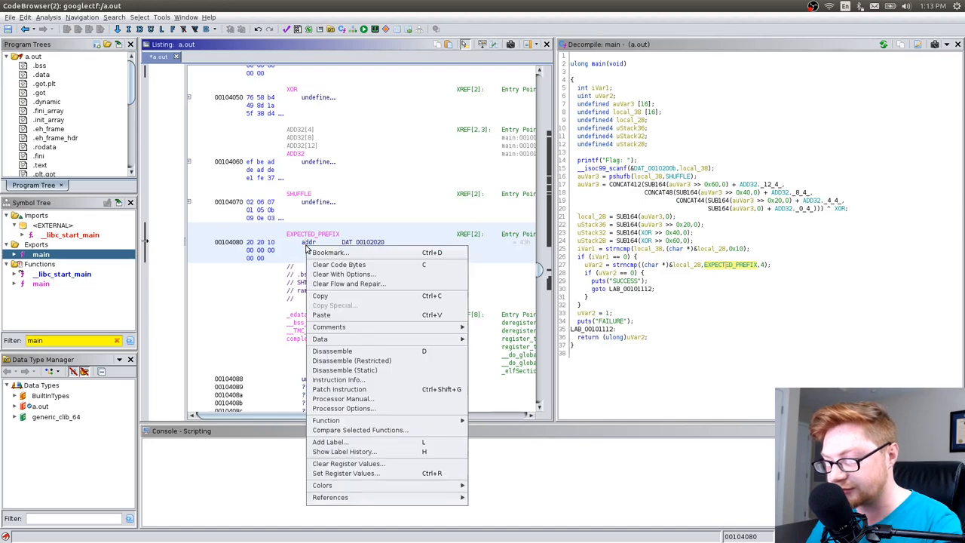
mouse_move(326, 420)
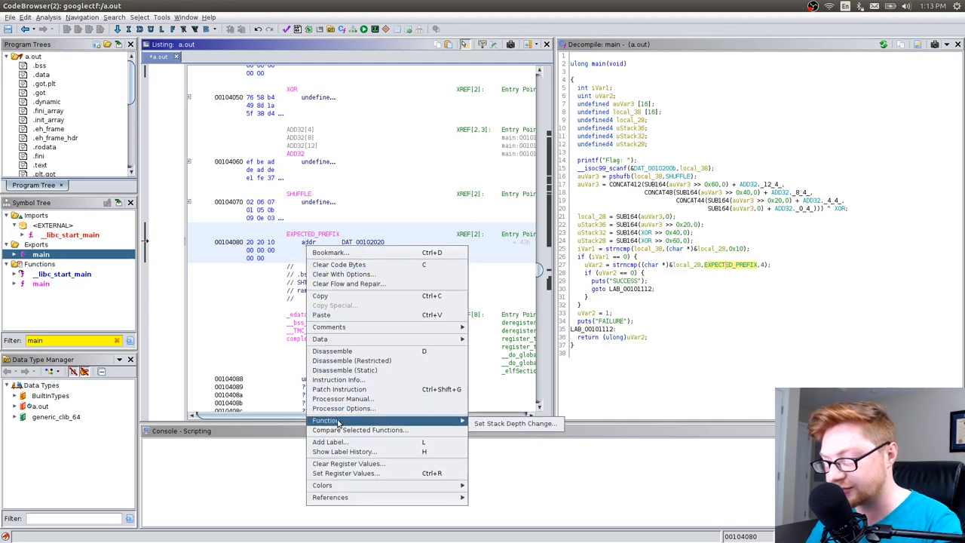
mouse_move(320, 338)
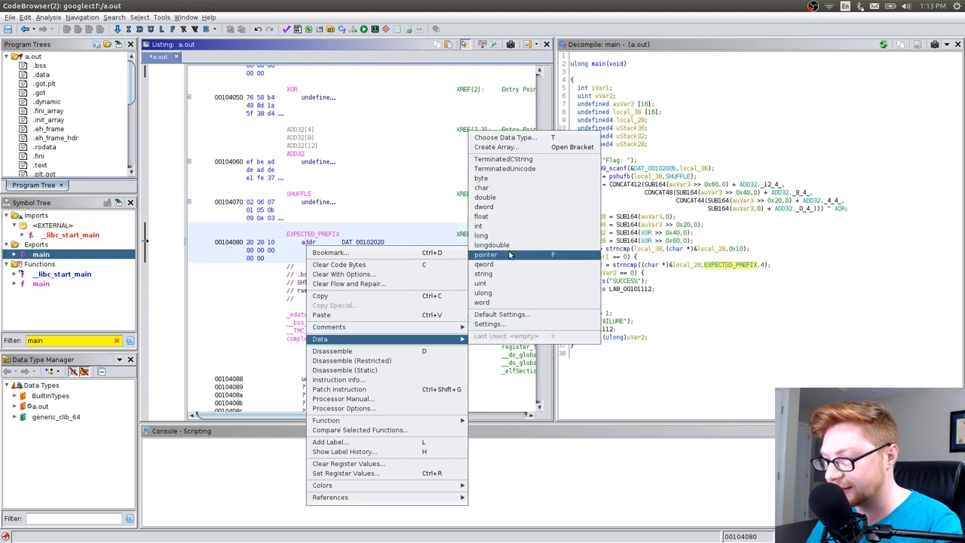
Dismiss the data type choices, open EXPECTED_PREFIX's actions, then switch to Chrome.
click(485, 254)
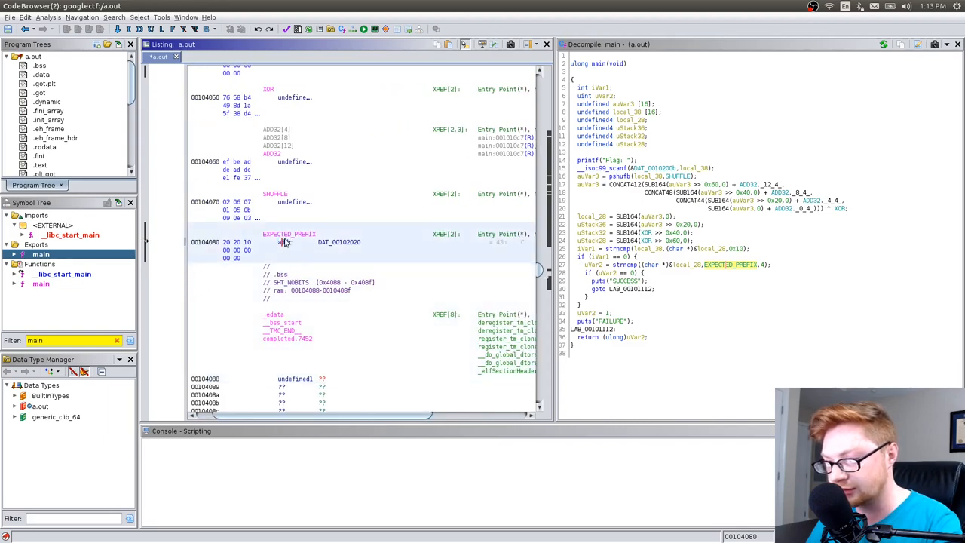
right_click(289, 242)
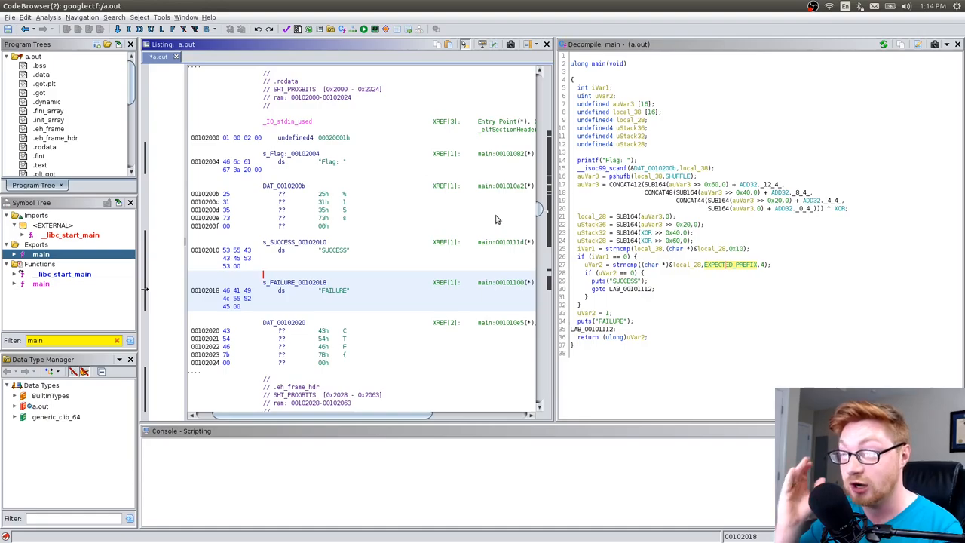
click(6, 6)
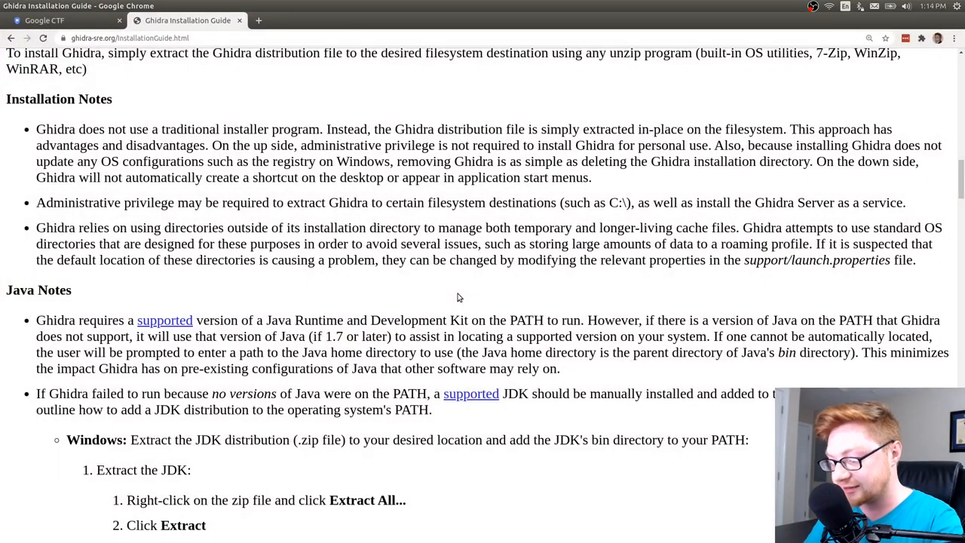
Open CTFtime in a new tab and go to the Google CTF 2020 'beginner [50]' task page.
click(259, 21)
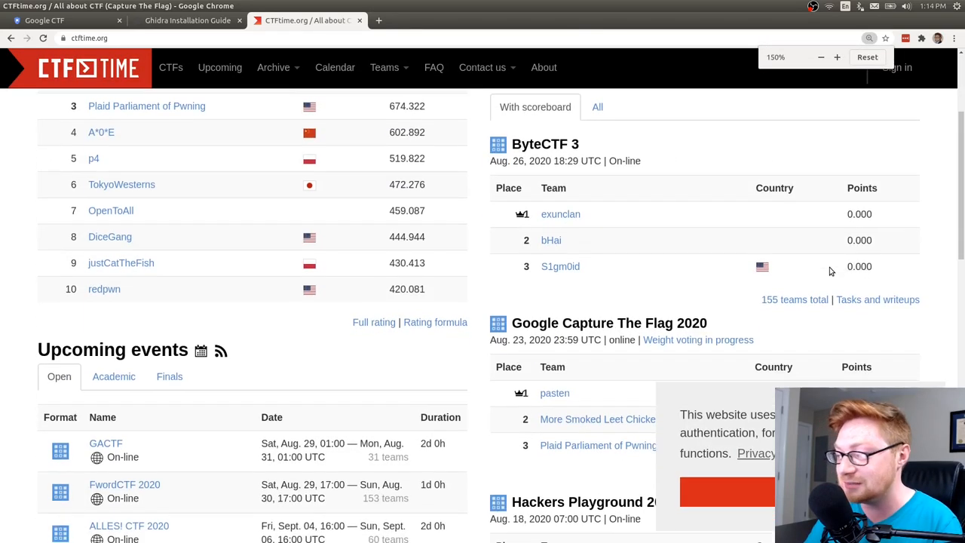
scroll(down, 3)
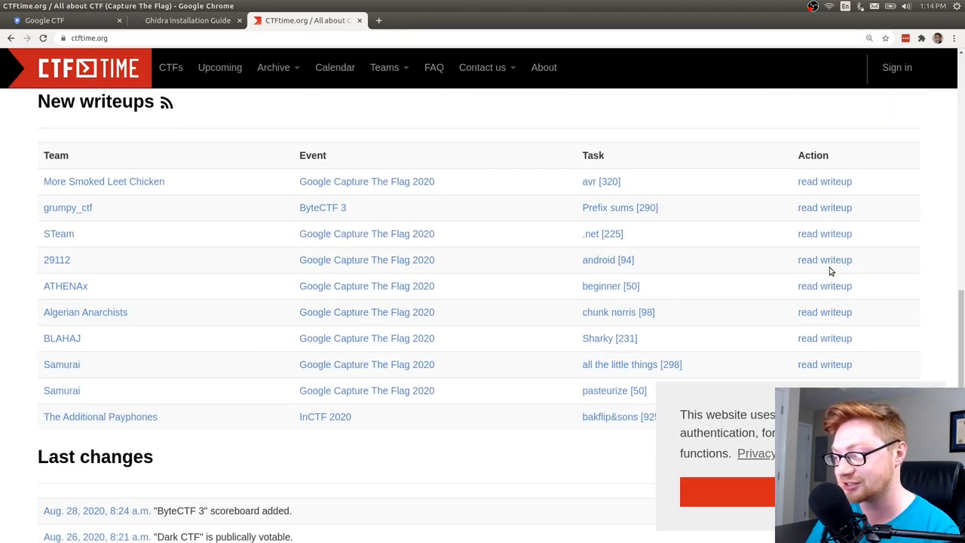
mouse_move(381, 286)
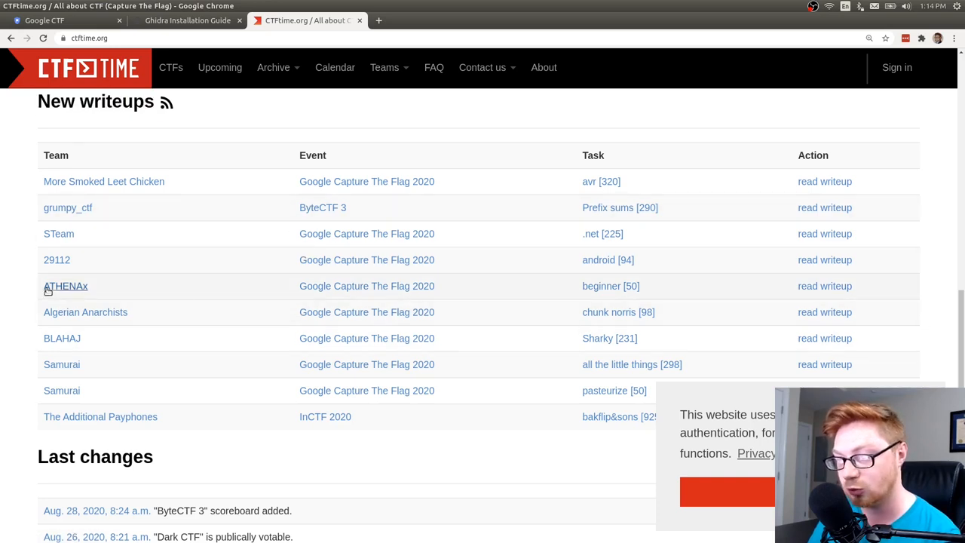
mouse_move(611, 286)
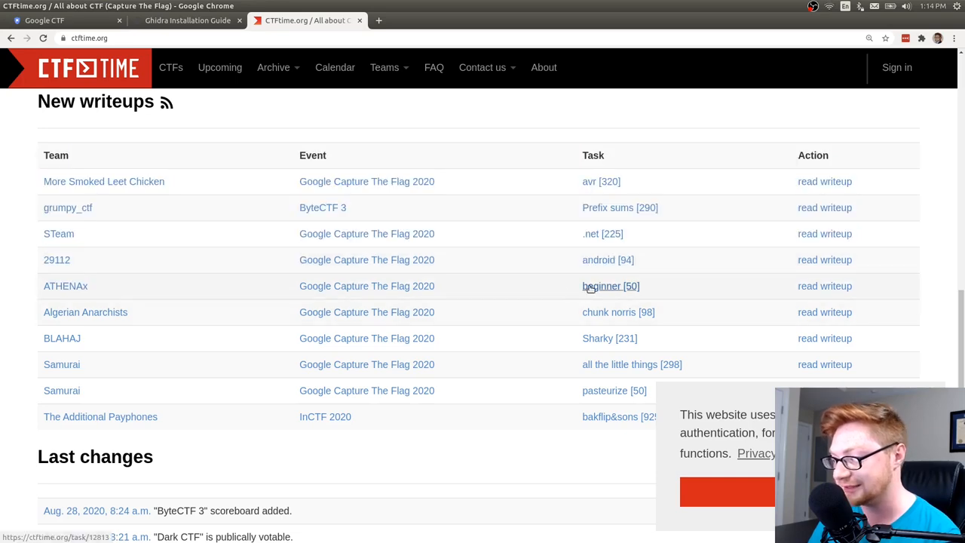
click(601, 286)
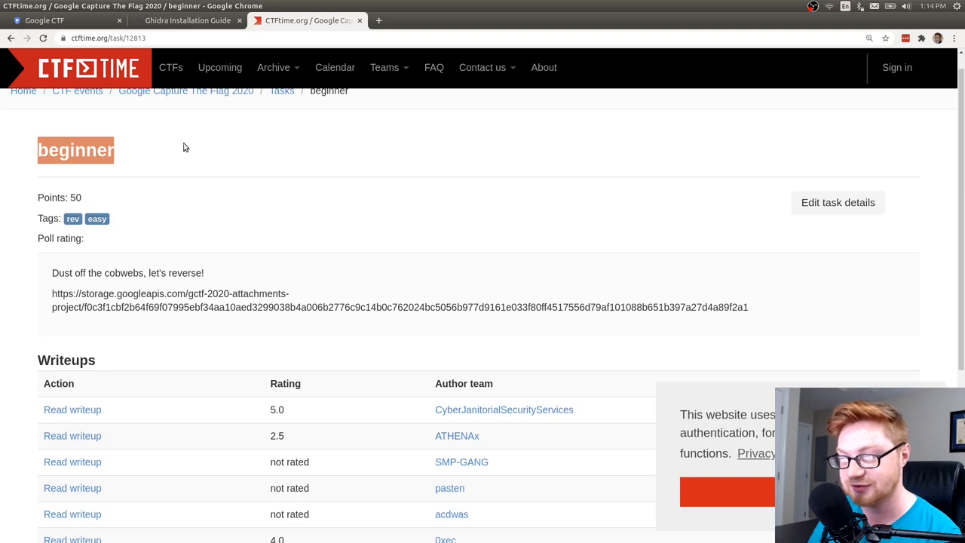
scroll(down, 3)
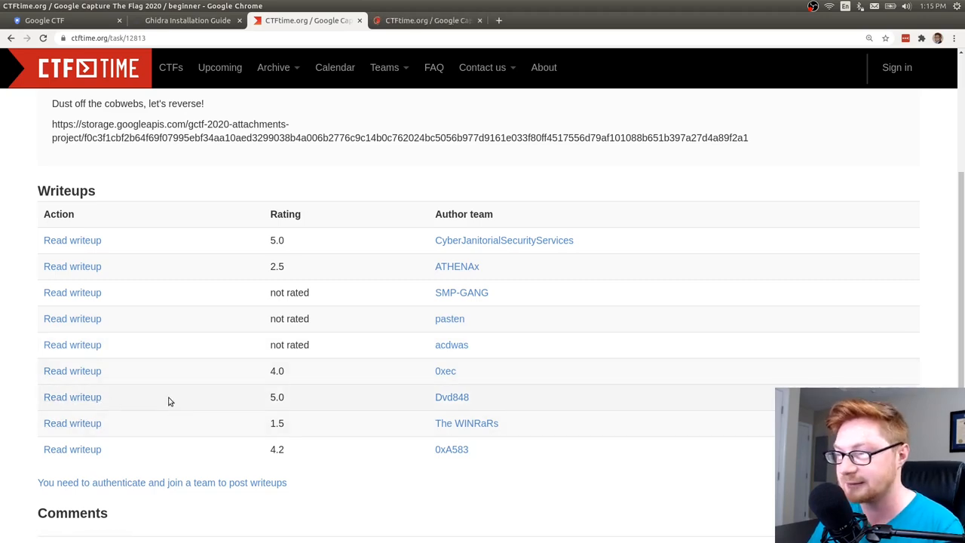
Open a 5.0-rated beginner writeup on GitHub, enlarge it and read the solution.
click(72, 397)
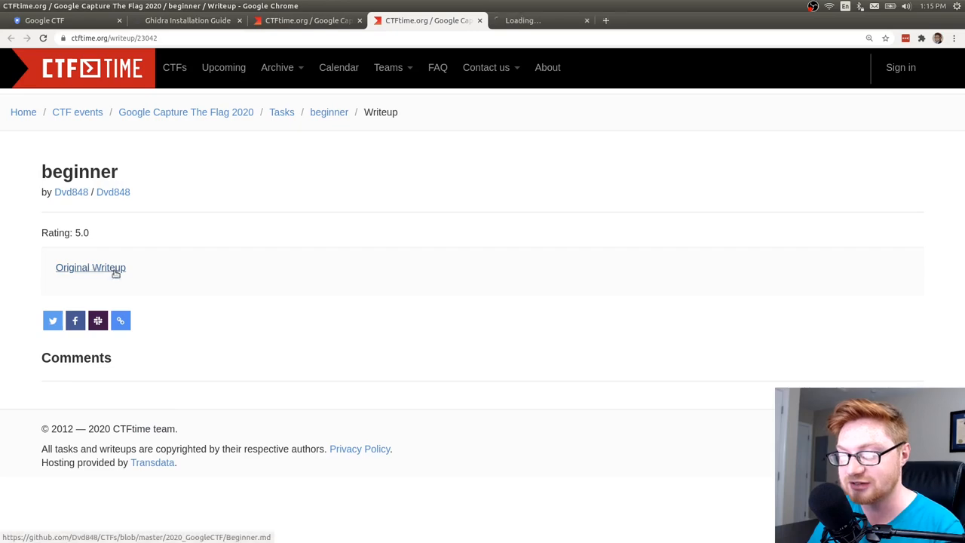
click(90, 267)
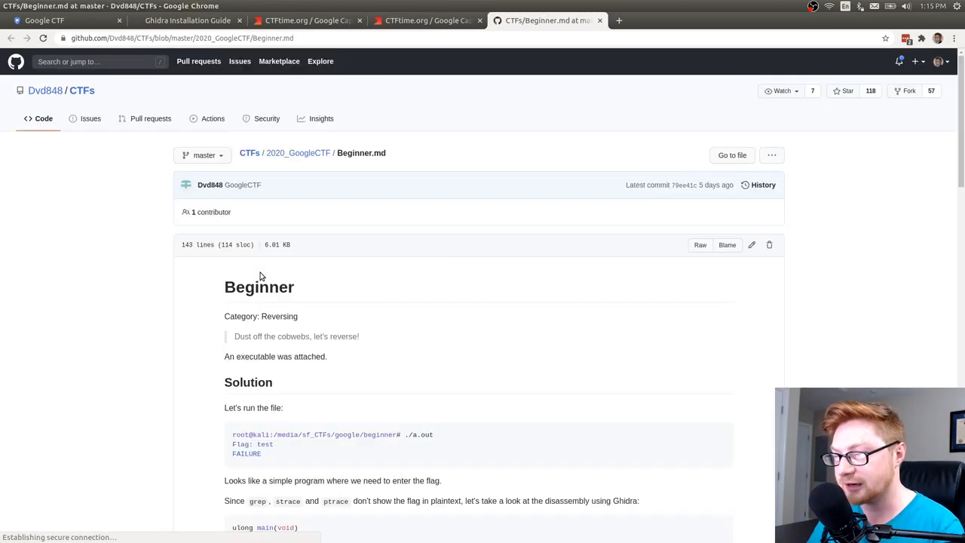
key(ctrl+plus)
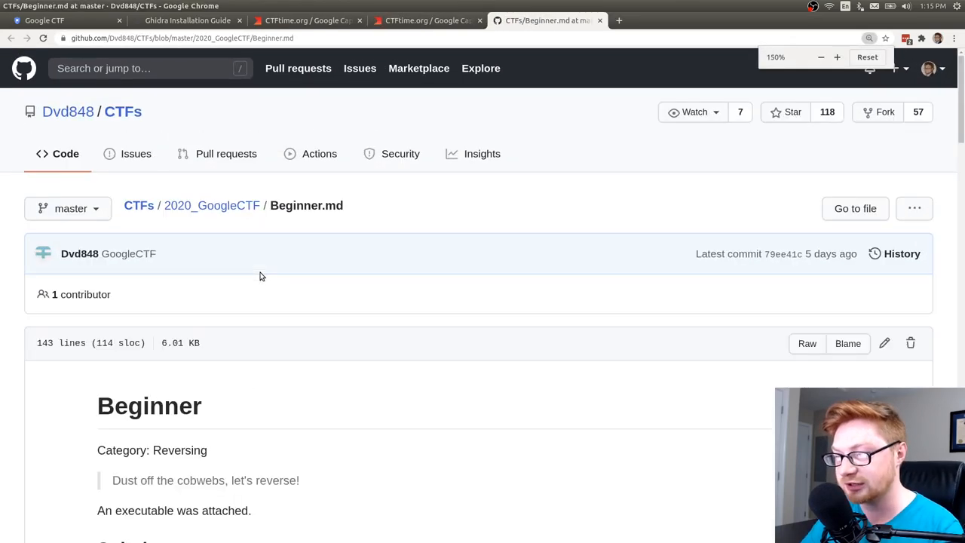
scroll(down, 3)
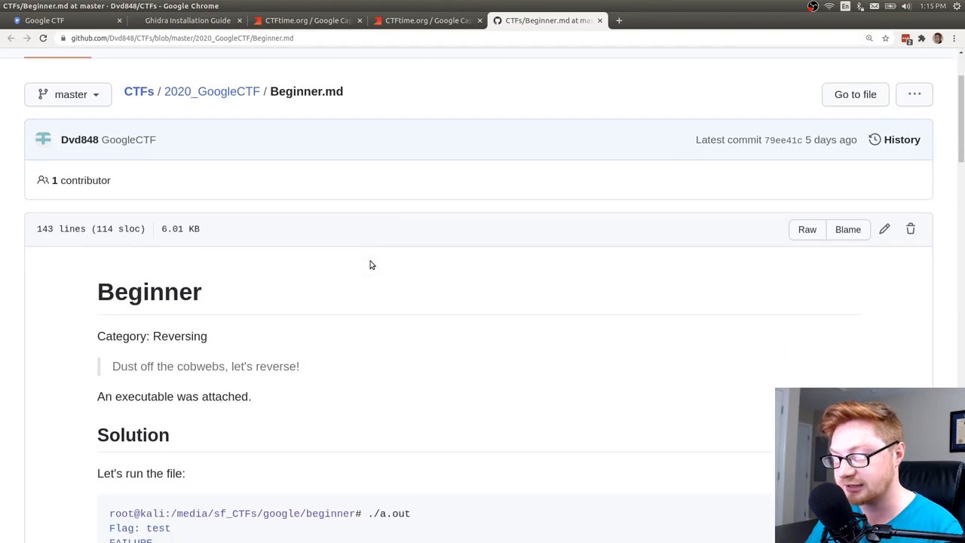
scroll(down, 3)
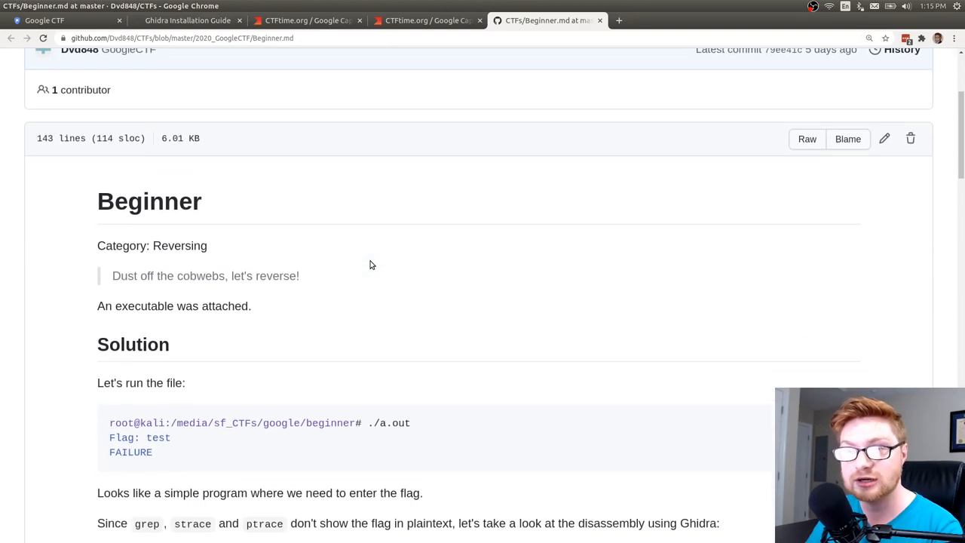
scroll(down, 3)
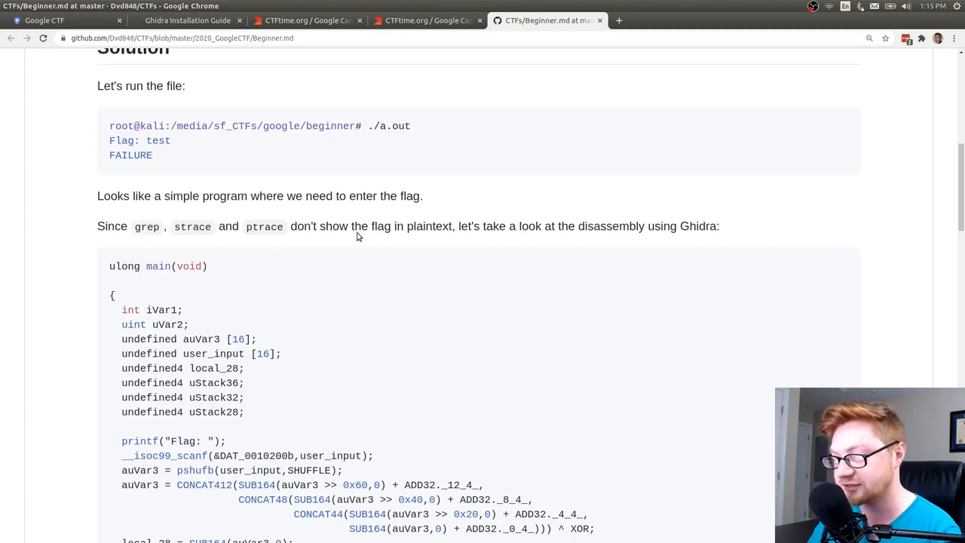
scroll(down, 3)
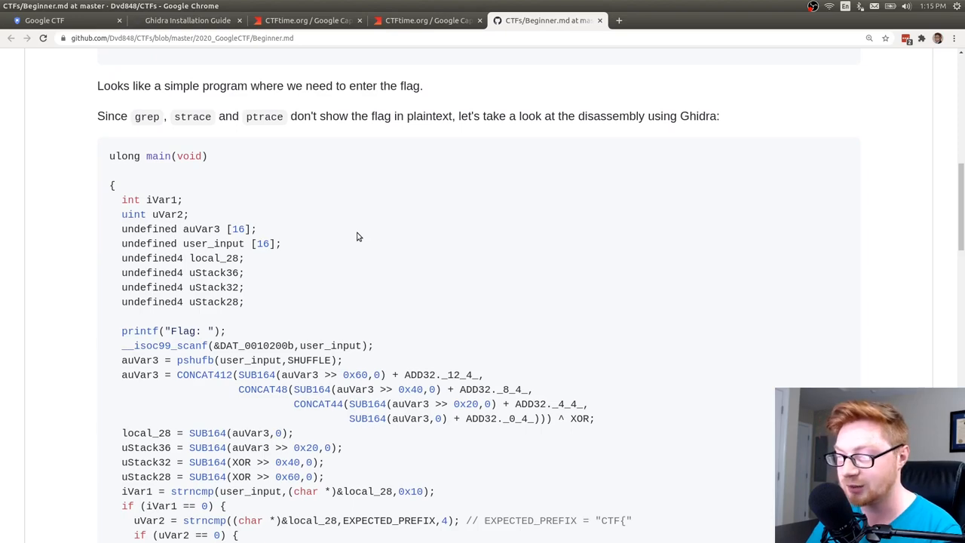
scroll(down, 3)
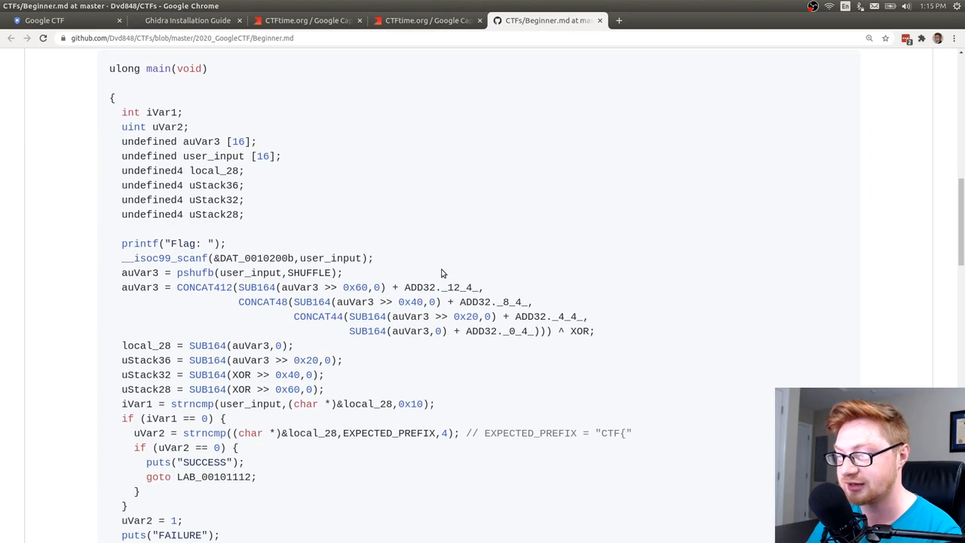
scroll(down, 3)
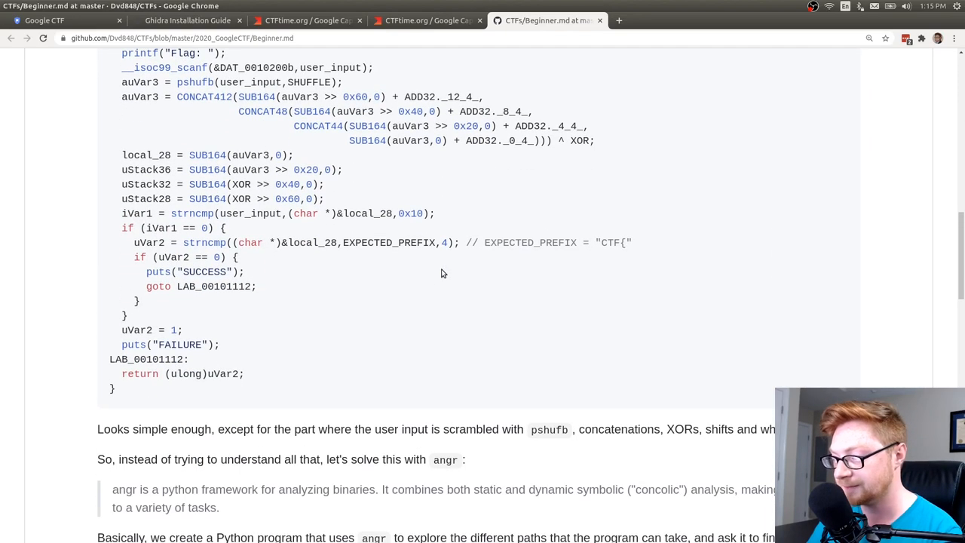
scroll(down, 3)
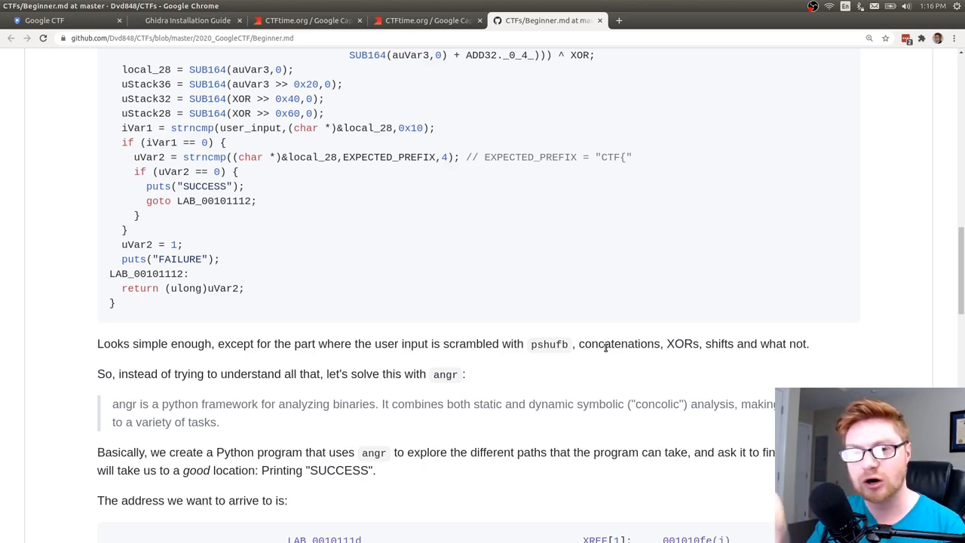
mouse_move(769, 368)
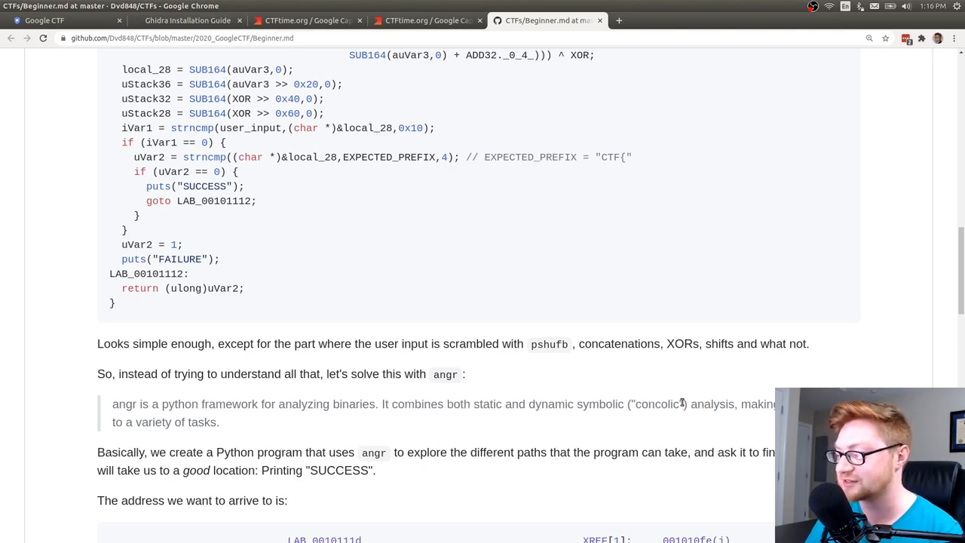
Finish skimming the writeup and search Google for 'angr python'.
scroll(down, 3)
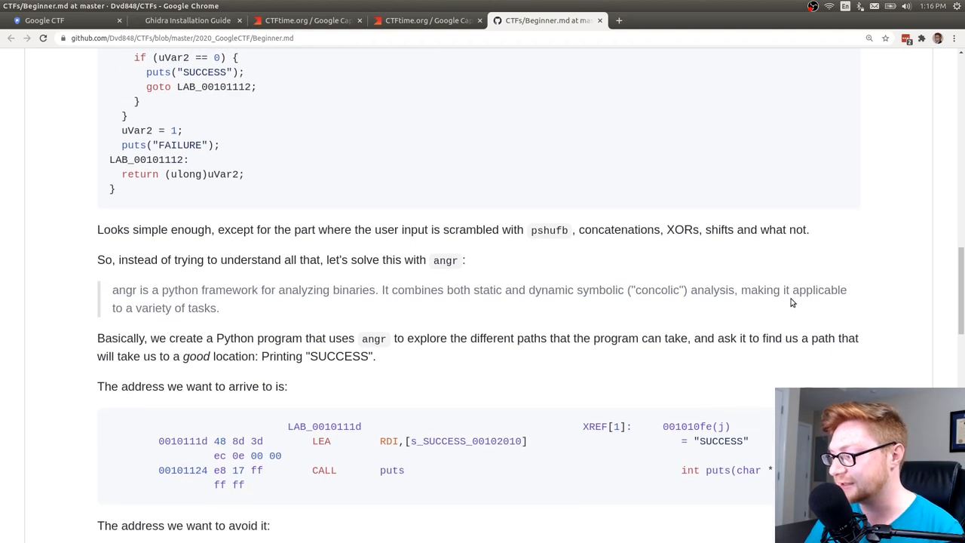
scroll(up, 3)
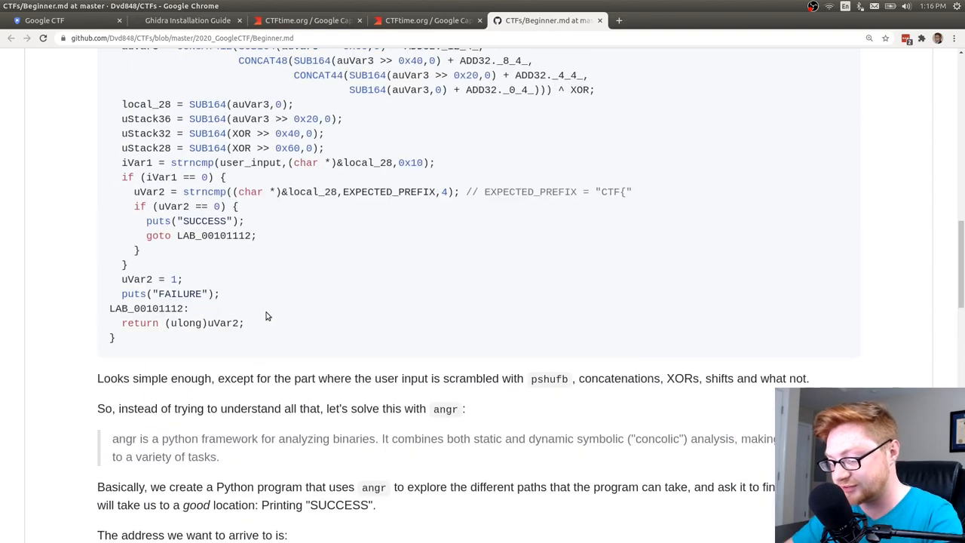
text(angr python)
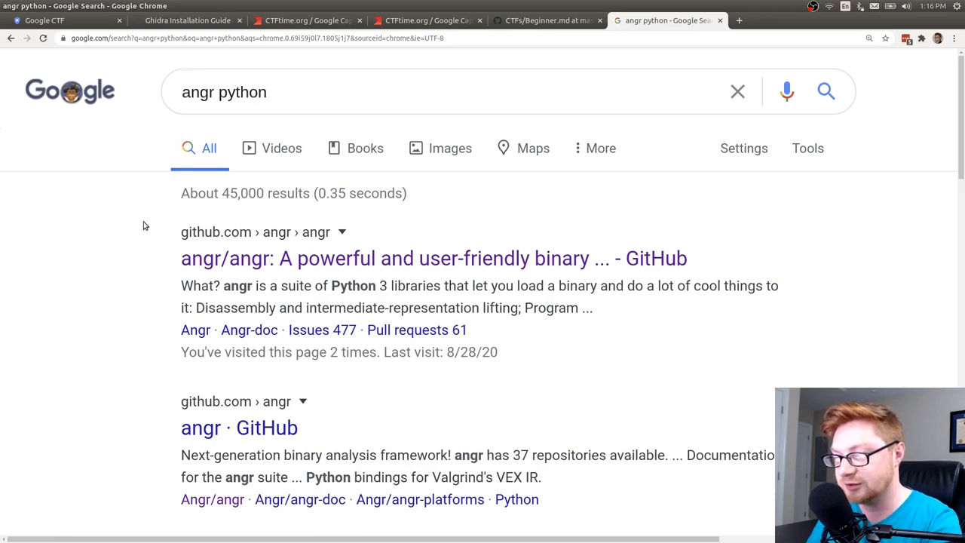
drag(181, 257, 520, 258)
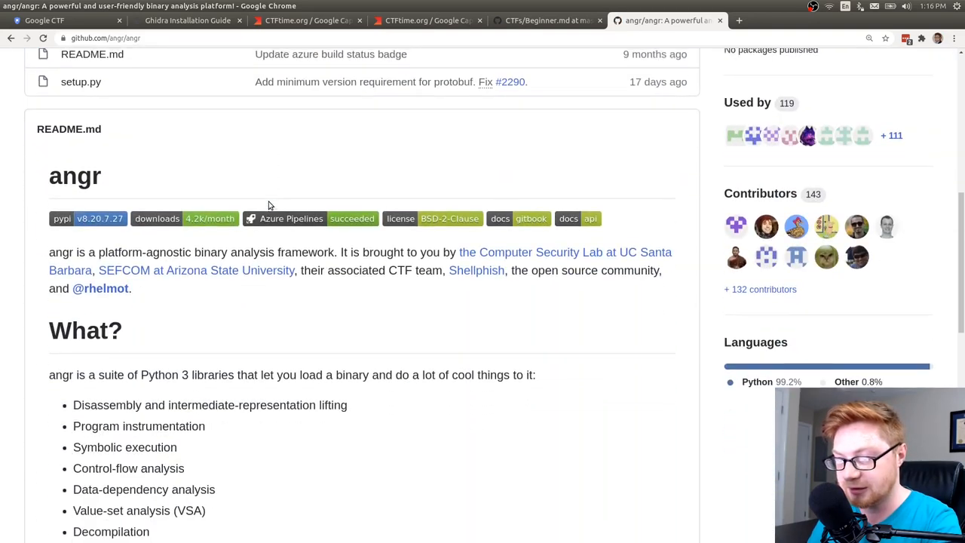
Scroll the angr README past the badges to the 'What?' overview and install command.
scroll(down, 3)
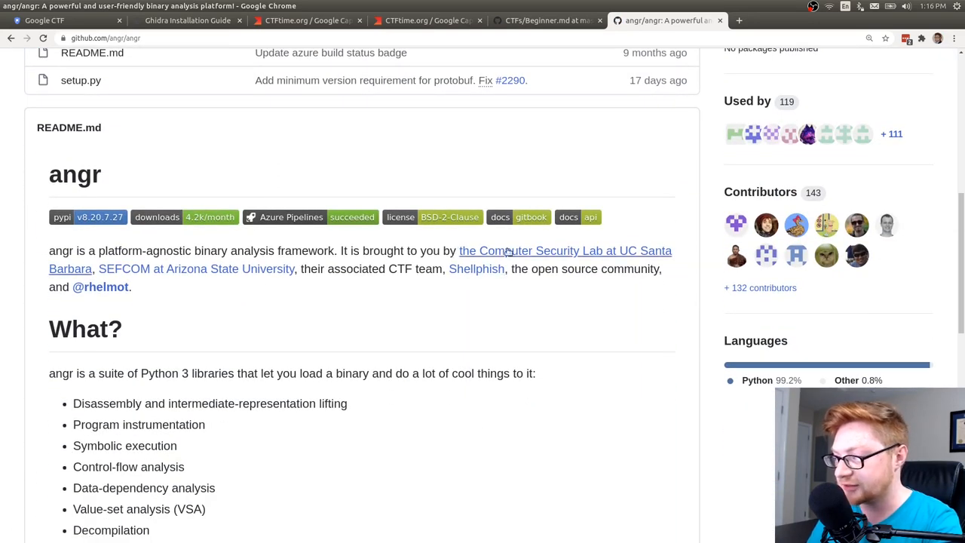
mouse_move(53, 265)
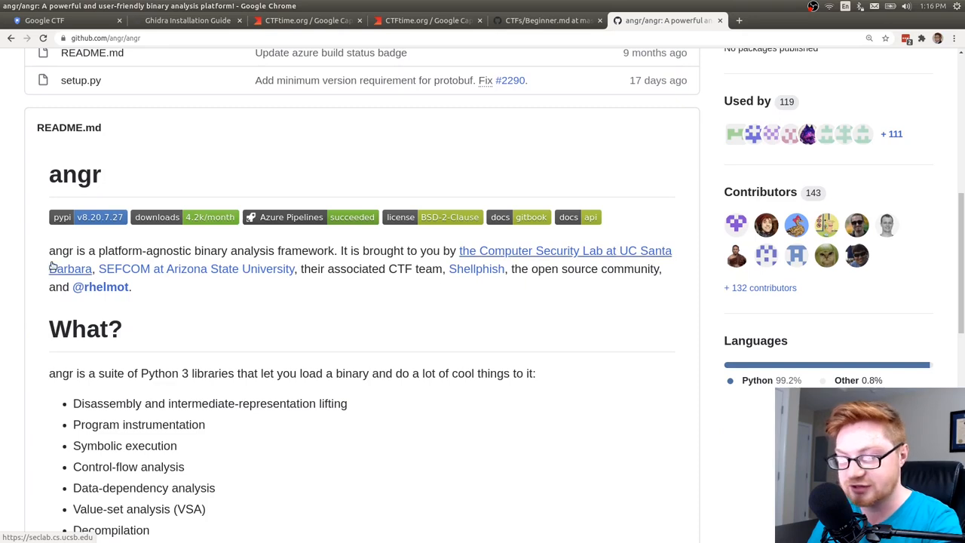
mouse_move(256, 279)
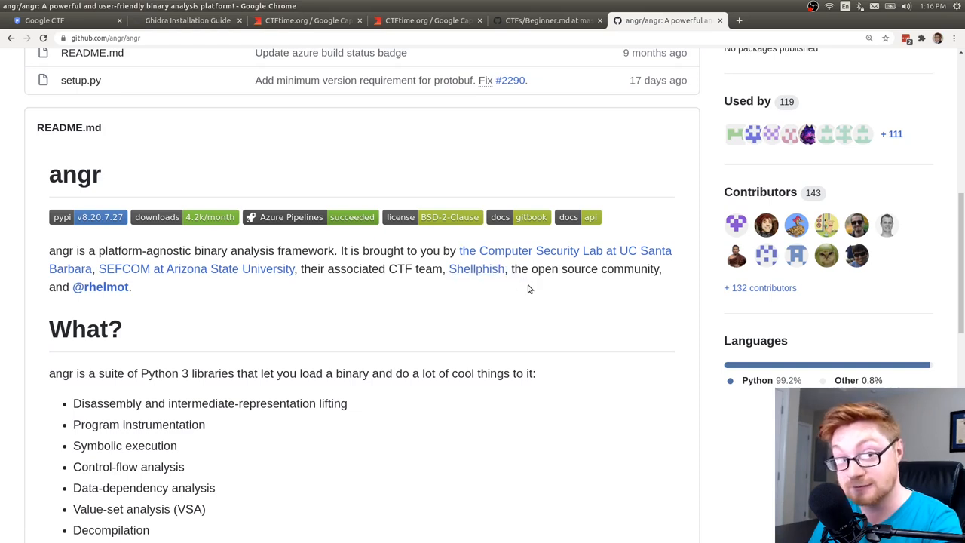
scroll(down, 3)
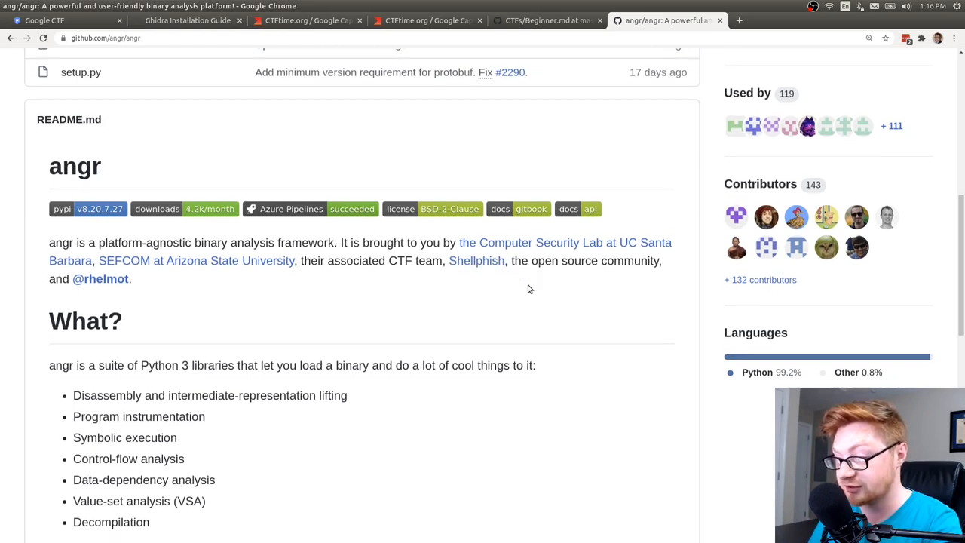
scroll(down, 3)
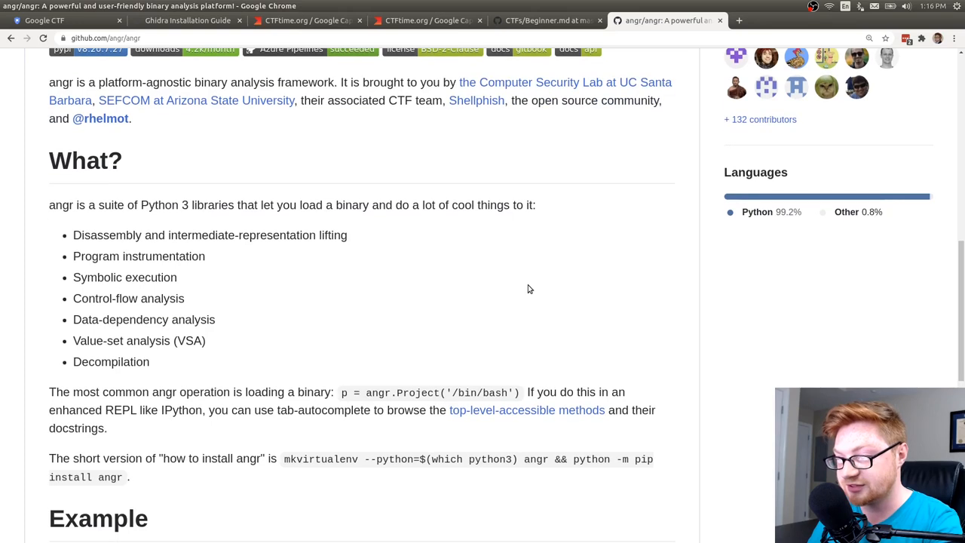
scroll(down, 3)
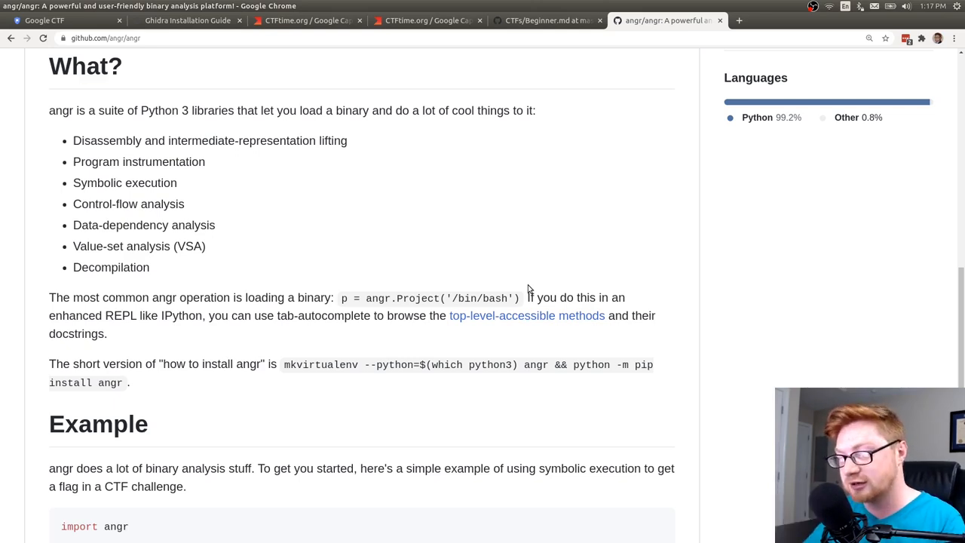
mouse_move(590, 252)
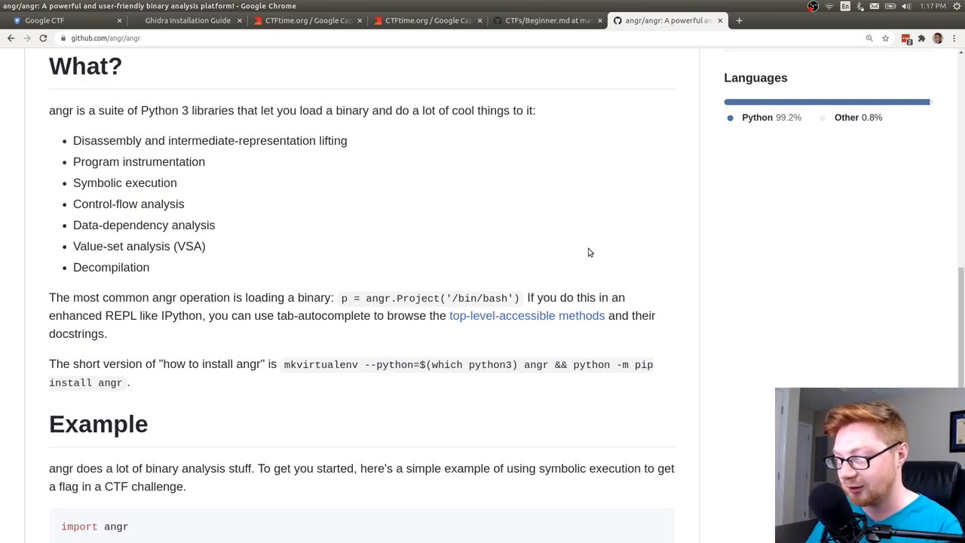
mouse_move(432, 344)
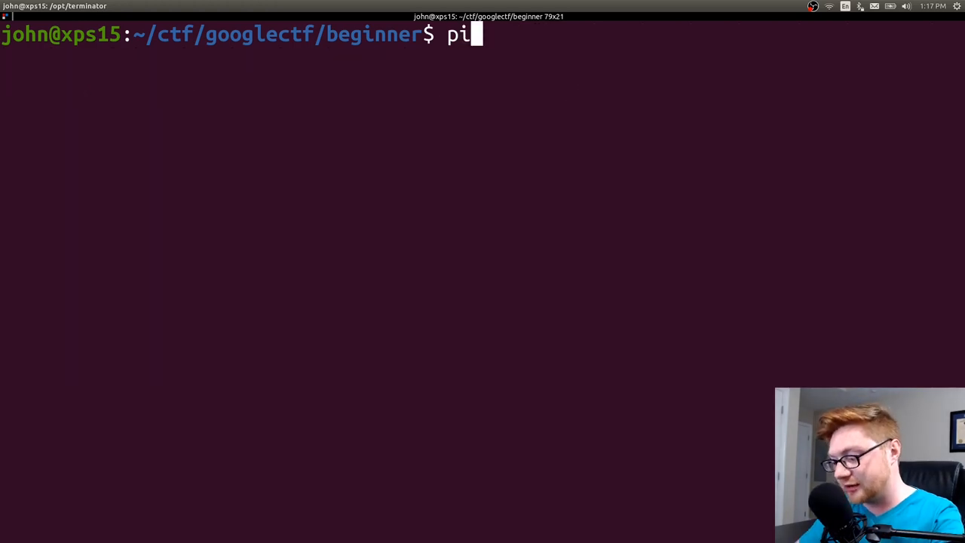
text(p3 install)
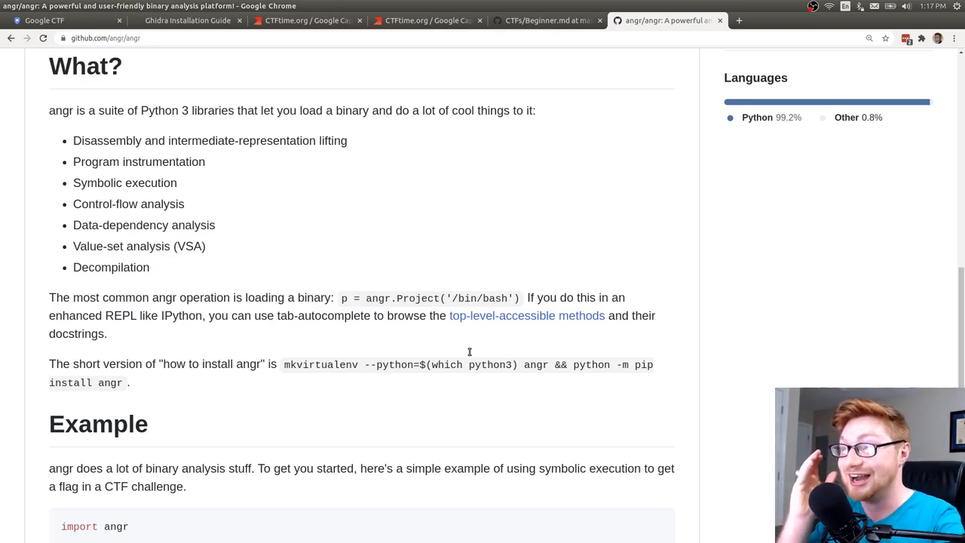
mouse_move(315, 367)
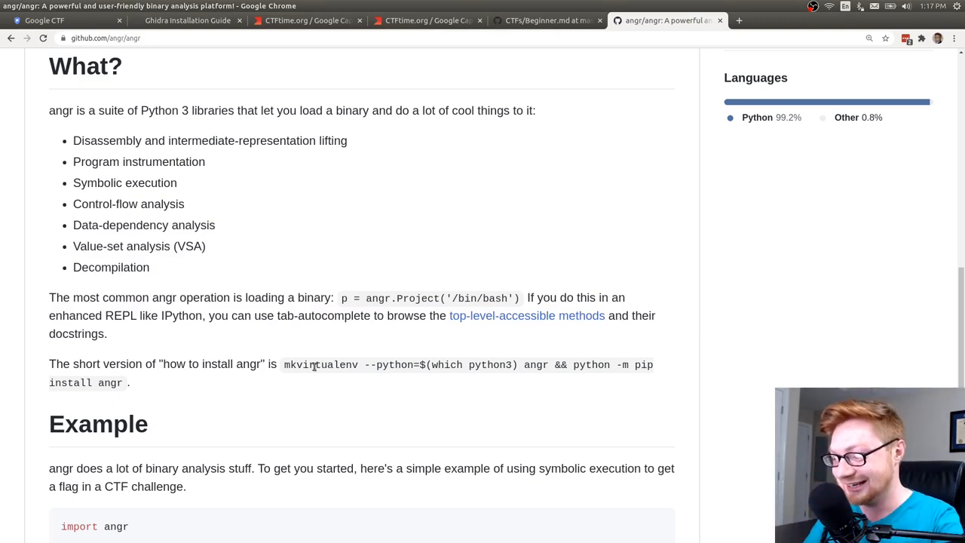
double_click(321, 364)
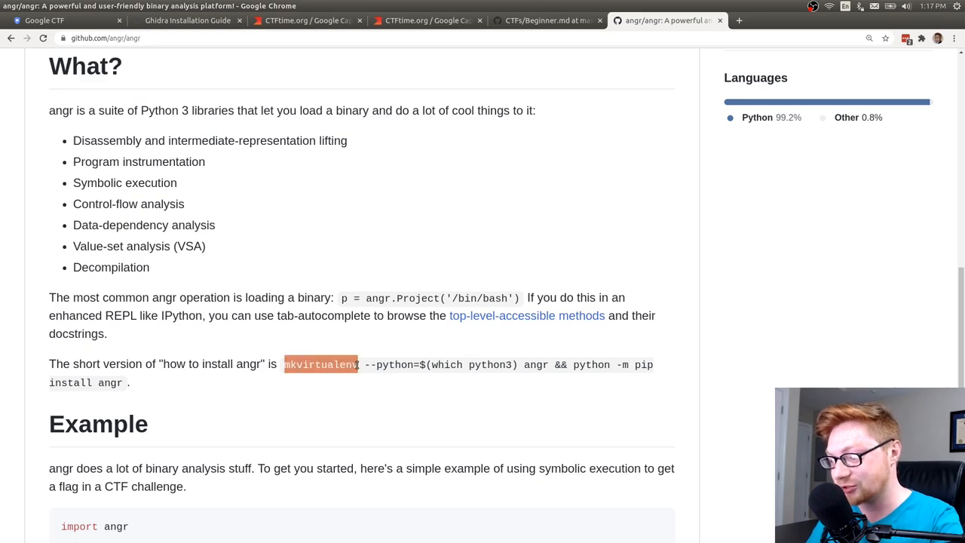
click(362, 378)
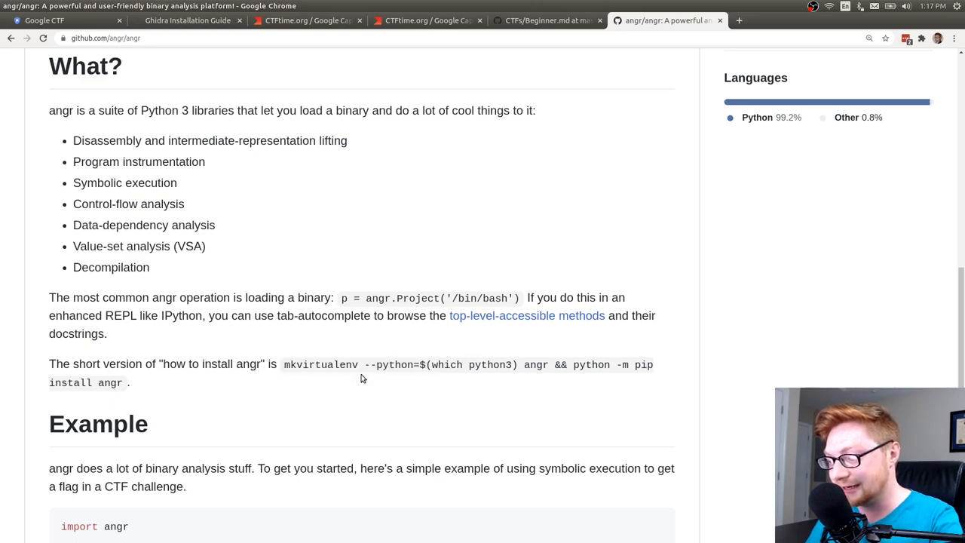
double_click(320, 364)
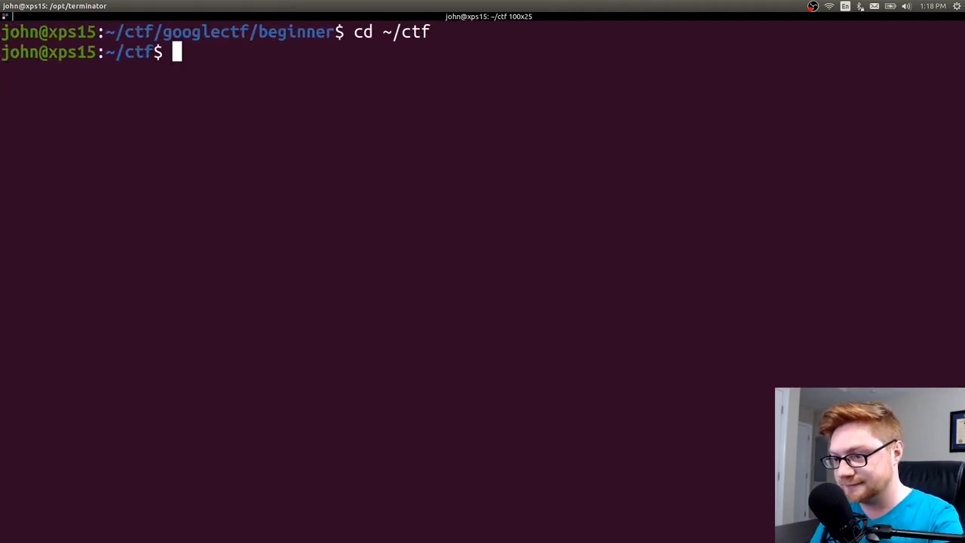
Start a 'python -m venv' command, briefly launch the Python interpreter, then exit it.
text(pyt)
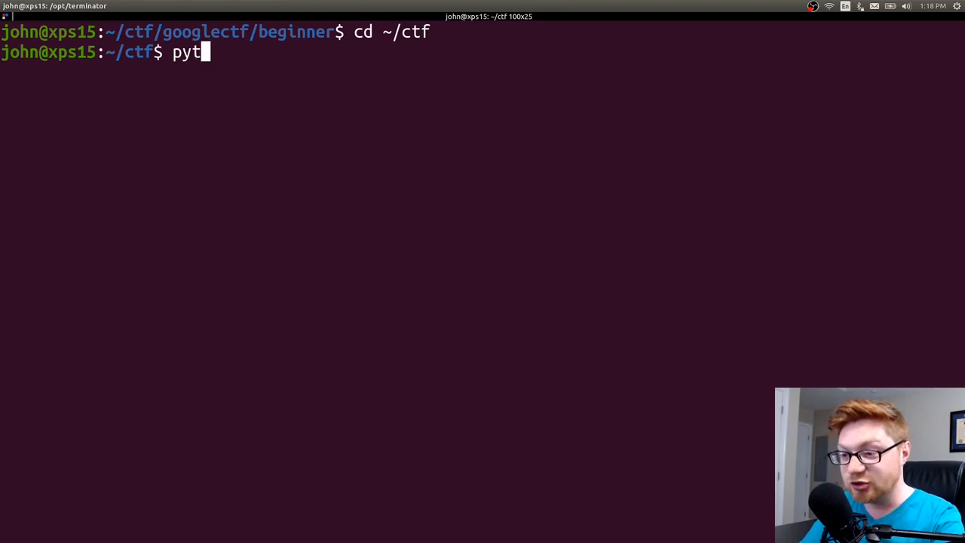
text(hon)
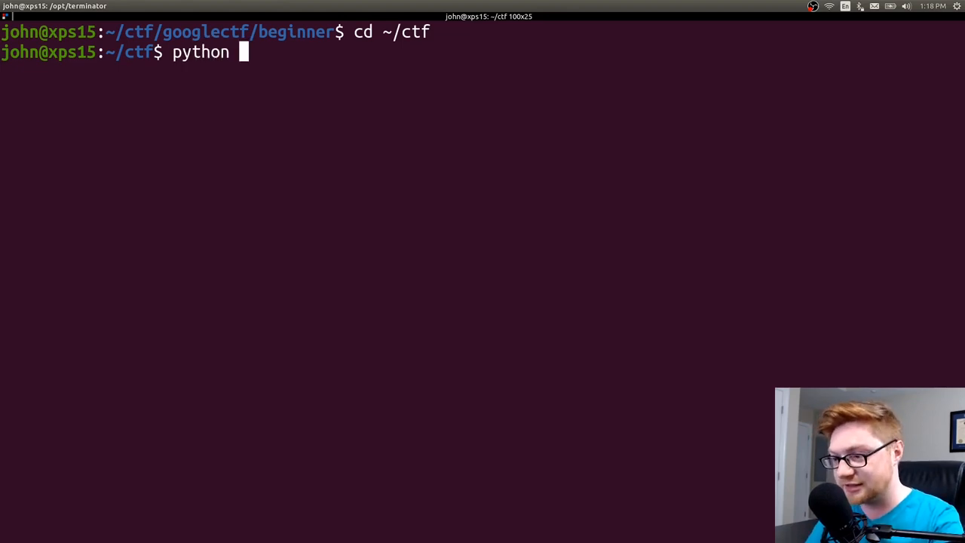
text(-m)
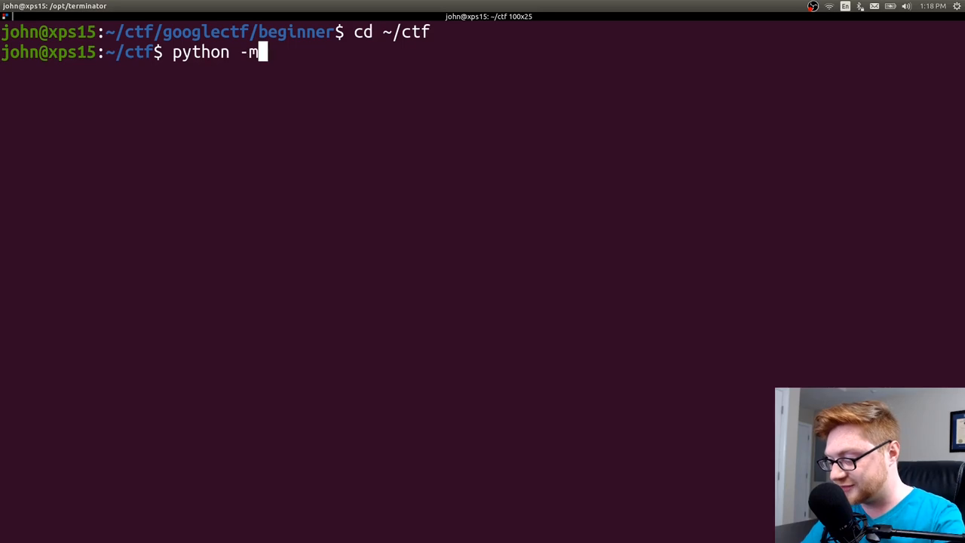
text(venv)
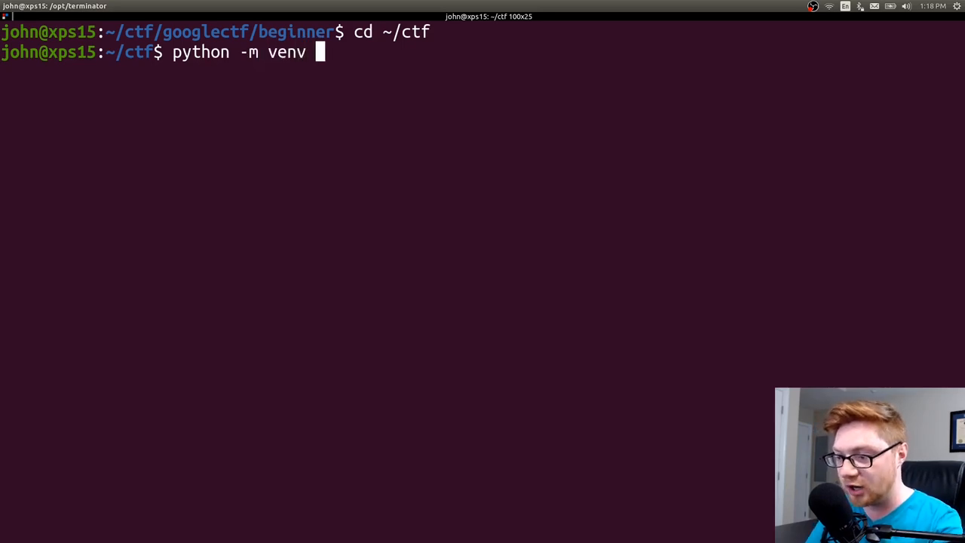
double_click(287, 52)
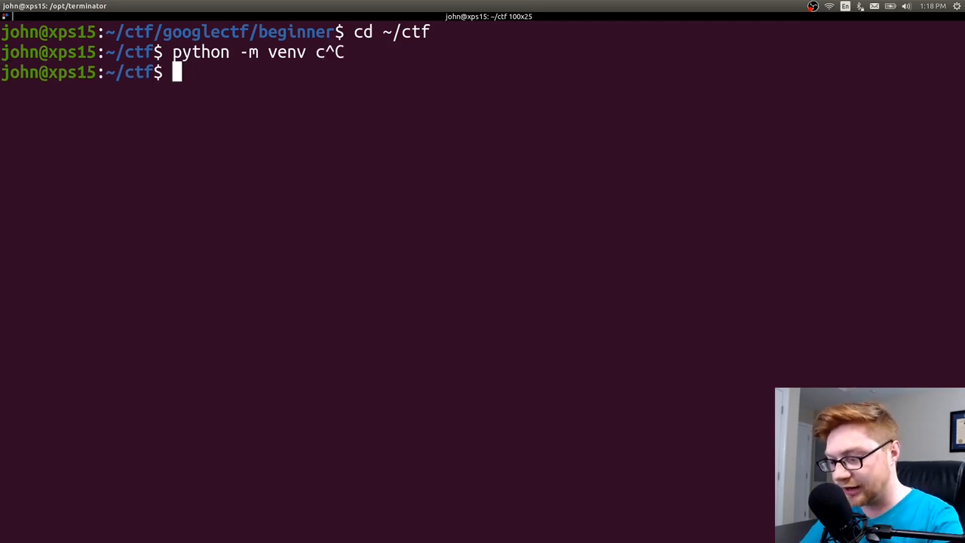
text(python)
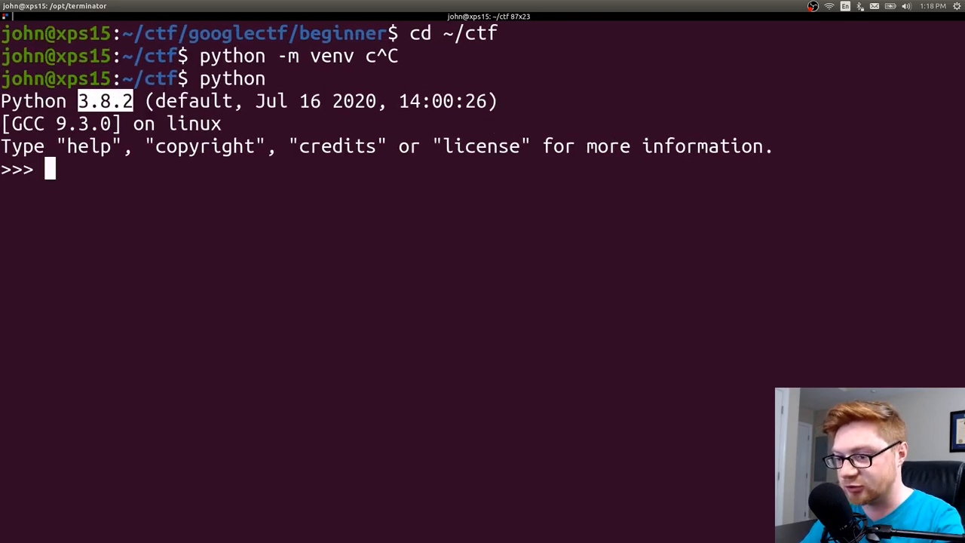
key(ctrl+c)
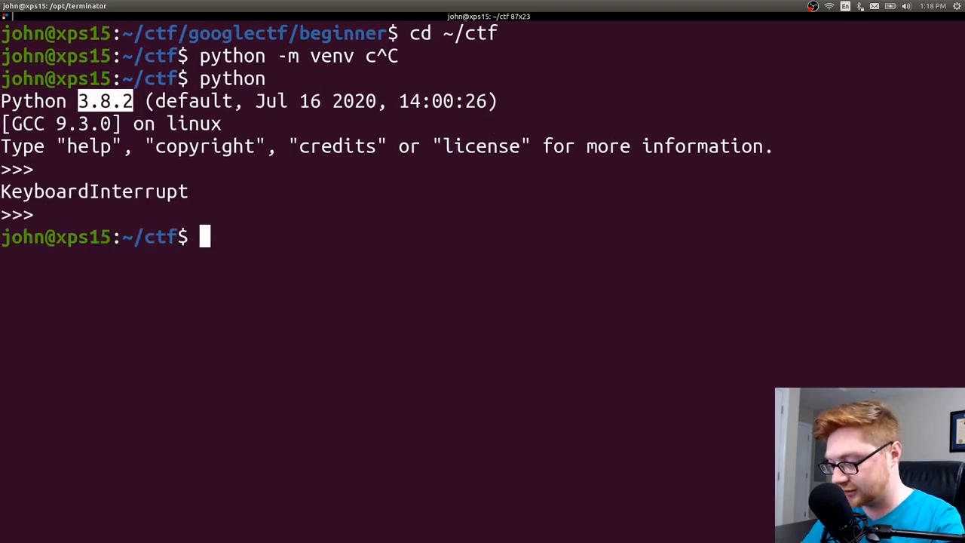
Create the angr virtual environment with 'python -m venv angr' and begin activating it.
text(python -m venv)
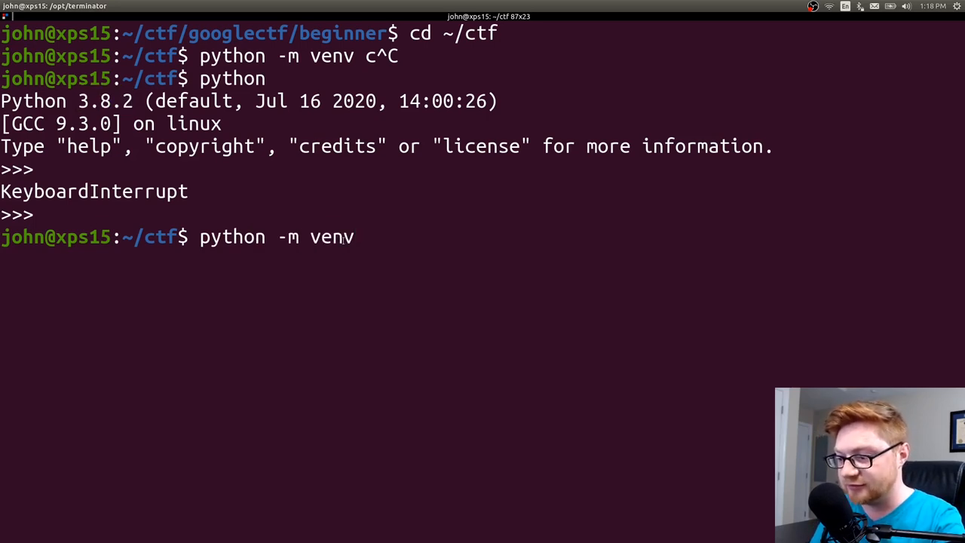
text(angr)
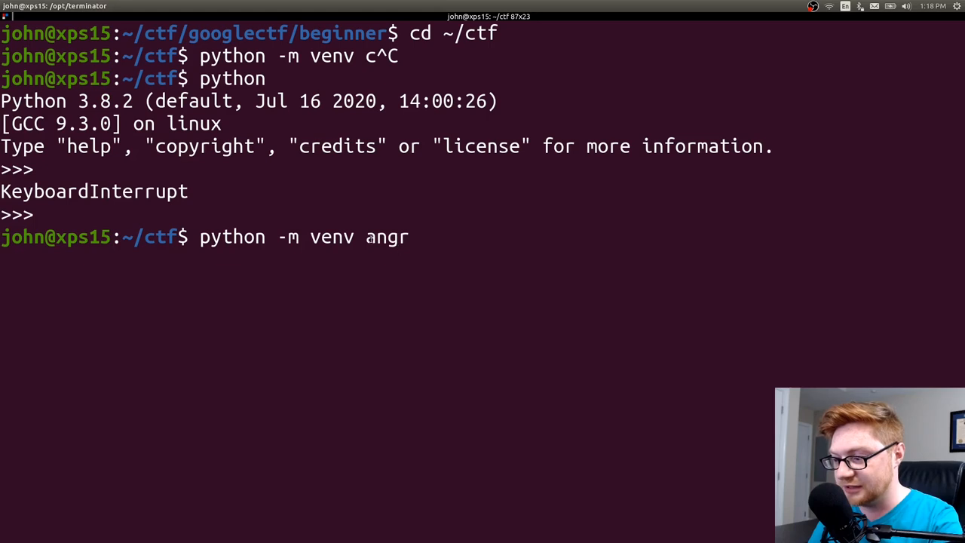
double_click(387, 237)
text(ls angr/)
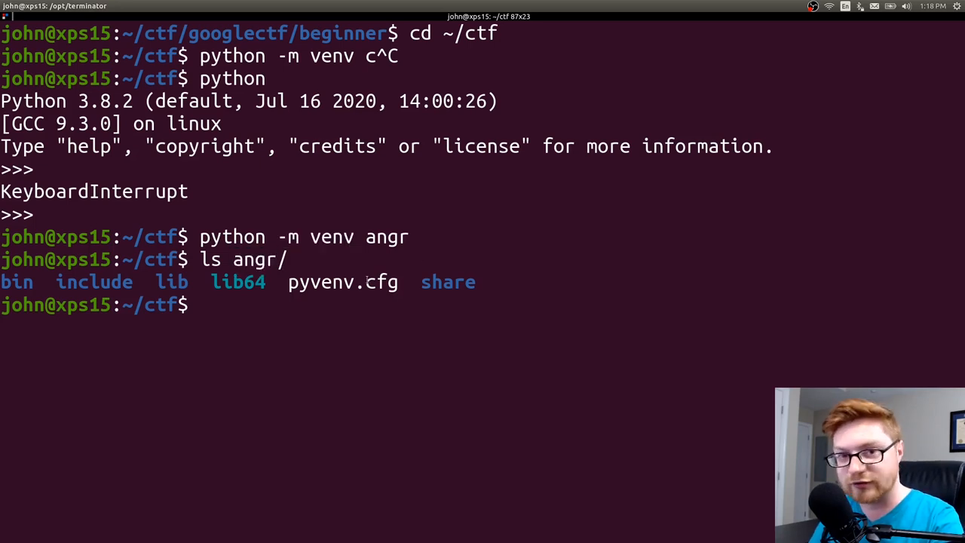
text(source en)
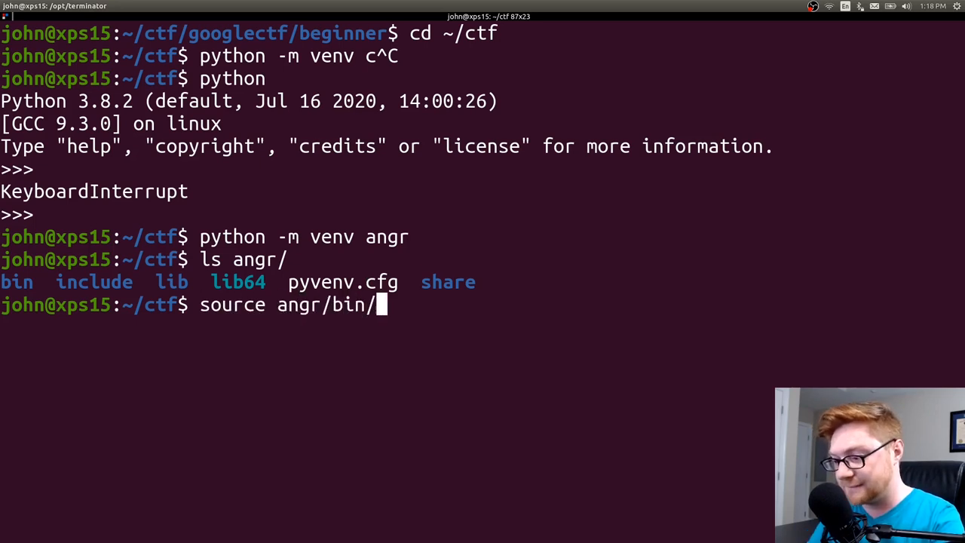
text(activate)
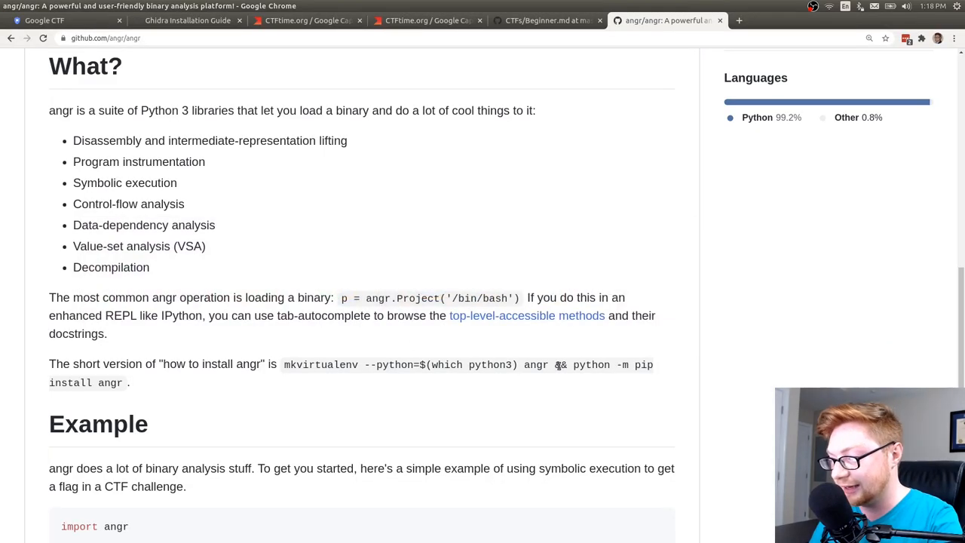
Run 'pip install angr' in the activated angr virtualenv and follow the install output.
drag(573, 364, 128, 382)
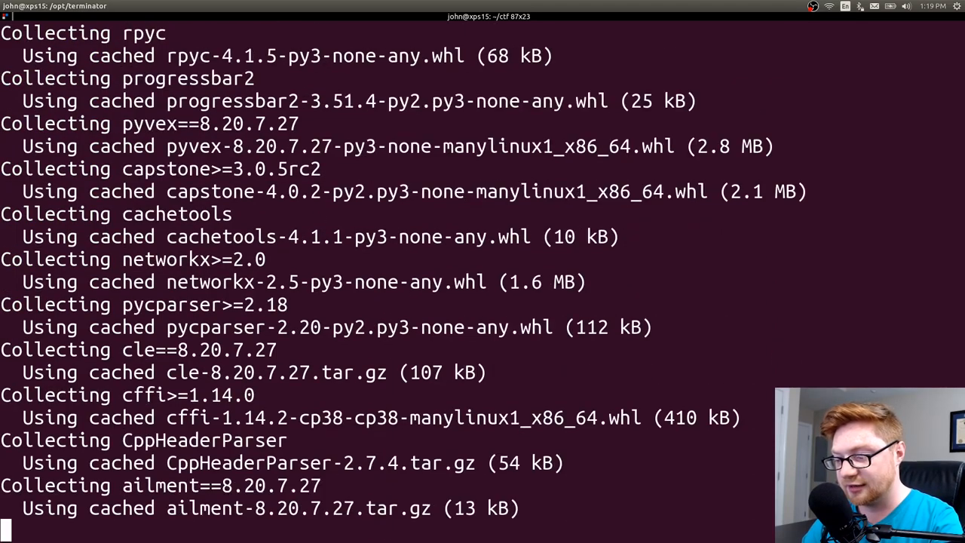
scroll(down, 3)
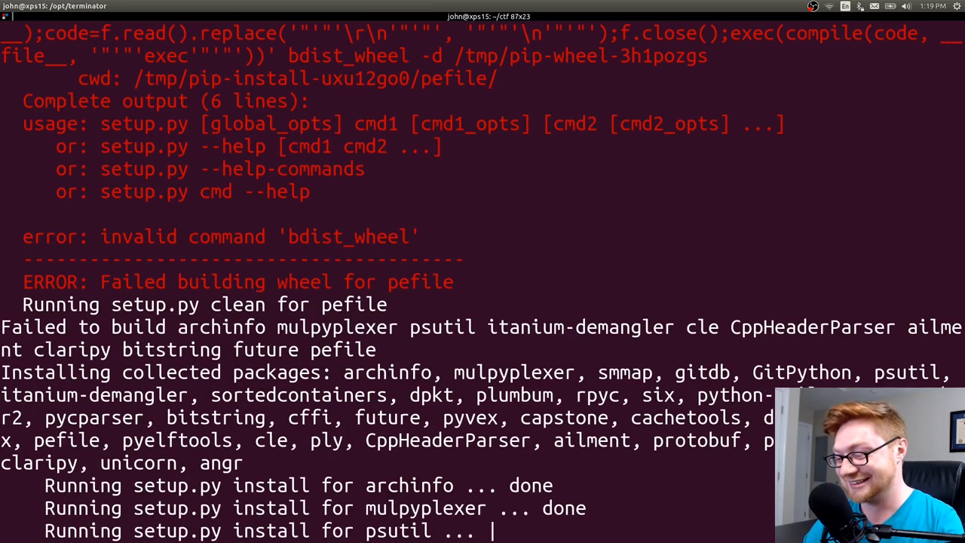
scroll(down, 3)
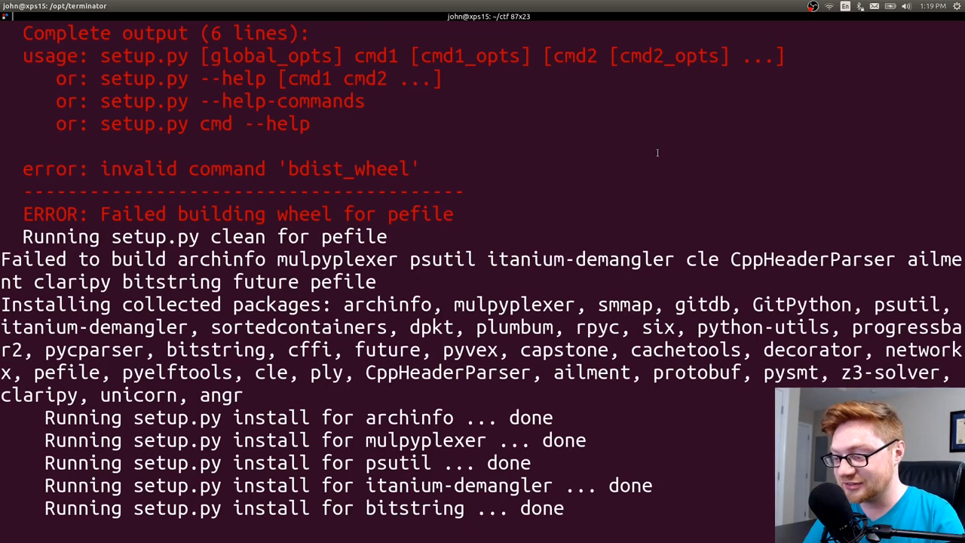
scroll(down, 3)
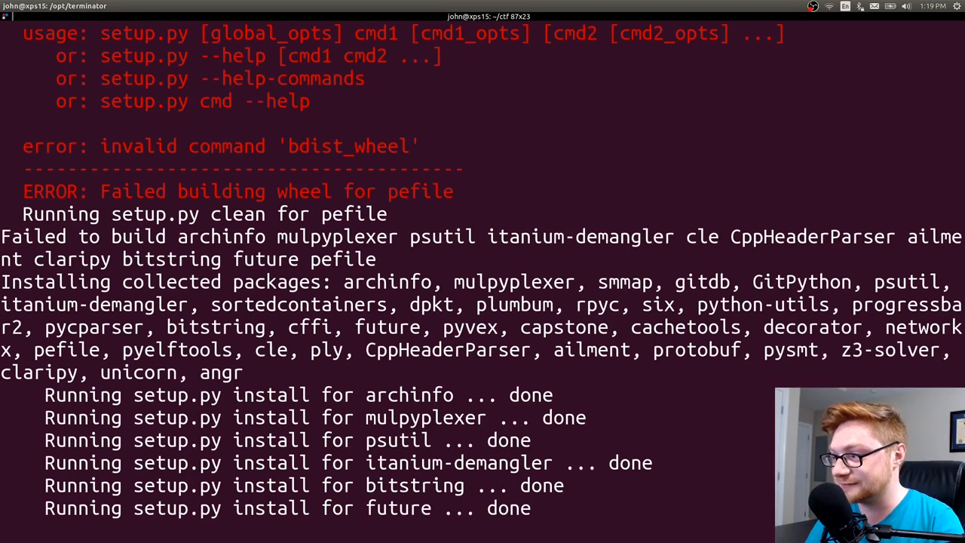
scroll(down, 3)
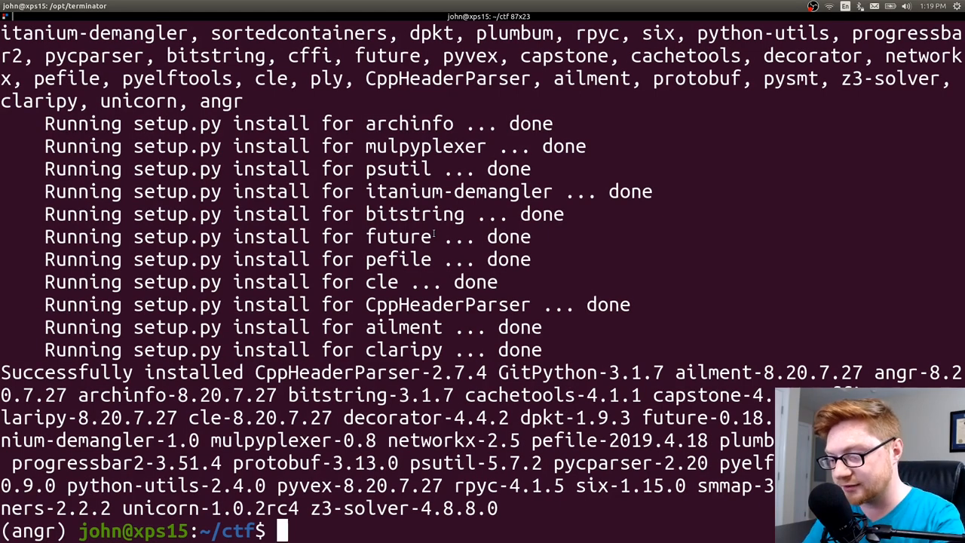
In the beginner folder, import angr and claripy in Python, glance at angr's GitHub, then exit.
text(ls)
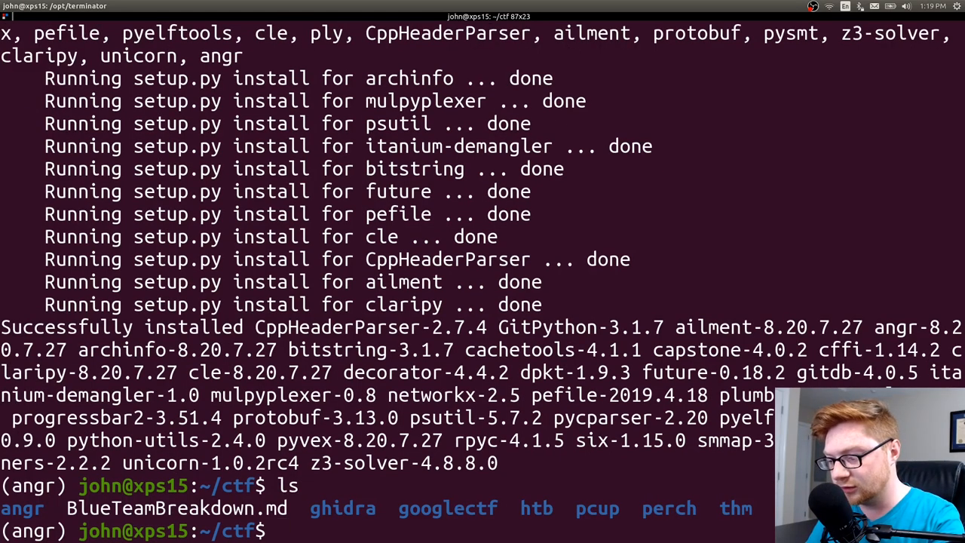
text(cd angr/)
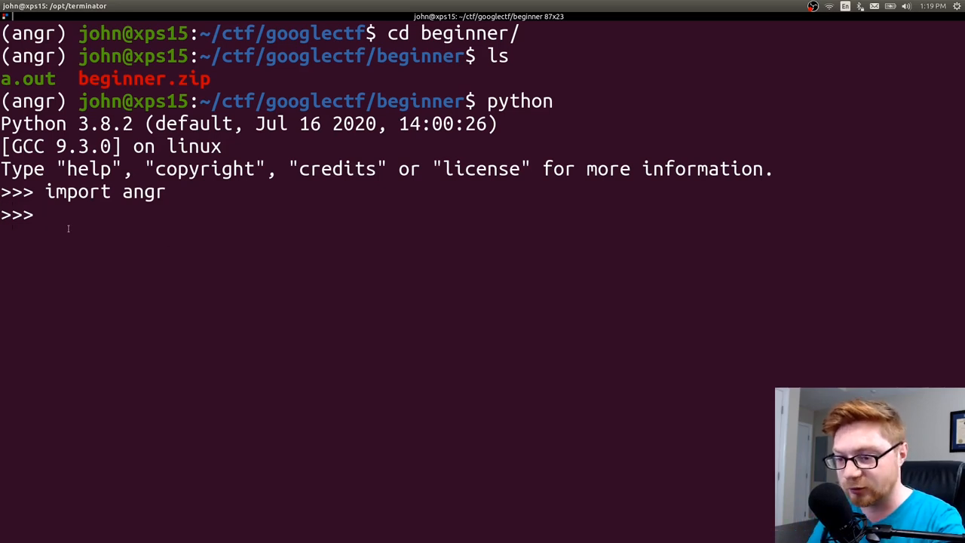
text(import clarip)
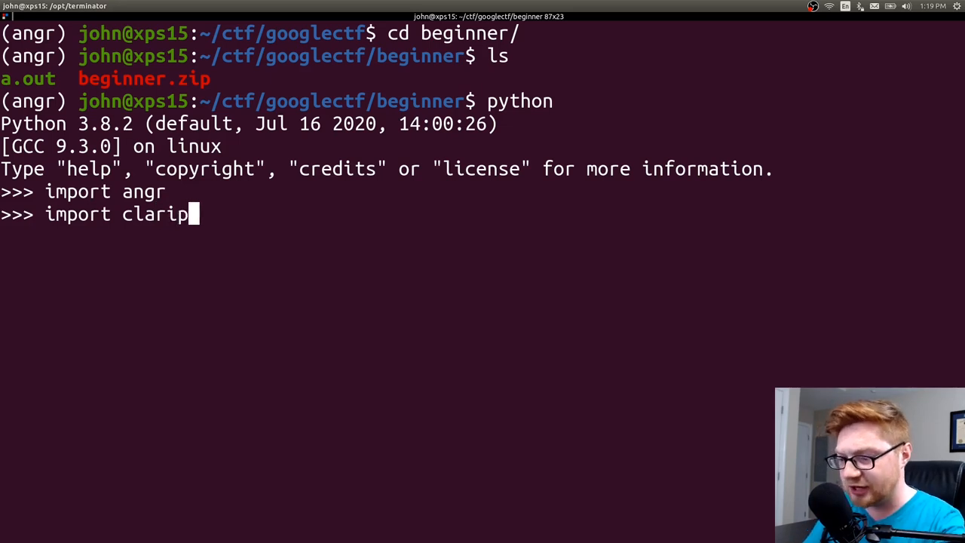
text(y)
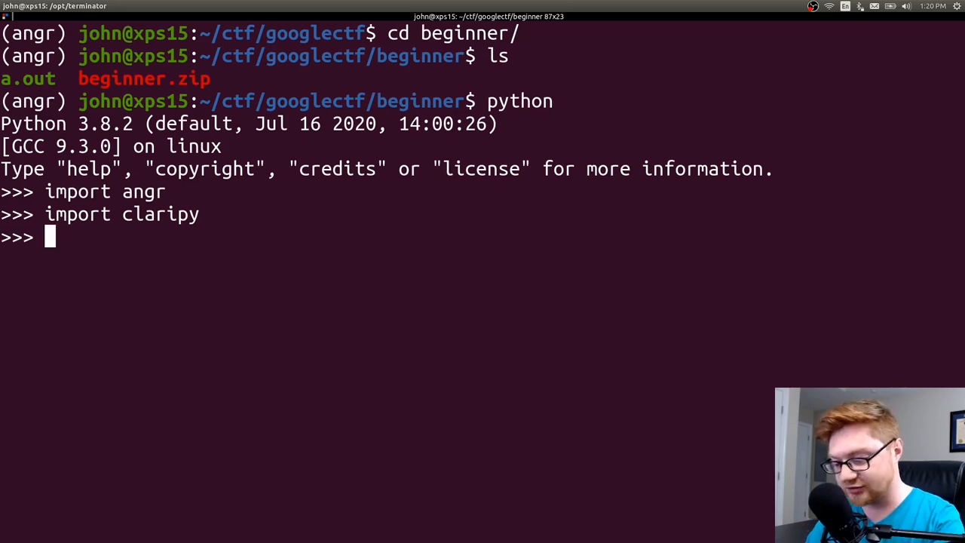
click(666, 20)
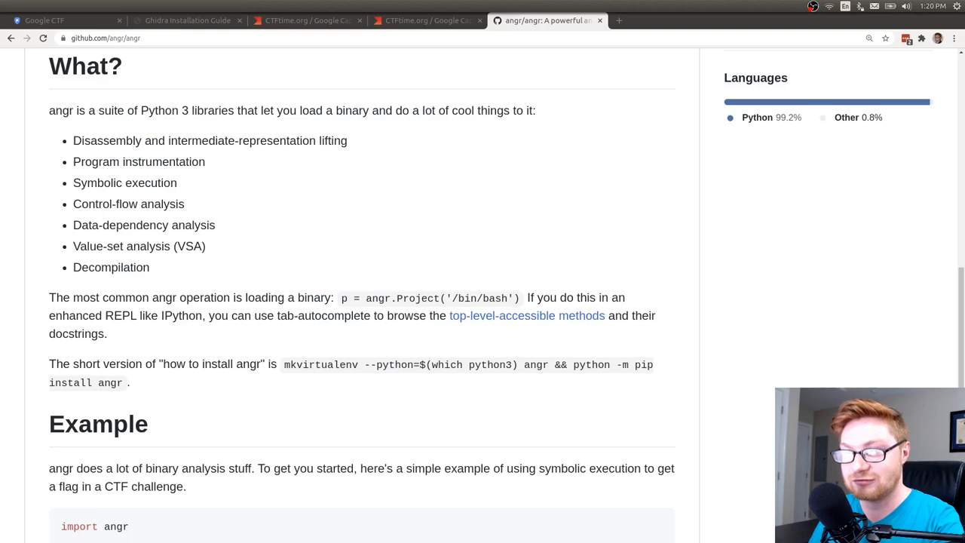
mouse_move(411, 203)
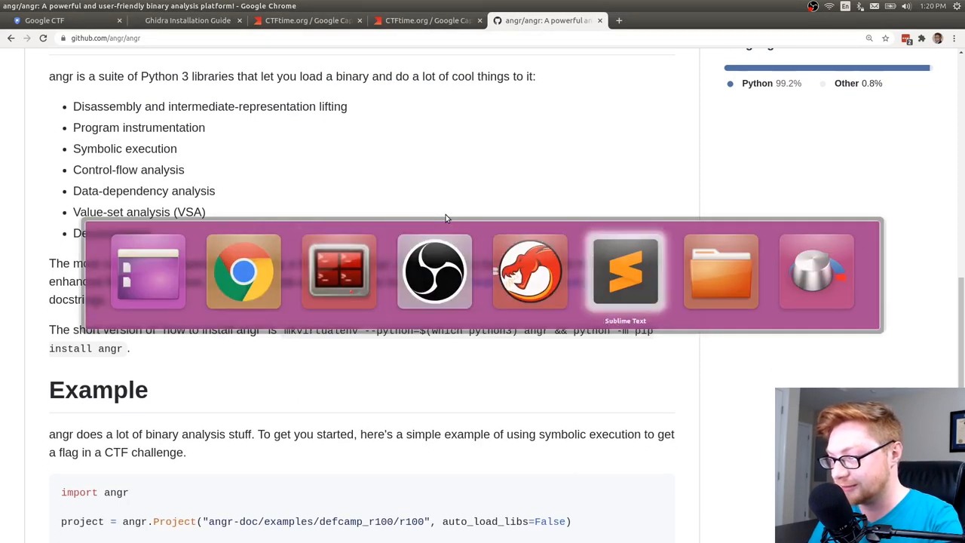
click(626, 272)
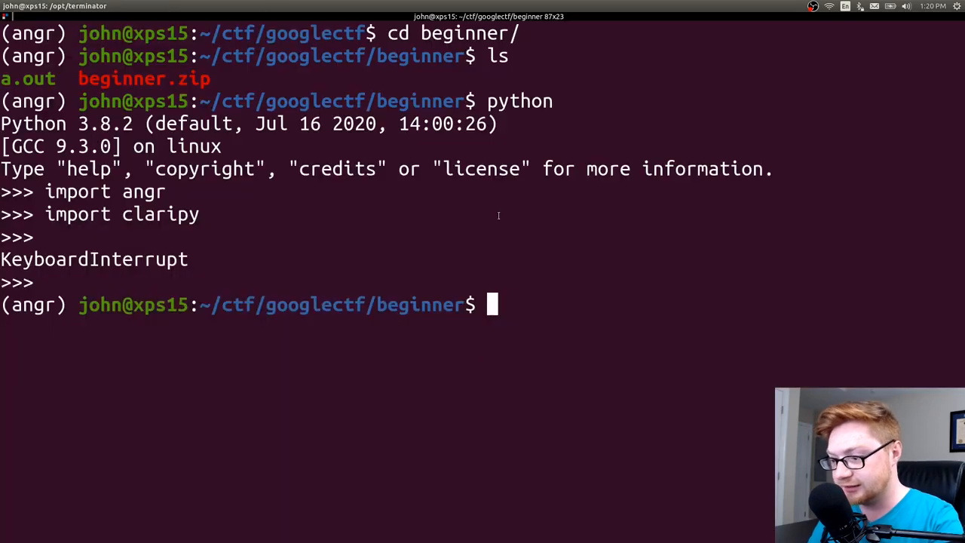
Create winner.py with subl and add the #!/usr/bin/env python shebang plus angr and claripy imports.
text(subl)
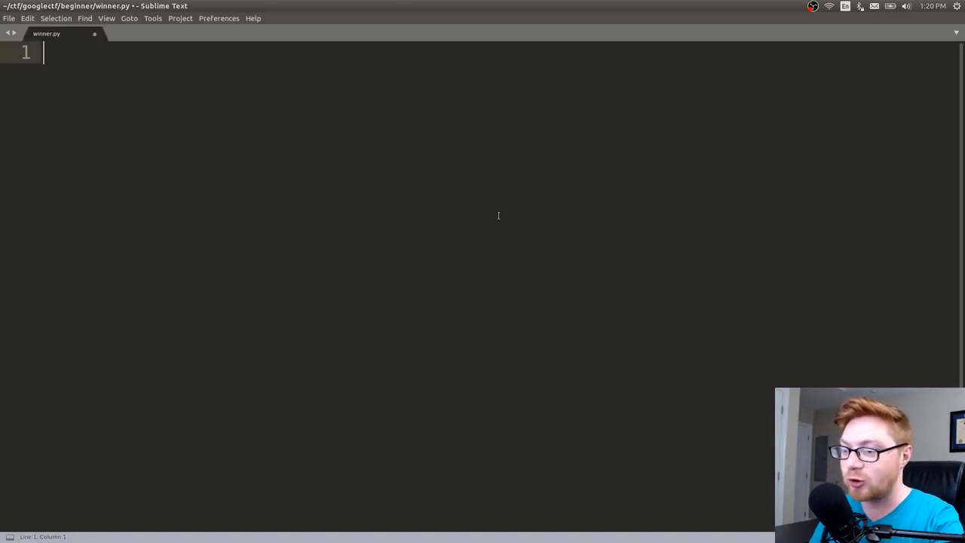
text(#!/usr/bin/)
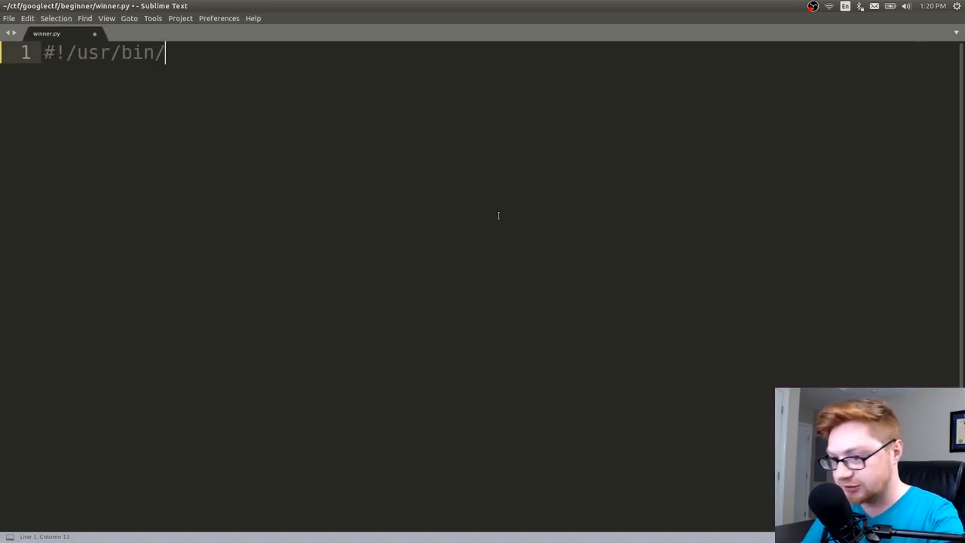
text(env python)
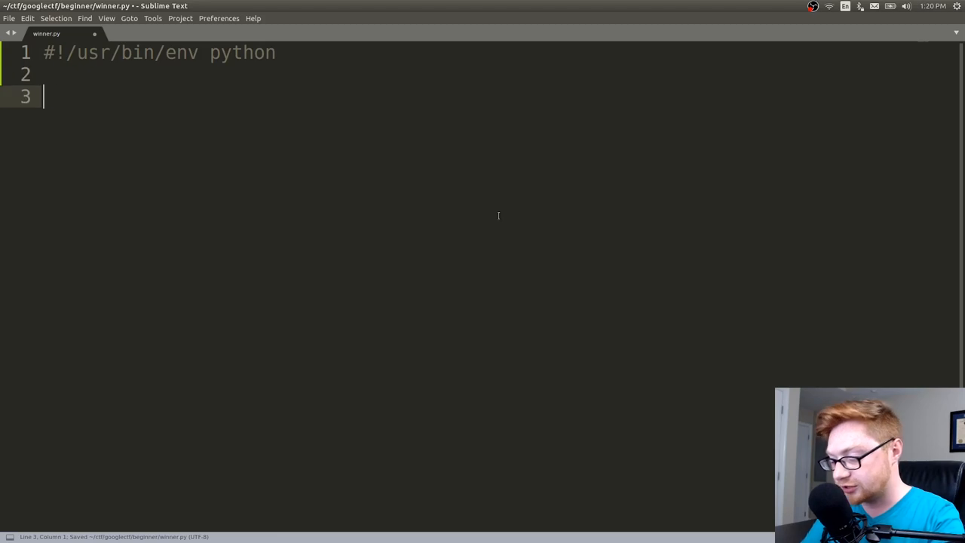
text(import angr)
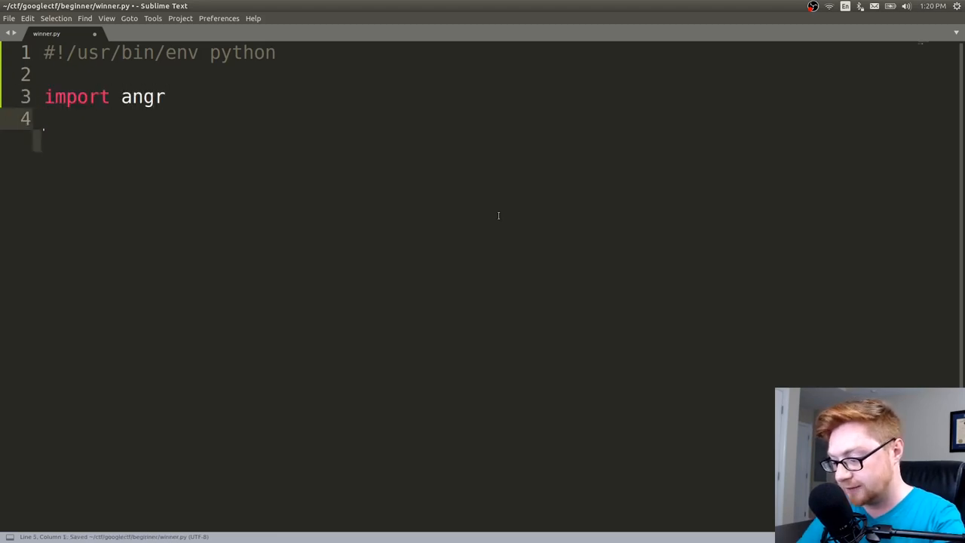
text(import clarip)
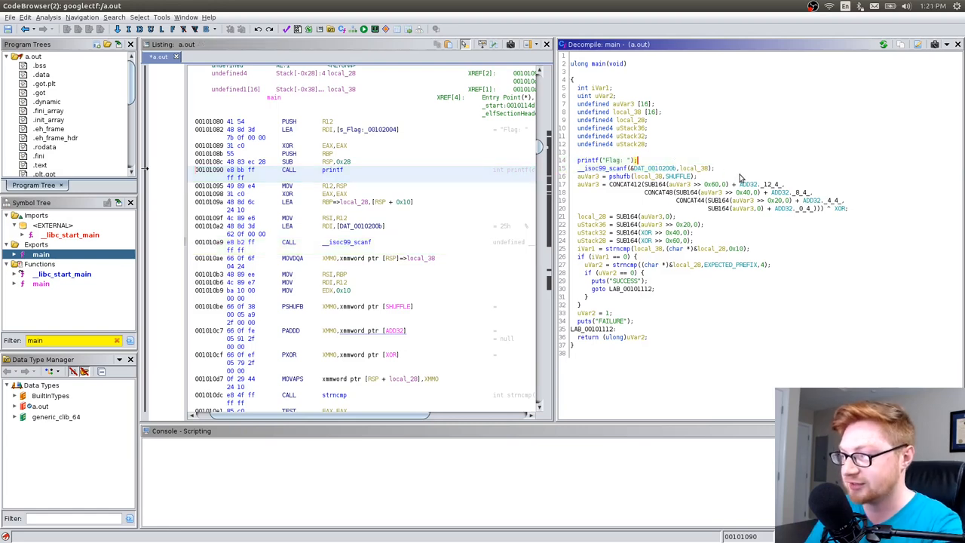
mouse_move(694, 179)
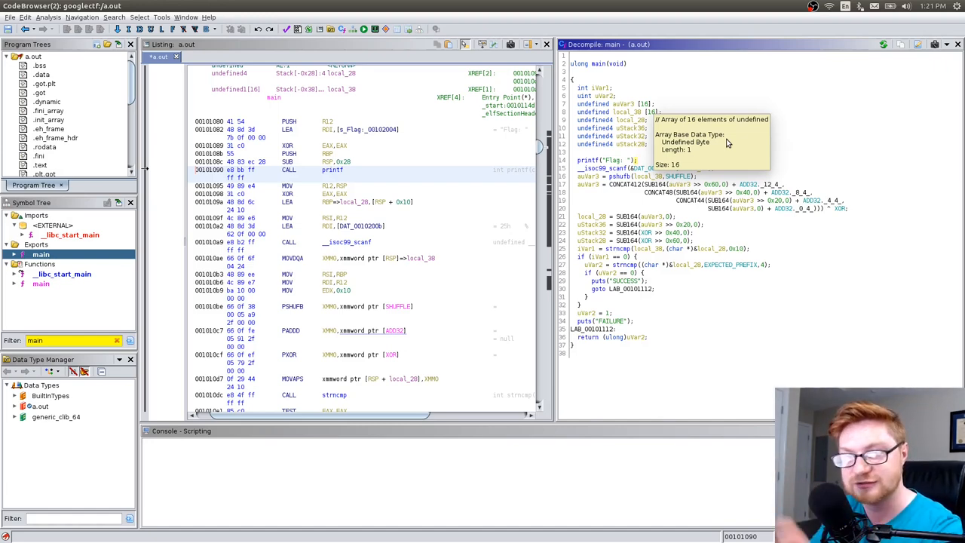
mouse_move(834, 147)
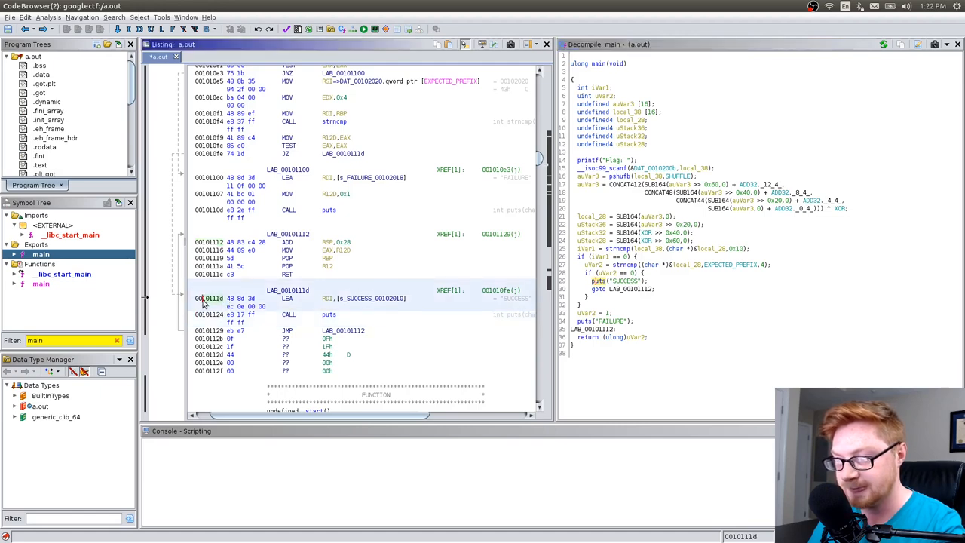
mouse_move(217, 320)
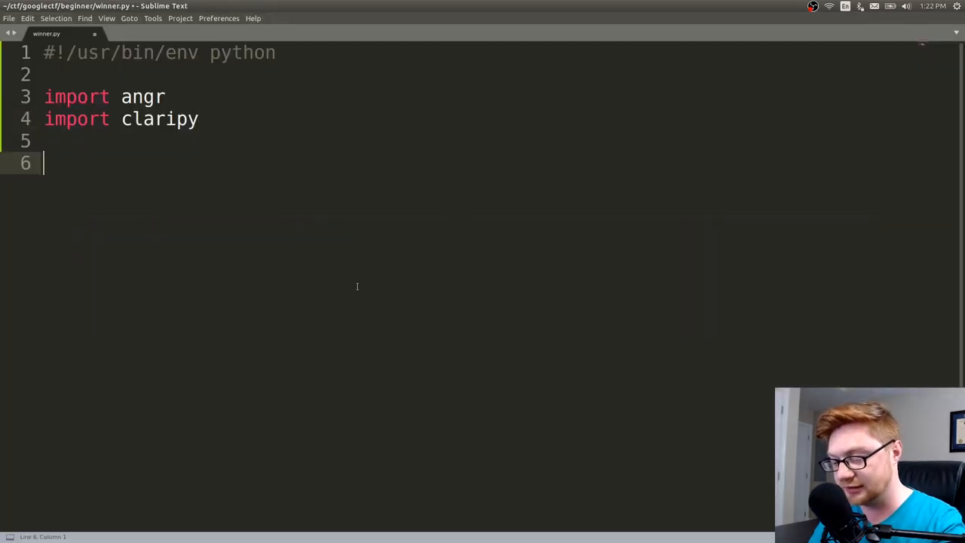
Type success_address = 0x0010111d in winner.py and double-check the address in Ghidra.
text(sucess+add)
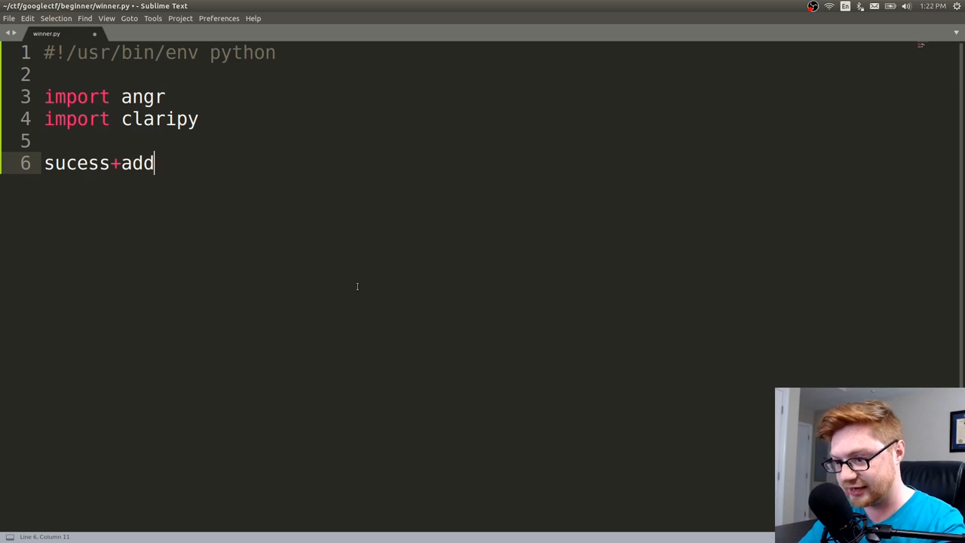
text(_address = 0x0010111d)
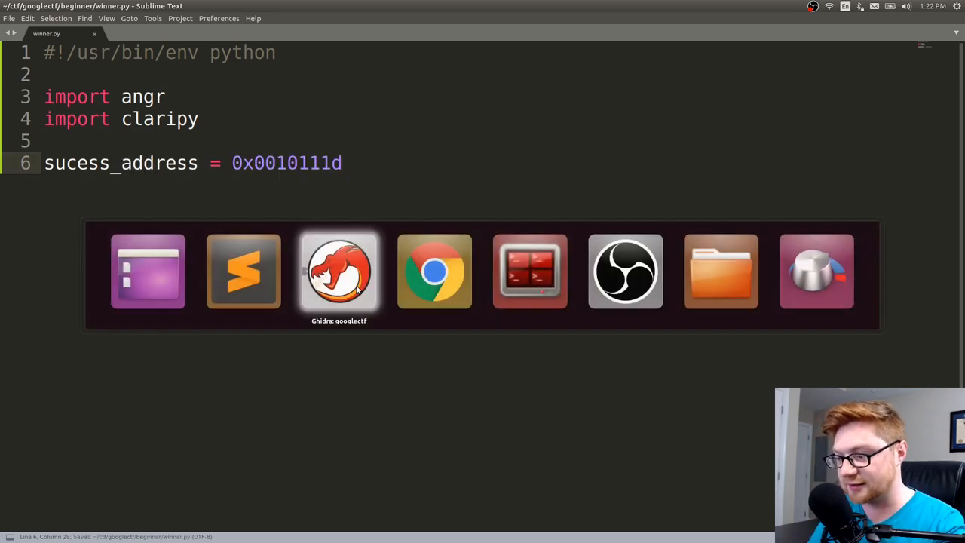
click(338, 270)
text(c)
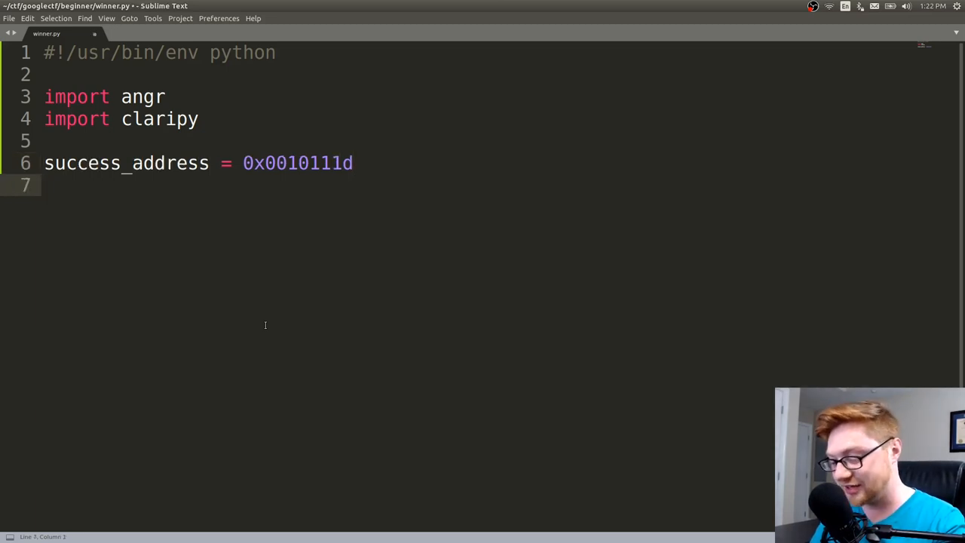
Type failure_address = 0x00101100 on line 7 of winner.py.
text(failure_addres)
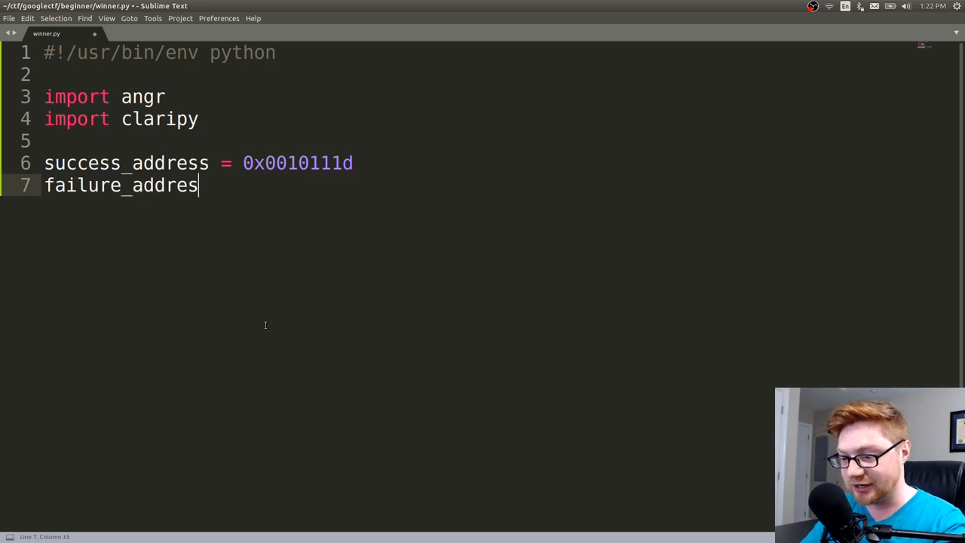
text(s =)
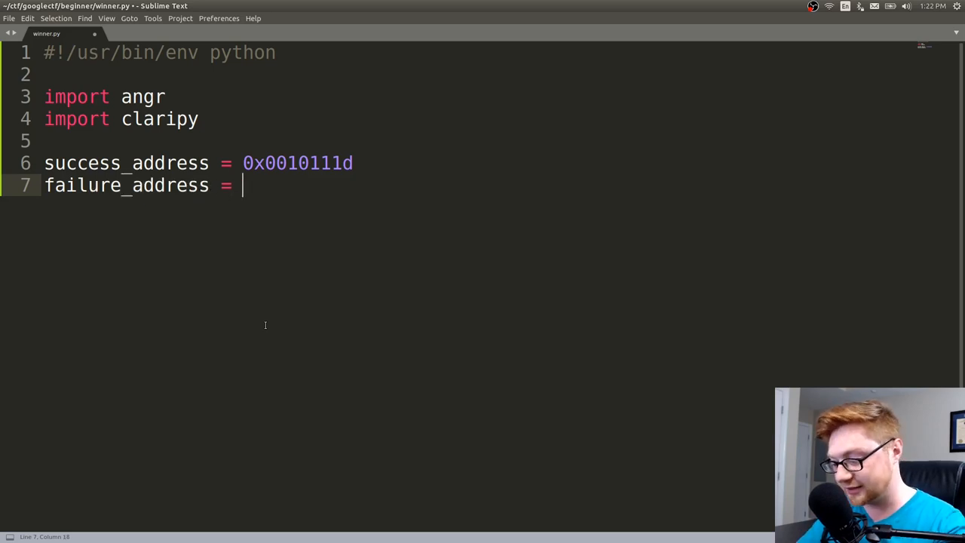
text(0x00101100)
text(base_)
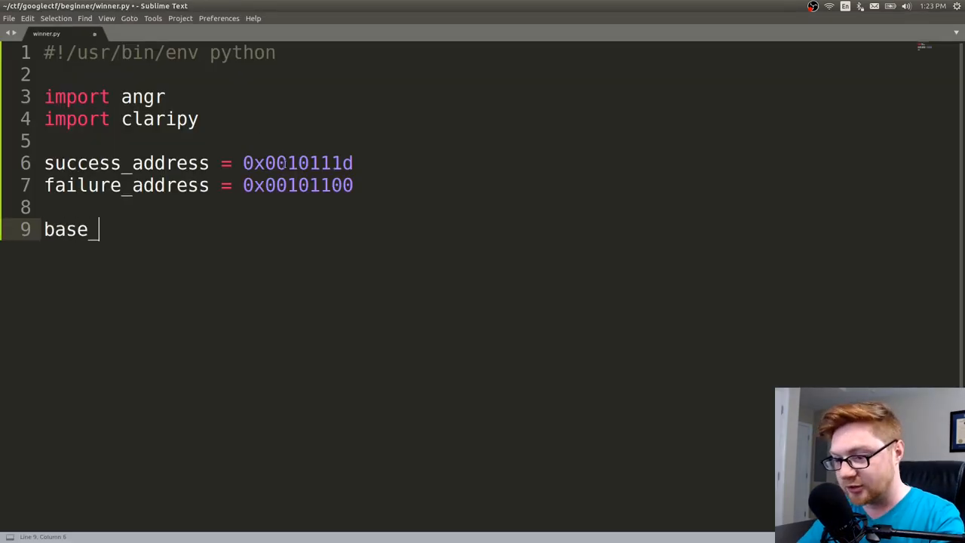
Add base_address = 0x00100000 above the addresses and a flag_length = 15 line.
text(addresss = 0x00100000)
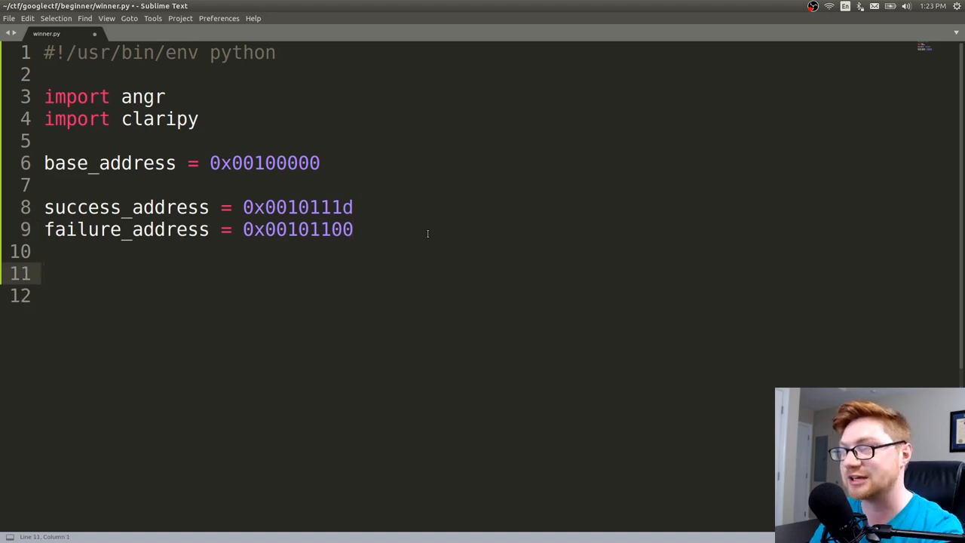
text(flag_)
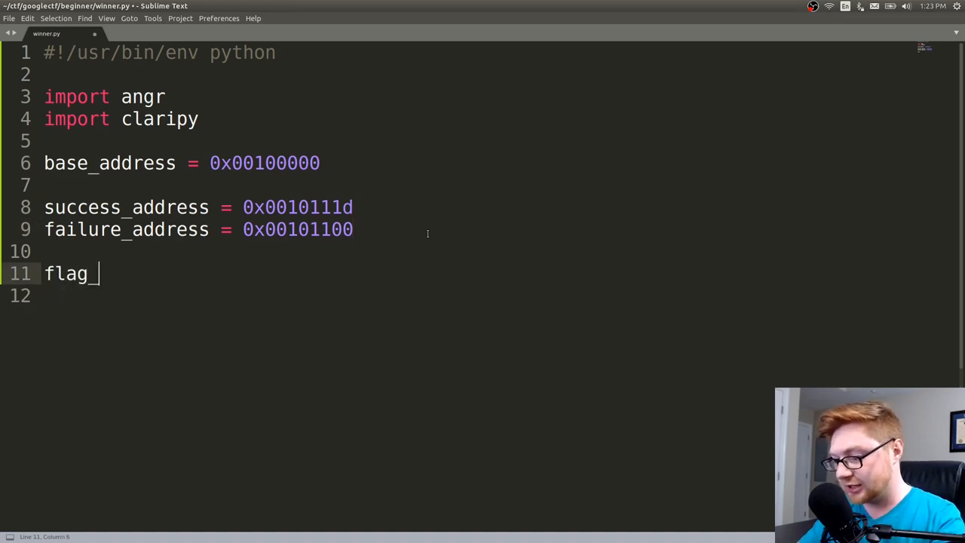
text(length =)
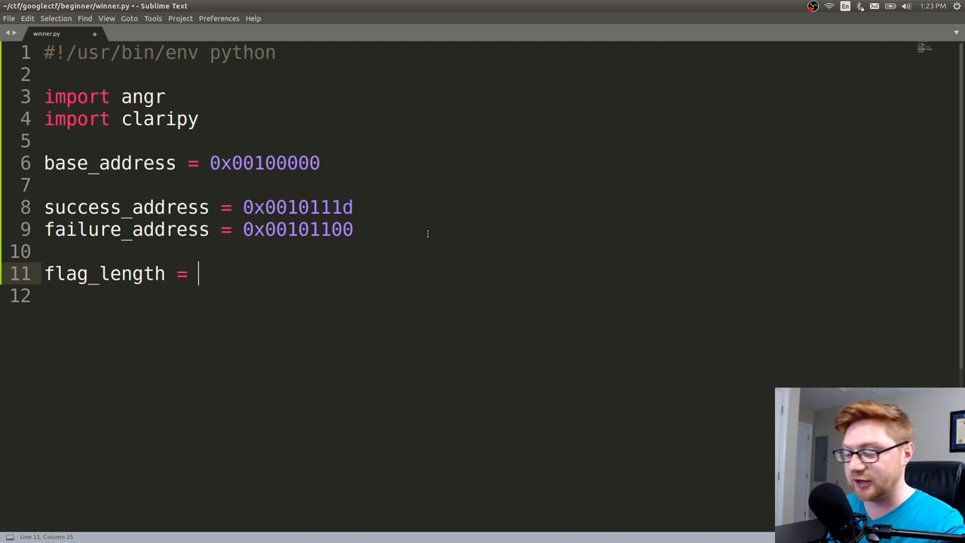
text(15)
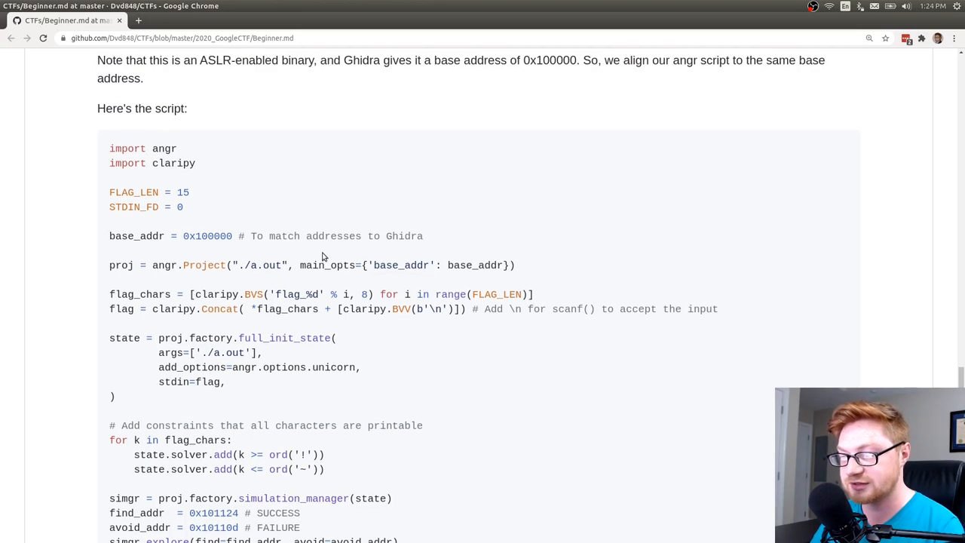
double_click(150, 265)
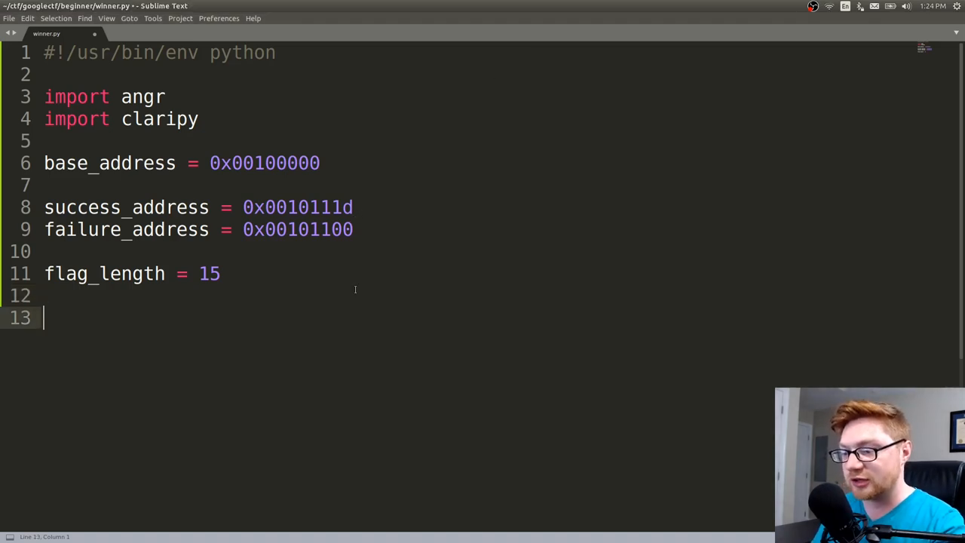
Write line 13: project = angr.Project("./a.out", main_opts={"base_addr": base_address}).
text(projet)
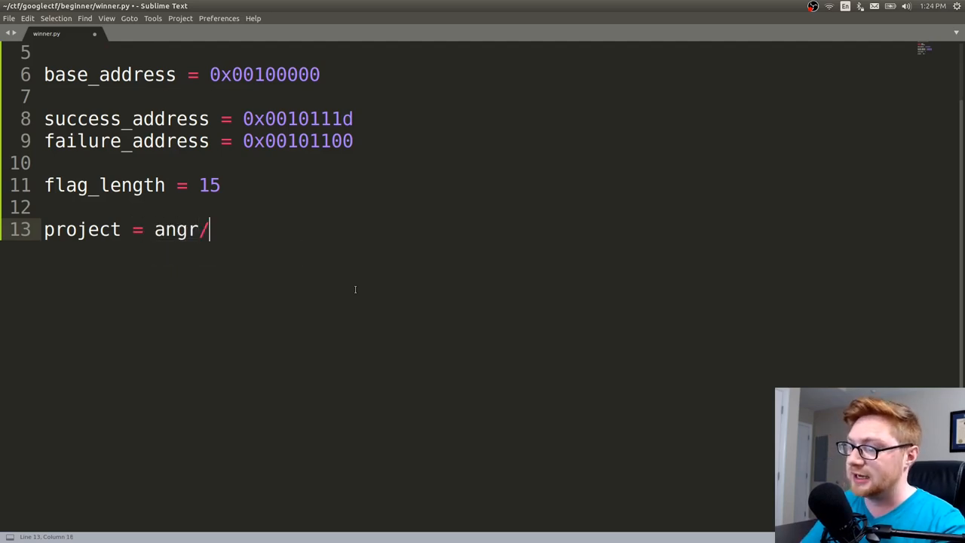
text(.Project)
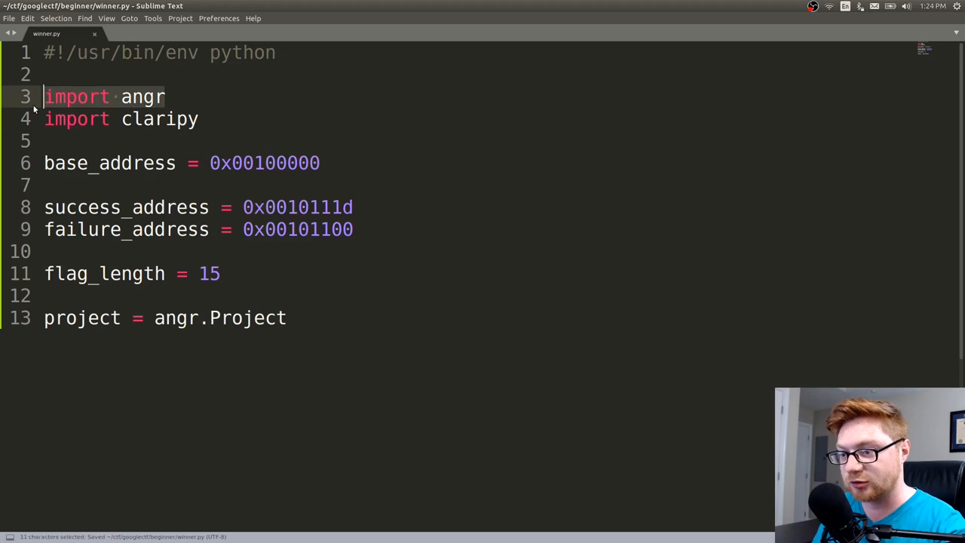
click(285, 317)
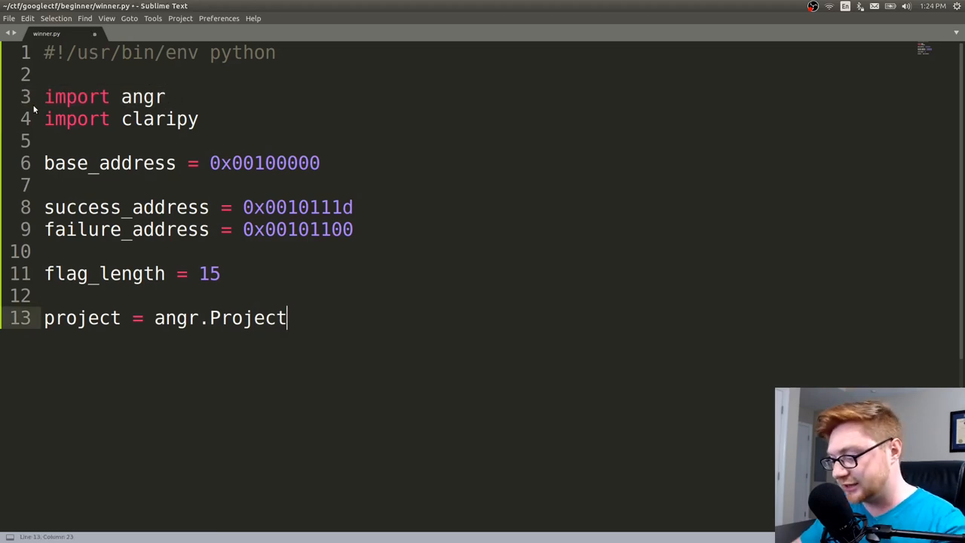
text(())
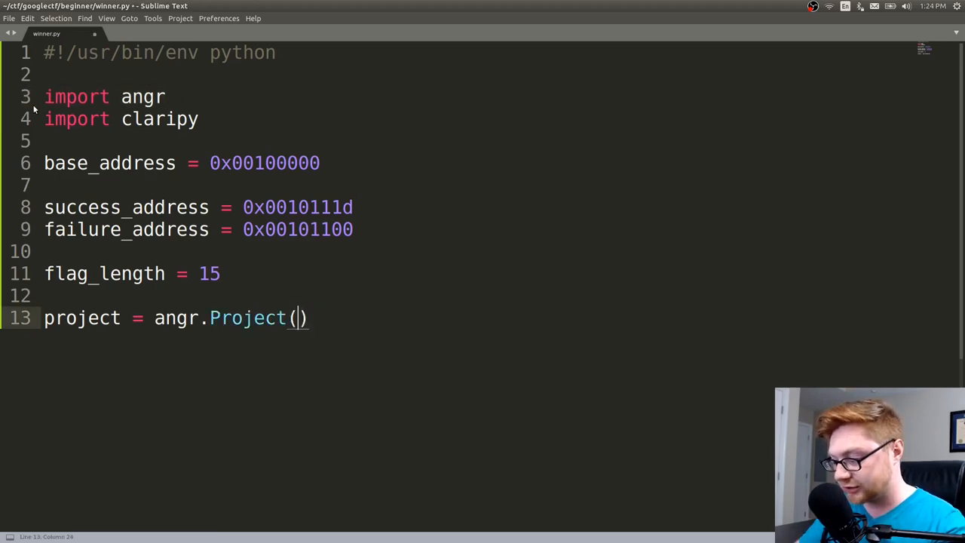
text("./a.out")
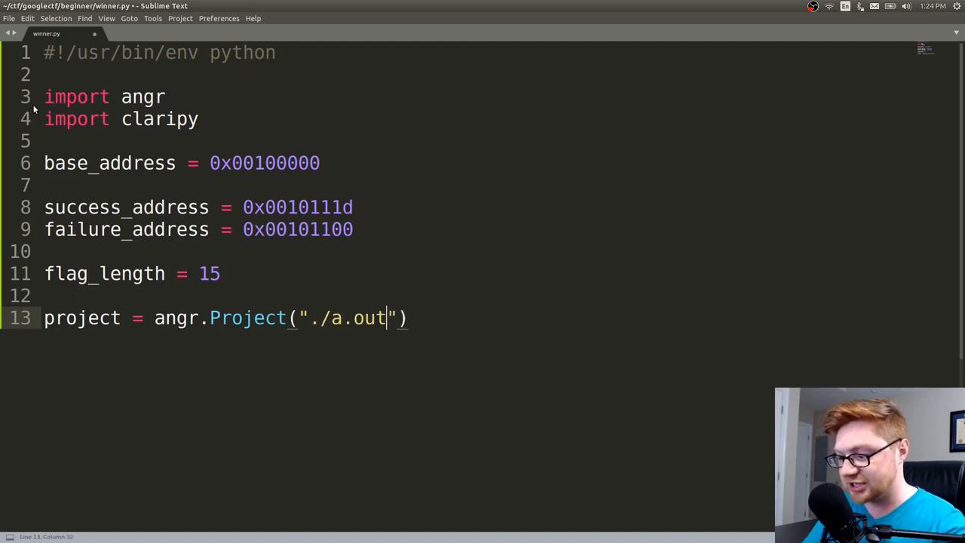
text(, main)
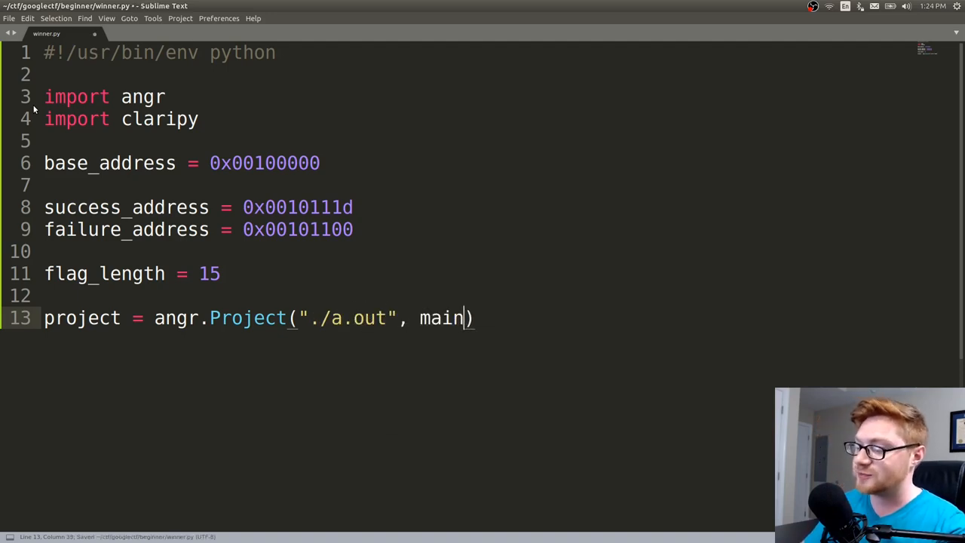
text(_opts = {)
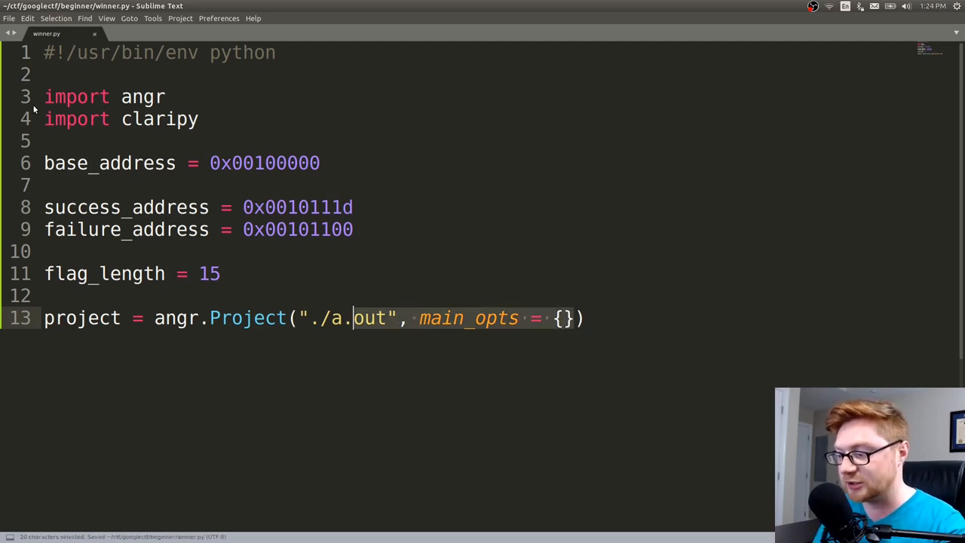
text("b)
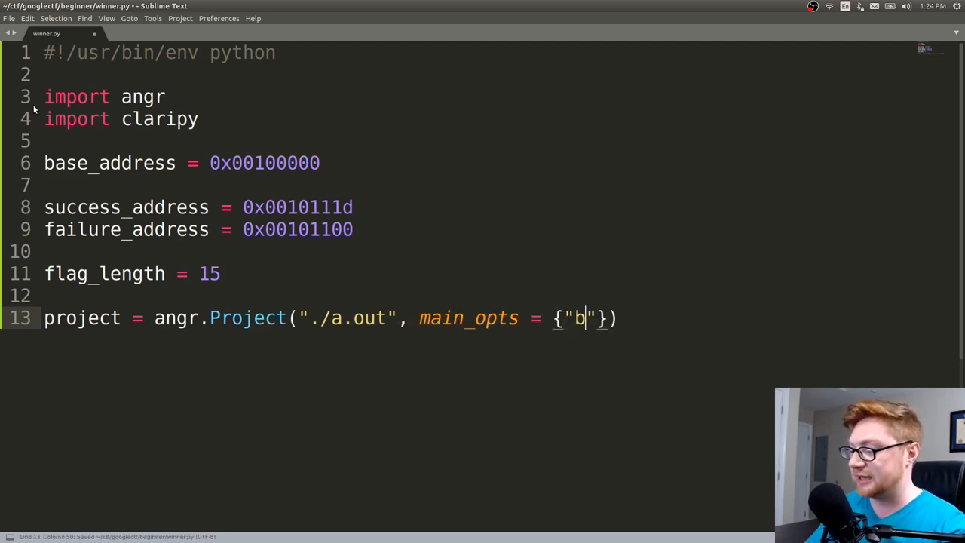
text(ase_addr)
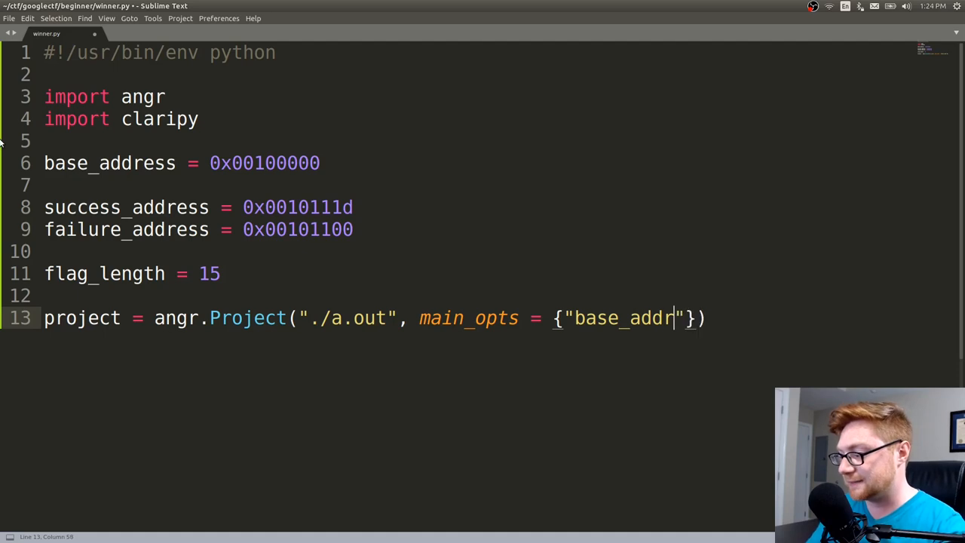
text(: base_address)
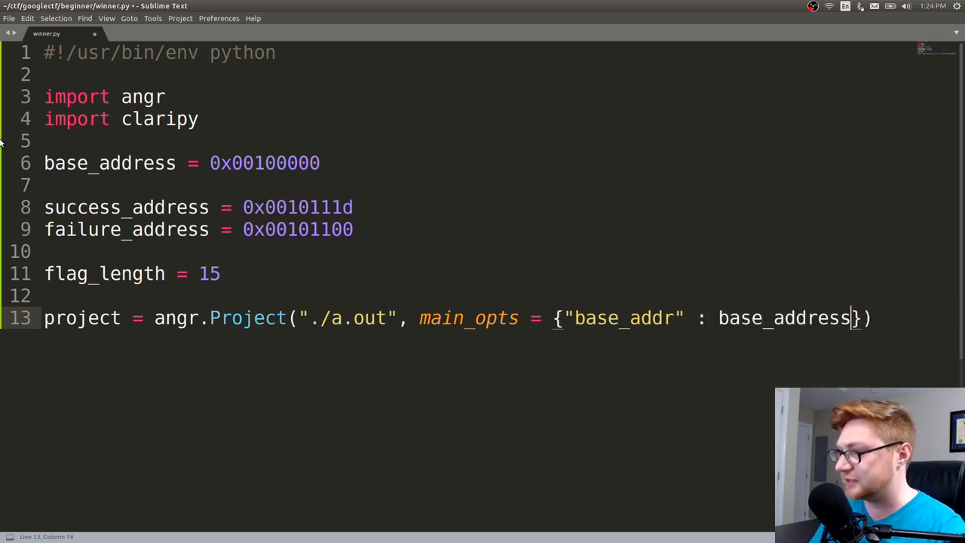
double_click(811, 318)
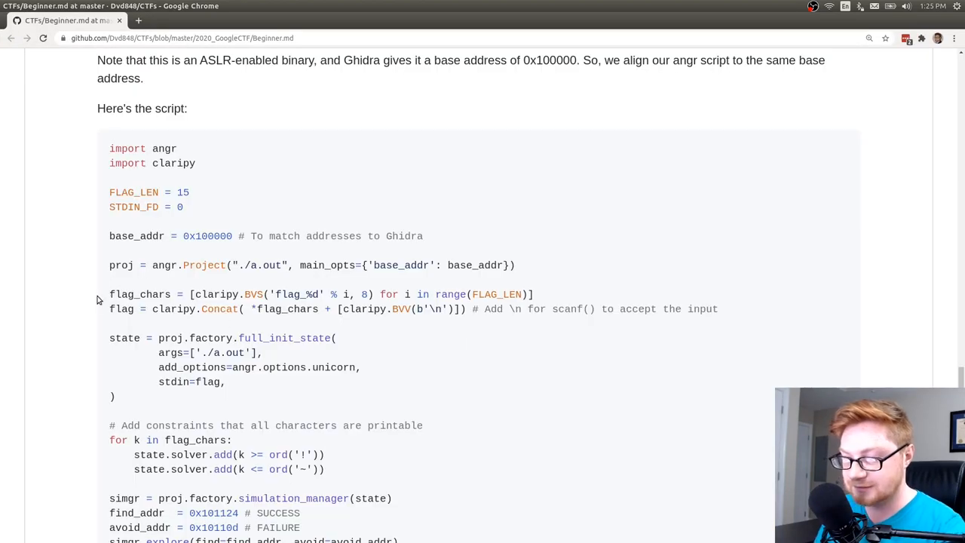
mouse_move(134, 295)
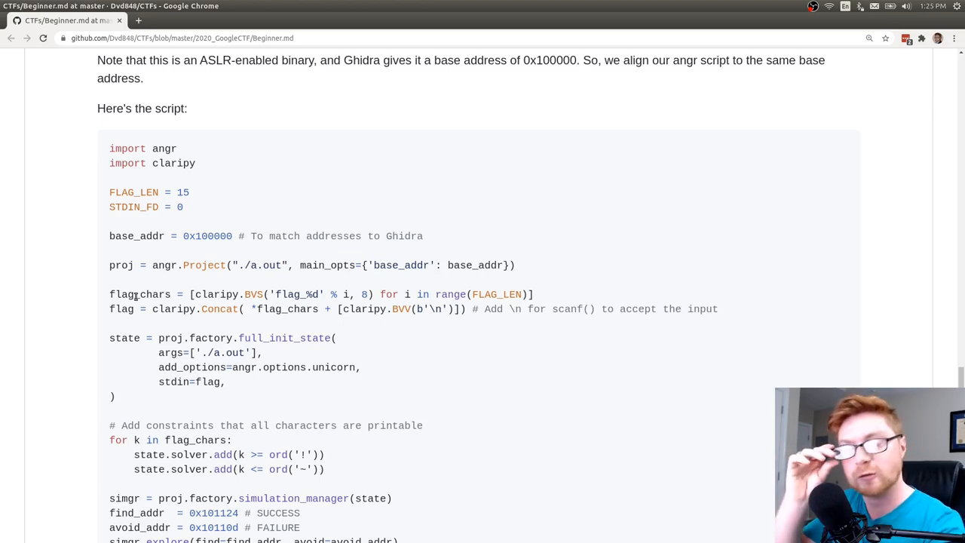
Highlight the claripy call in the writeup script and open a blank Chrome tab.
double_click(145, 294)
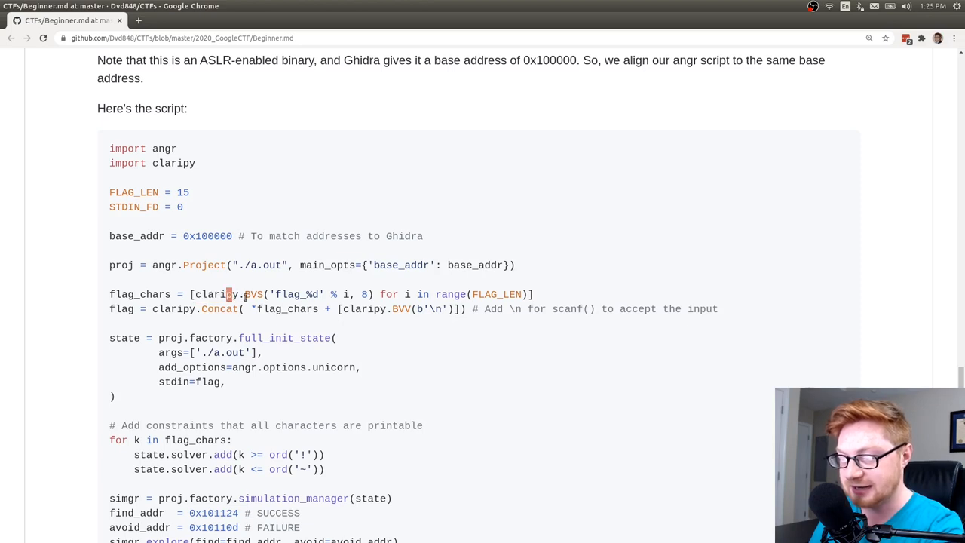
click(138, 21)
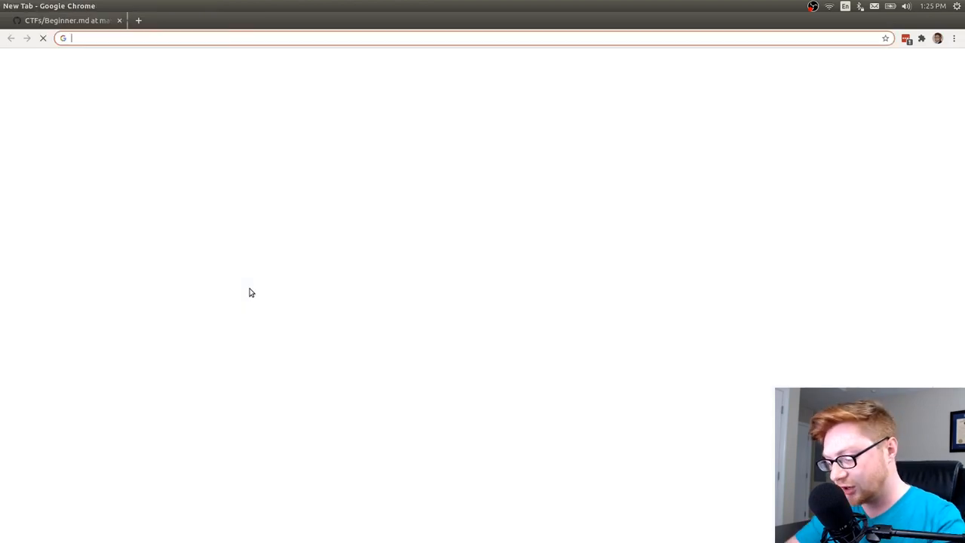
Search Google for 'angr claripy' and read the Claripy documentation's AST overview.
text(angr claripy)
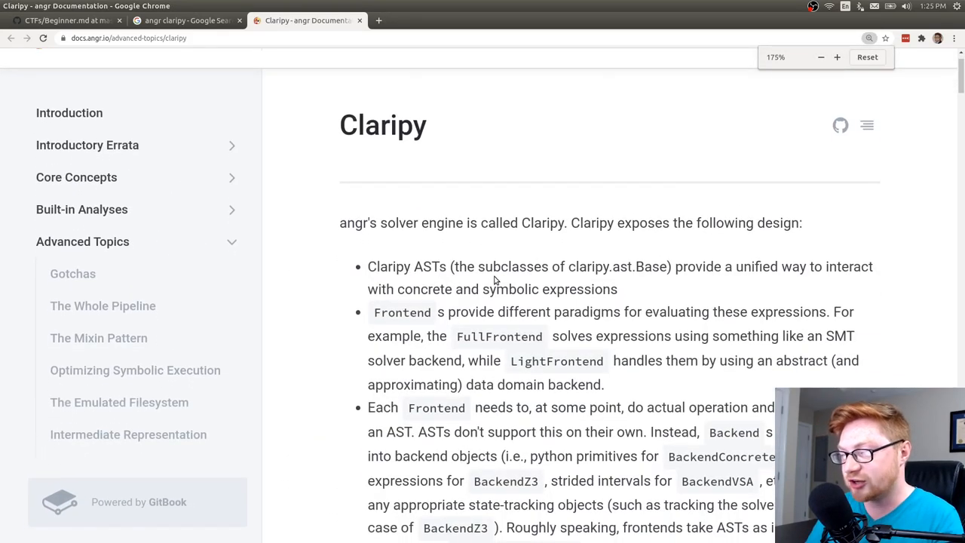
double_click(536, 222)
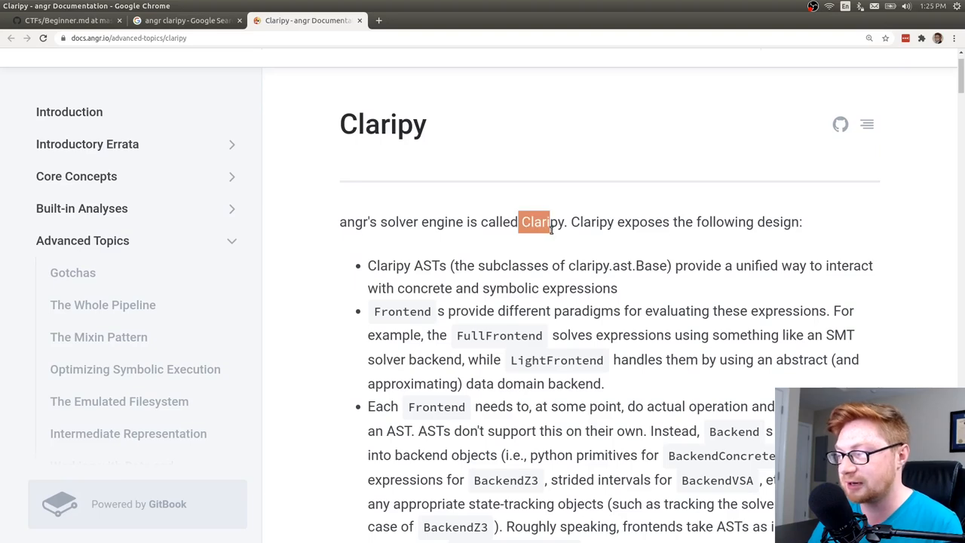
scroll(down, 3)
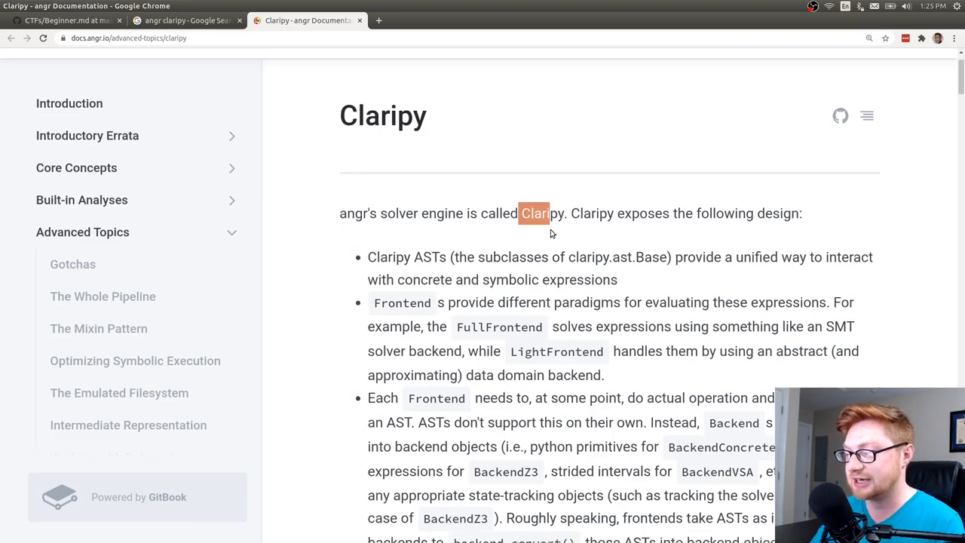
scroll(down, 3)
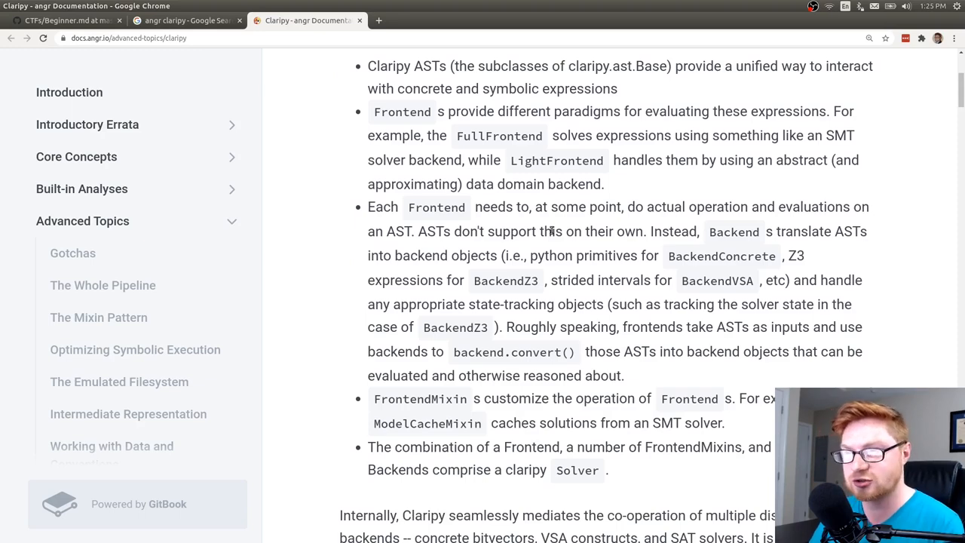
scroll(down, 3)
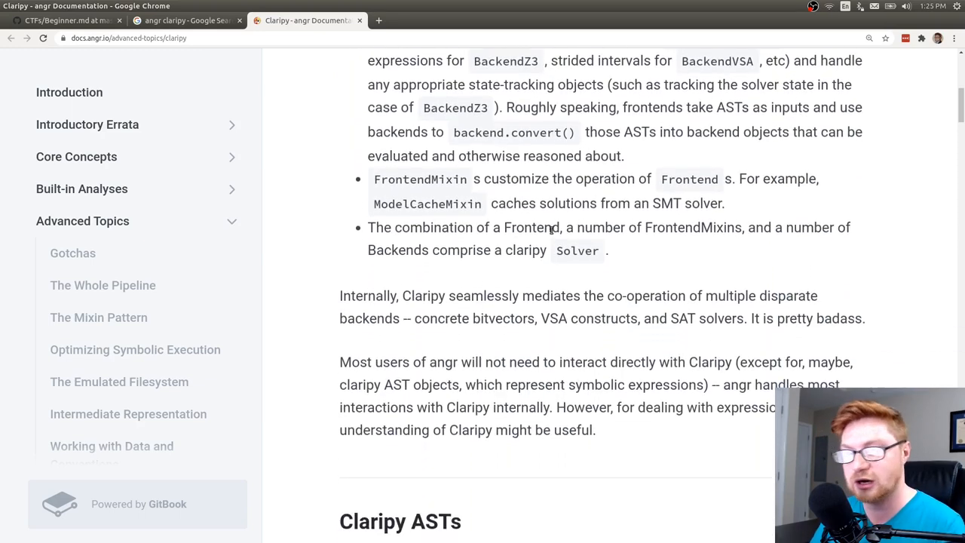
scroll(down, 3)
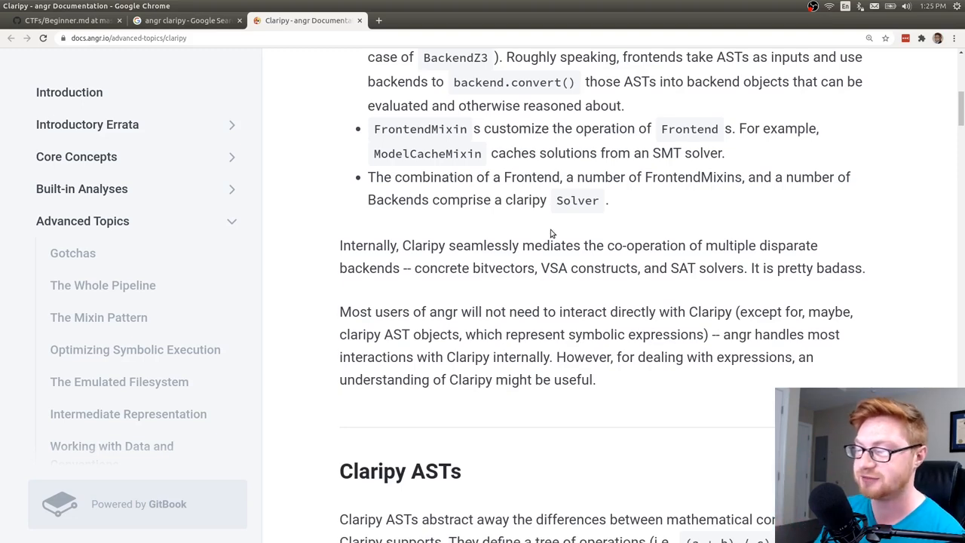
scroll(down, 3)
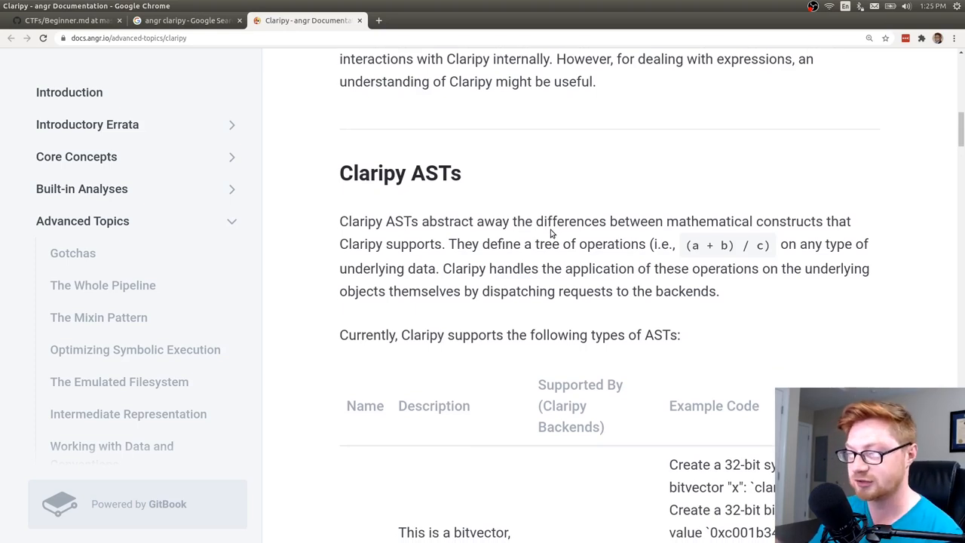
scroll(down, 3)
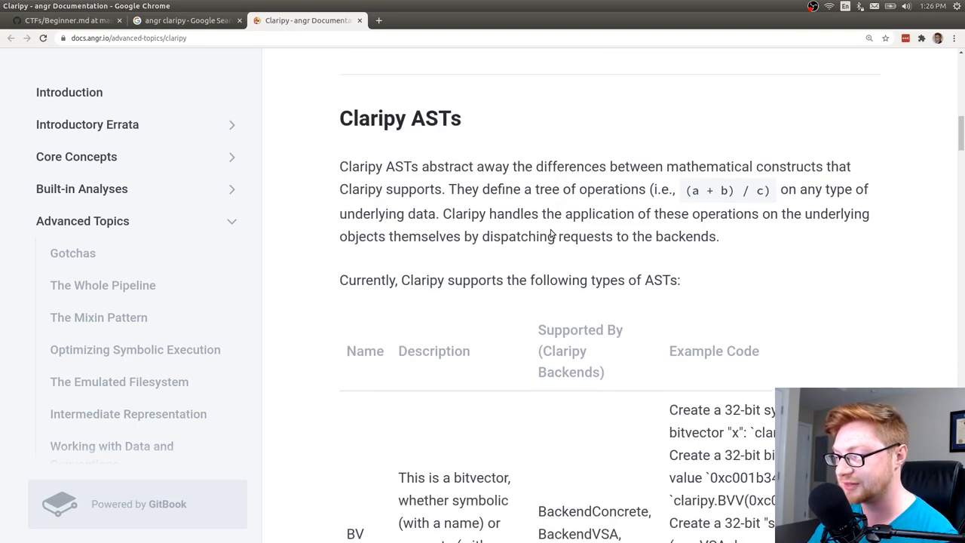
scroll(down, 3)
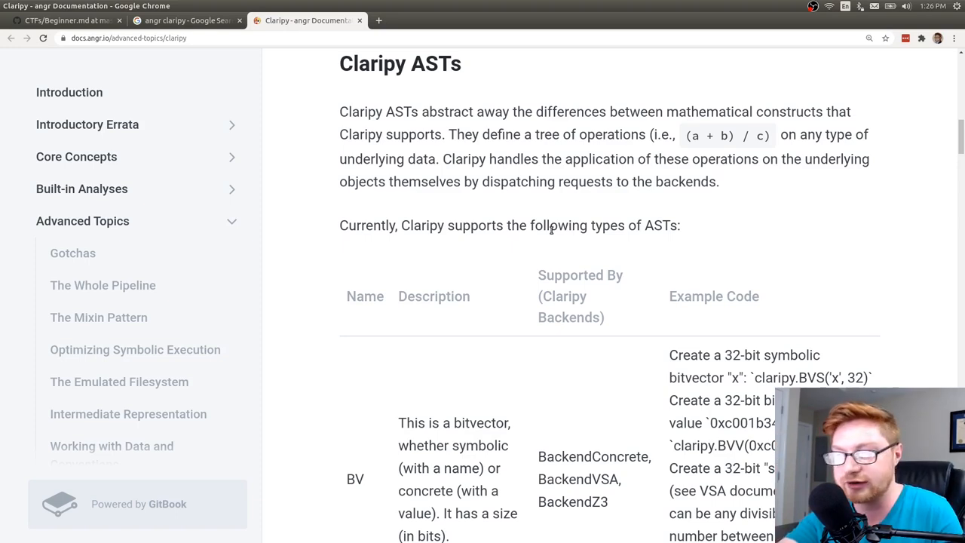
click(185, 21)
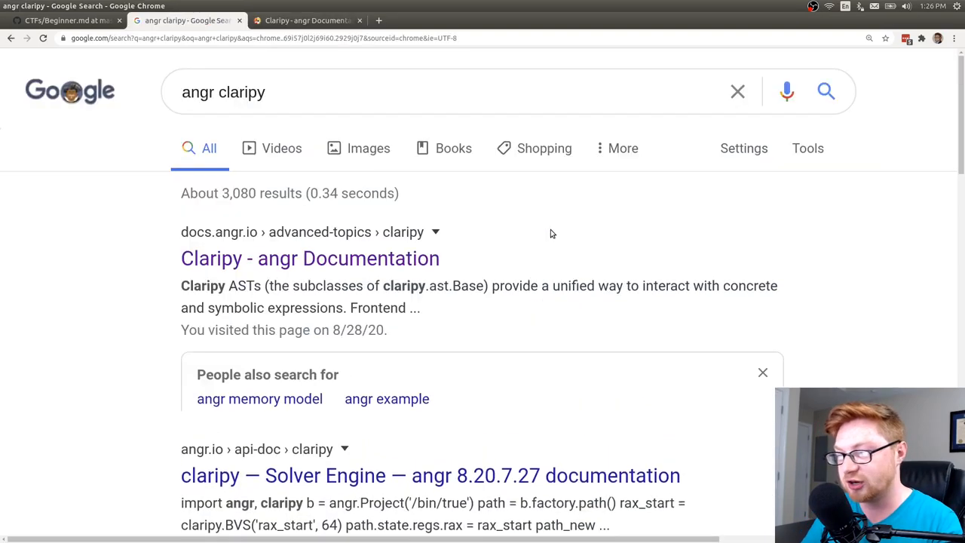
Check the writeup's claripy.BVS call in flag_chars, then view the Claripy AST types table.
click(66, 21)
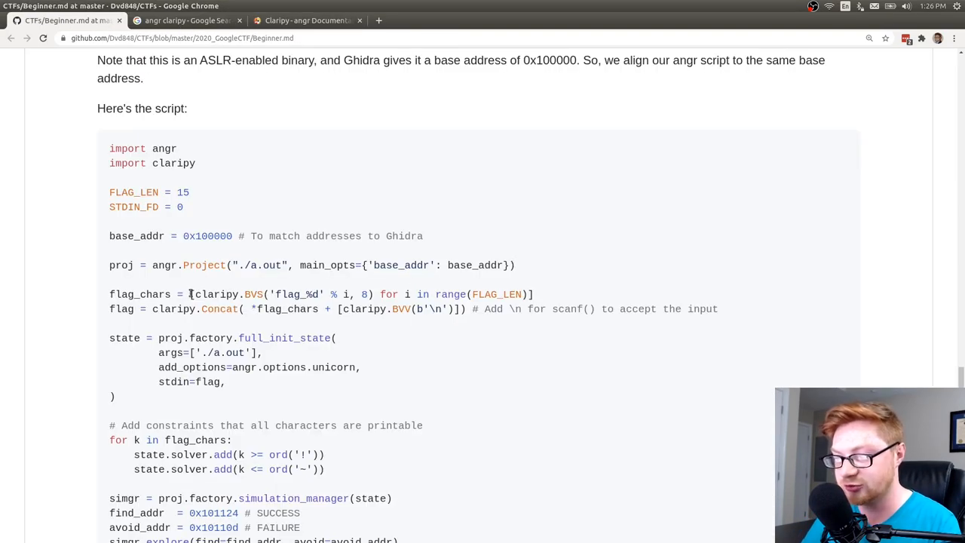
double_click(254, 294)
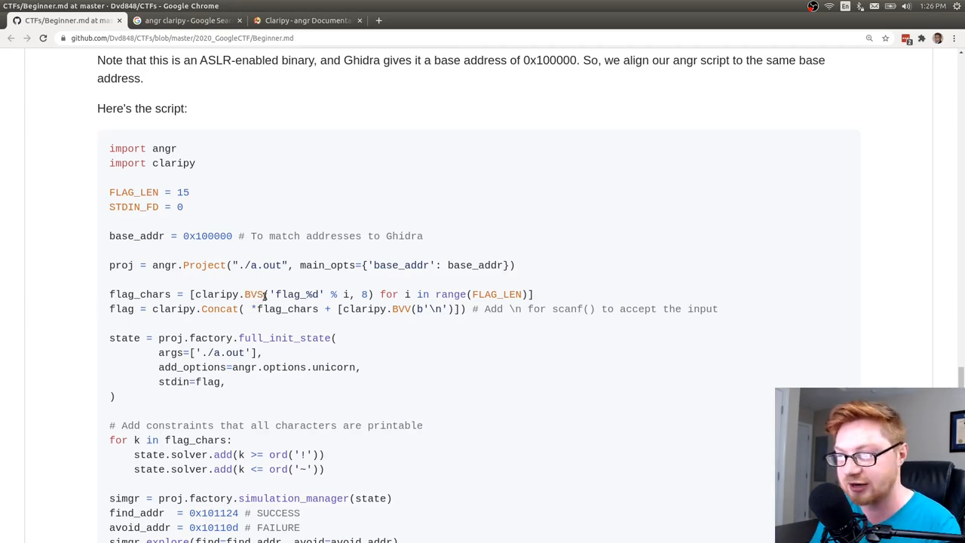
click(305, 21)
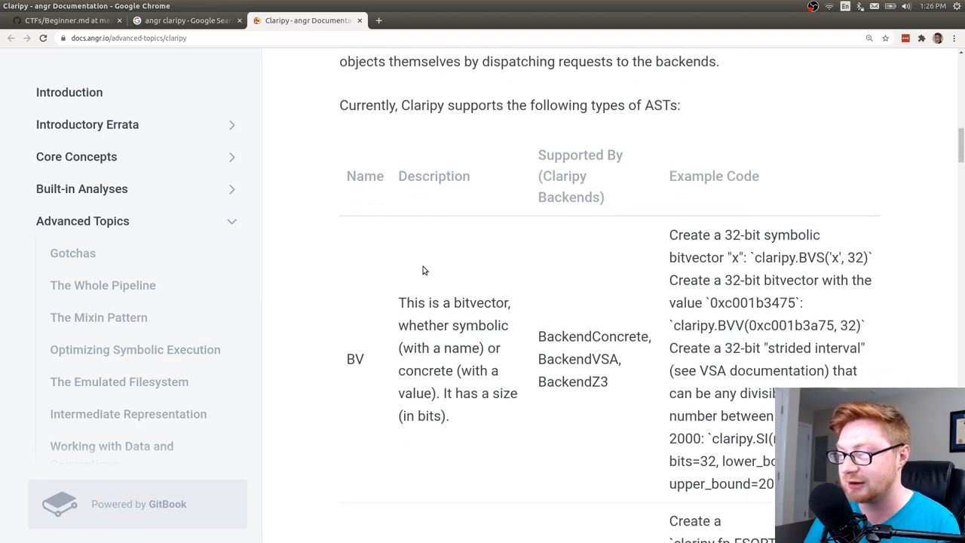
scroll(down, 3)
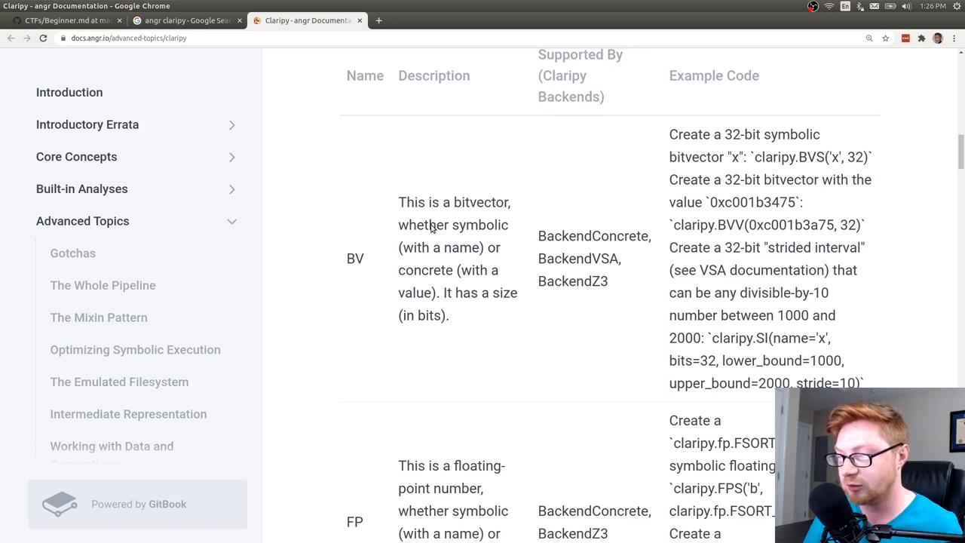
double_click(457, 248)
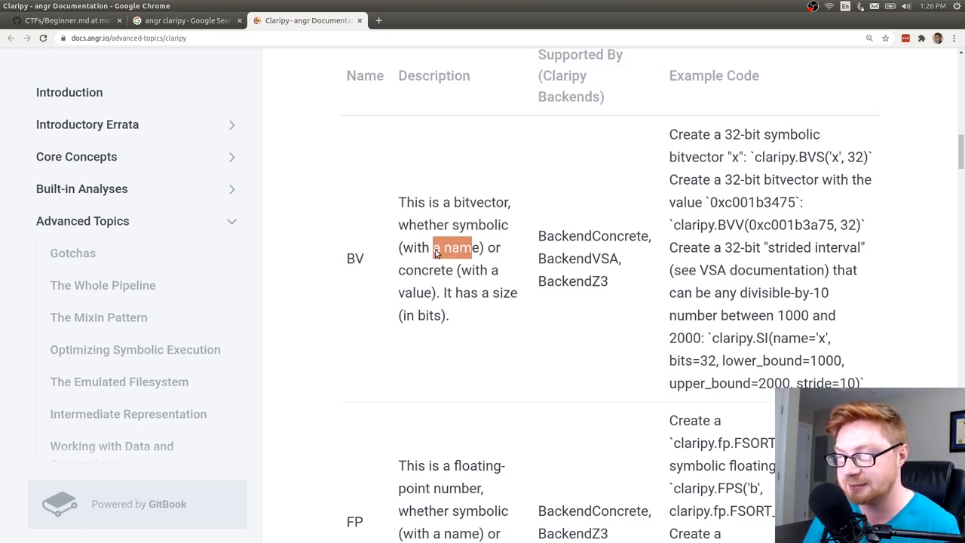
click(445, 291)
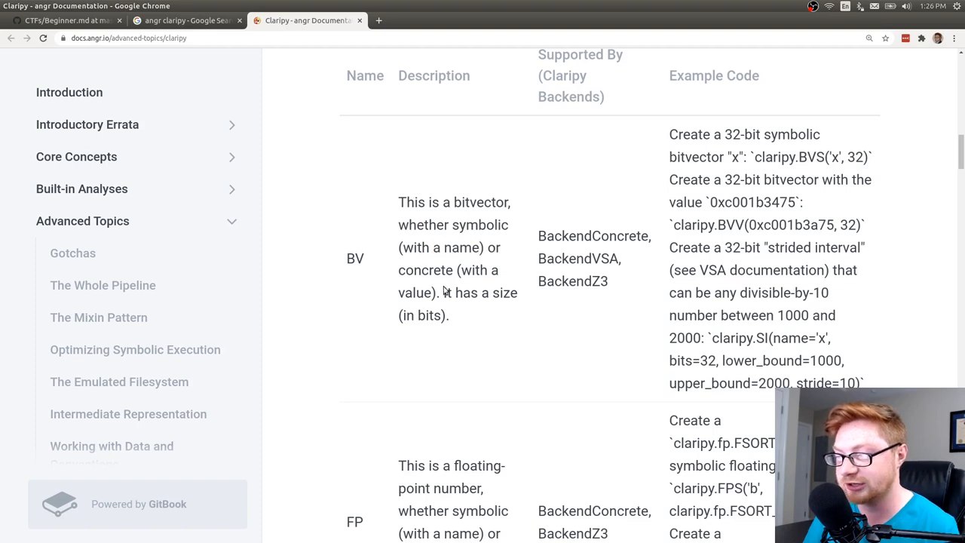
double_click(415, 292)
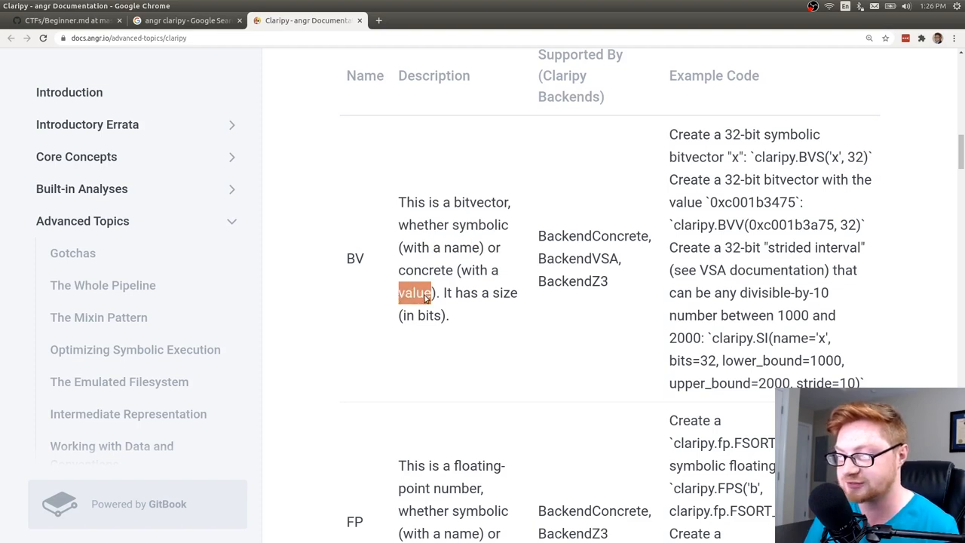
mouse_move(727, 195)
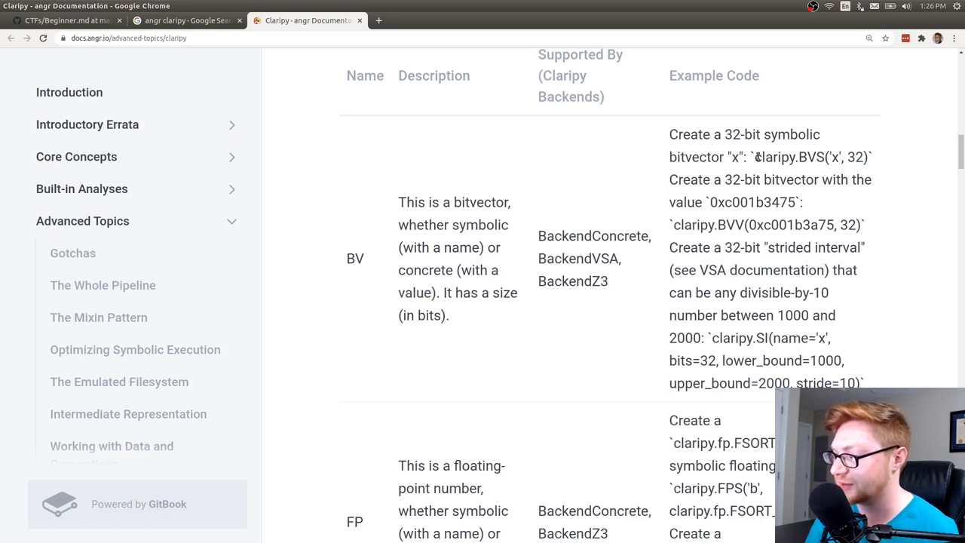
double_click(742, 134)
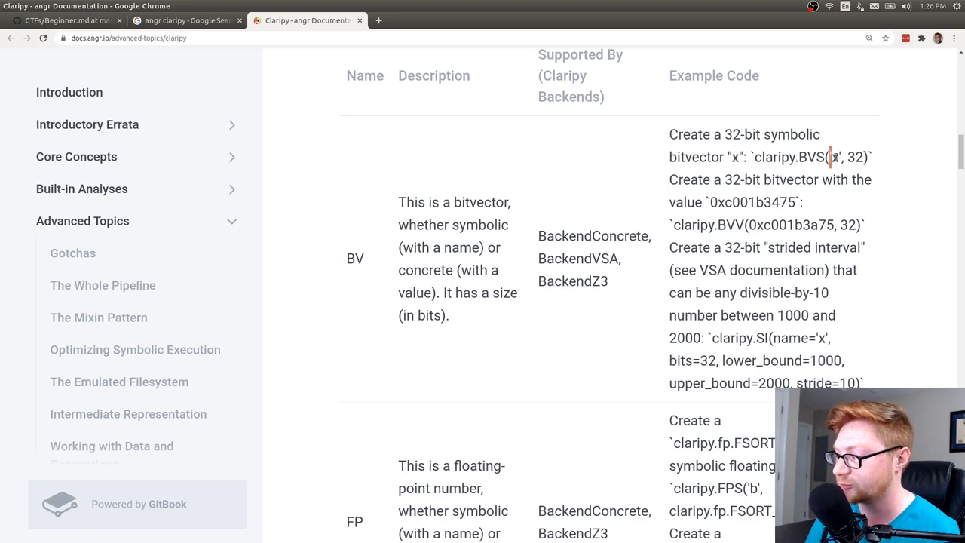
double_click(836, 157)
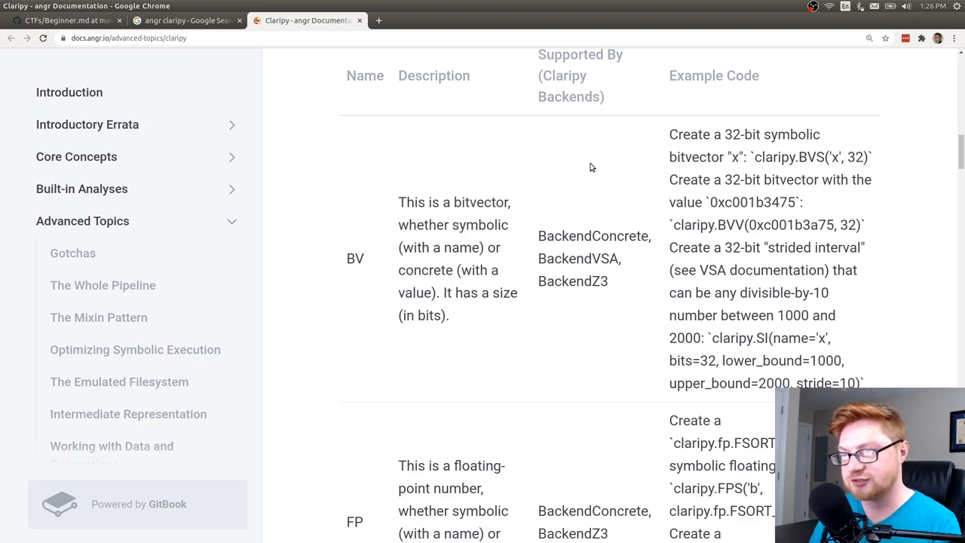
Highlight the BVS name format and loop variable i in the writeup's flag_chars line.
click(64, 20)
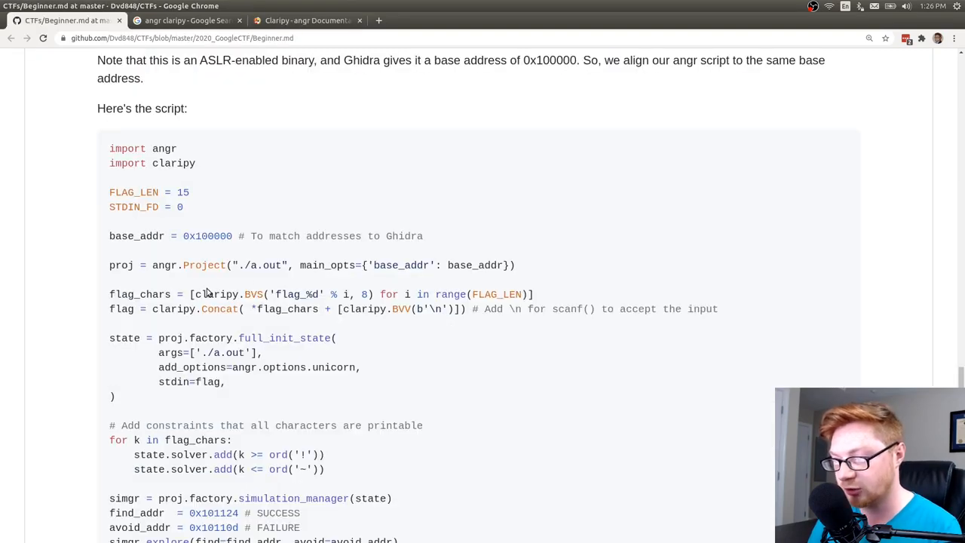
double_click(229, 294)
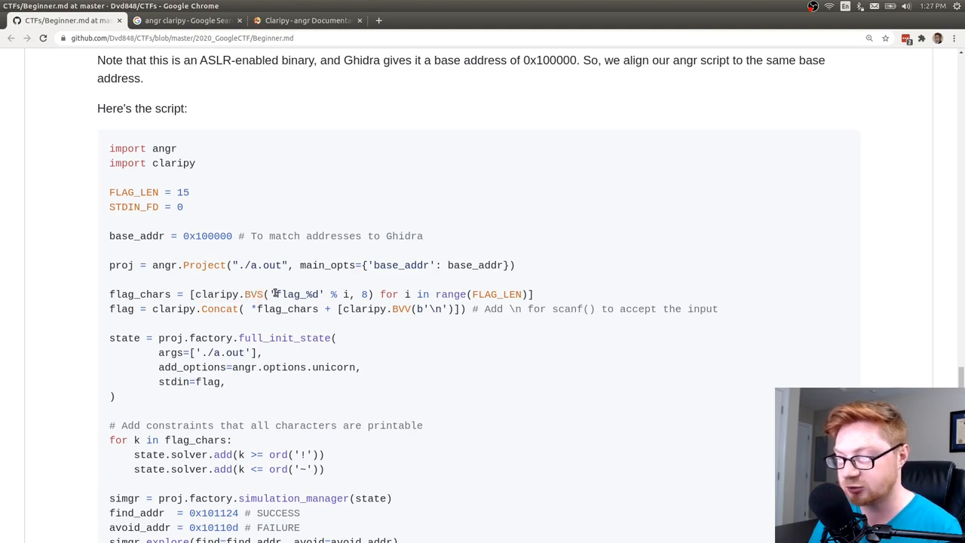
double_click(286, 294)
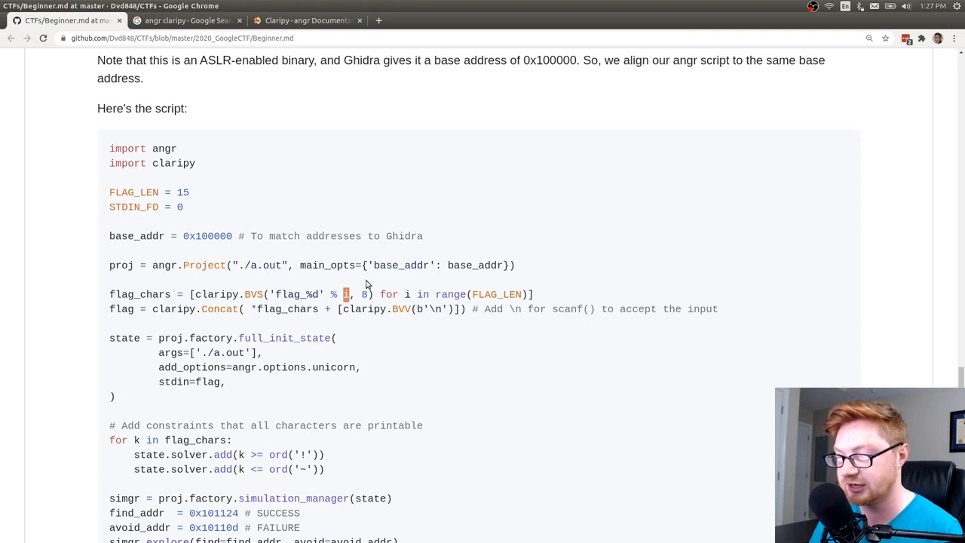
drag(381, 294, 468, 294)
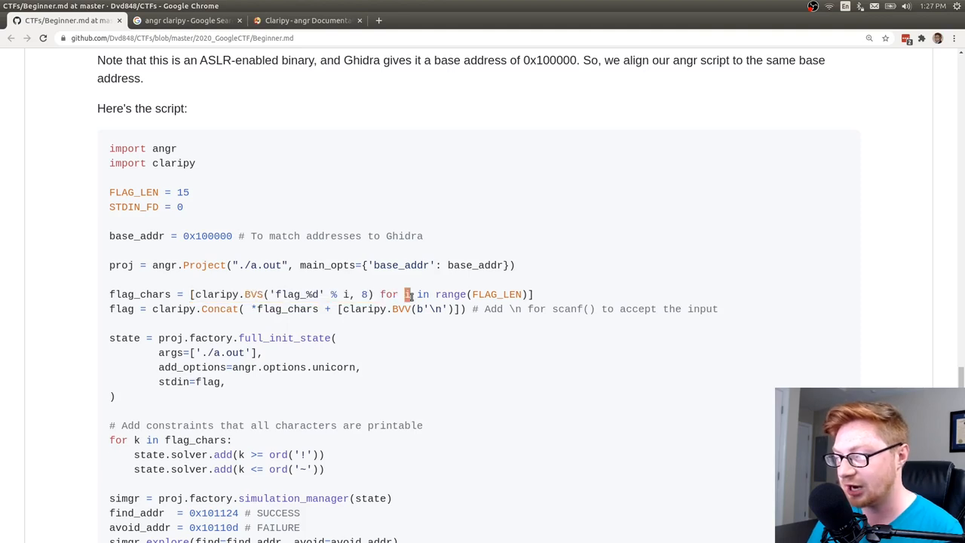
double_click(478, 294)
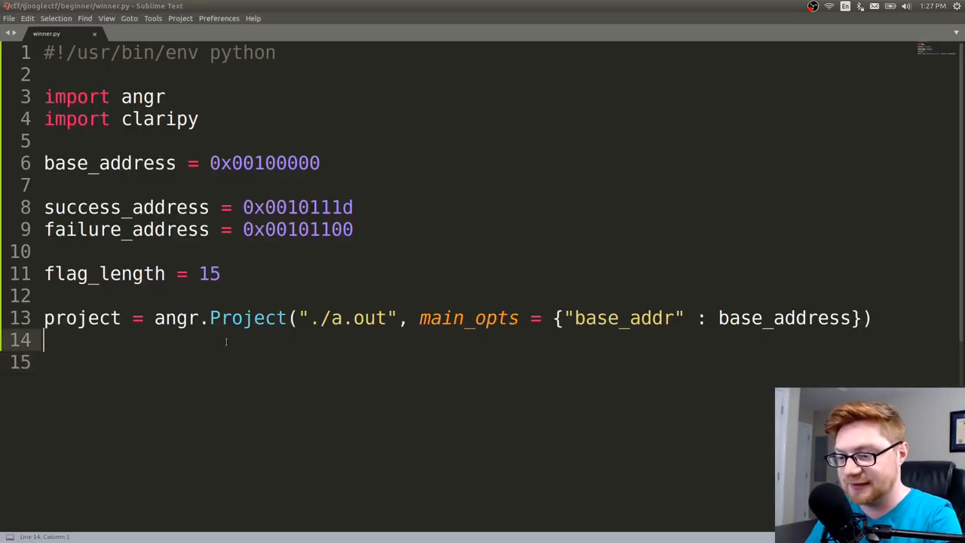
Add flag_chars = [claripy.BVS(f"flag_char{i}", 8) for i in range(flag_length)].
text(fla)
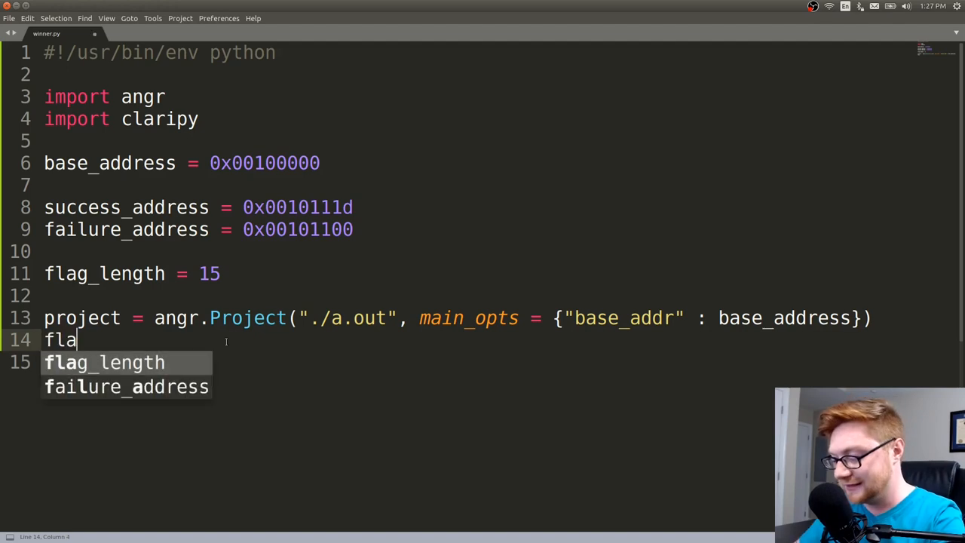
text(g_chars = [)
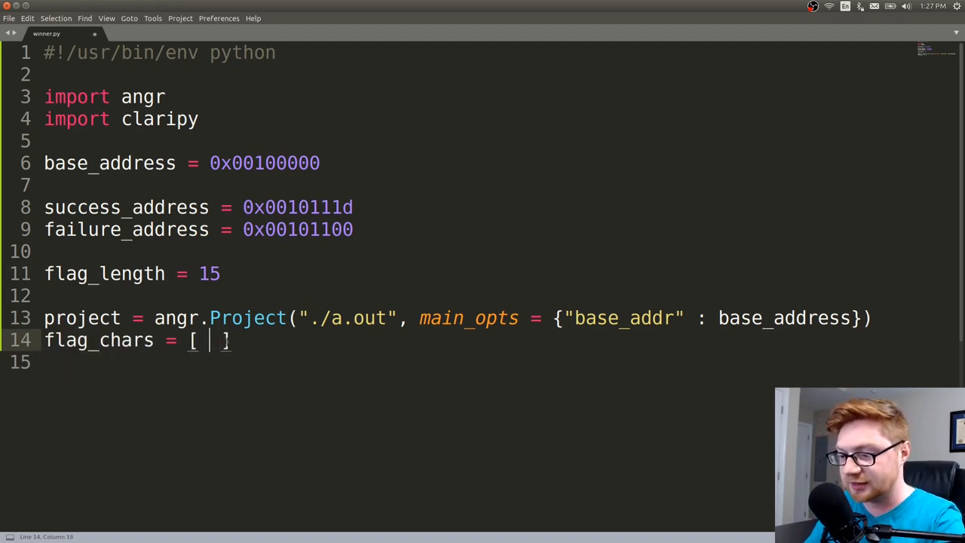
text(claripy.BVS)
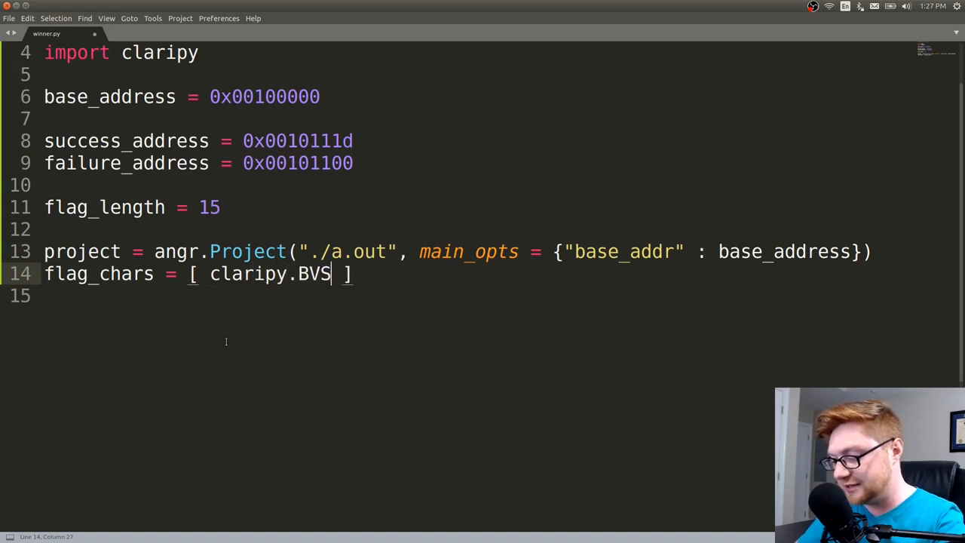
text(())
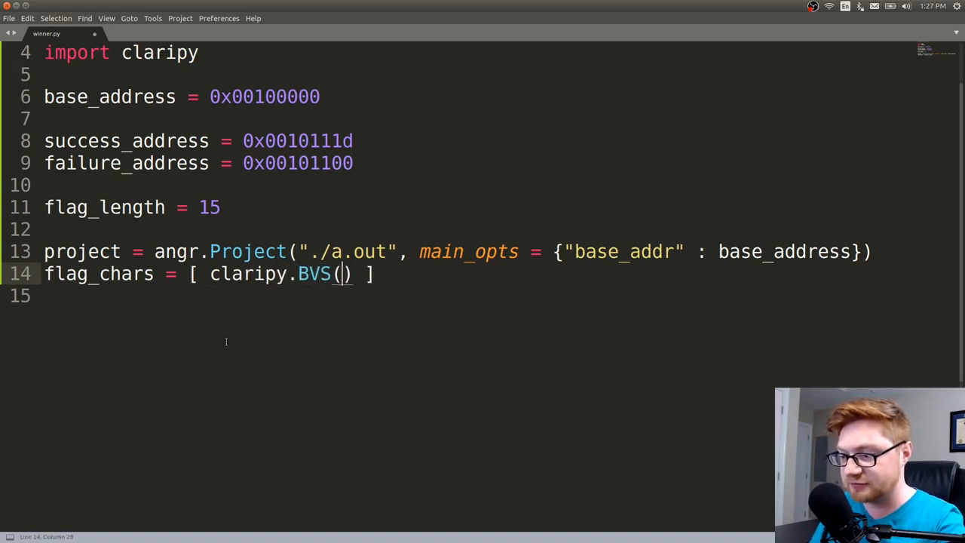
text("flag ")
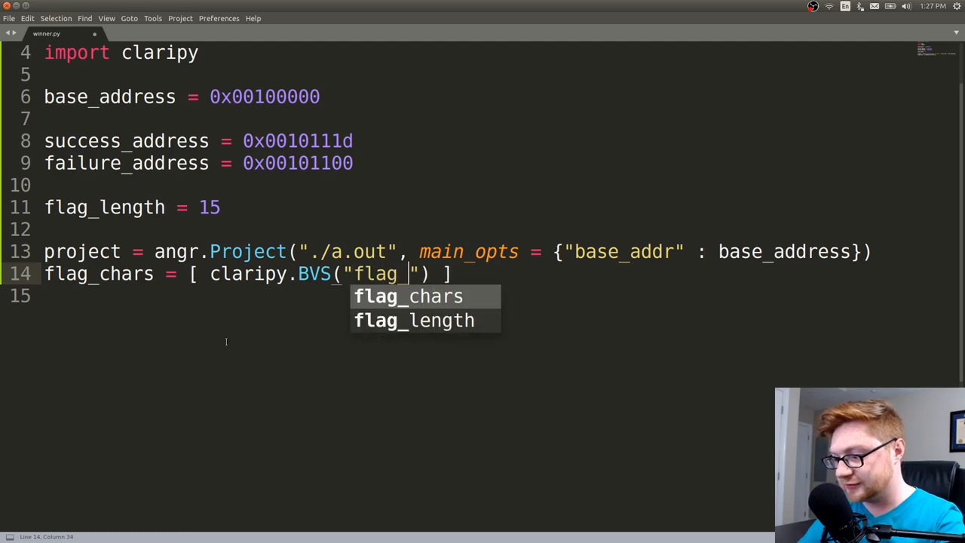
text(_char)
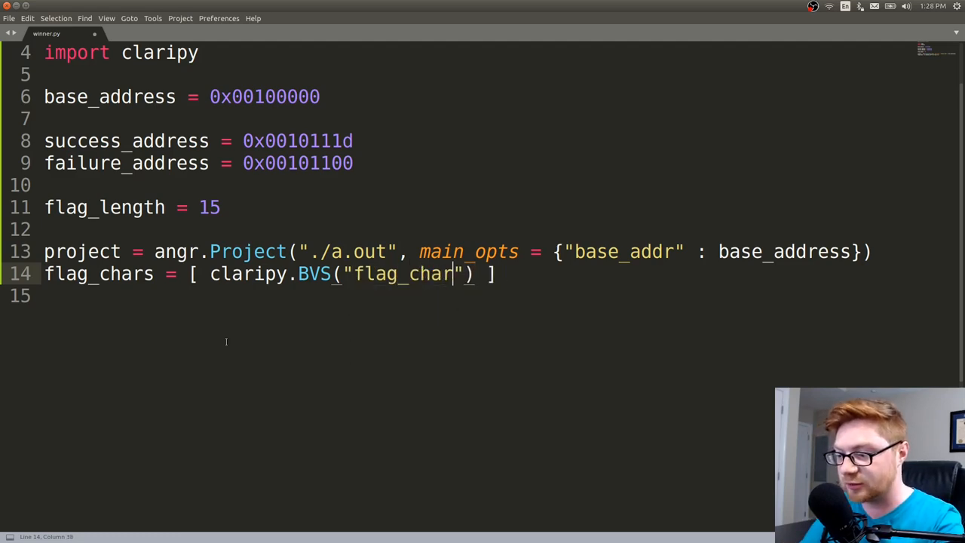
text({)
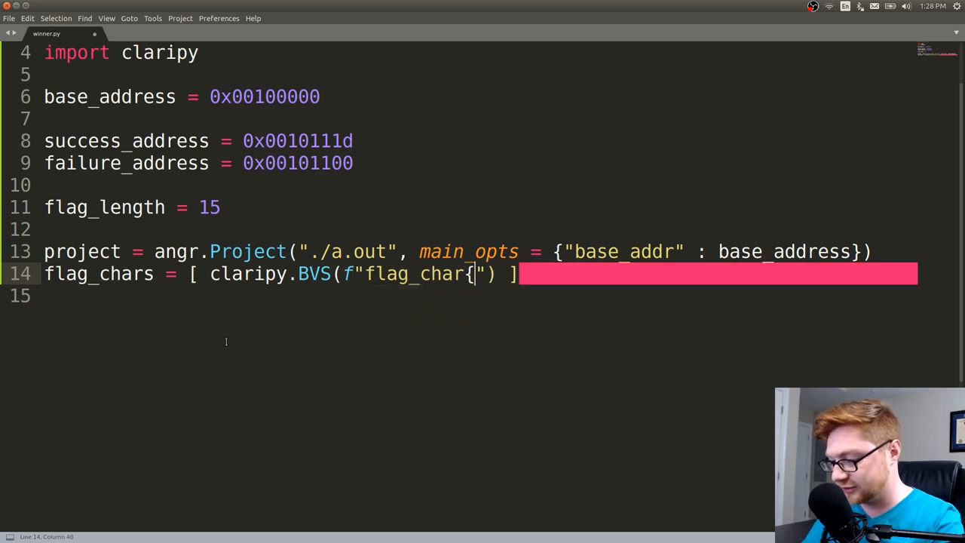
text(i})
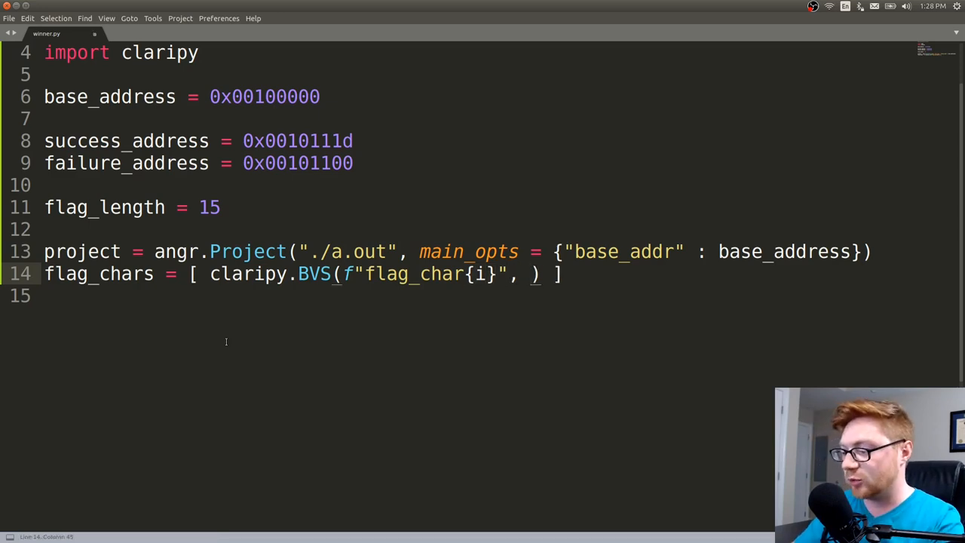
text(8)
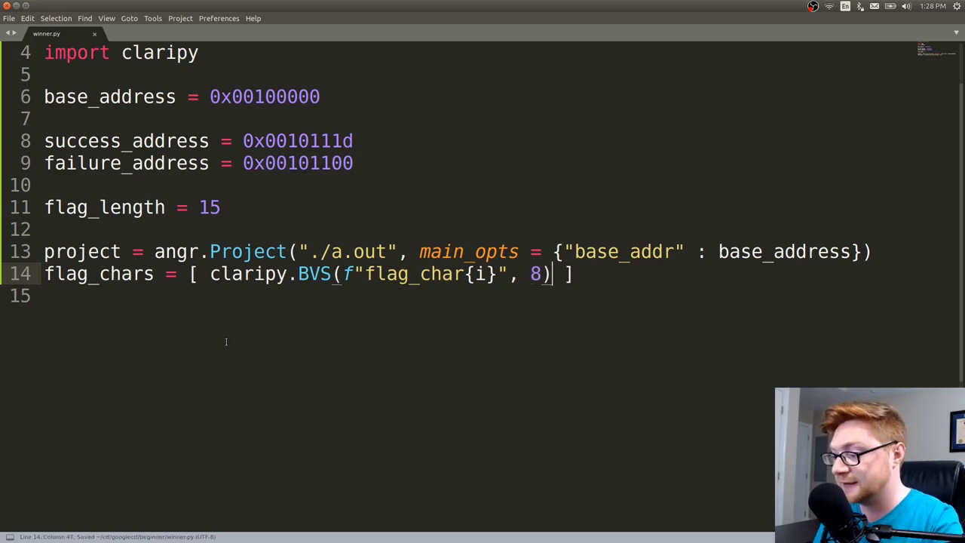
text(for i in)
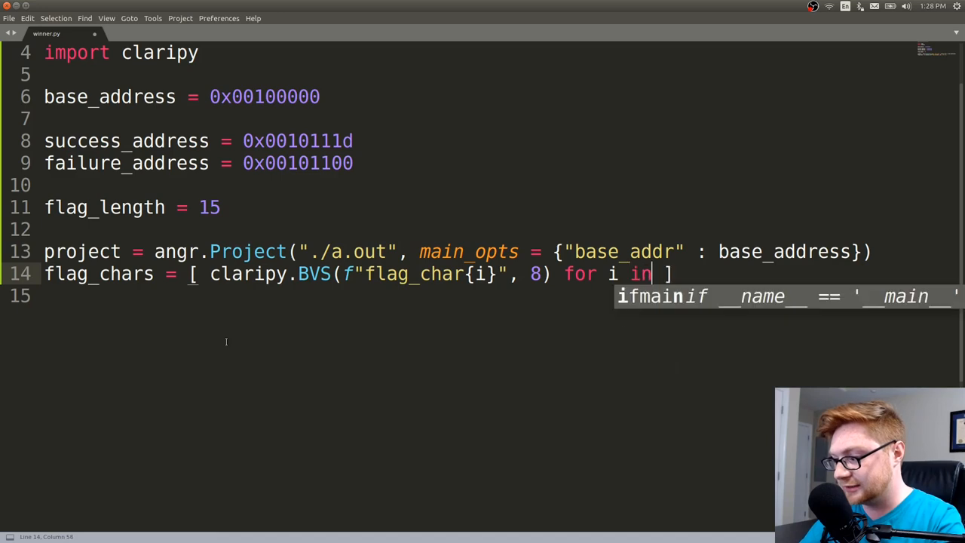
text(range(flag_length)
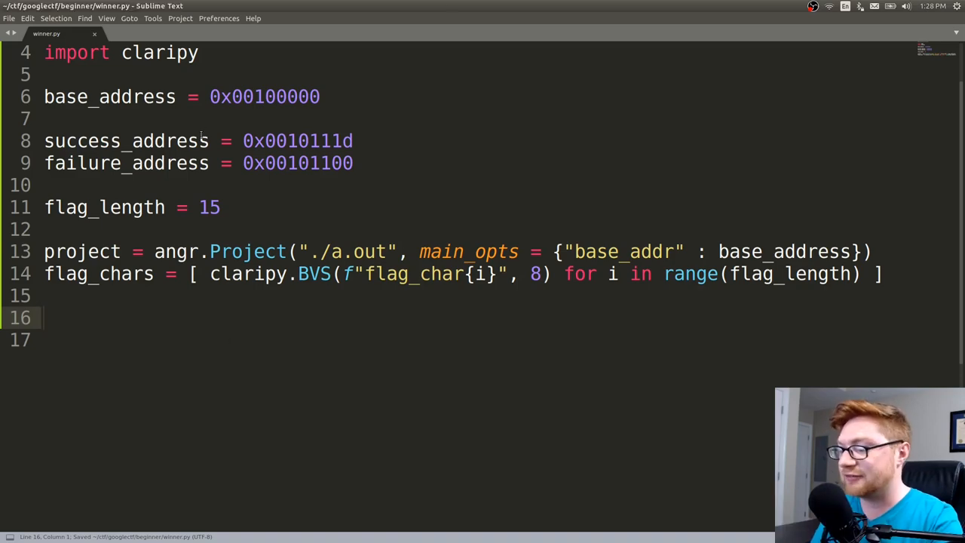
click(765, 274)
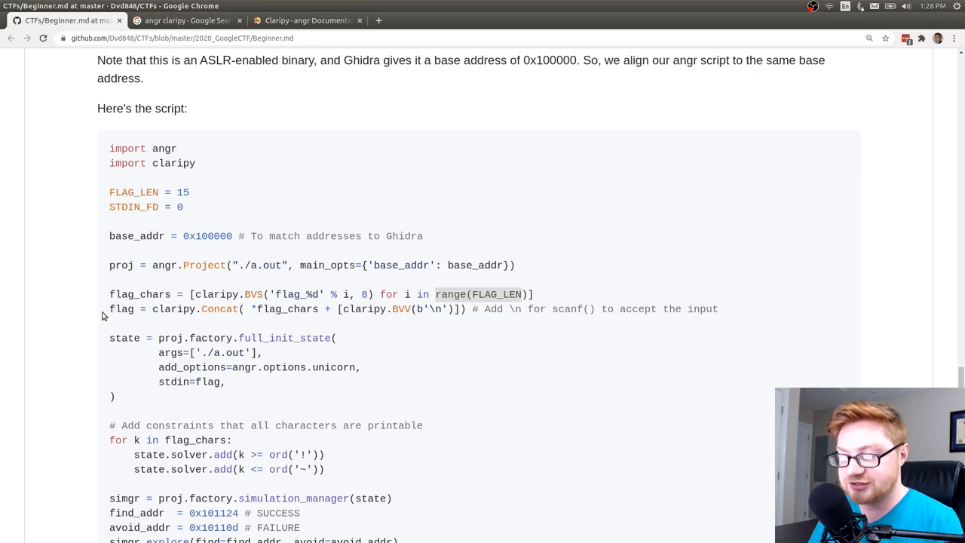
double_click(120, 309)
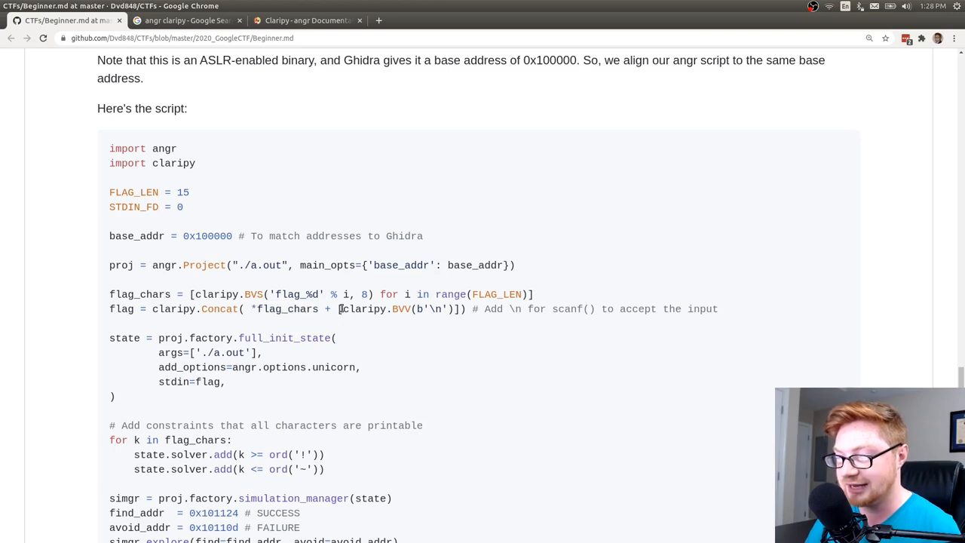
double_click(362, 309)
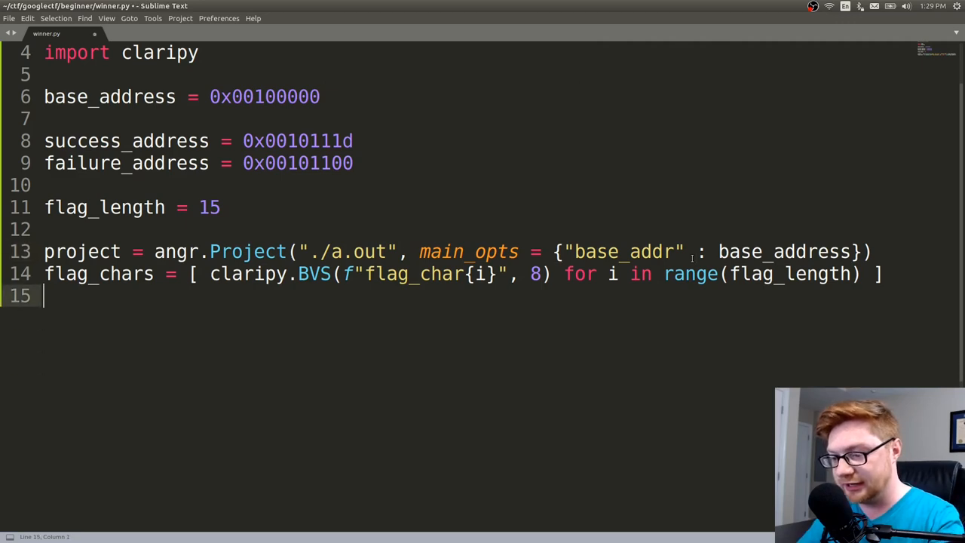
Add flag = claripy.Concat(*flag_chars + [claripy.BVV(b"\n")]) and save winner.py.
text(flag = c)
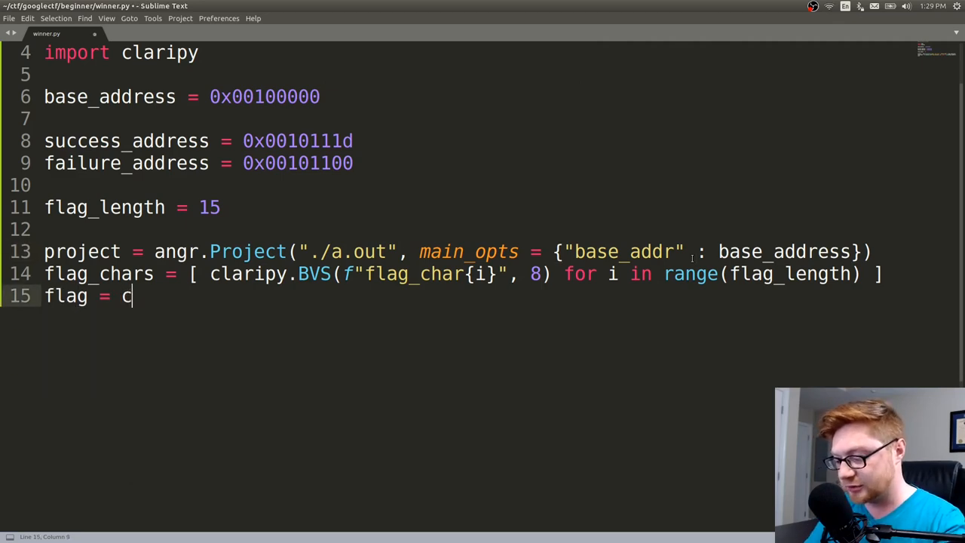
text(laripy.C)
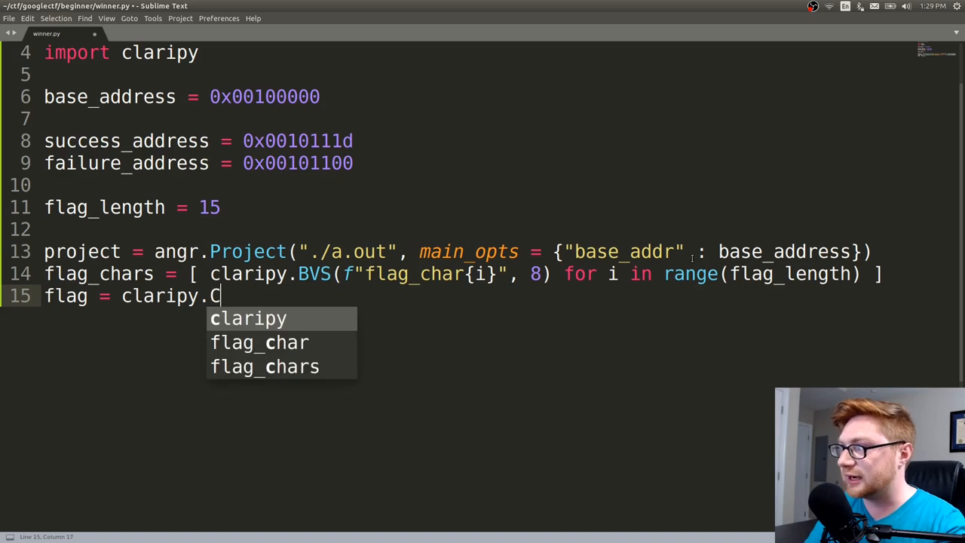
text(oncat())
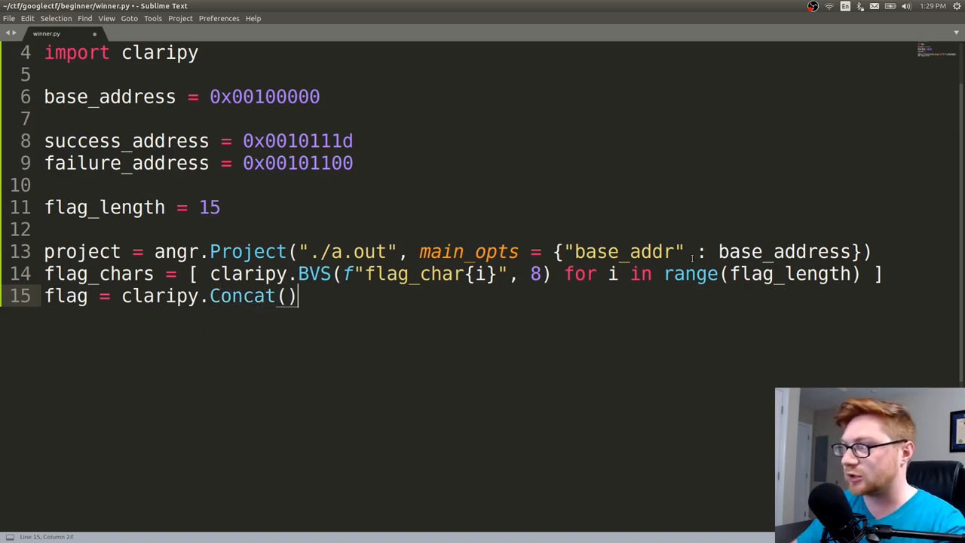
text(*flag_chars + [)
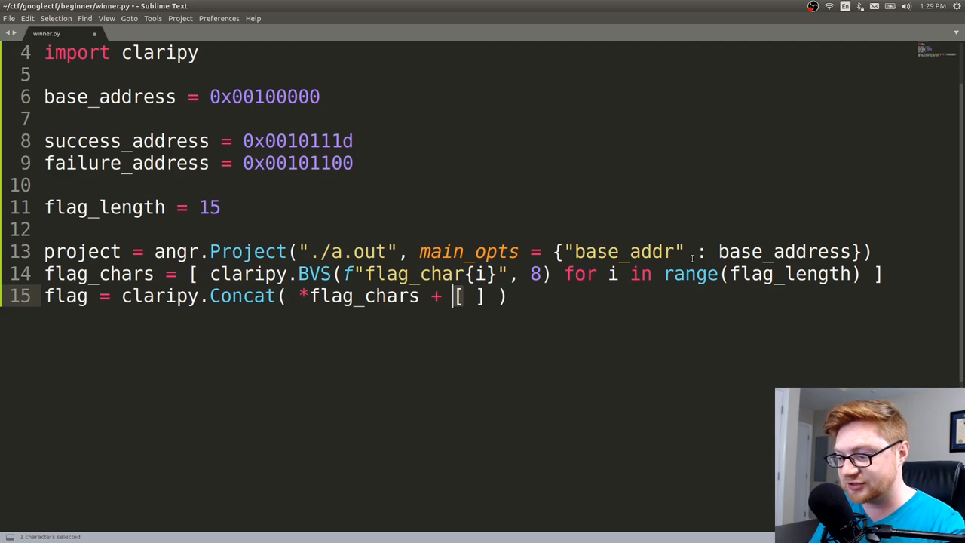
text(c)
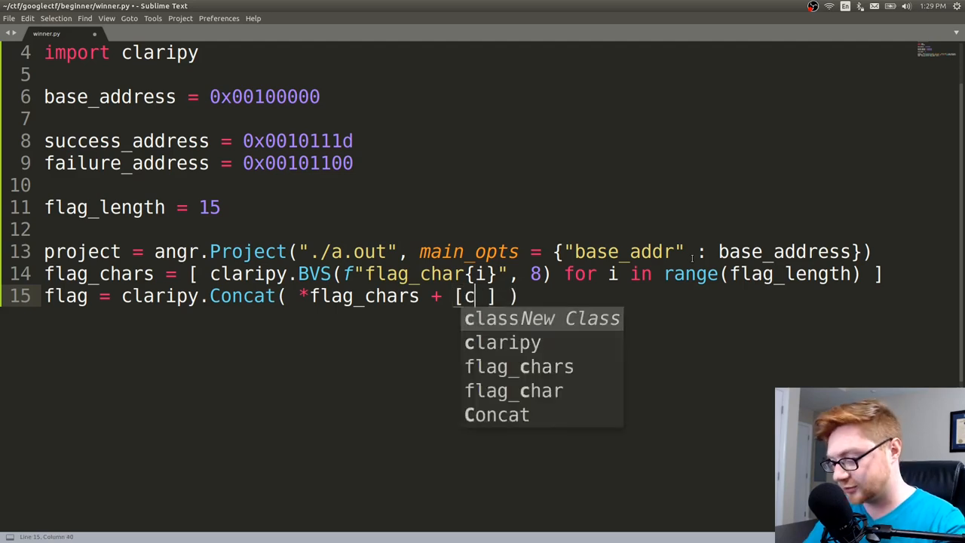
text(laripy.B)
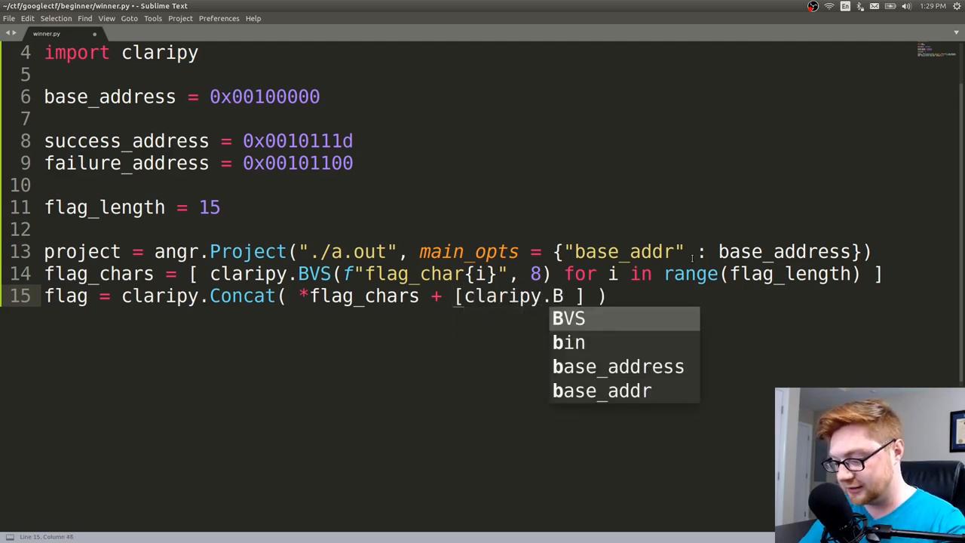
text(VV()
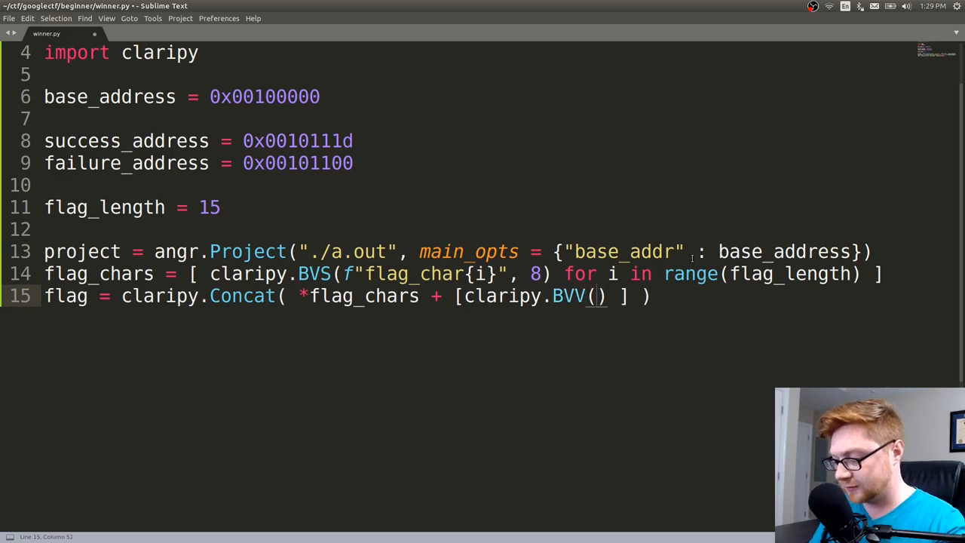
text(b"\n")
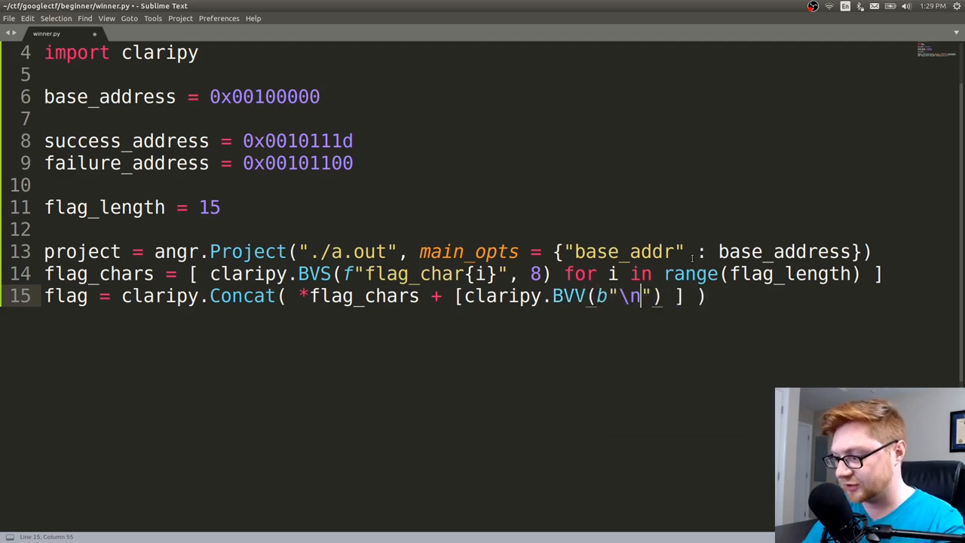
key(ctrl+s)
text( # so stdin works)
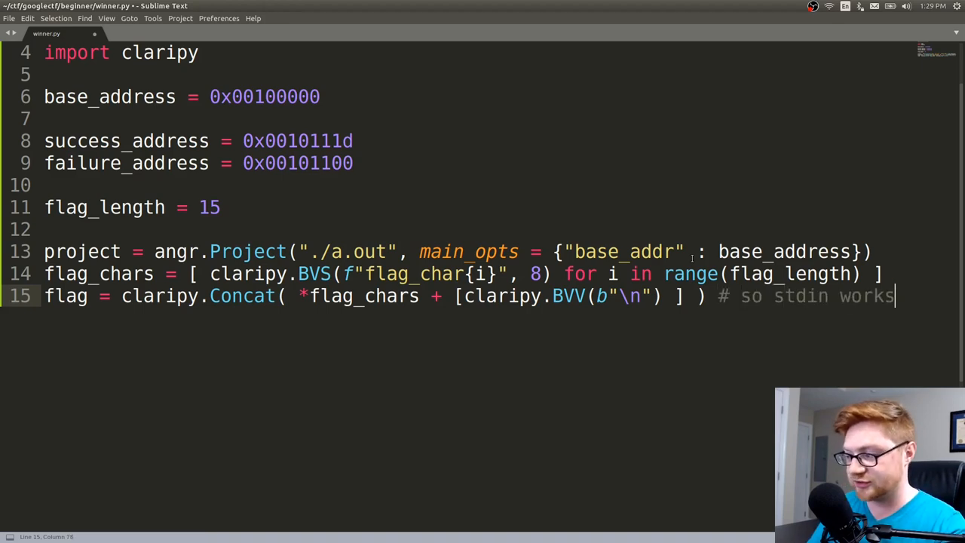
key(ctrl+s)
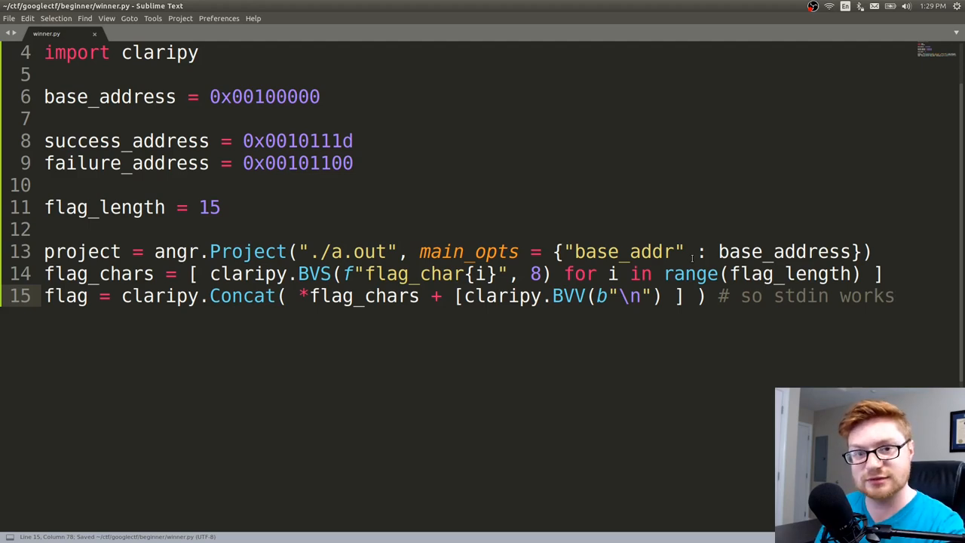
key(Return)
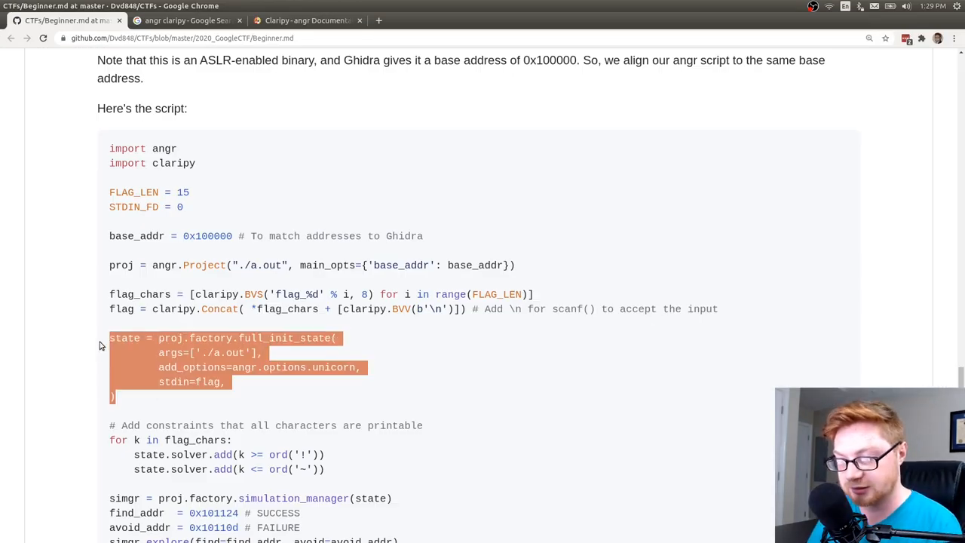
Scroll the writeup down to the full_init_state block and highlight its call.
scroll(down, 3)
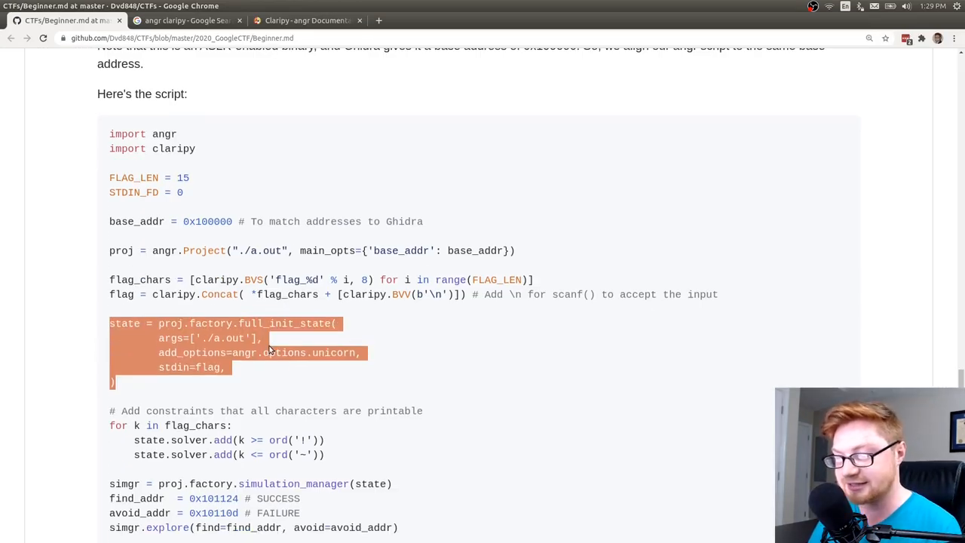
scroll(down, 3)
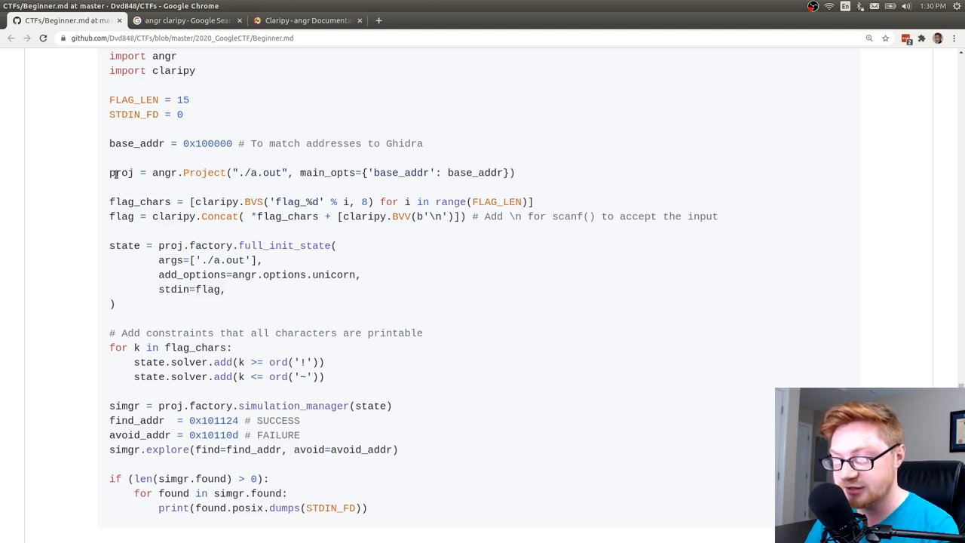
double_click(210, 245)
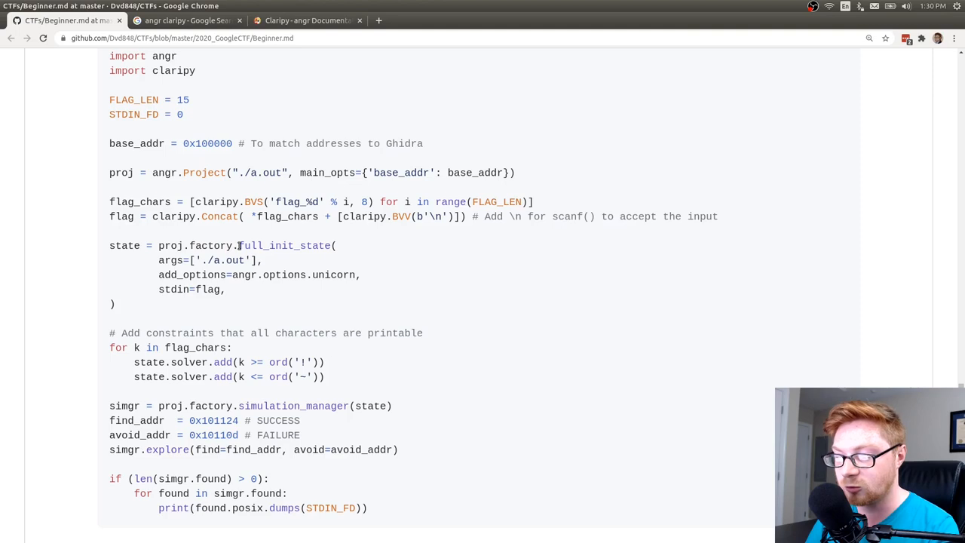
double_click(208, 246)
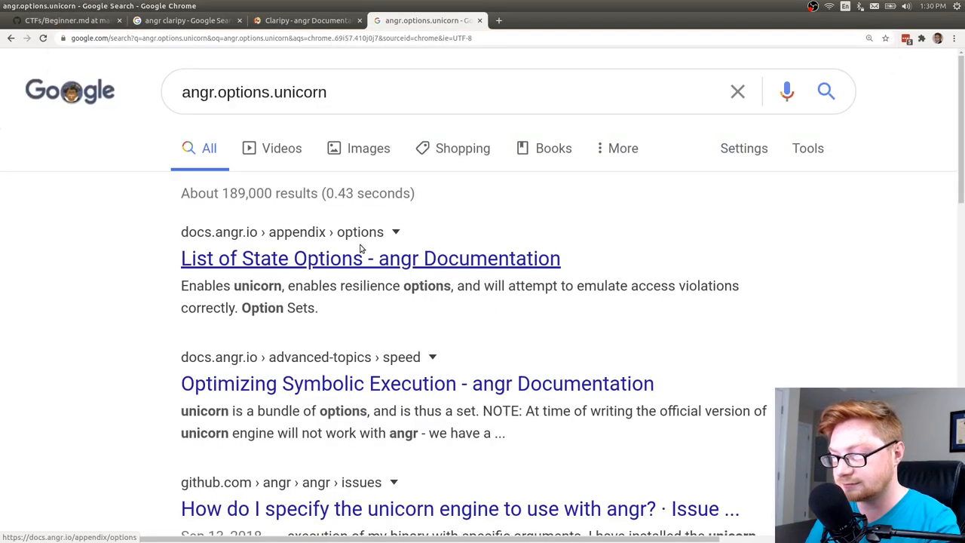
Read angr's List of State Options page, cross-checking full_init_state in the writeup.
click(370, 258)
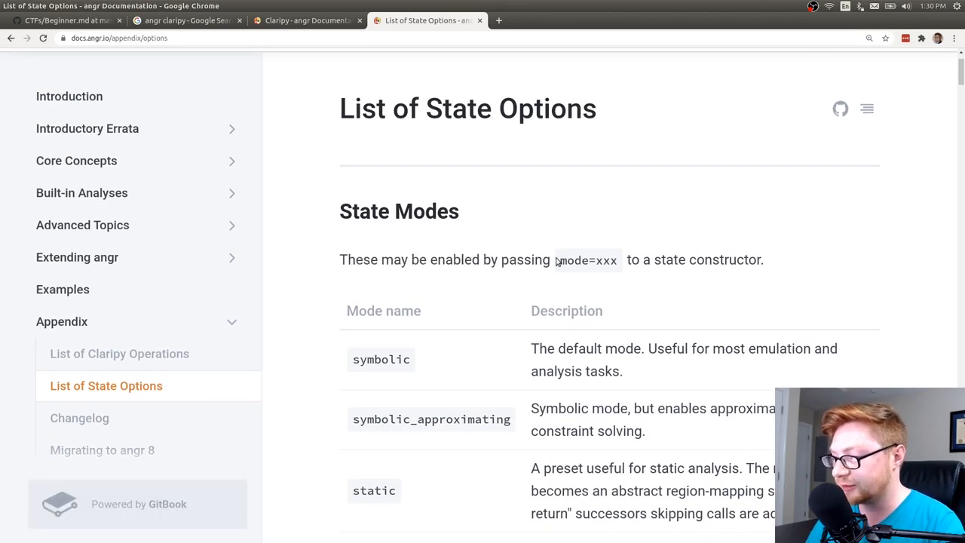
scroll(down, 3)
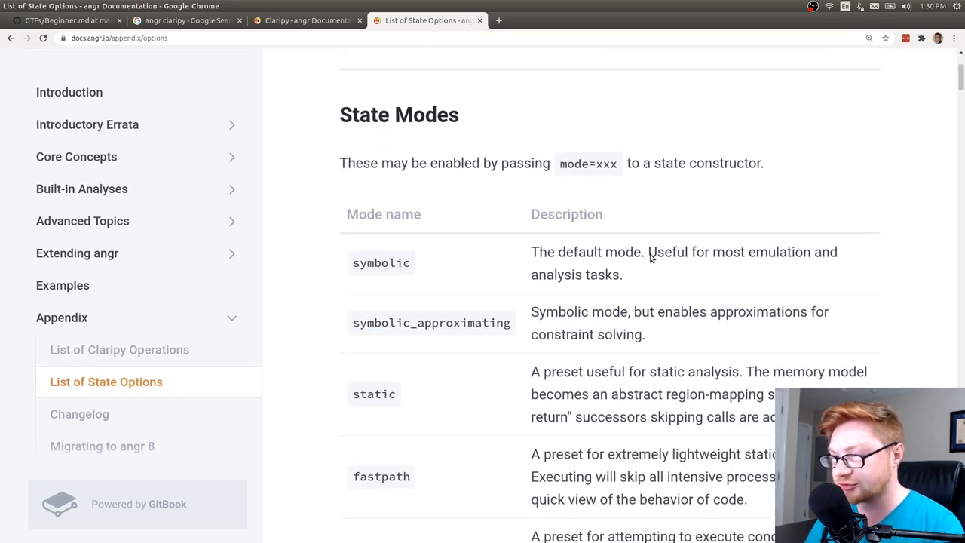
click(66, 21)
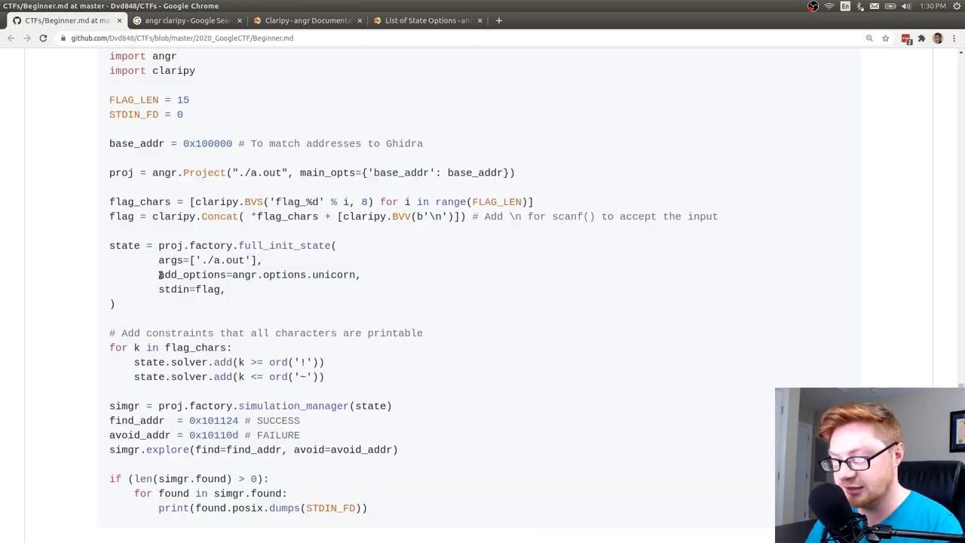
double_click(282, 245)
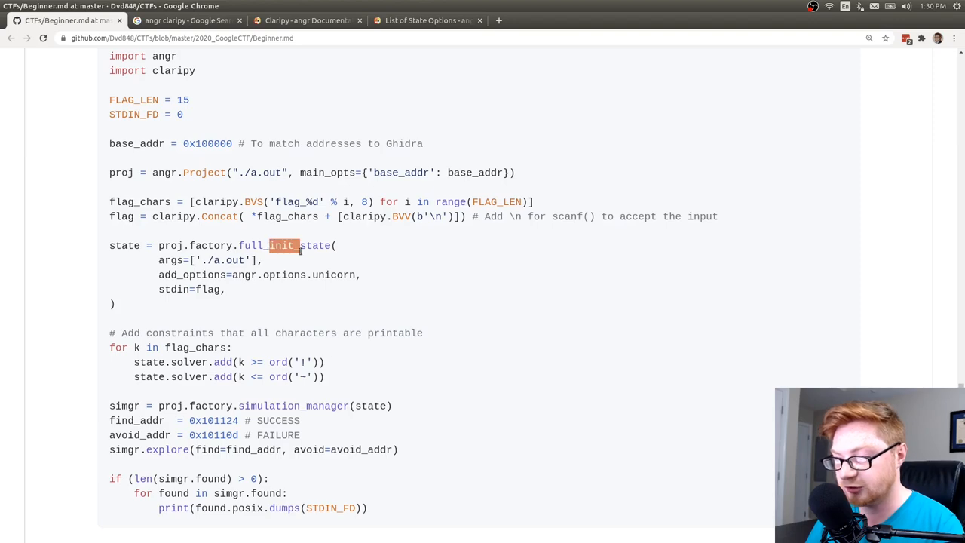
click(426, 20)
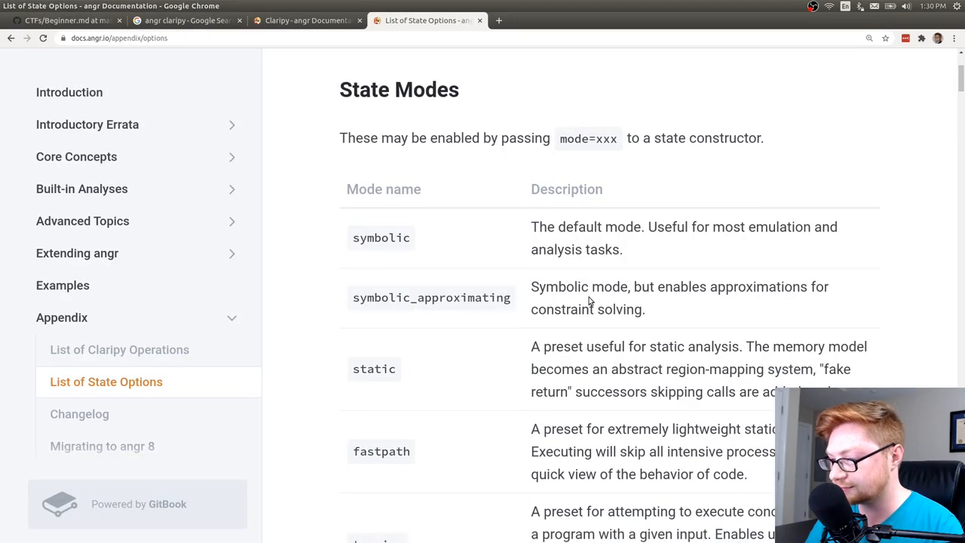
scroll(down, 3)
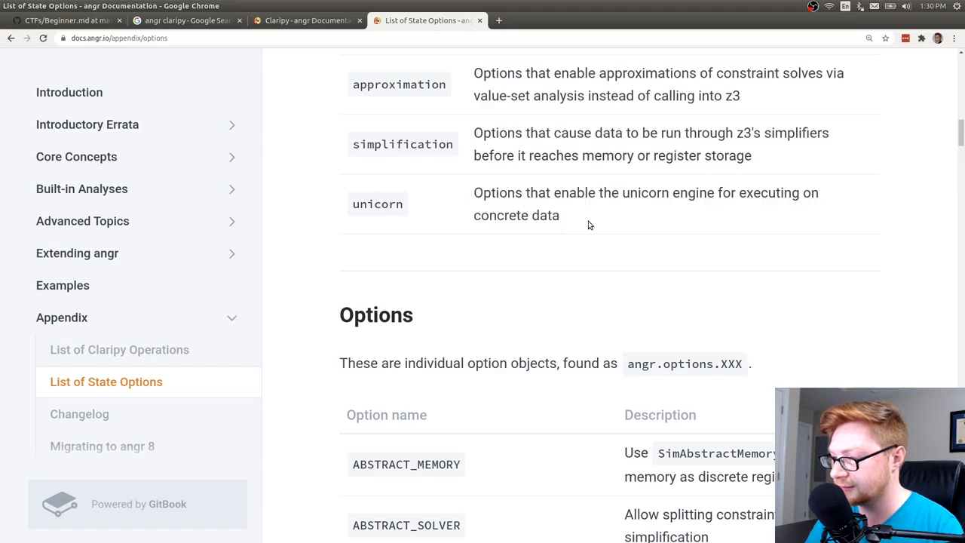
scroll(down, 3)
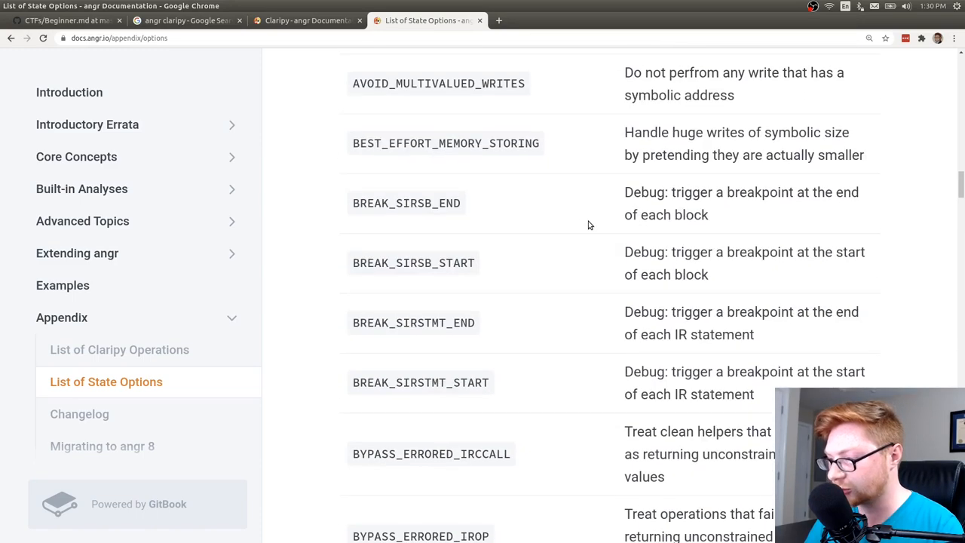
scroll(down, 3)
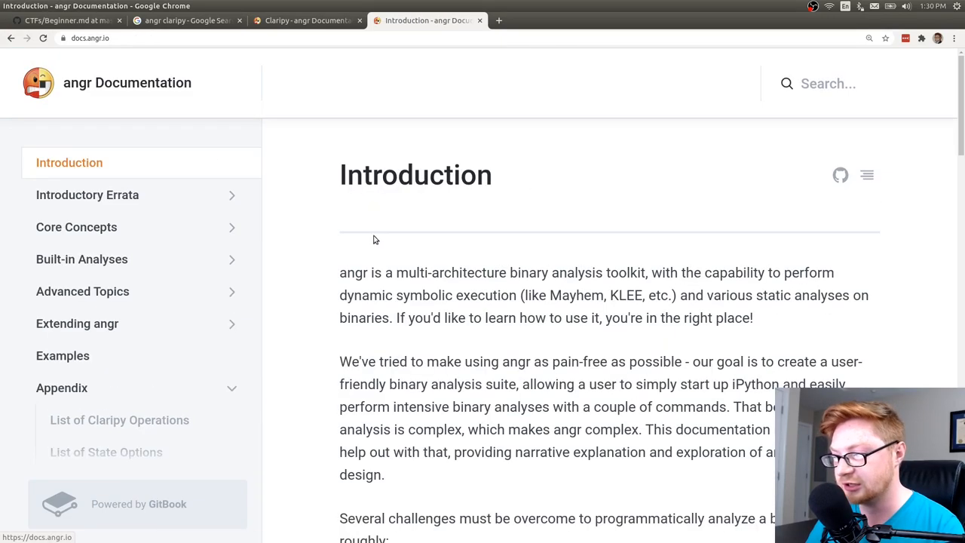
scroll(down, 3)
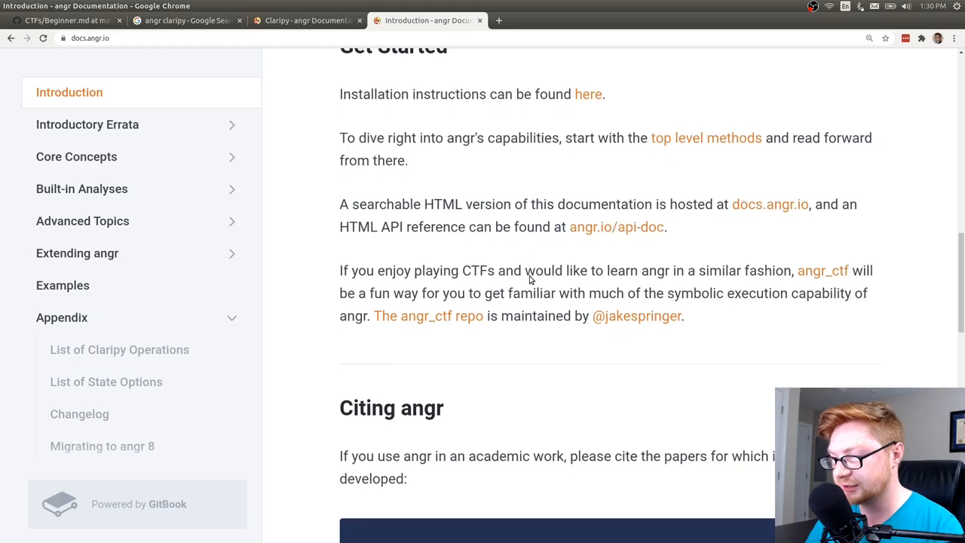
Browse Core Concepts to the Simulation Managers page and read its stepping example.
click(76, 156)
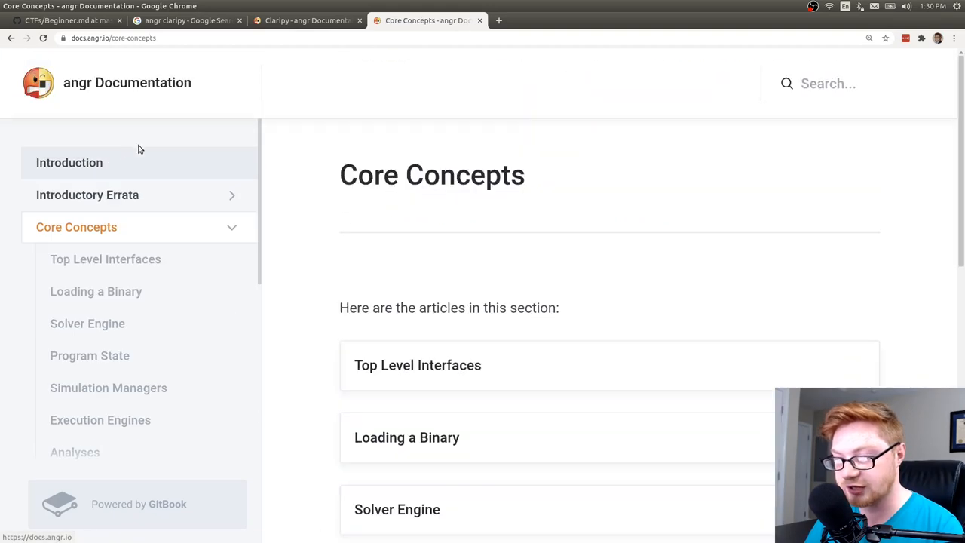
scroll(down, 3)
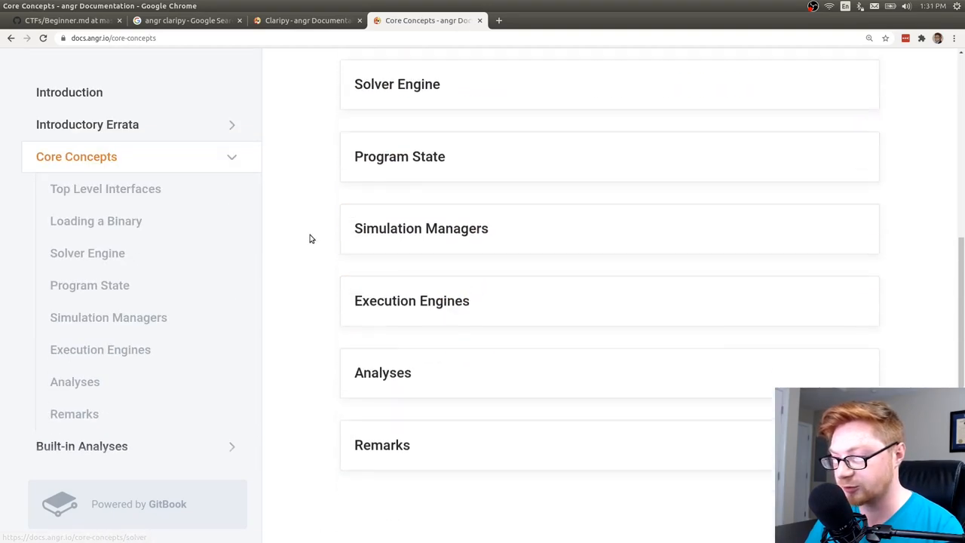
scroll(down, 3)
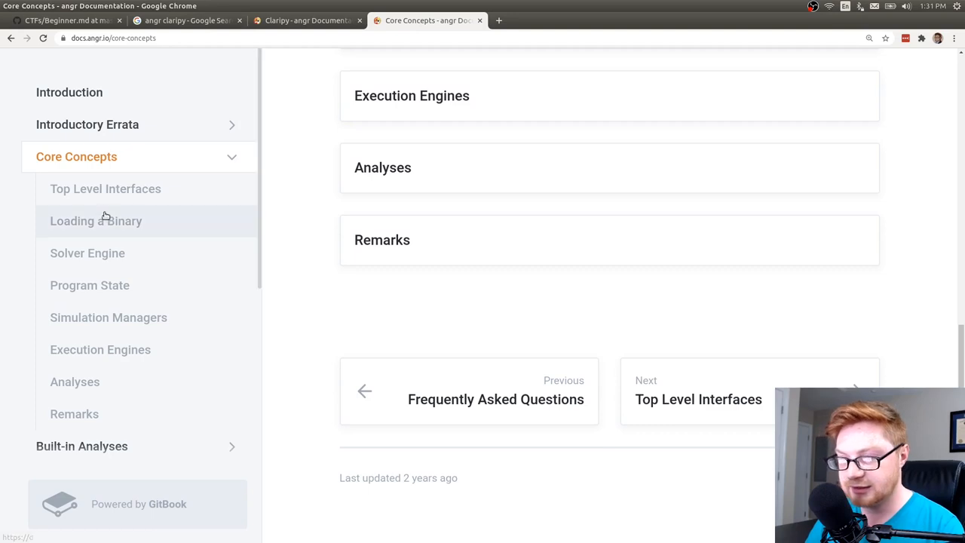
click(96, 221)
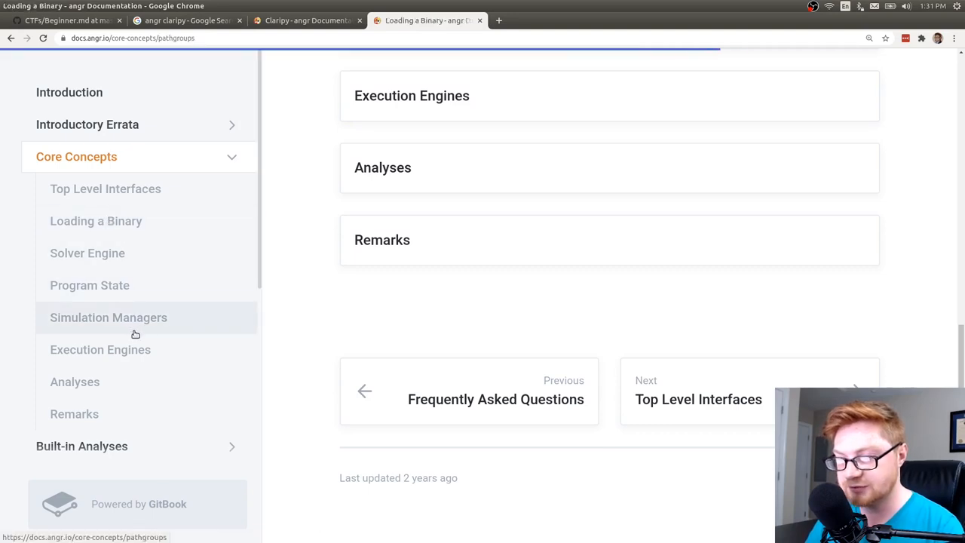
click(109, 317)
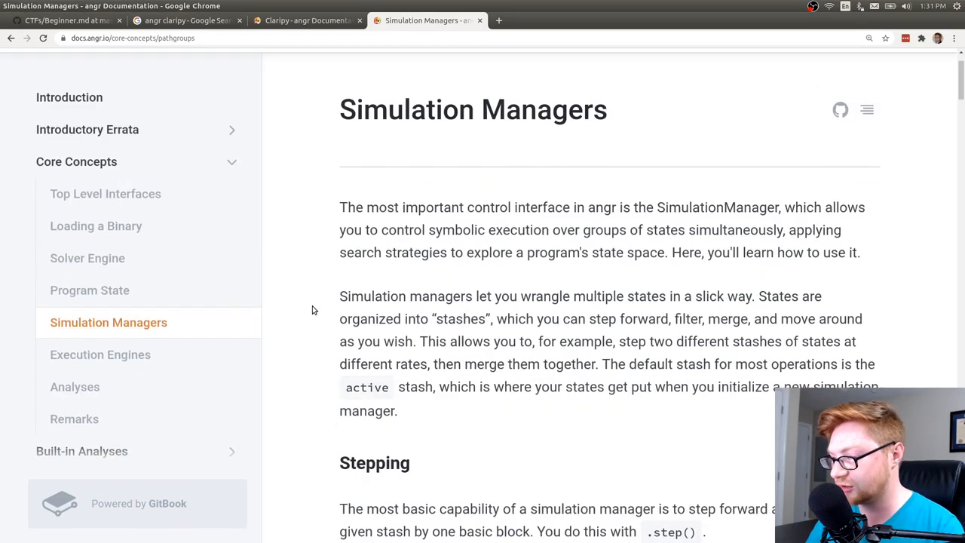
scroll(down, 3)
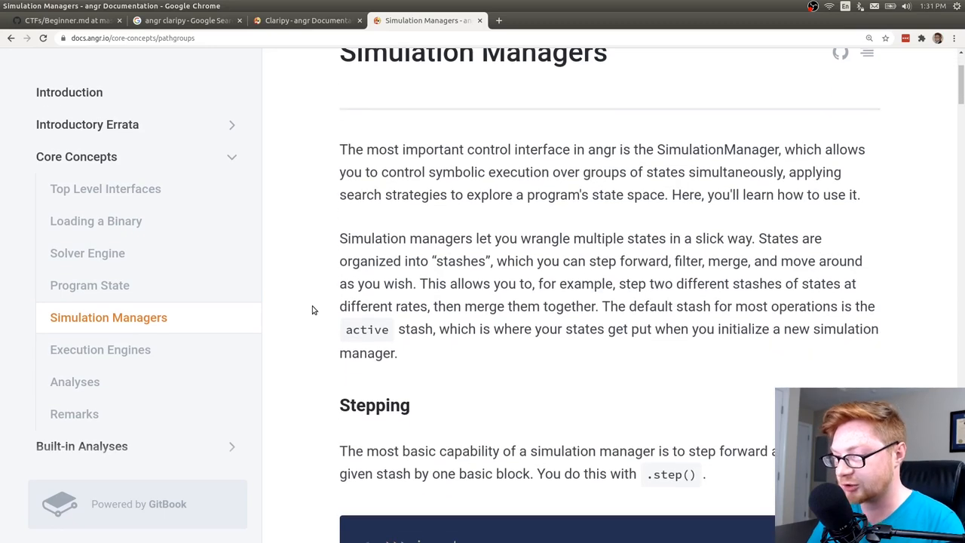
scroll(down, 3)
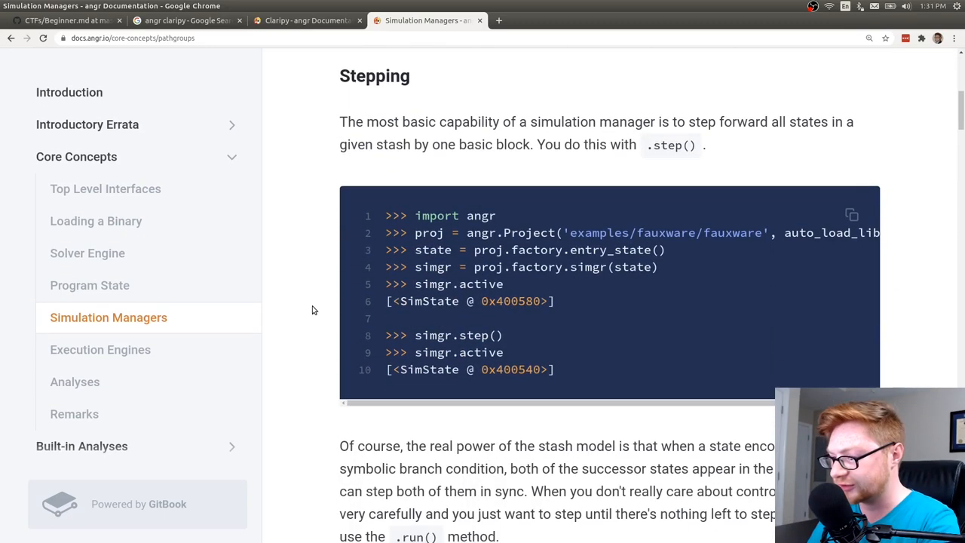
scroll(down, 3)
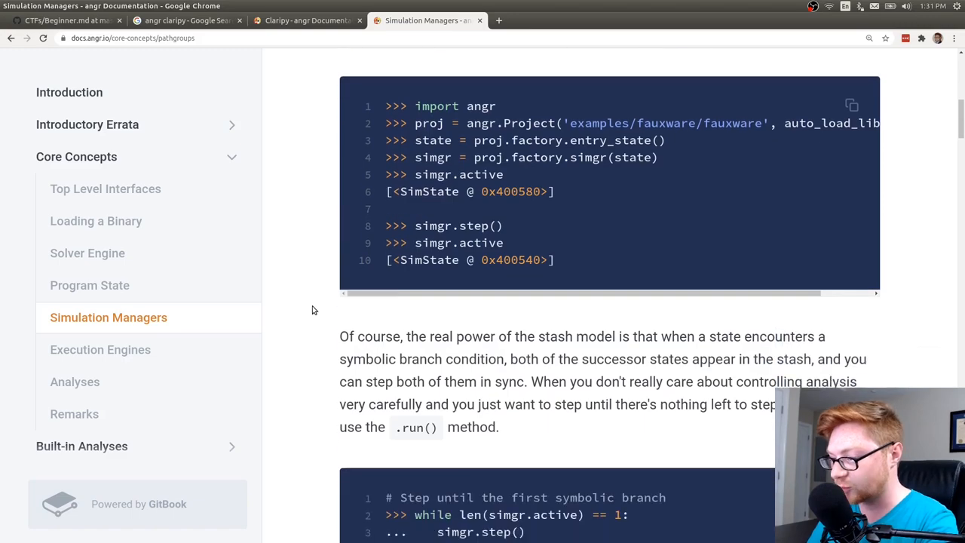
scroll(up, 3)
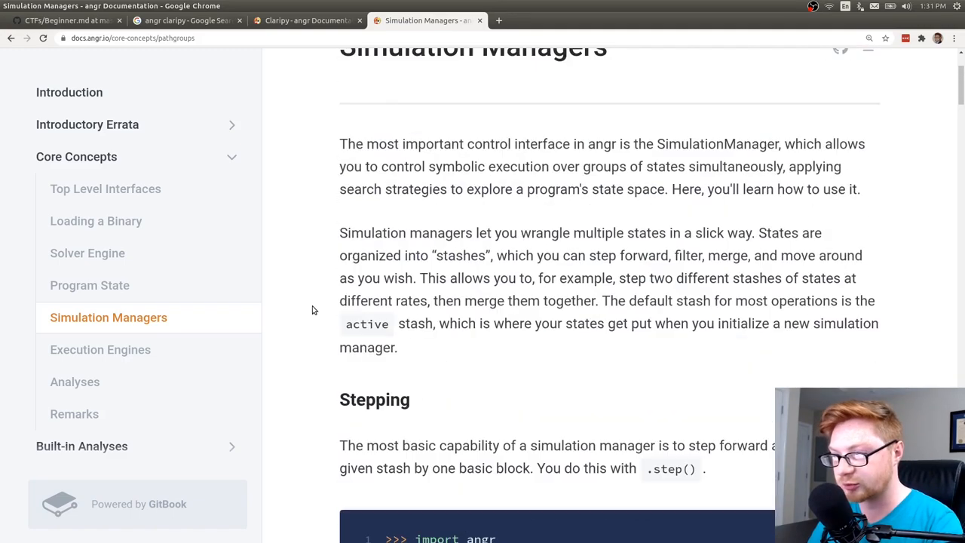
click(64, 20)
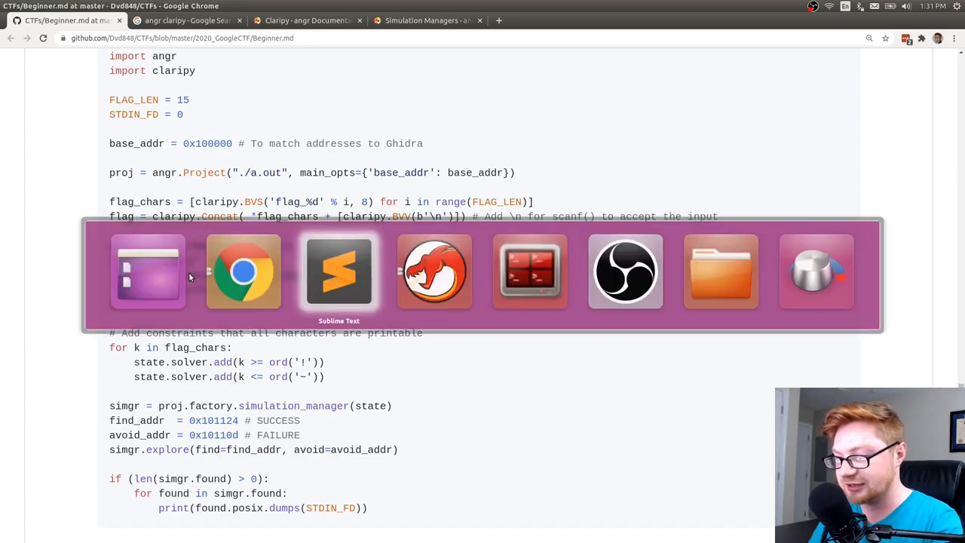
Start the state line: state = proj.factory.full_init_state().
click(338, 271)
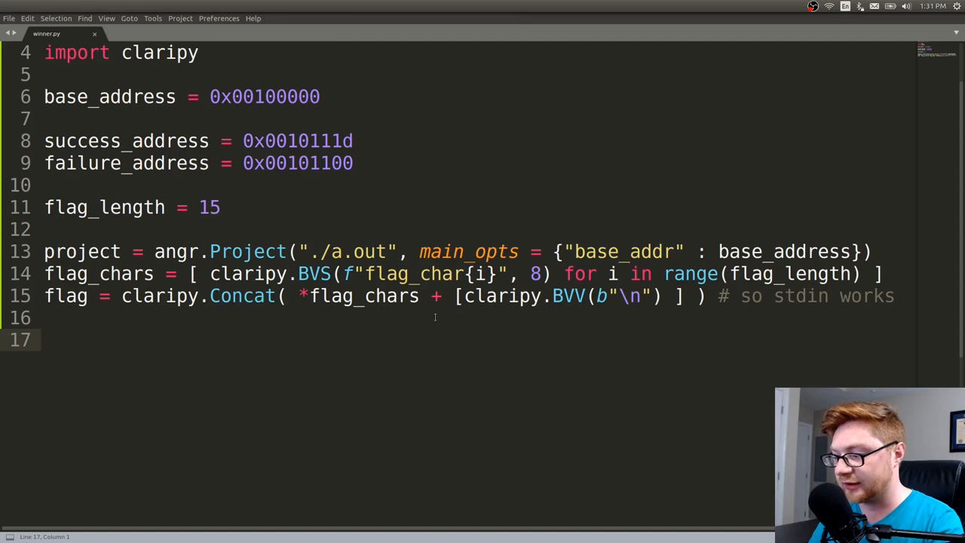
text(state =)
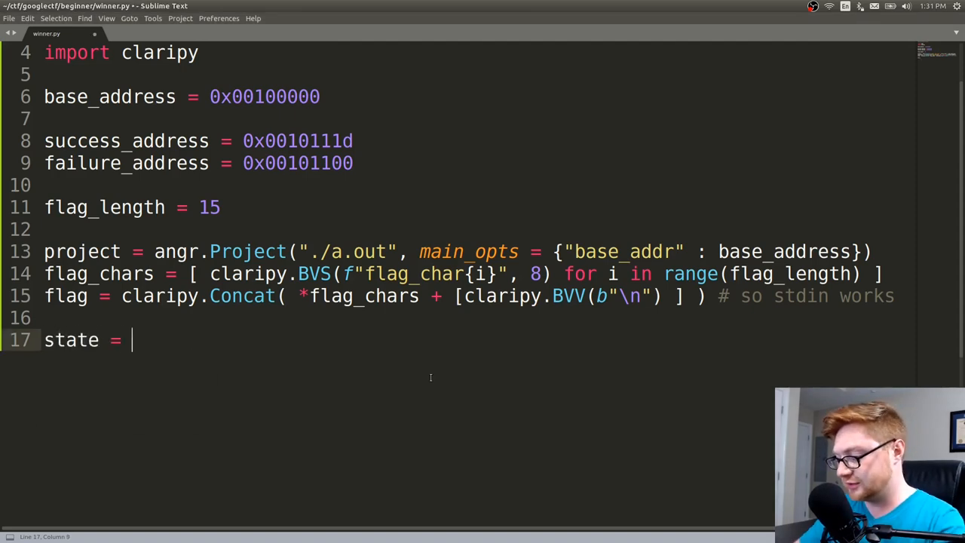
text(proj.)
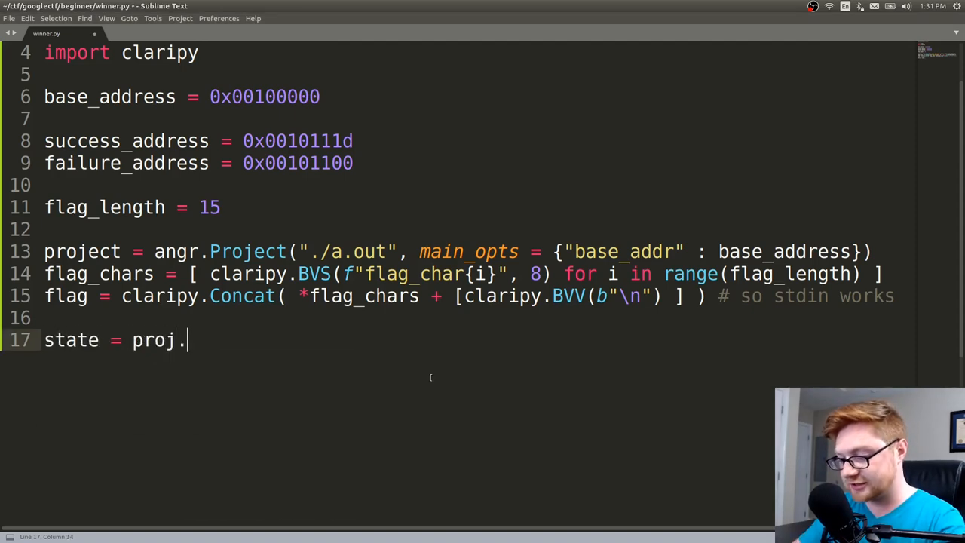
text(factory.)
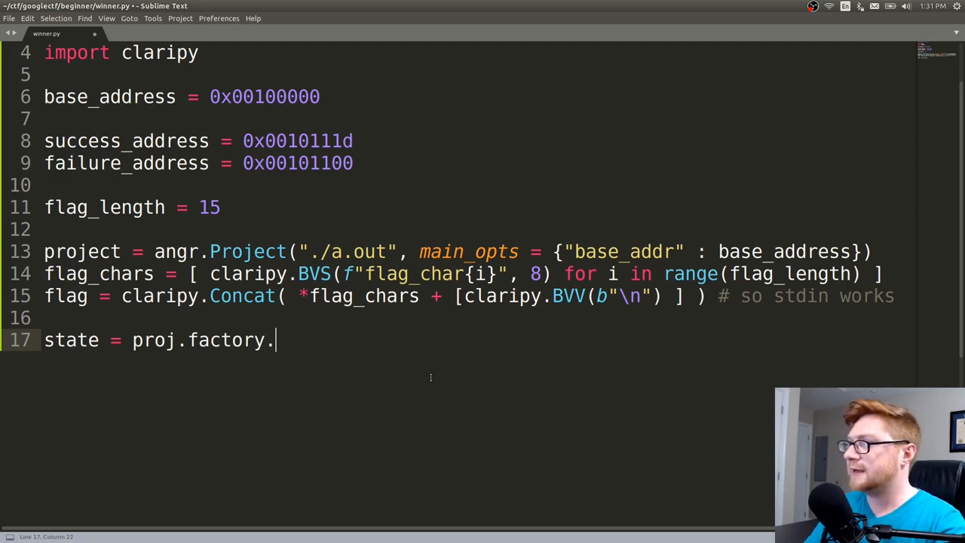
text(full+)
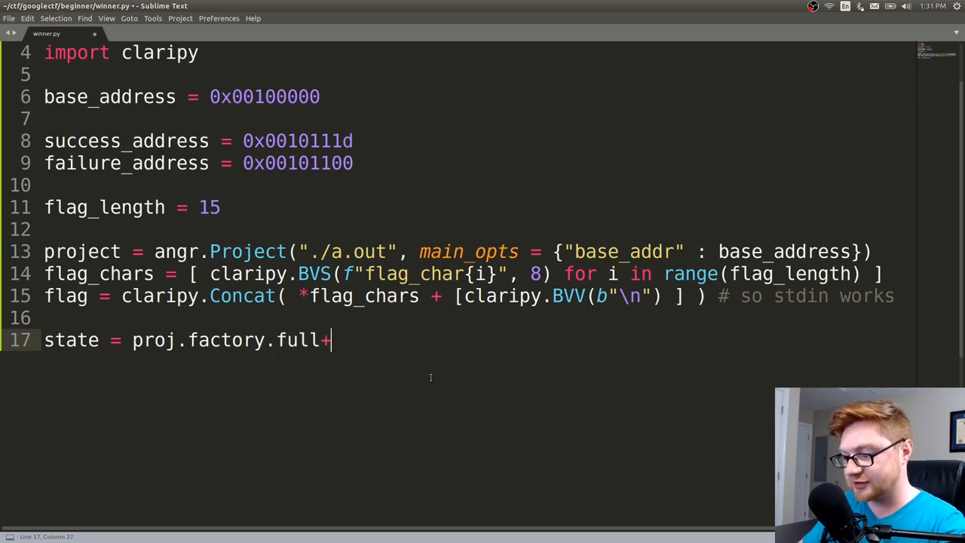
text(_int)
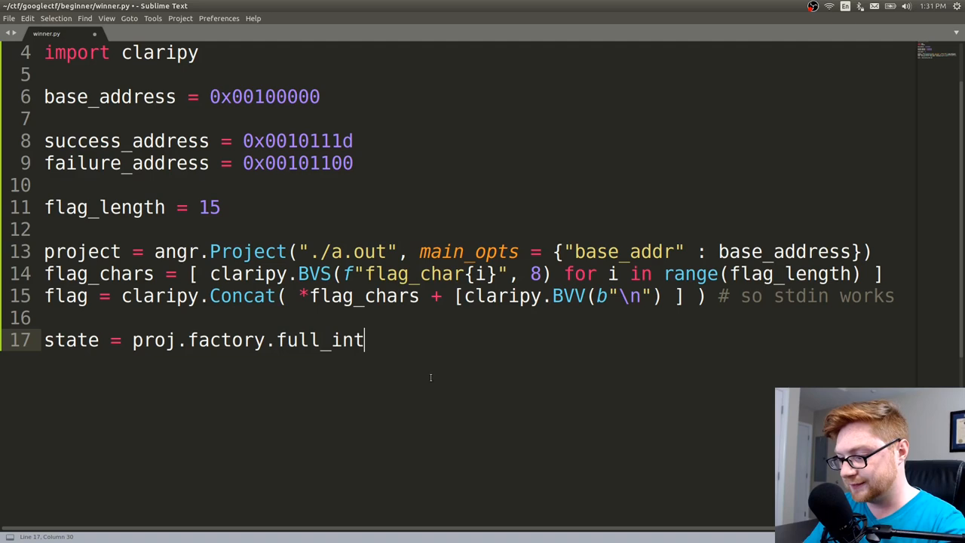
text(_state())
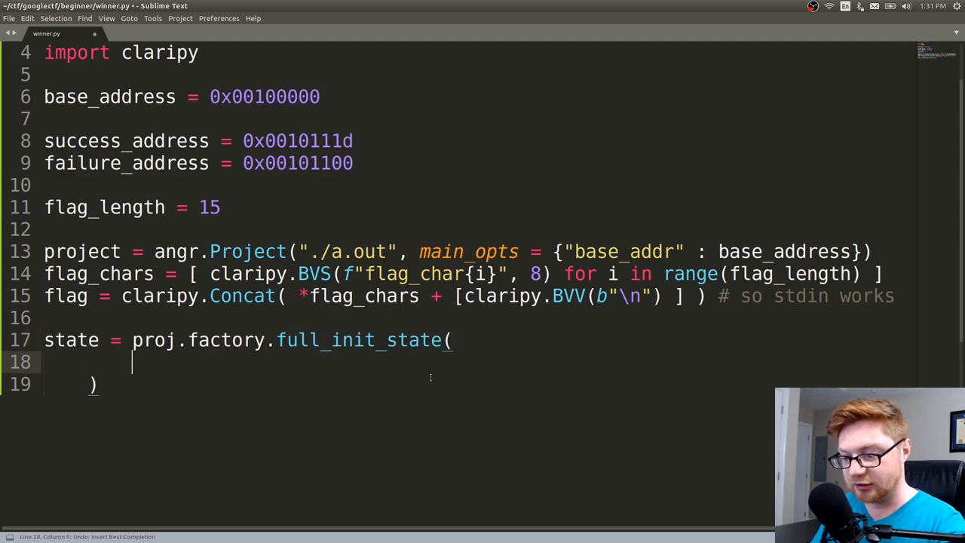
Pass args ["./a.out"], add_options angr.options.unicorn, and stdin=flag to full_init_state.
text(args = [)
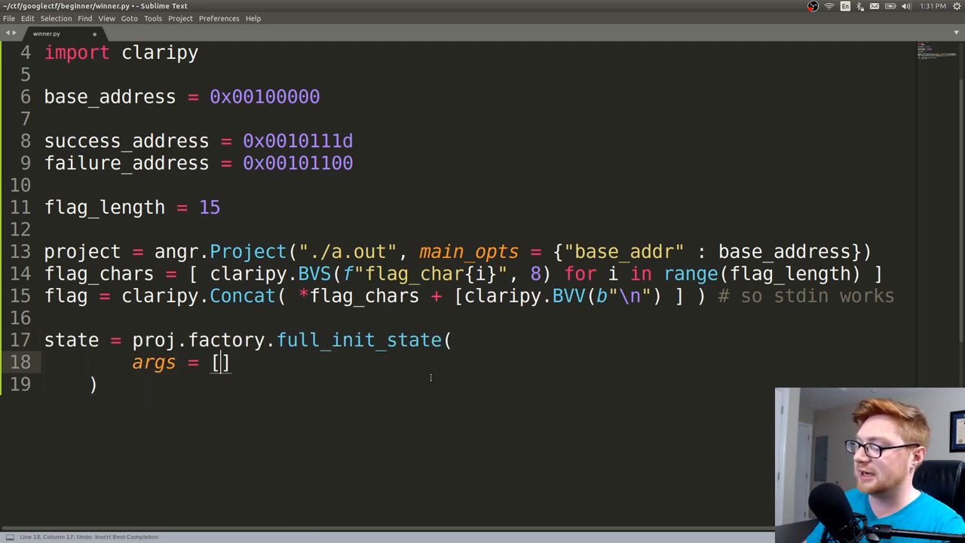
text("./")
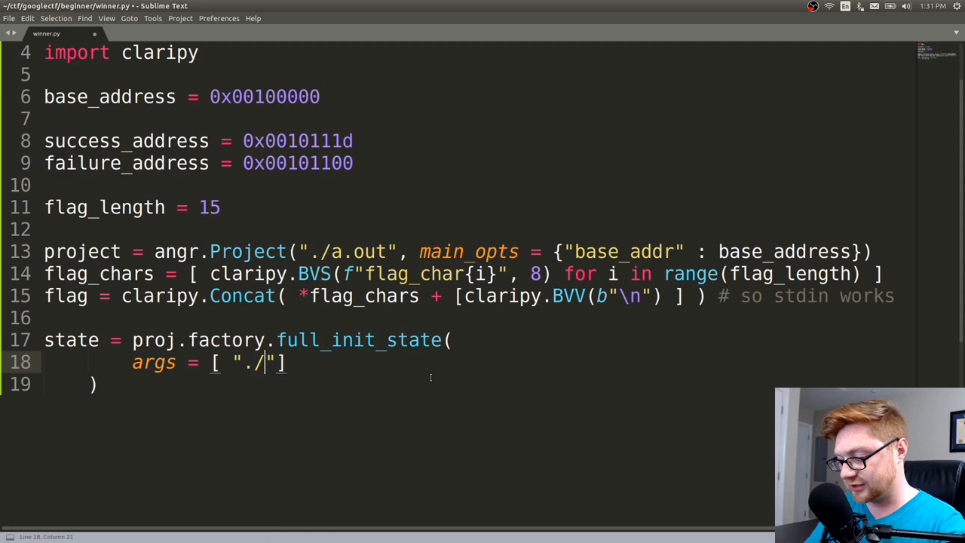
text(a.out",)
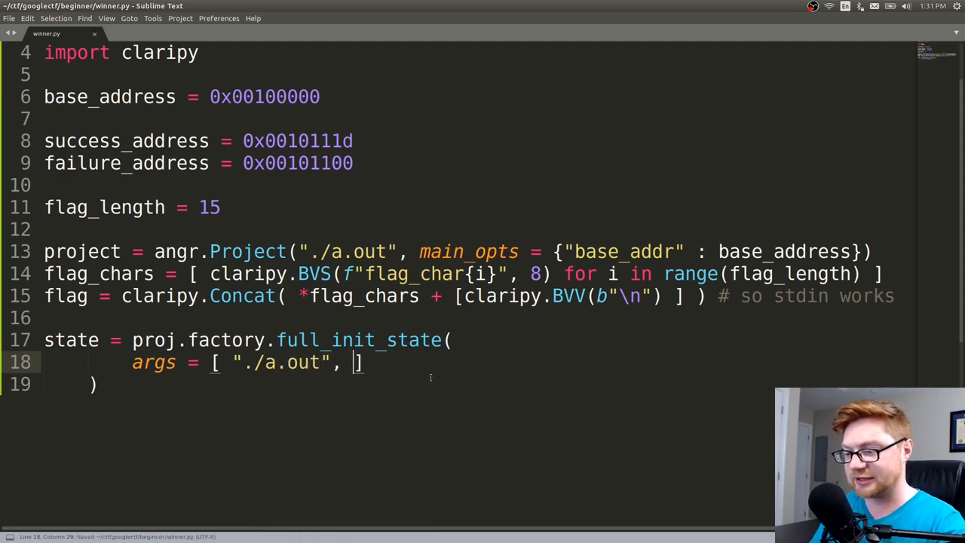
key(BackSpace)
text(add_o)
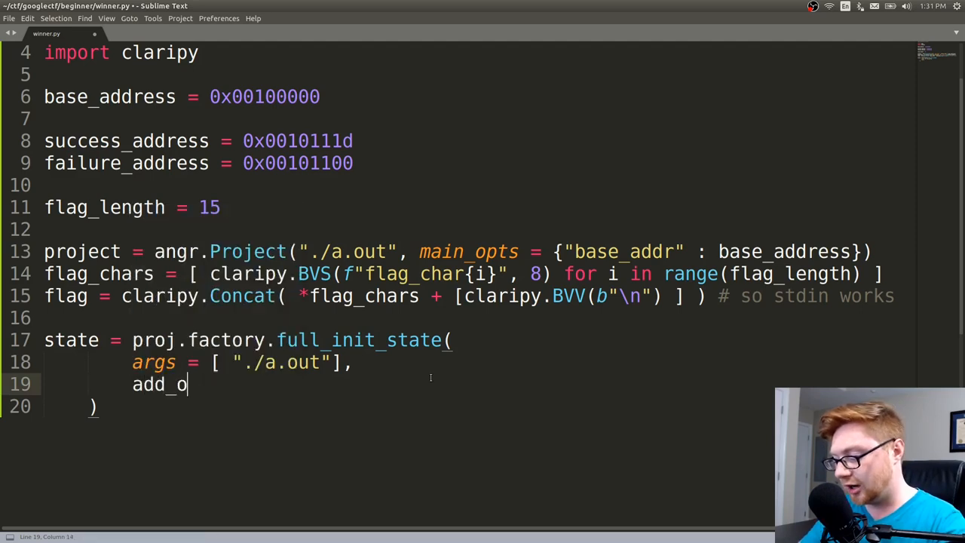
text(ptions = a)
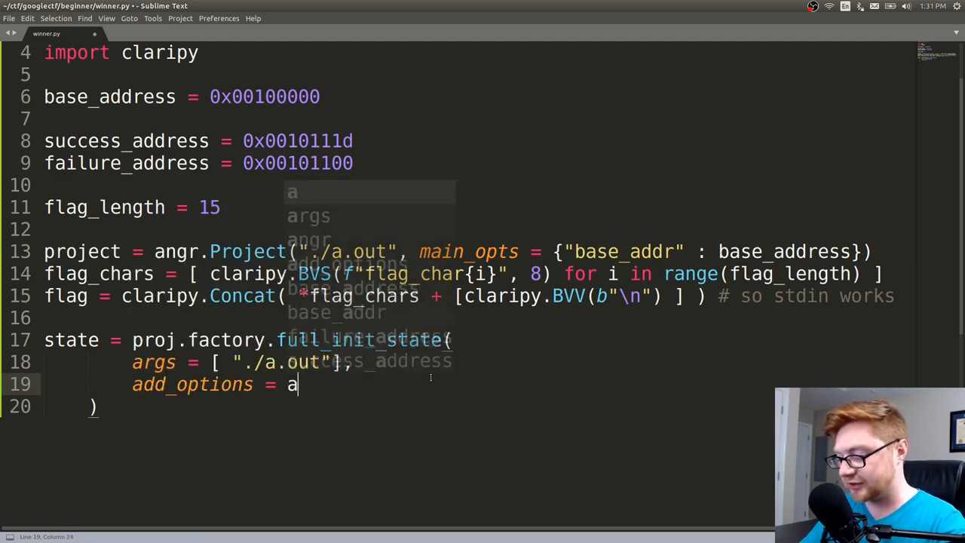
text(ngr.options.uni)
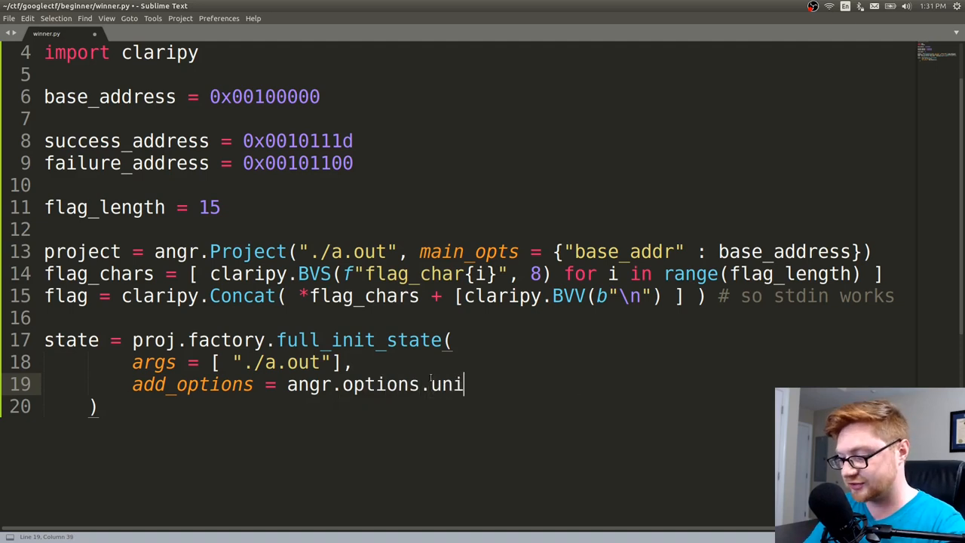
text(corn,)
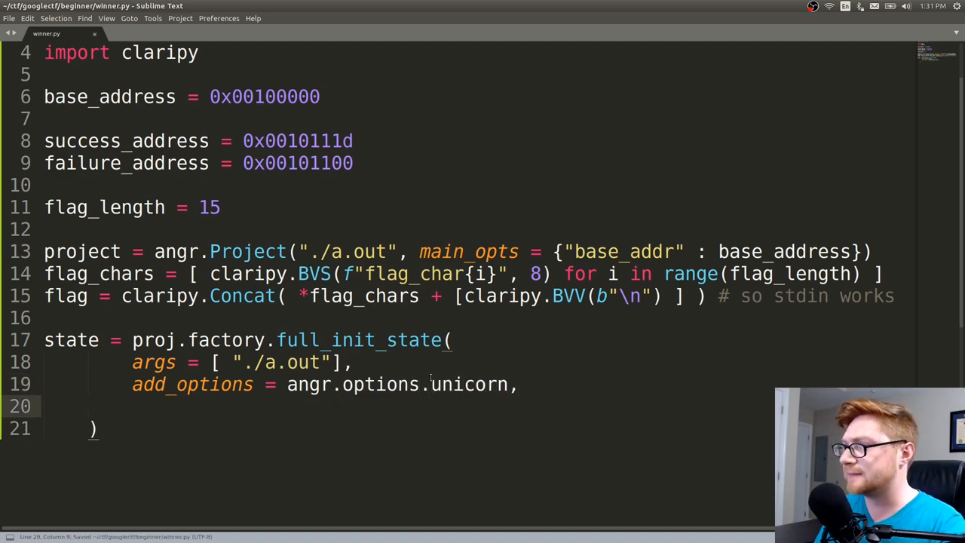
text(stdin=)
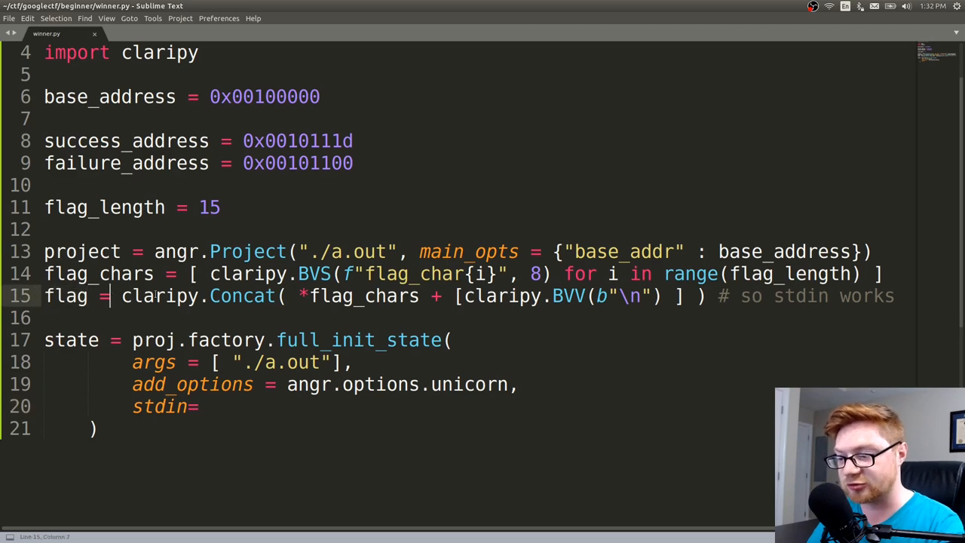
double_click(315, 274)
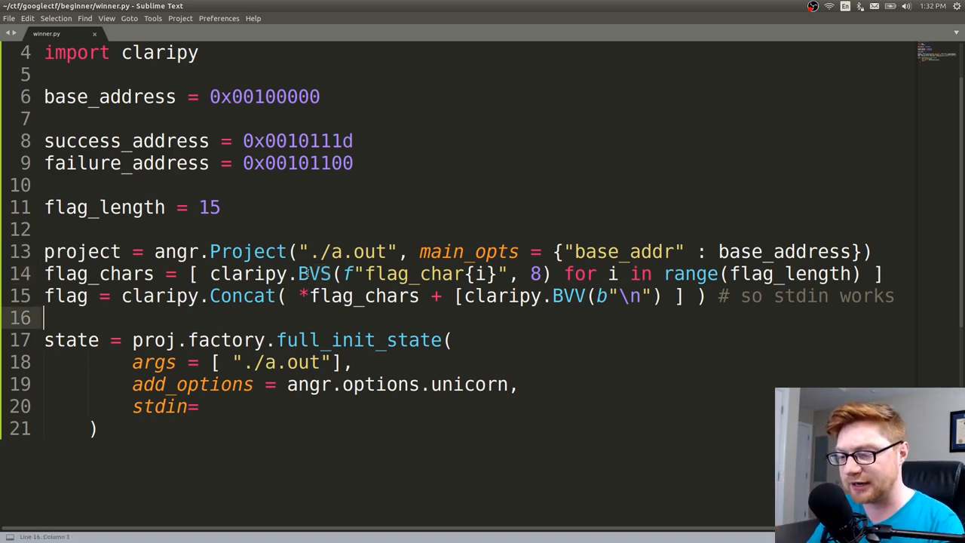
text(fla)
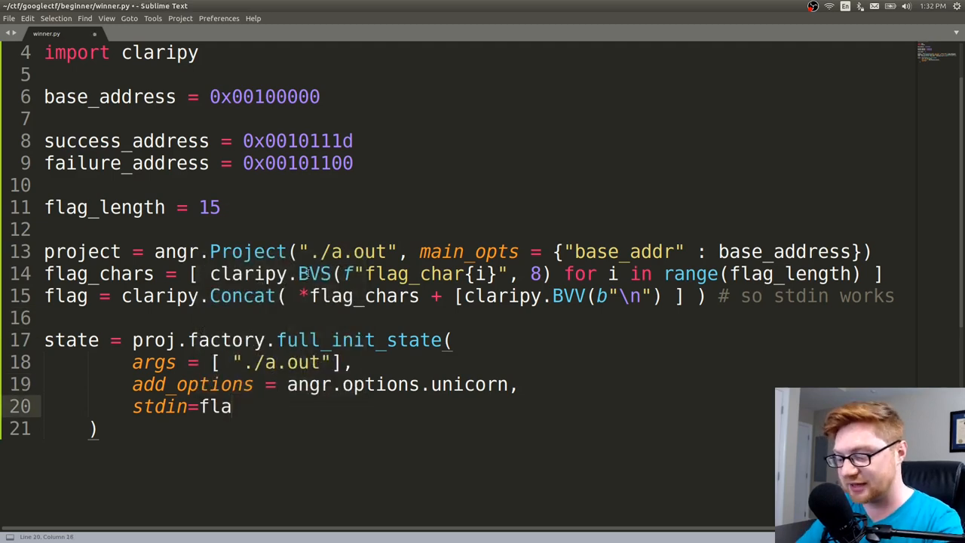
text(g)
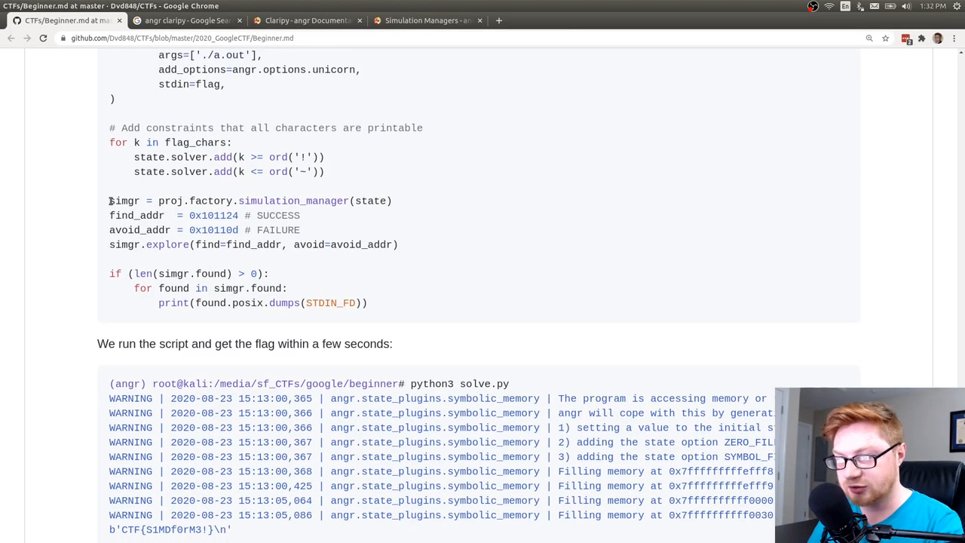
Highlight simgr in the GitHub writeup's code, then bring up the angr Simulation Managers documentation.
double_click(123, 201)
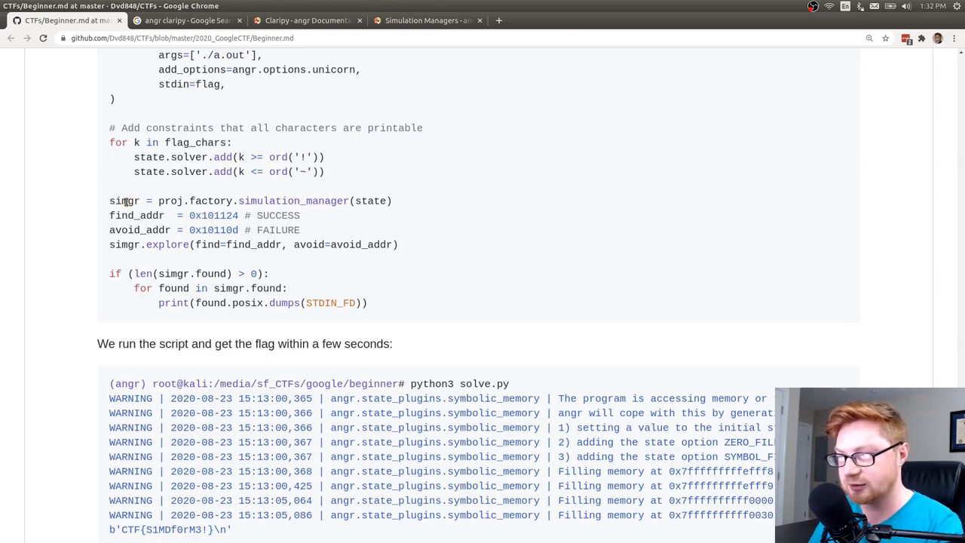
click(428, 20)
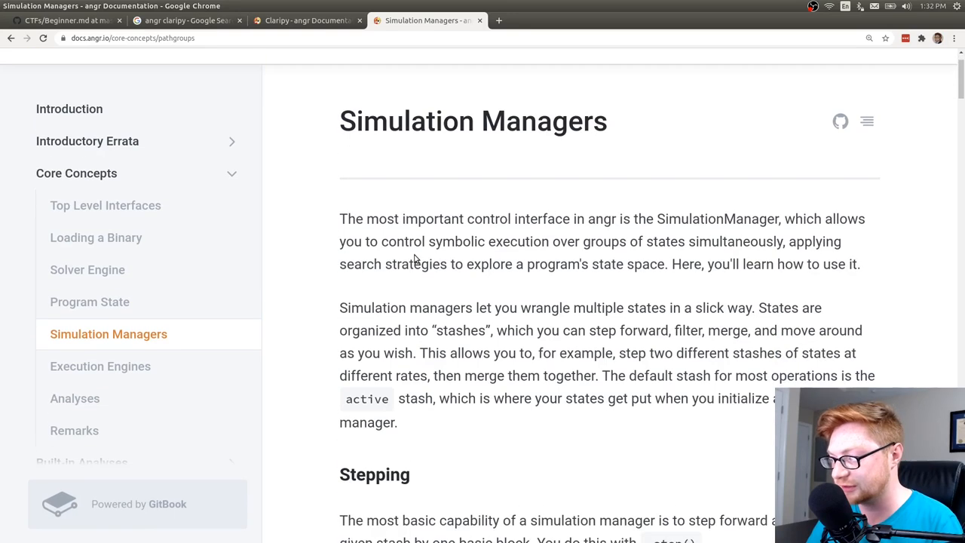
Read the Simulation Managers guide through stepping, run and stash access, then return to the writeup.
scroll(down, 3)
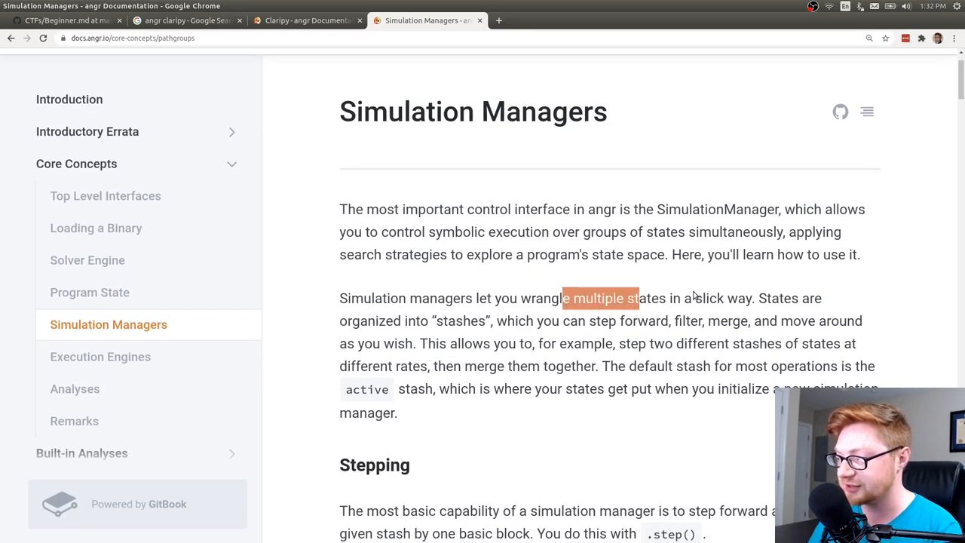
scroll(down, 3)
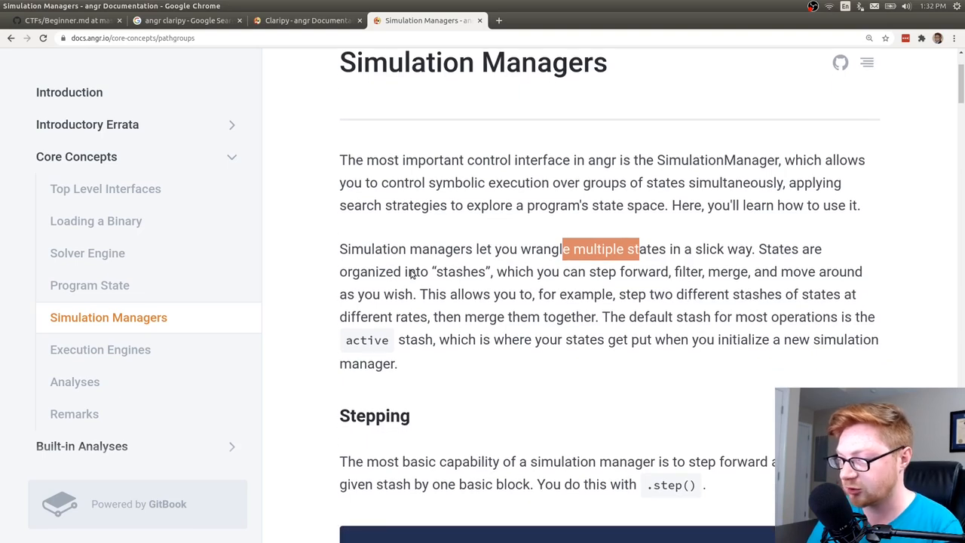
mouse_move(672, 289)
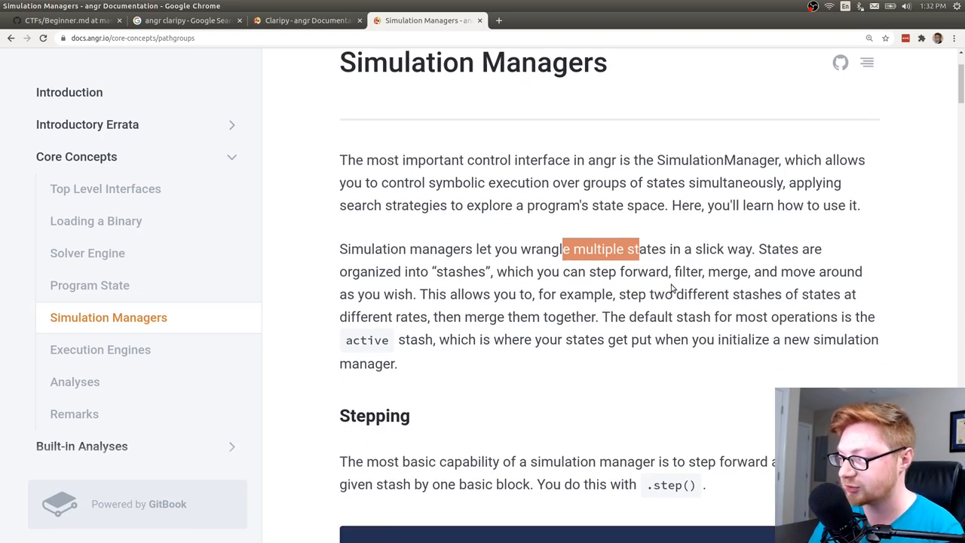
mouse_move(455, 292)
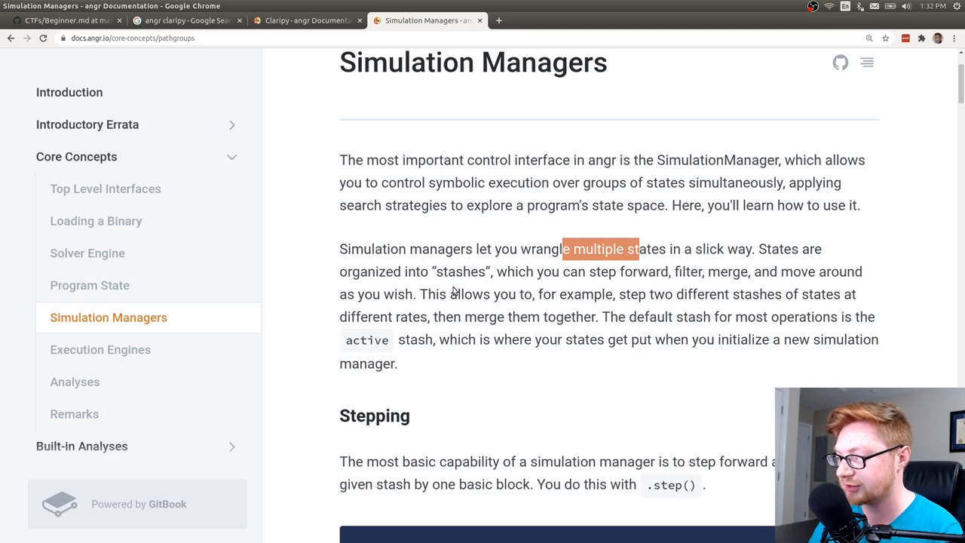
scroll(down, 3)
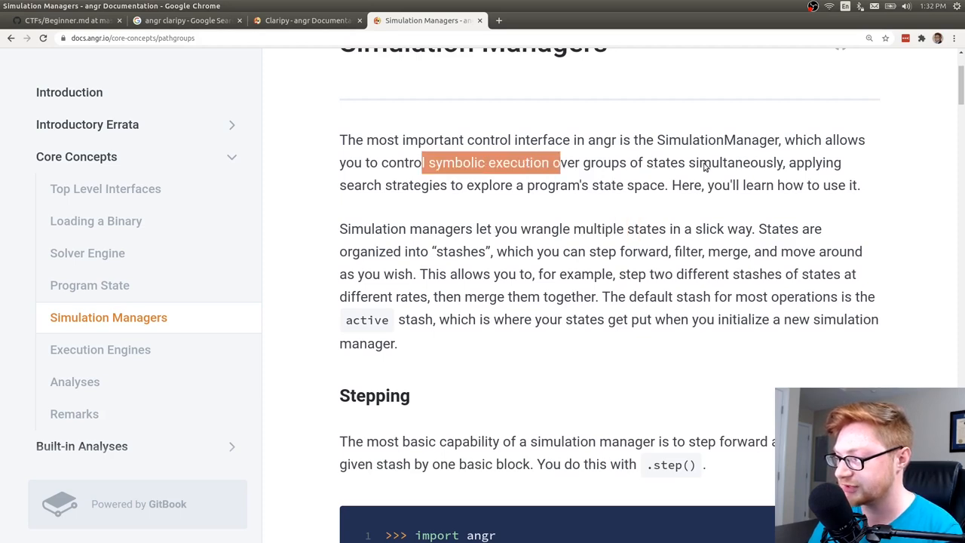
mouse_move(712, 201)
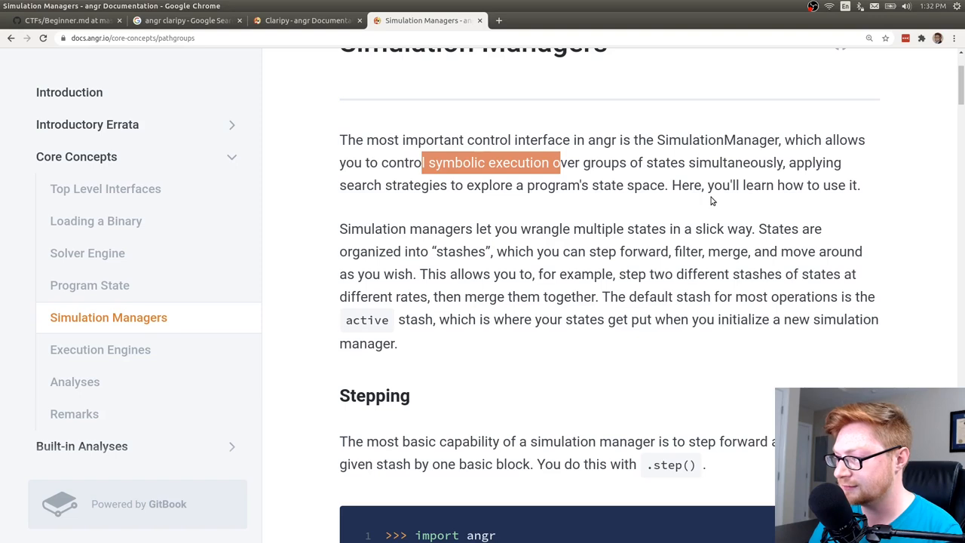
double_click(481, 185)
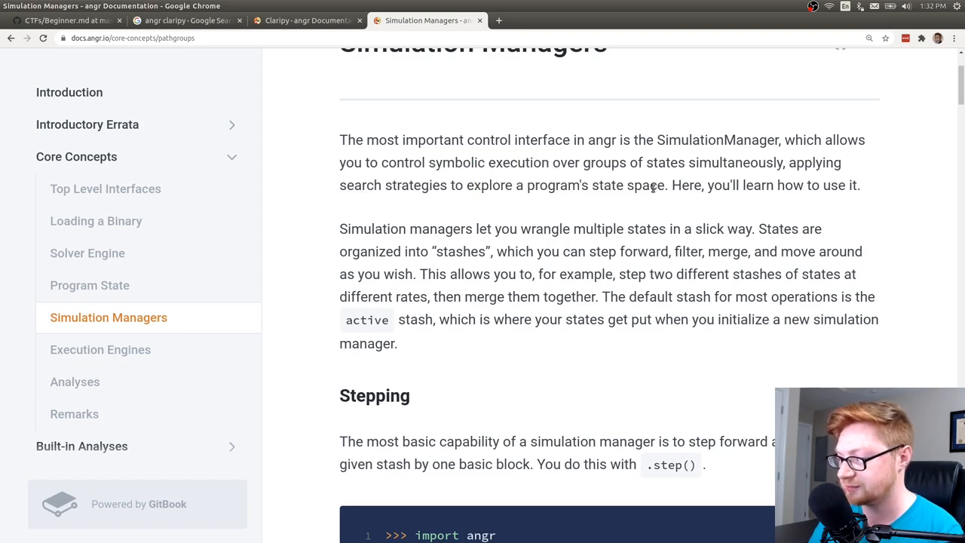
scroll(down, 3)
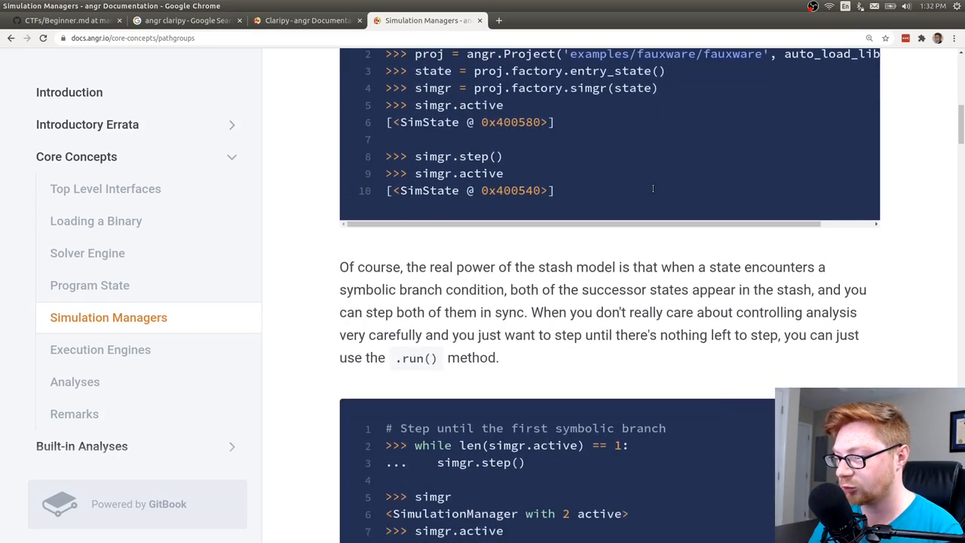
scroll(down, 3)
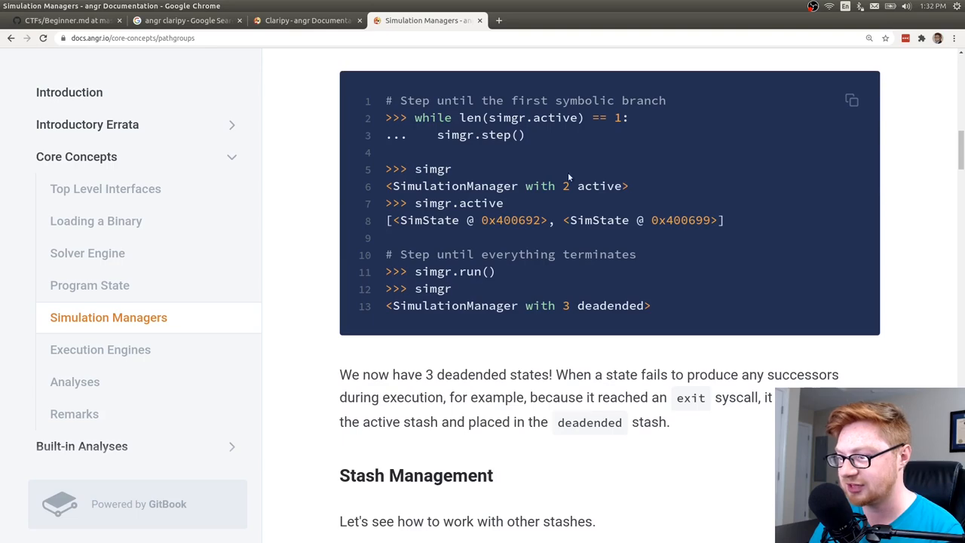
scroll(down, 3)
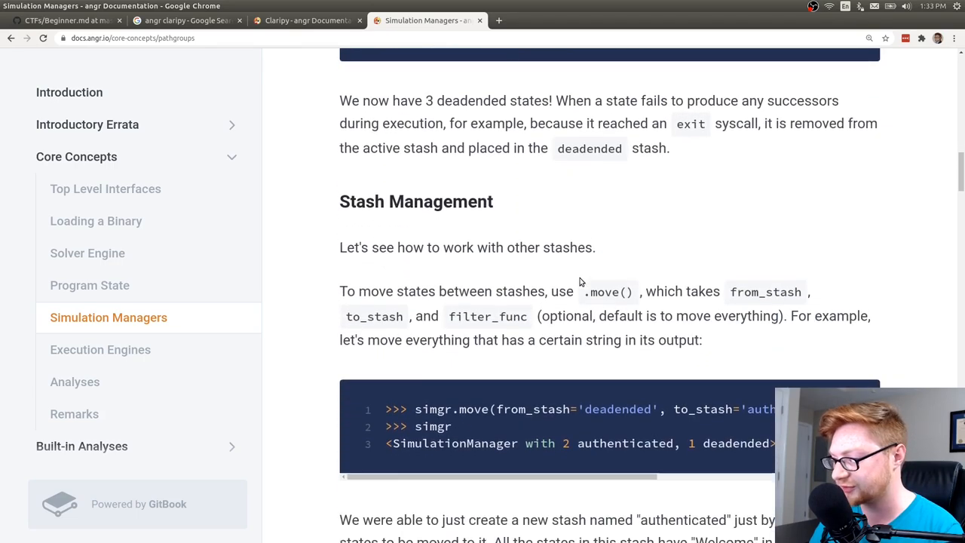
scroll(down, 3)
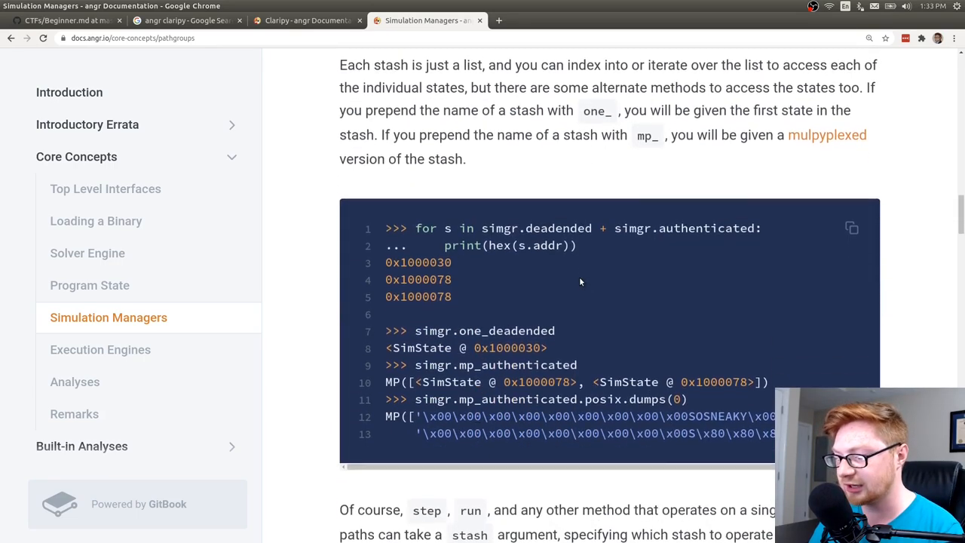
scroll(down, 3)
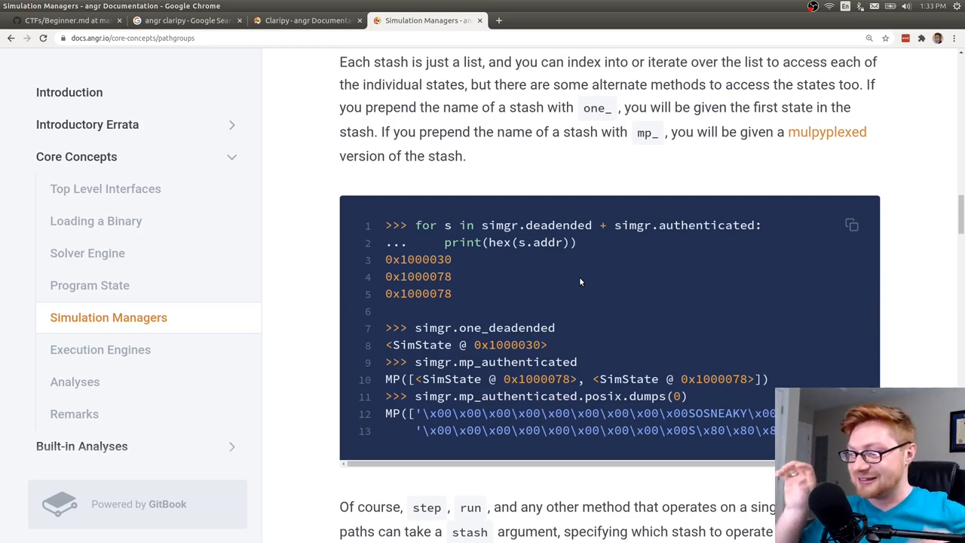
click(64, 21)
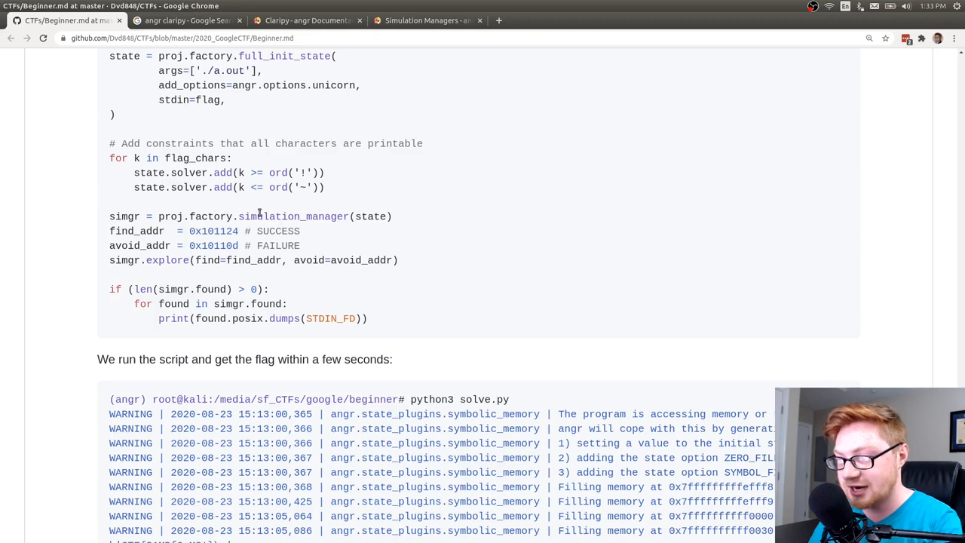
mouse_move(401, 226)
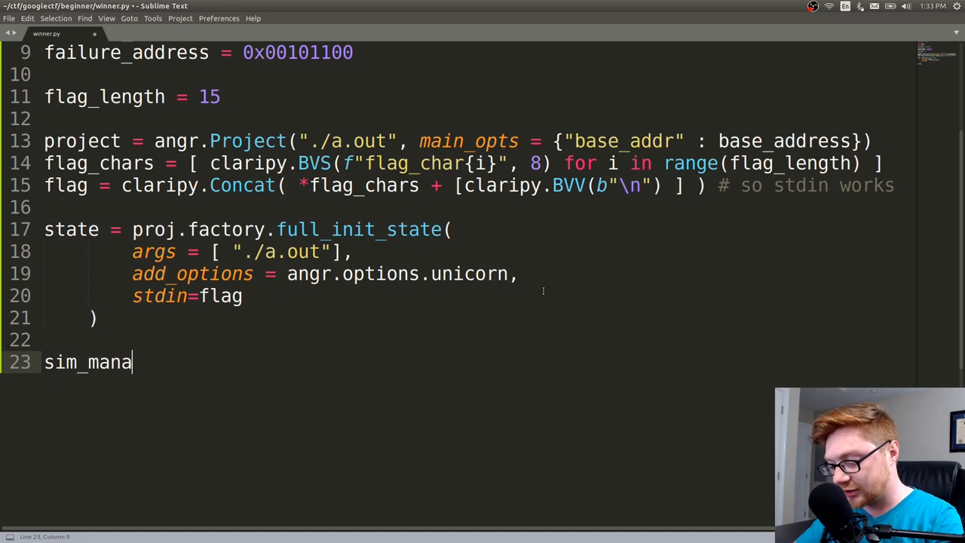
Complete line 23 as sim_manager = proj.factory.simulation_manager(state) and start a new line.
text(ger = angr,)
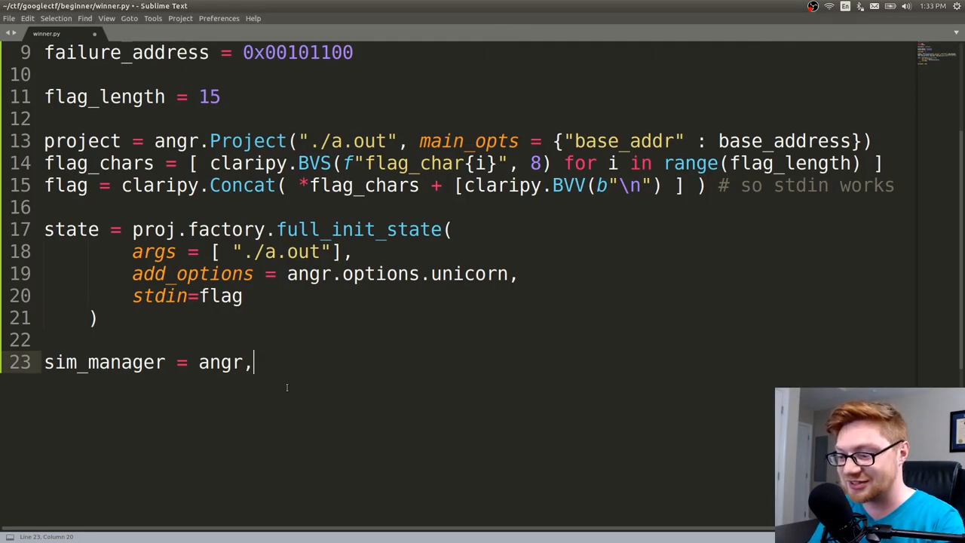
text(proj)
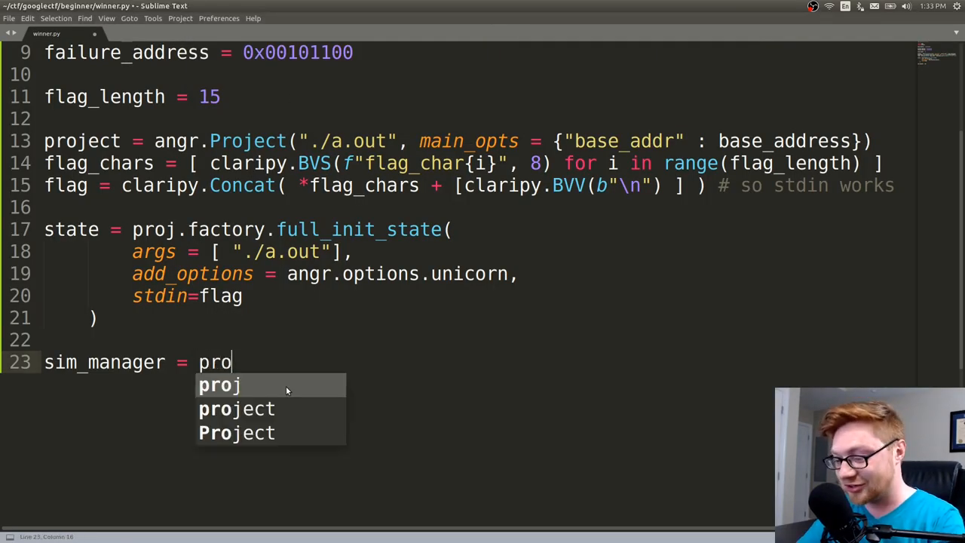
text(j.factory.simulation_)
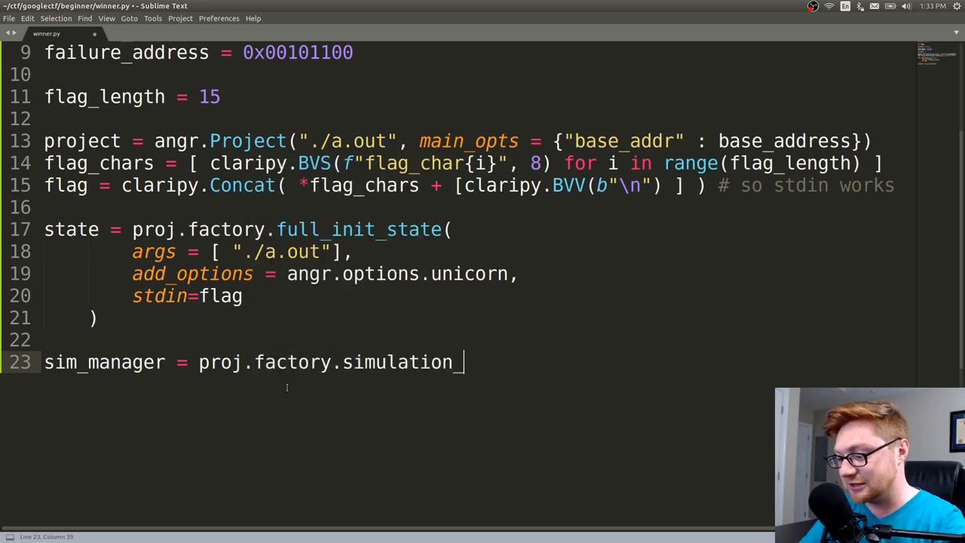
text(m)
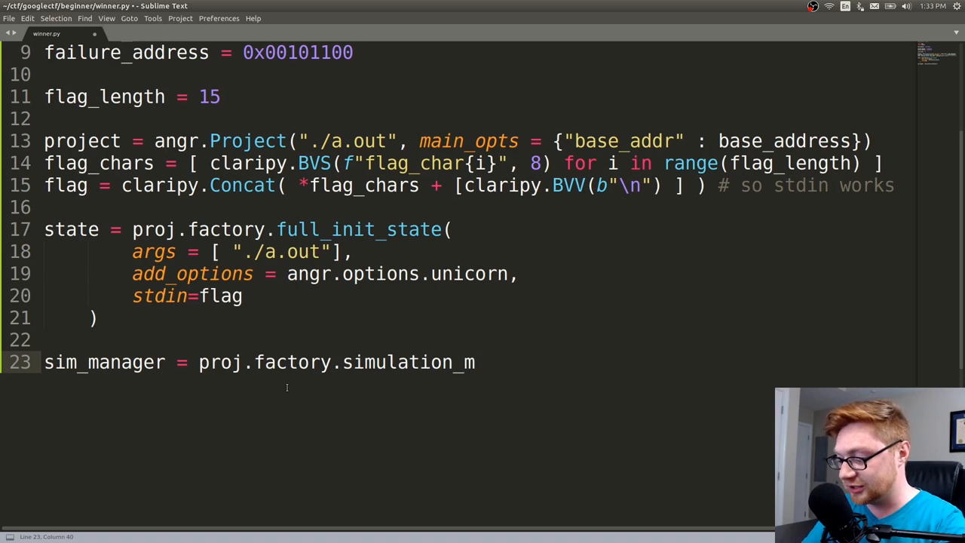
text(anager())
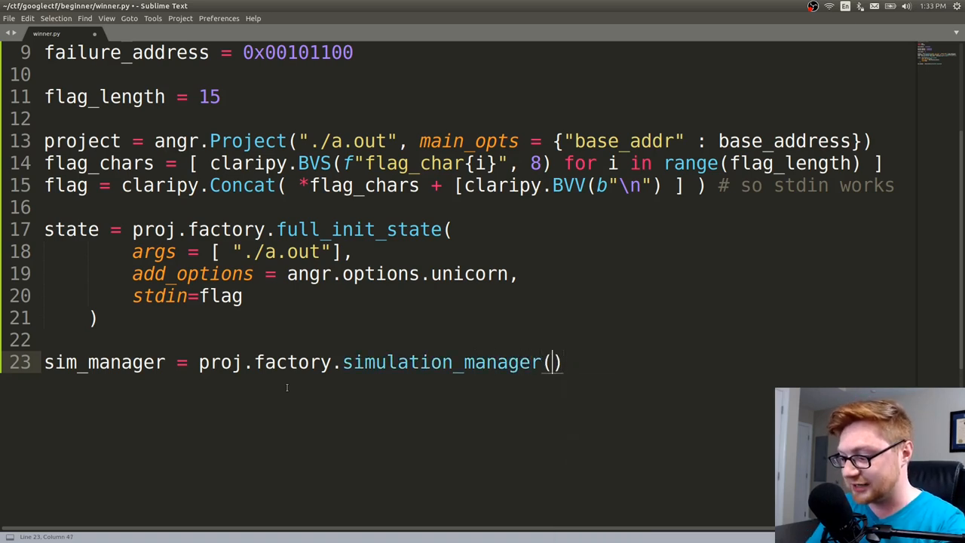
text(state)
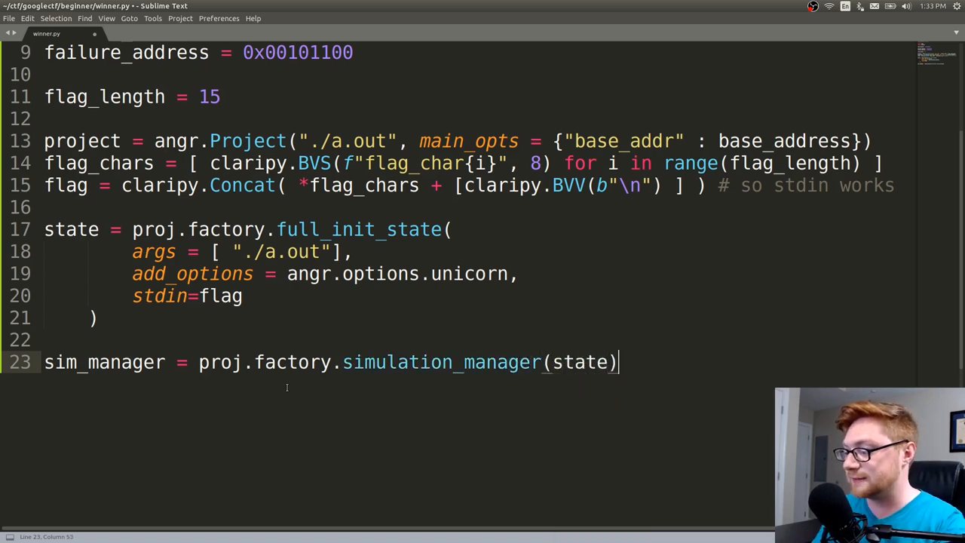
key(enter)
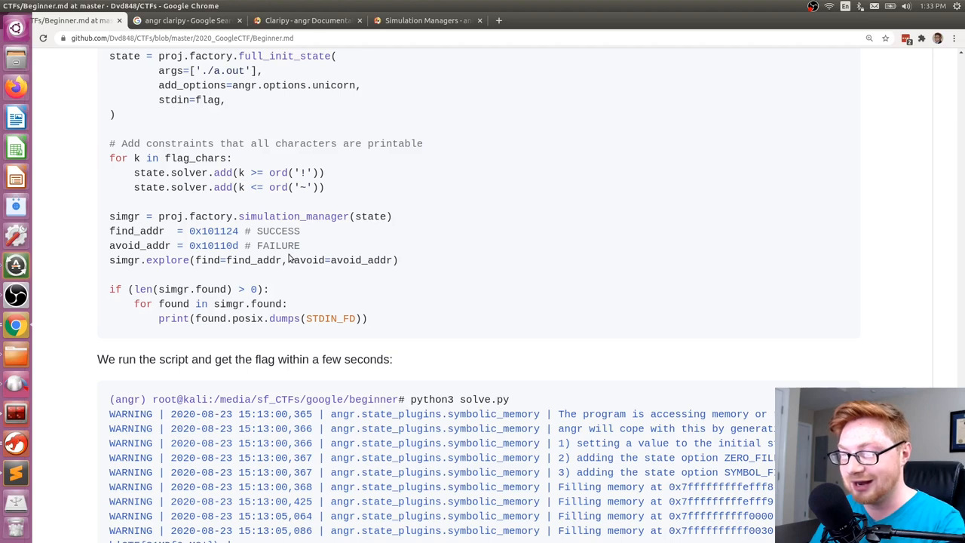
Highlight the avoid address, the find/avoid address lines, and avoid_addr in the writeup's explore call.
double_click(137, 231)
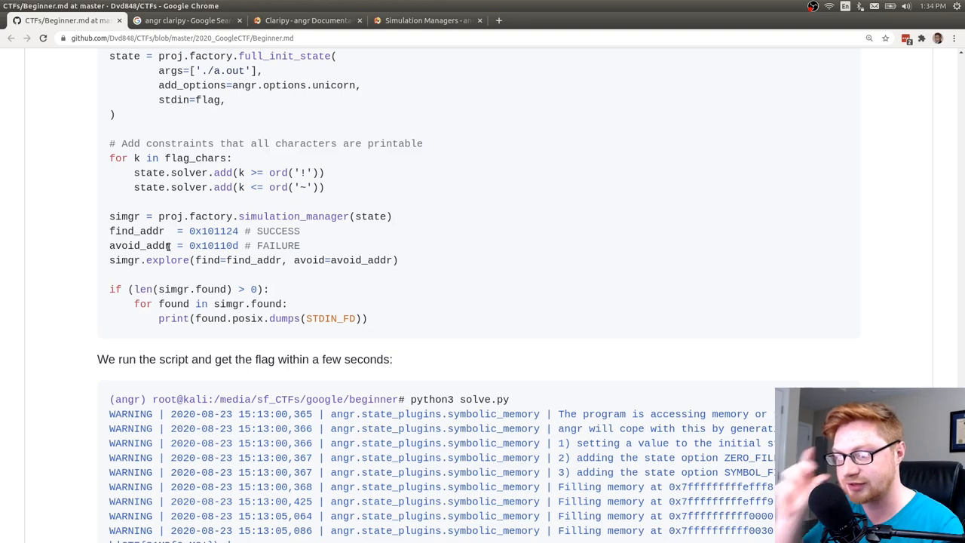
drag(226, 246, 298, 245)
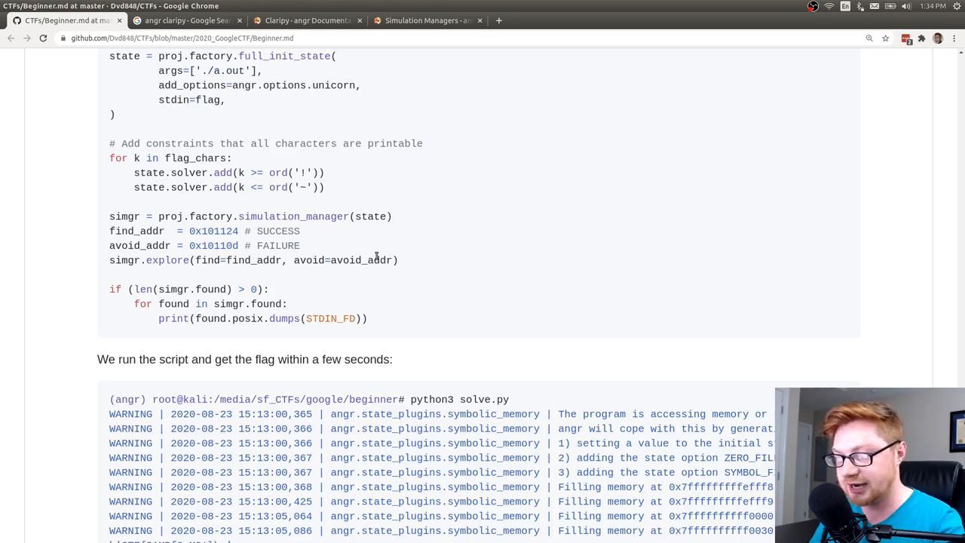
double_click(124, 260)
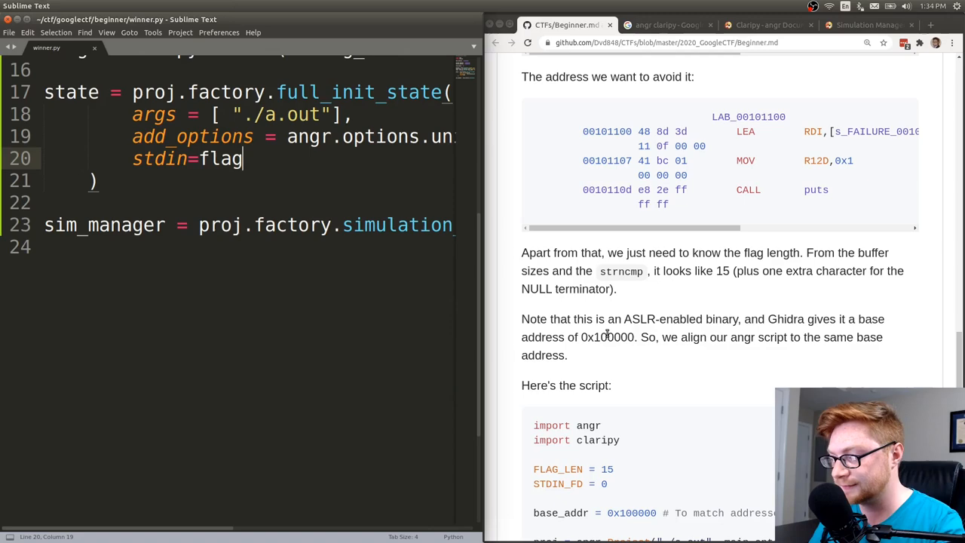
Write sim_manager.explore(find = success_address, avoid = failure_address) on line 24 and save winner.py.
scroll(down, 3)
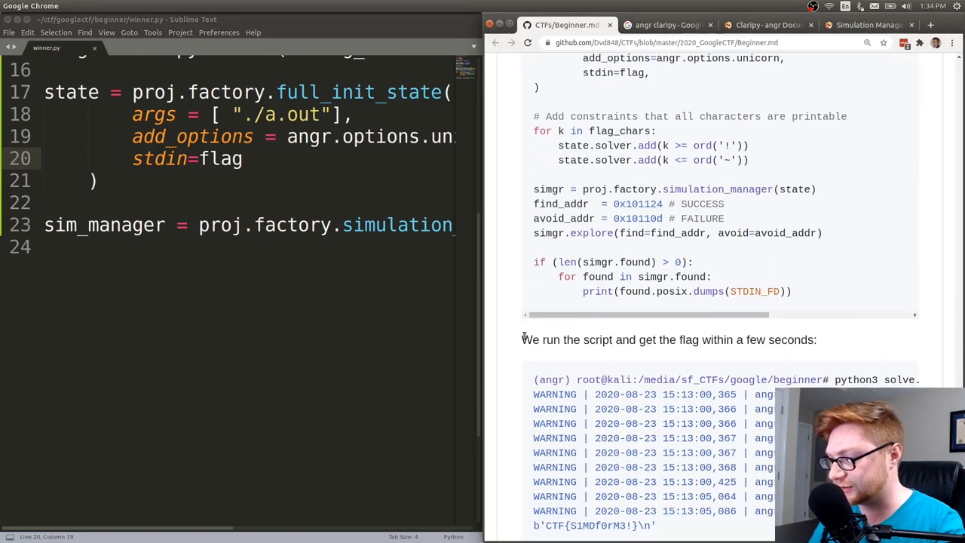
text(sm)
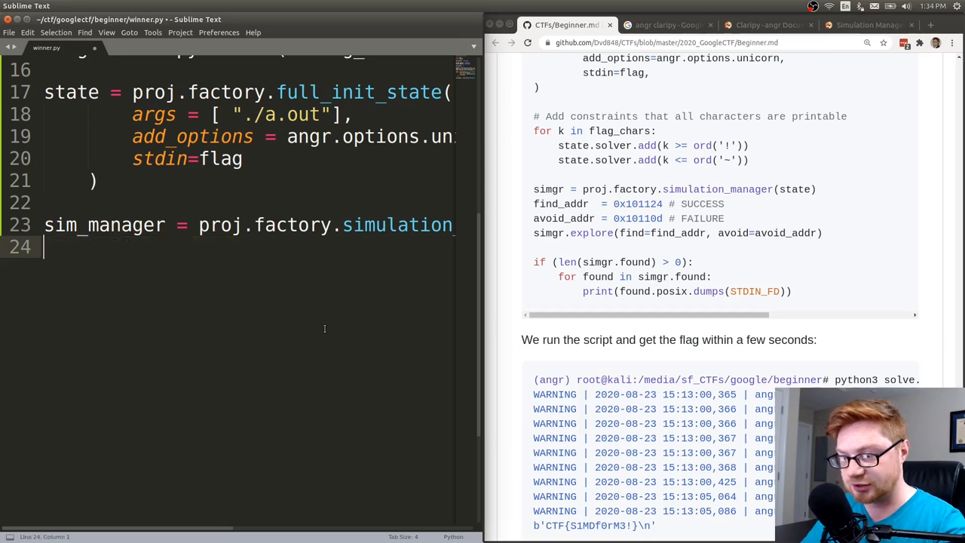
text(sim_manager)
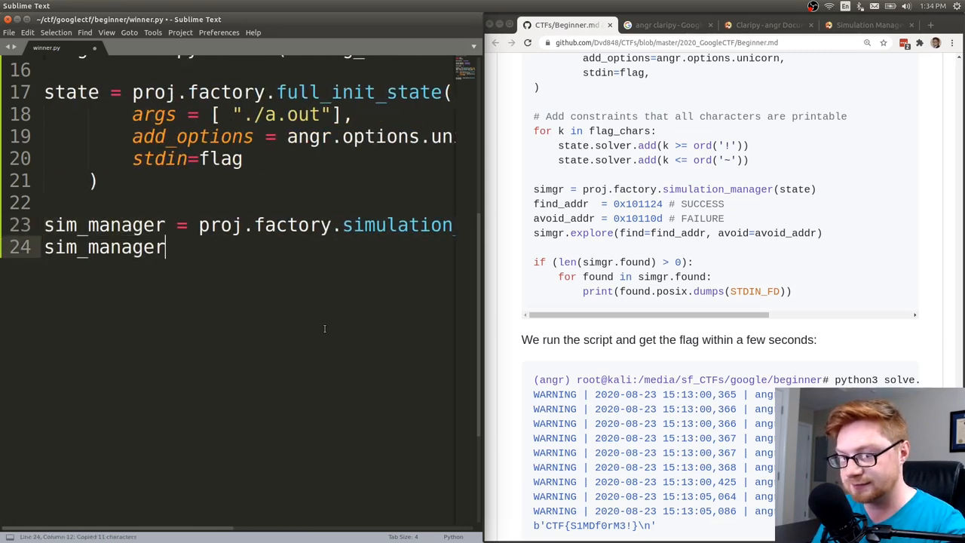
text(.explore())
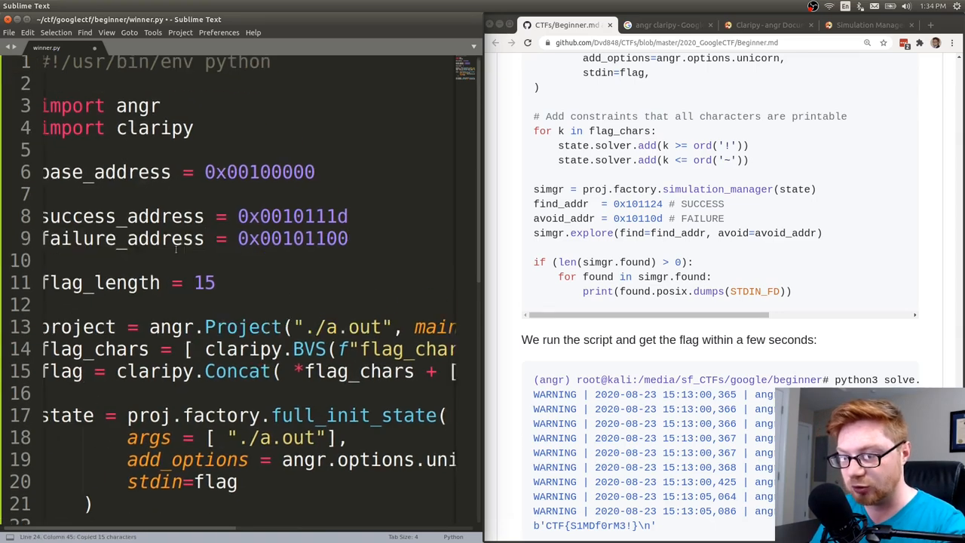
scroll(down, 3)
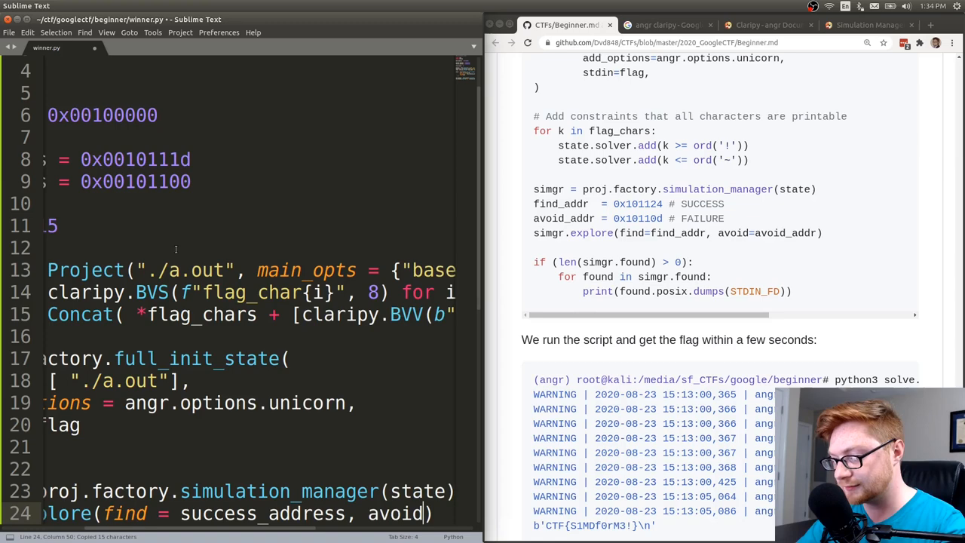
text(fa)
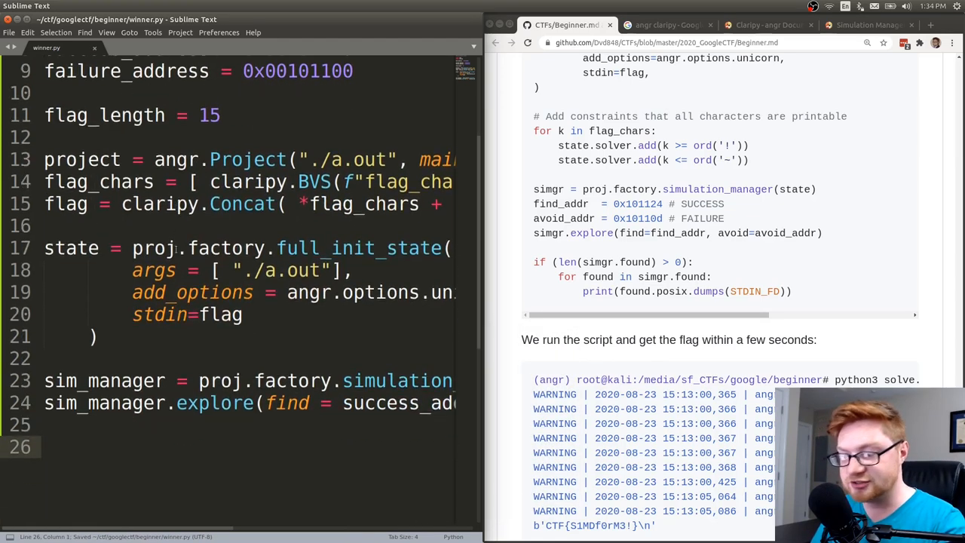
scroll(down, 3)
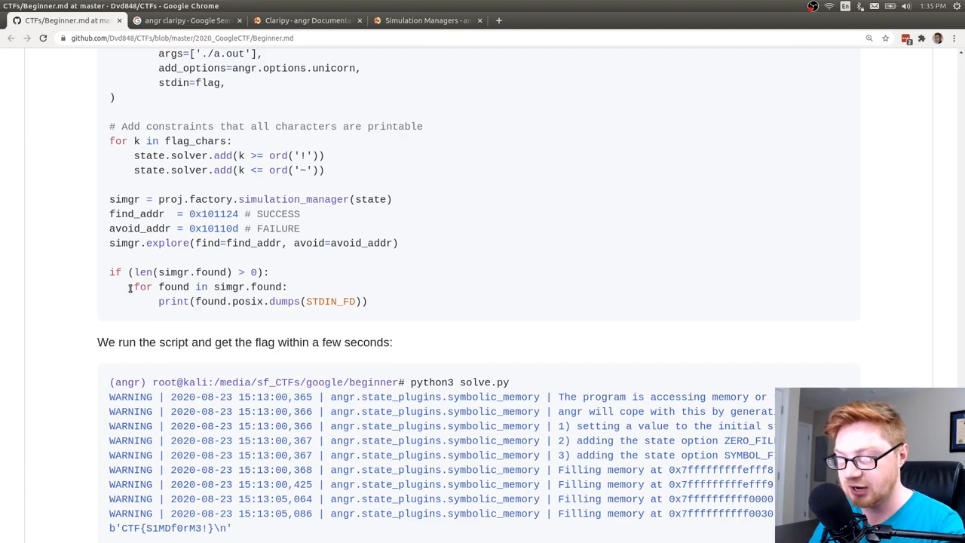
Mark the writeup's found-states loop and posix.dumps call, then search 'angr posix' for The Emulated Filesystem docs.
double_click(158, 286)
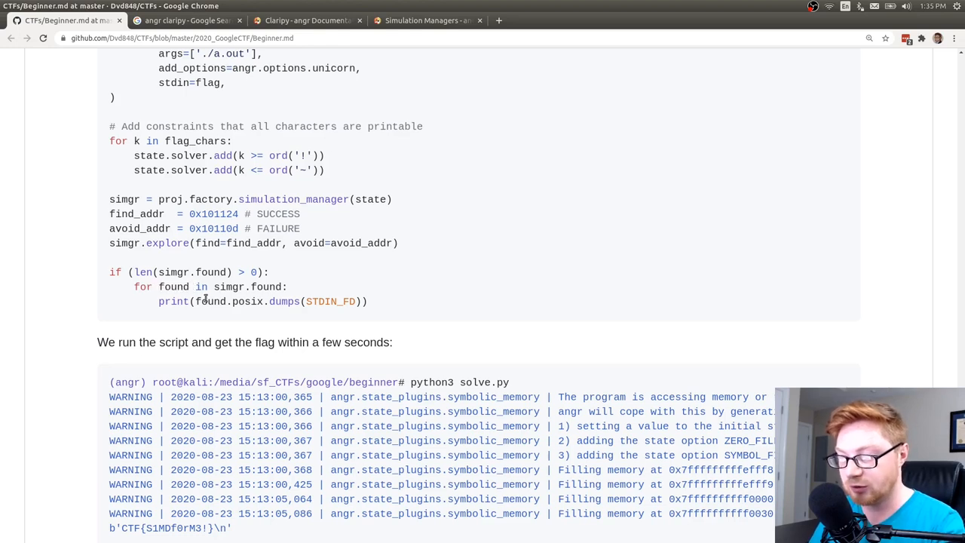
double_click(246, 301)
text(cl)
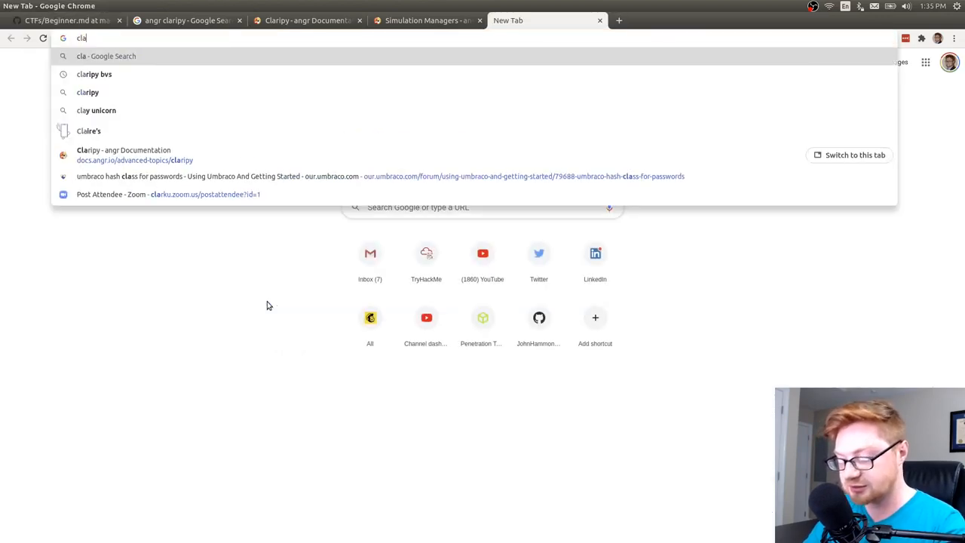
text(angr+posix&oq=angr+posix&aqs=chrome..69i57j0.4188j1j7&sourceid=chrome&ie=UTF-8)
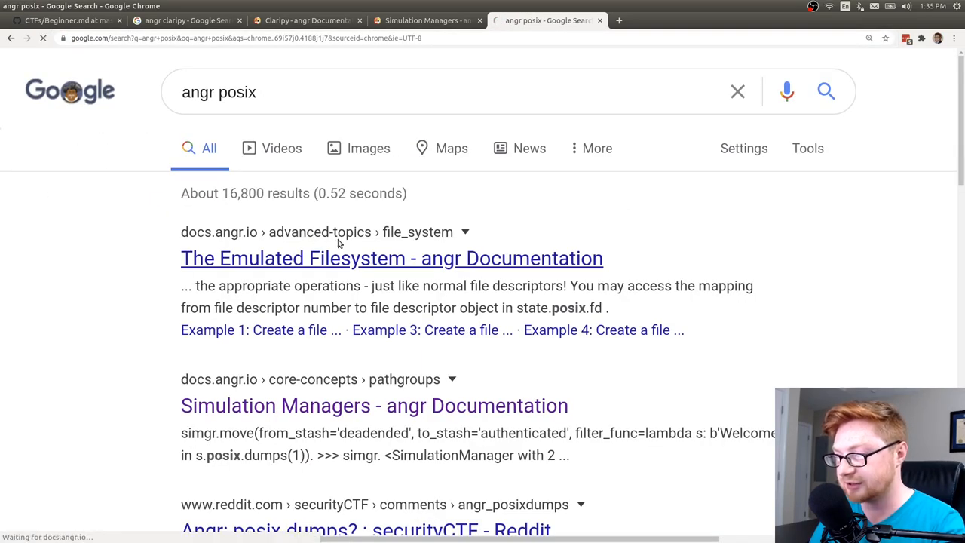
click(391, 258)
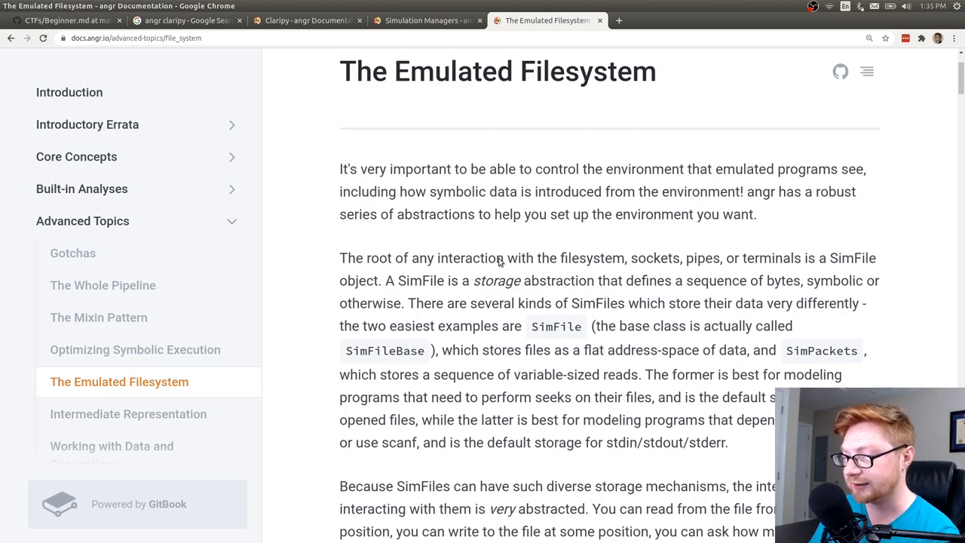
mouse_move(656, 262)
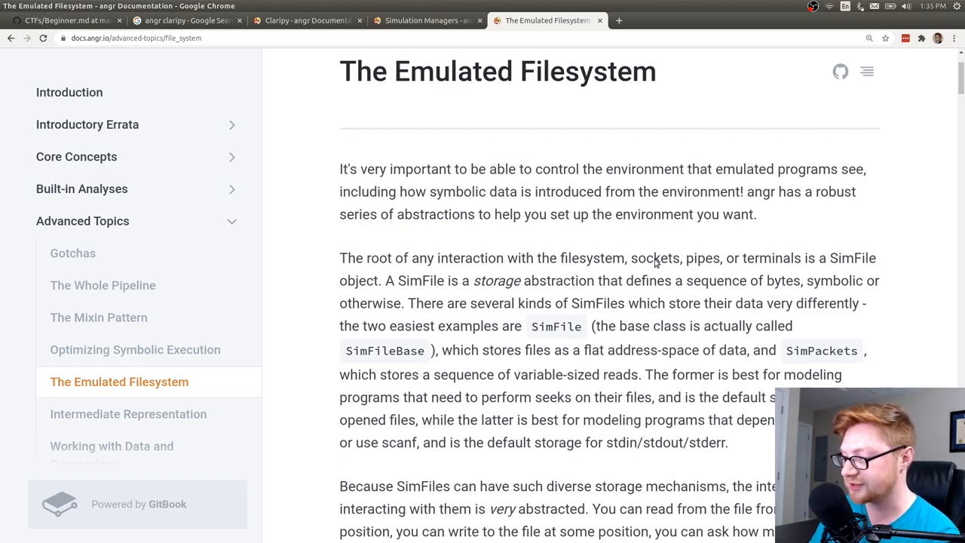
Read through the Emulated Filesystem SimFile examples and search the page for 'posix'.
scroll(down, 3)
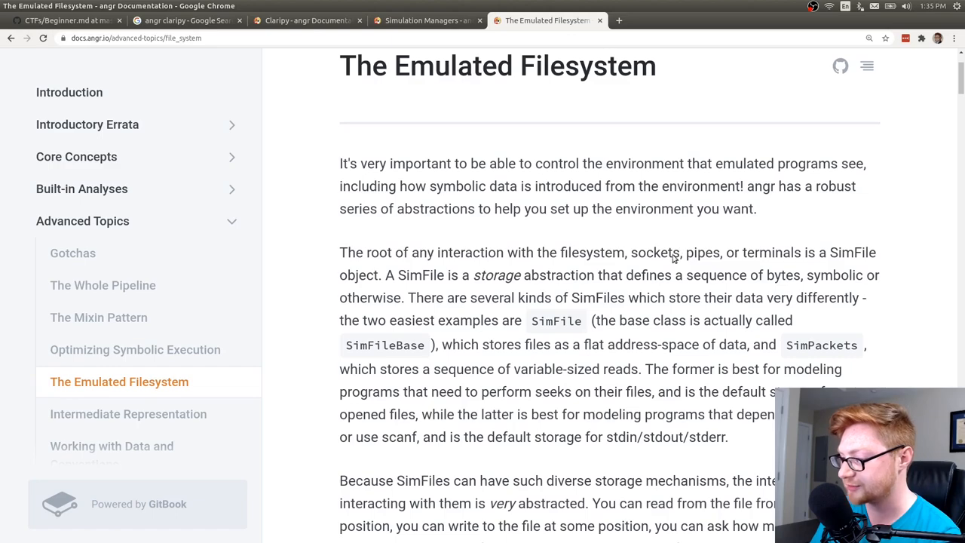
scroll(down, 3)
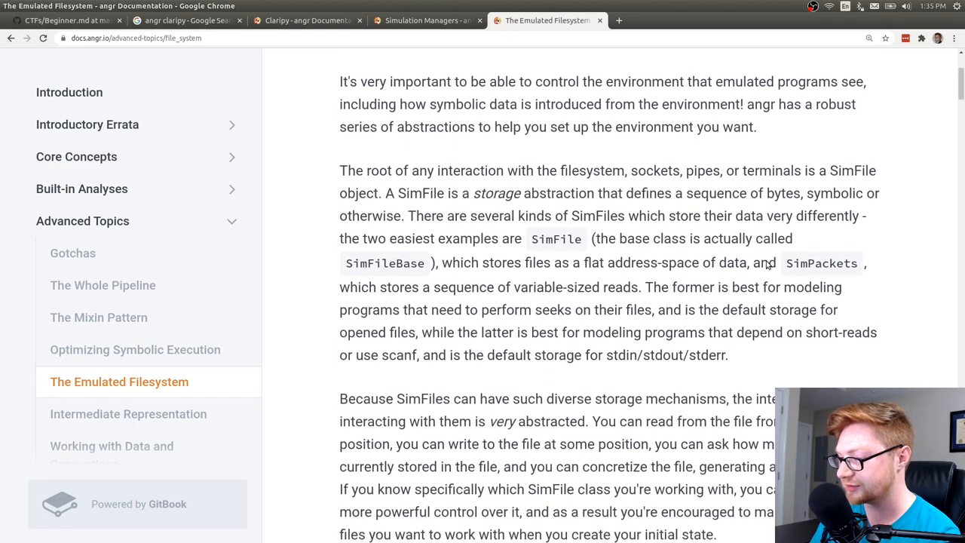
scroll(down, 3)
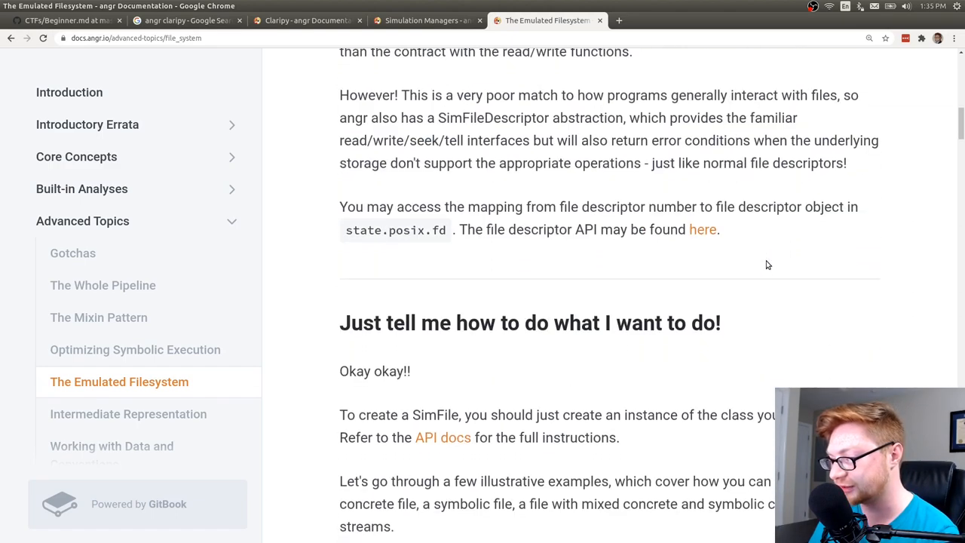
scroll(down, 3)
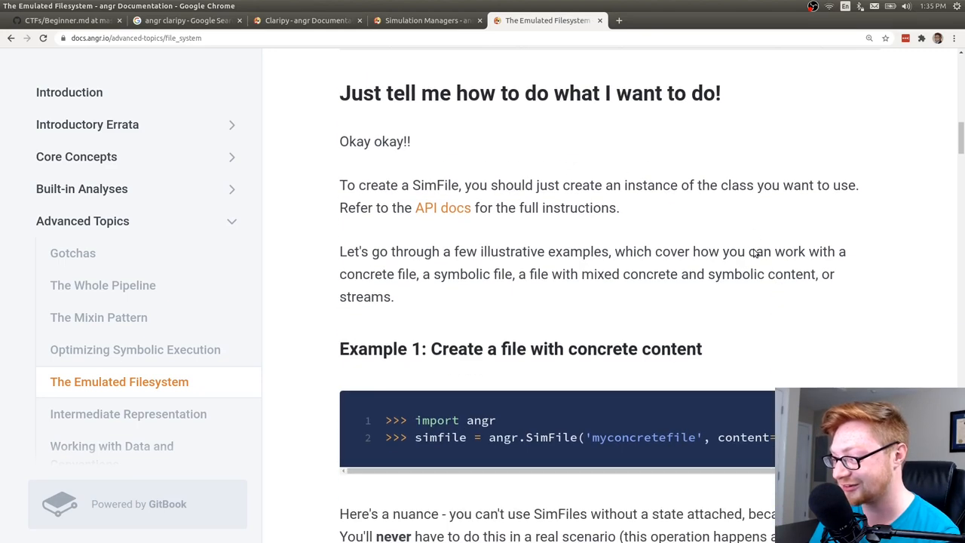
scroll(down, 3)
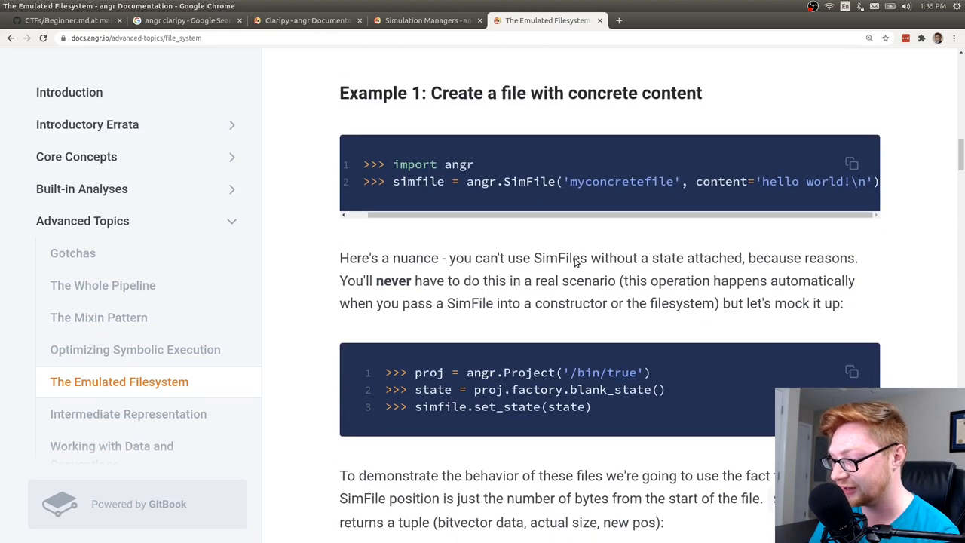
scroll(down, 3)
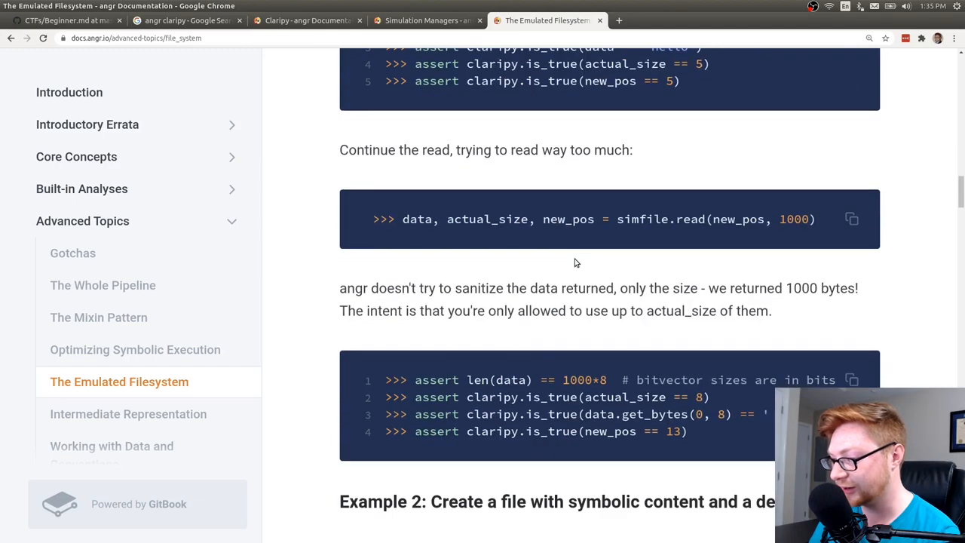
scroll(down, 3)
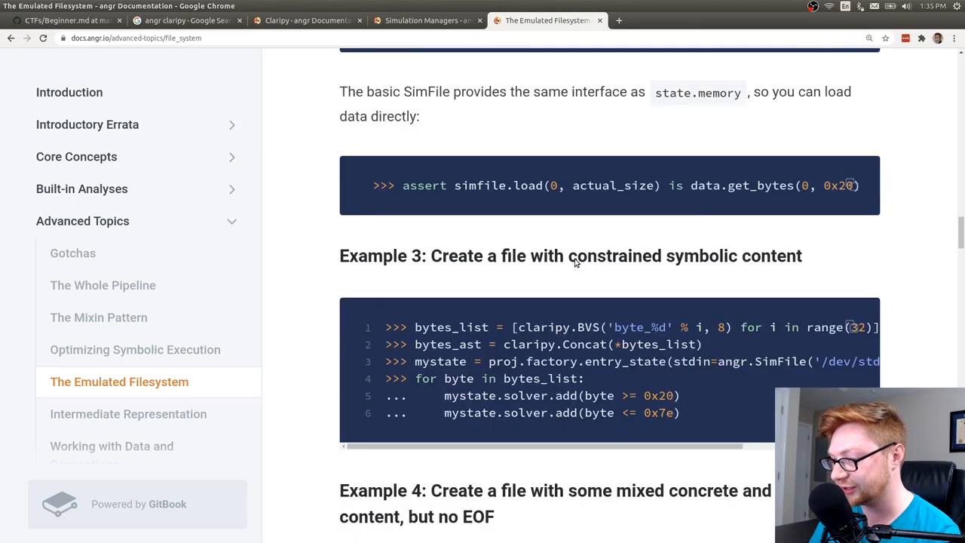
text(posix)
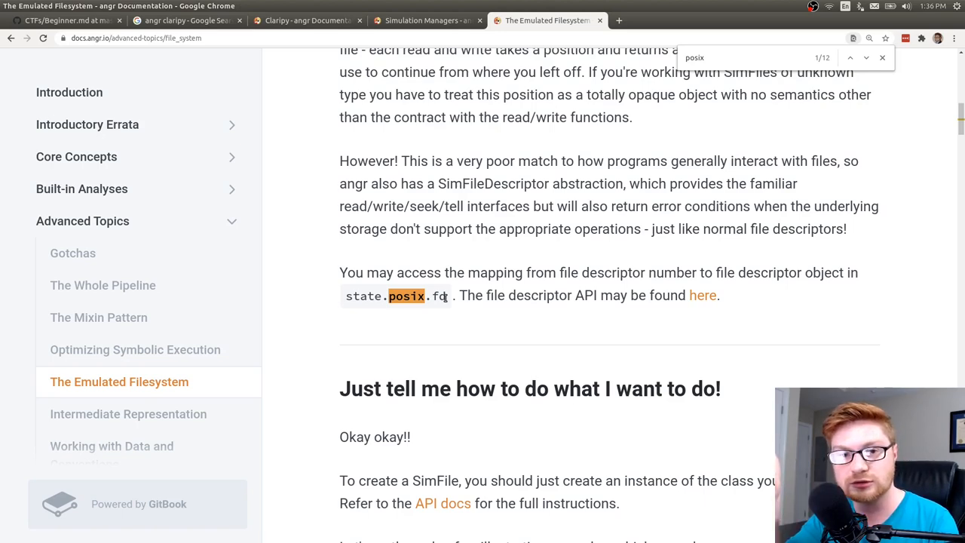
mouse_move(446, 300)
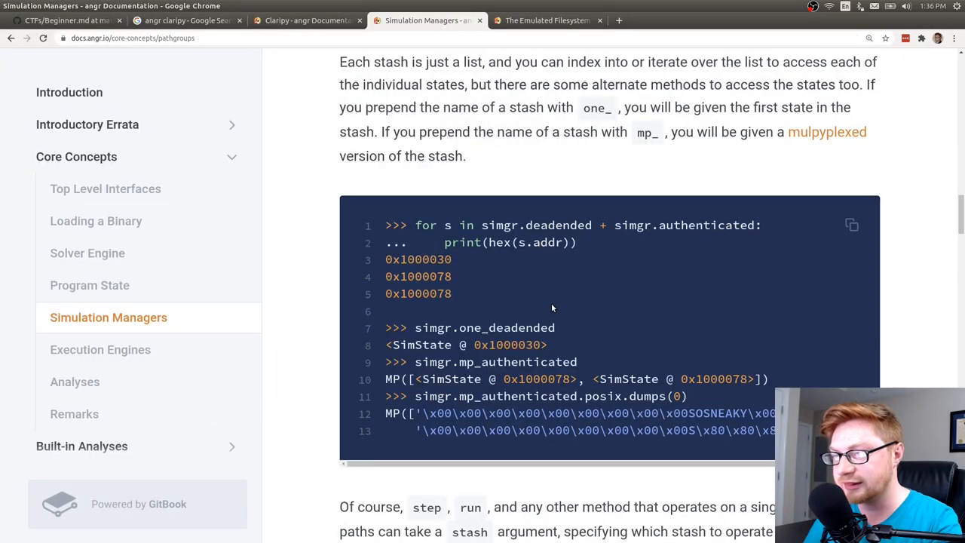
Check the Simulation Managers posix.dumps example, then view the writeup's solve script with STDIN_FD = 0.
click(64, 21)
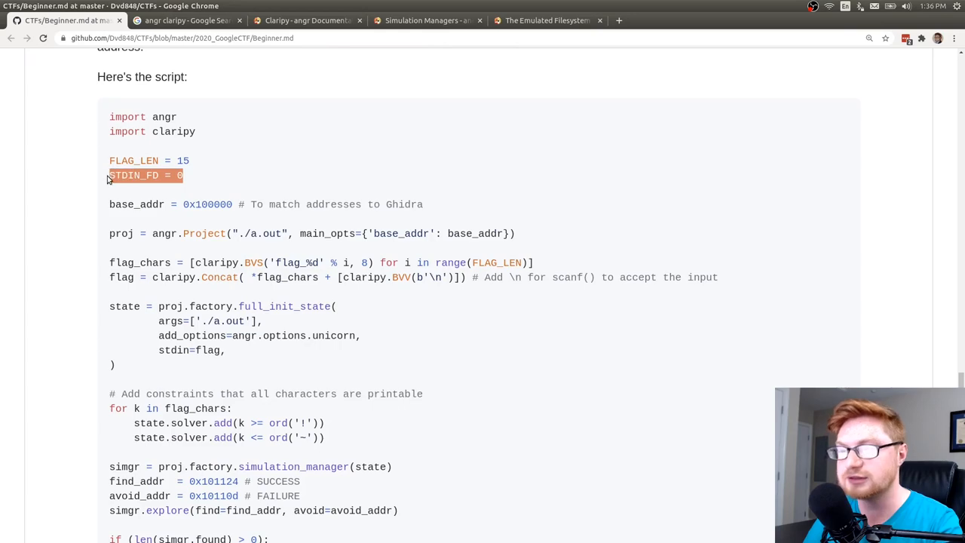
scroll(down, 3)
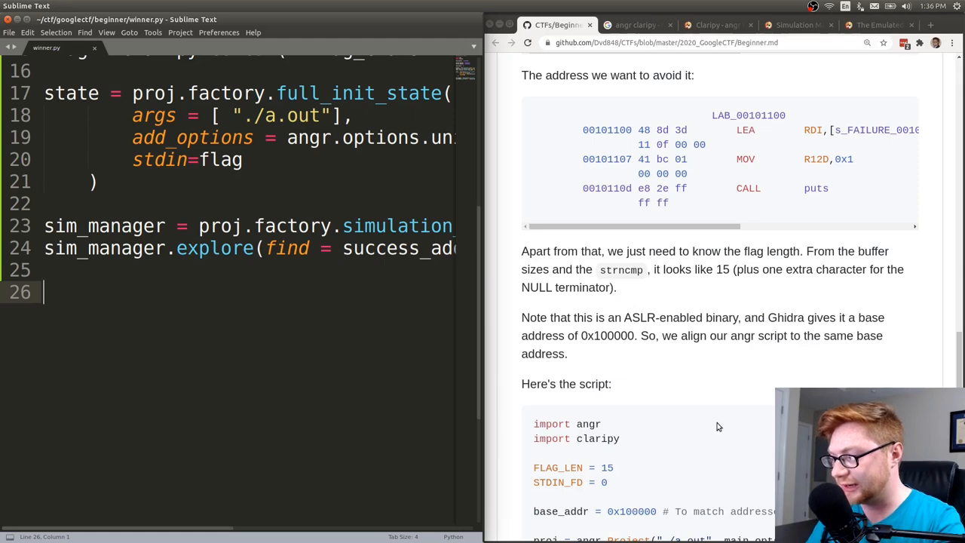
Append an if len(sim_manager.found) > 0 loop printing found.posix.dumps(0) for each found state.
text(if)
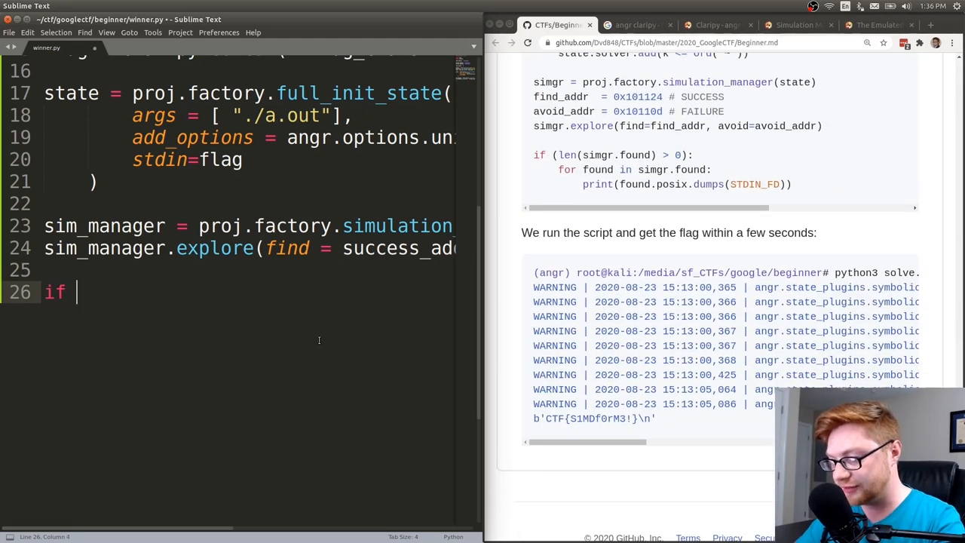
text((le()
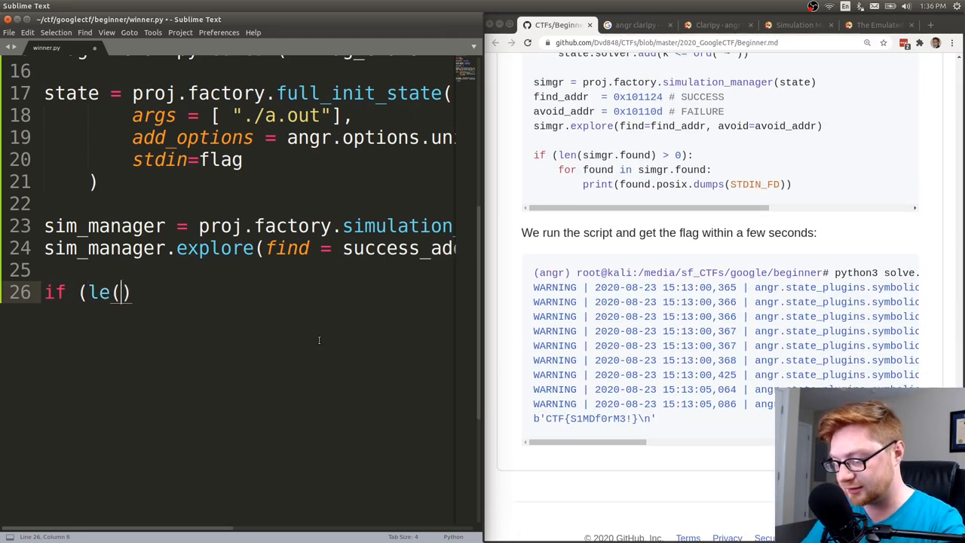
text(n(sim_manager.found > 0)
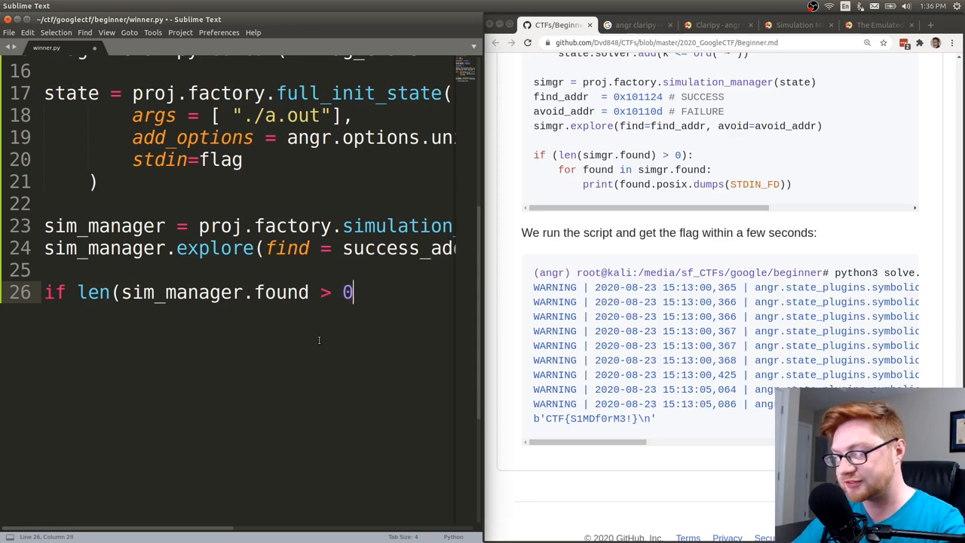
text(:)
text(for fou)
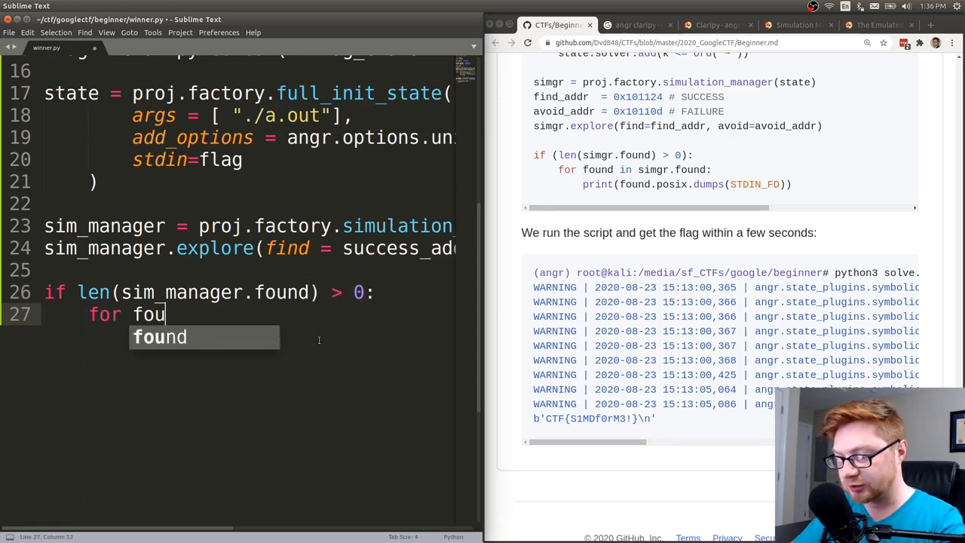
text(nd sim_manager.found)
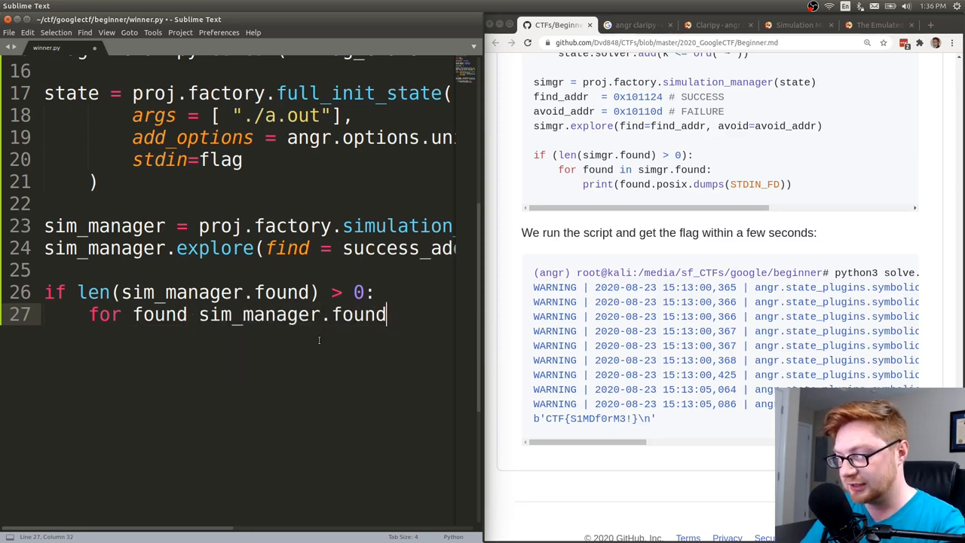
text(:)
text(print()
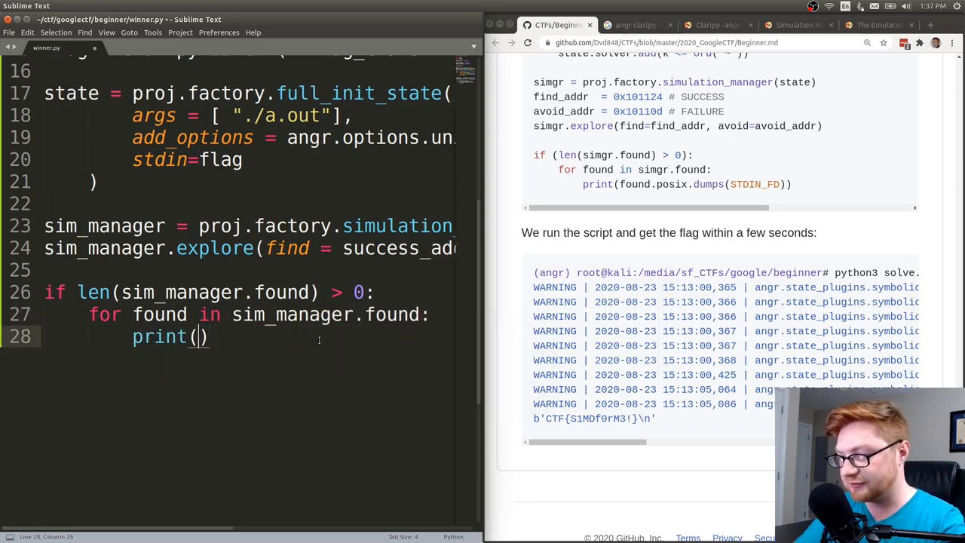
text(found.)
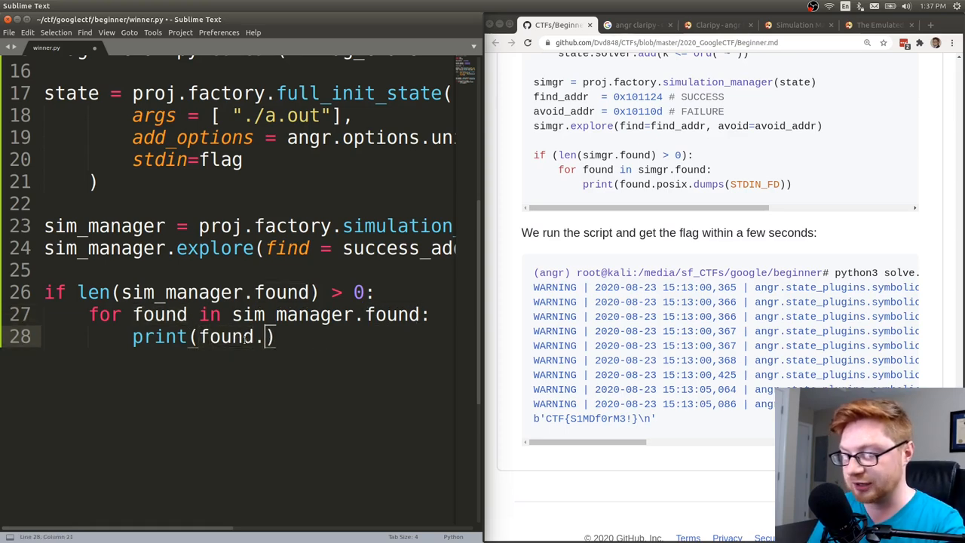
text(posix)
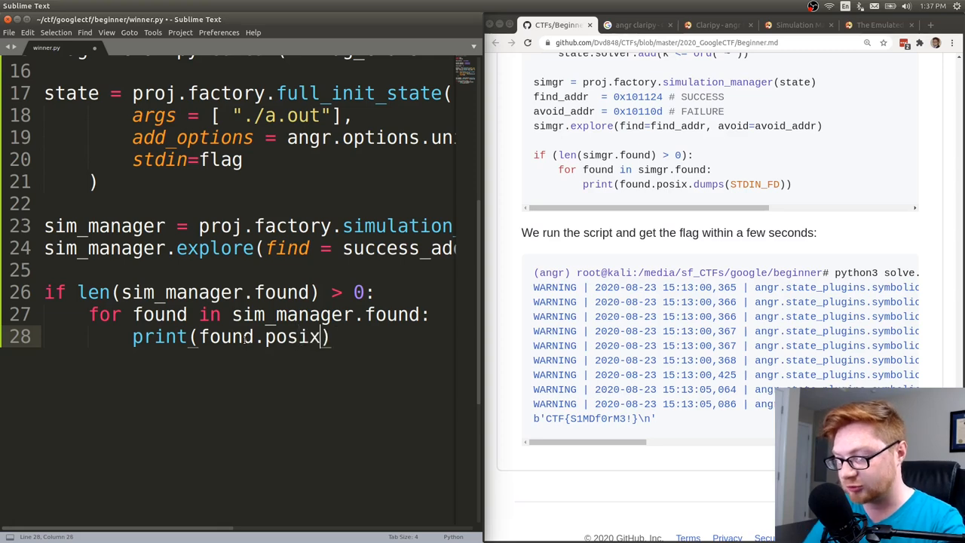
text(.dumps)
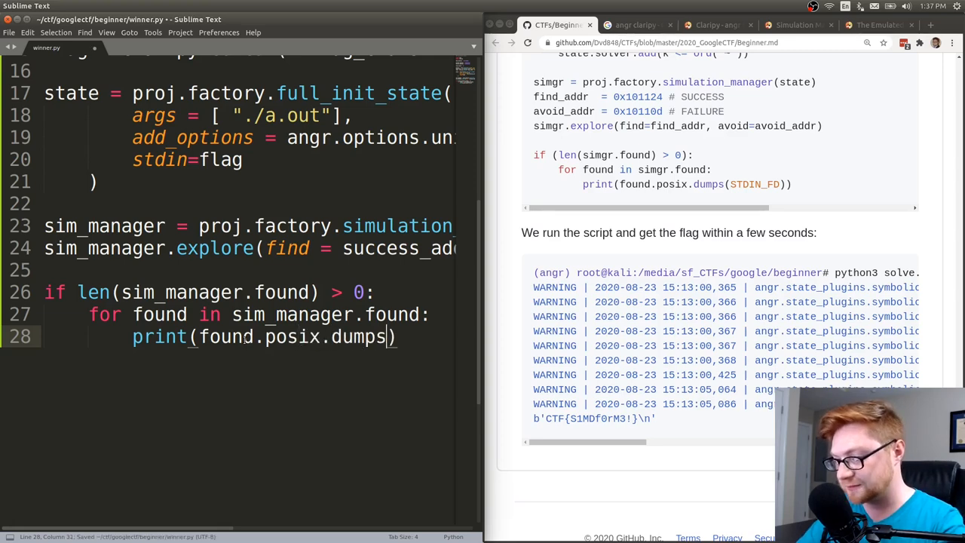
text(()
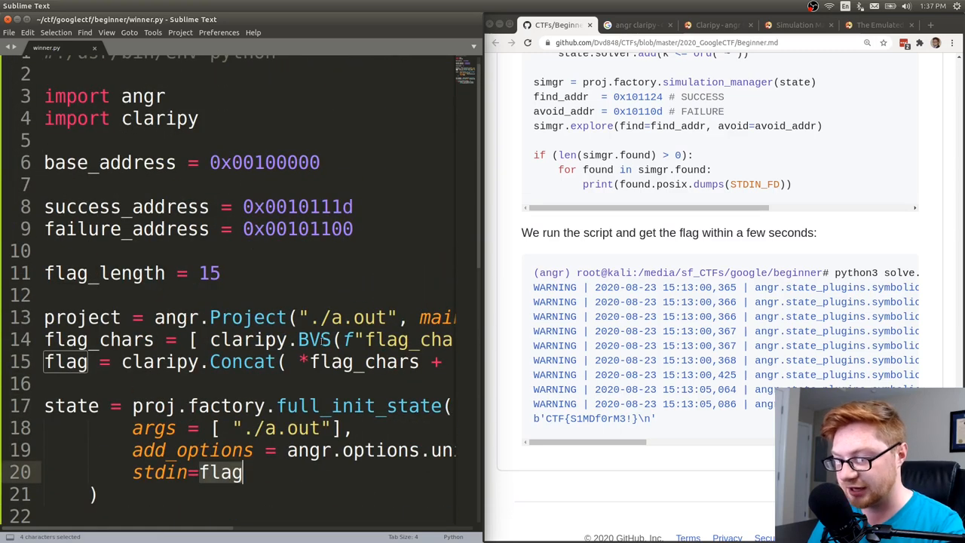
double_click(248, 339)
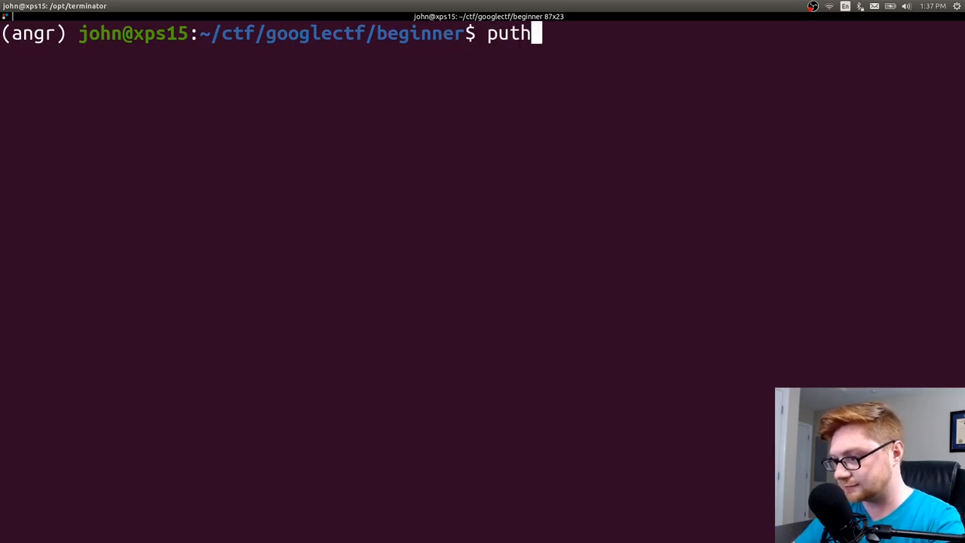
Enter 'python winner.py' at the Terminator prompt to run the script.
text(ython winner.py)
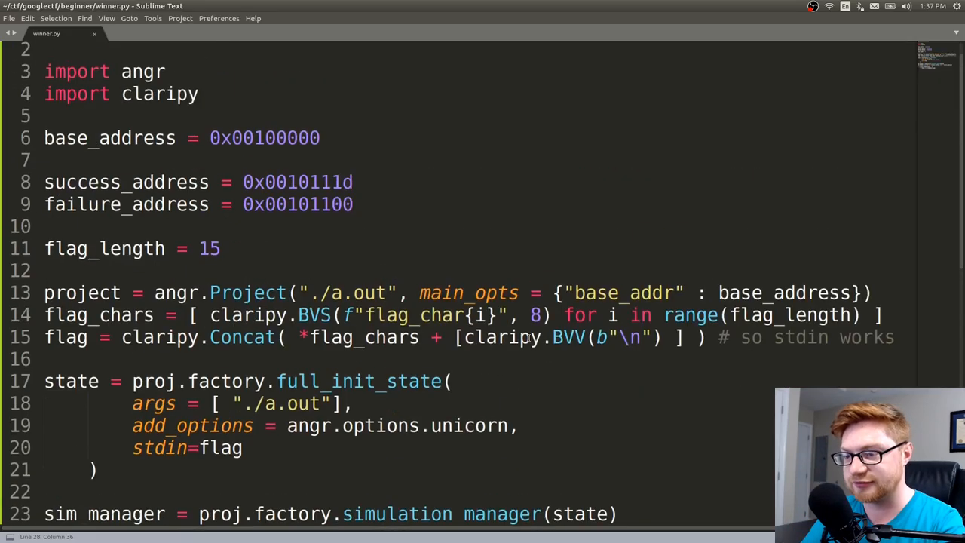
Rename the proj references in winner.py to project.
scroll(down, 3)
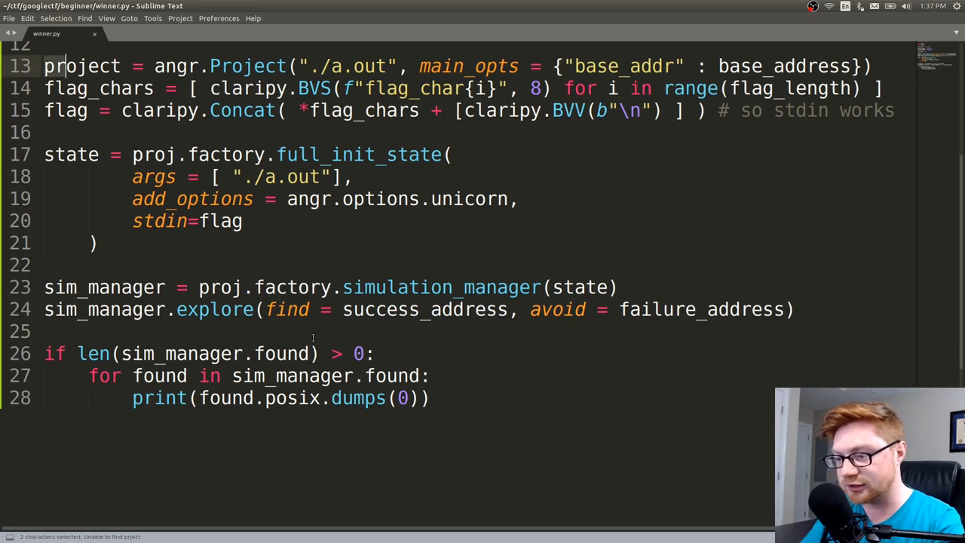
text(project)
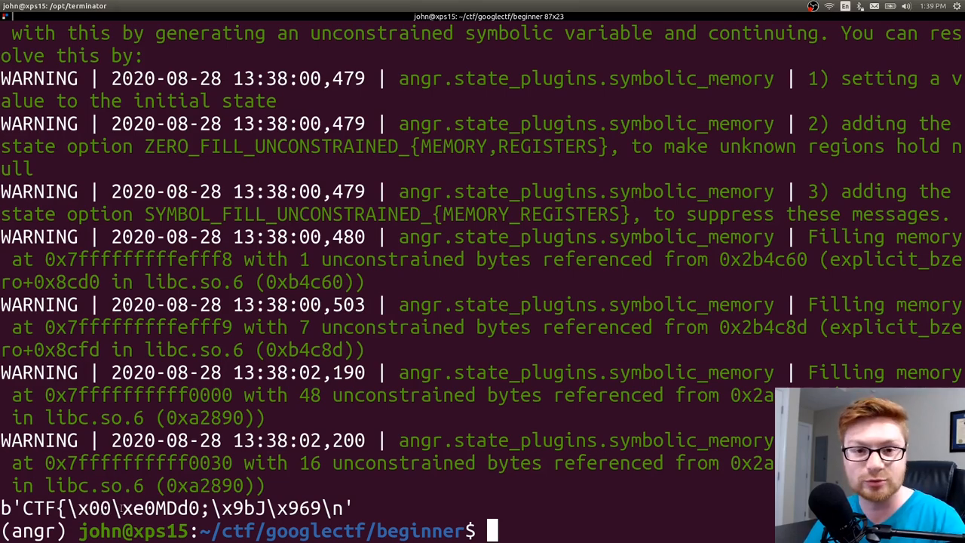
mouse_move(368, 471)
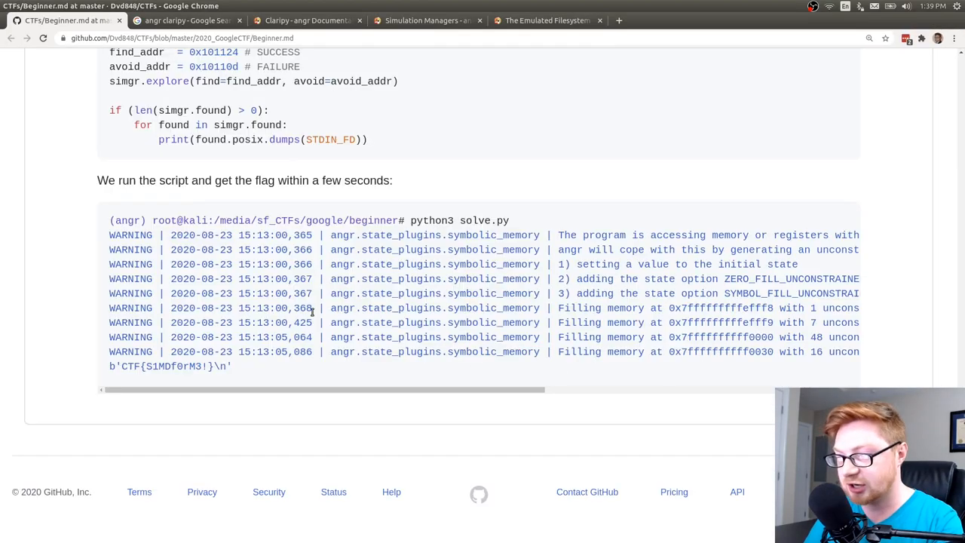
Highlight the write-up's printable-character constraint loop, flag_chars and the solver's state line.
scroll(up, 3)
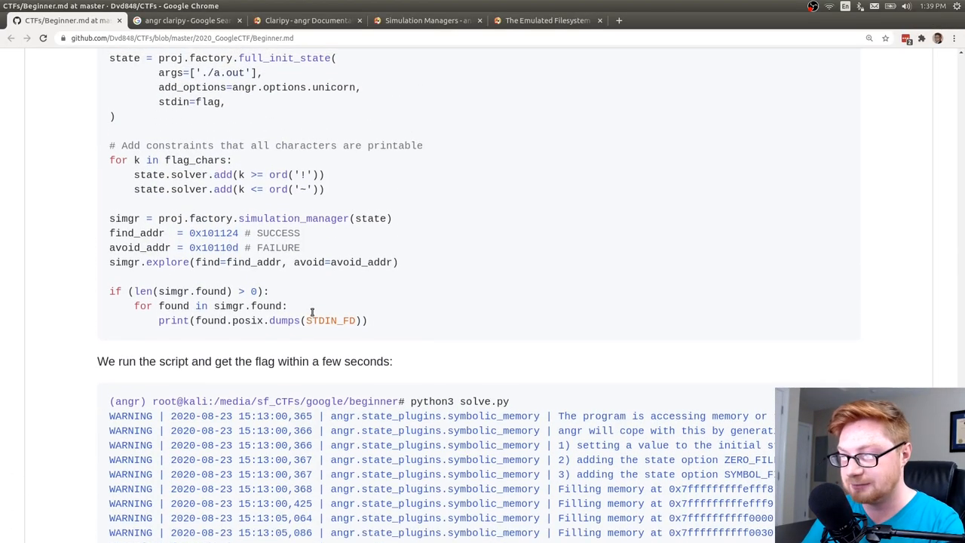
scroll(down, 3)
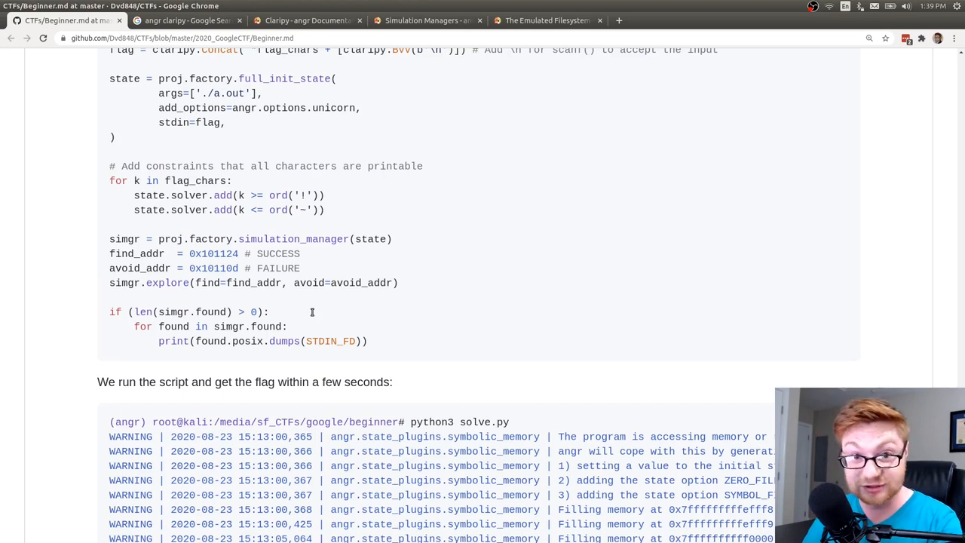
drag(196, 195, 324, 210)
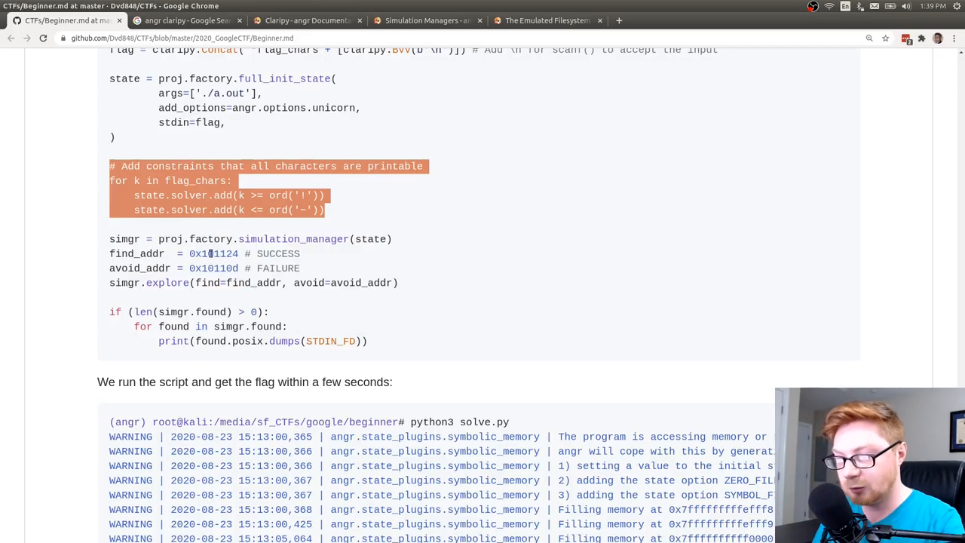
double_click(195, 181)
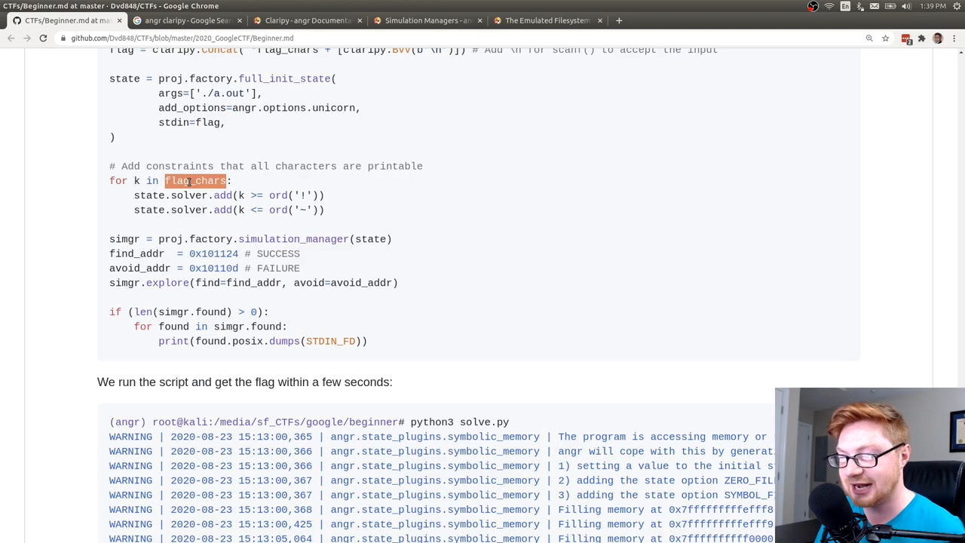
scroll(up, 3)
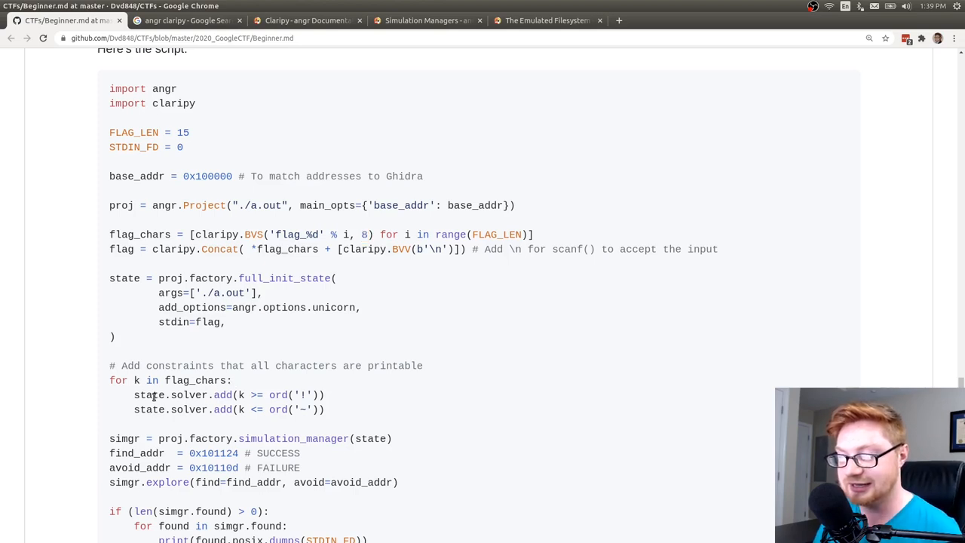
double_click(189, 394)
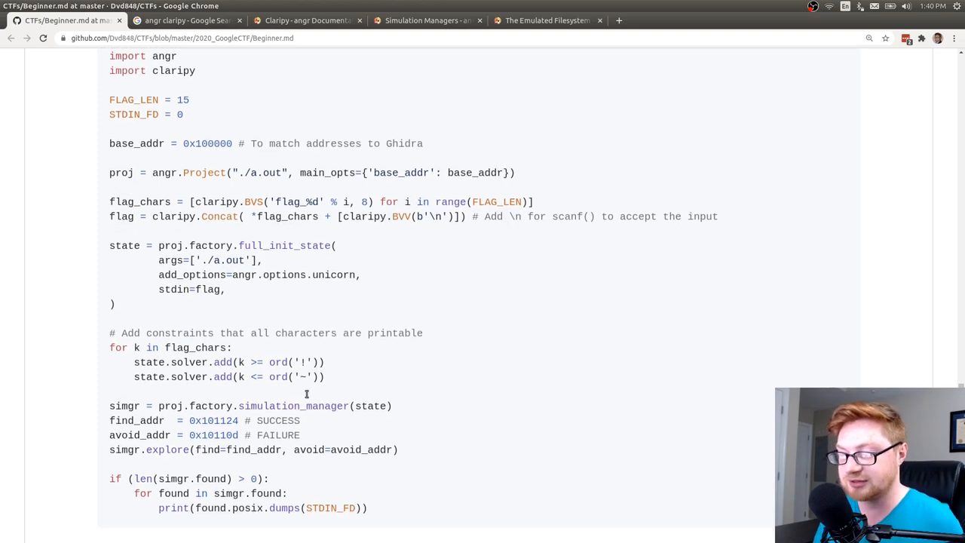
mouse_move(306, 396)
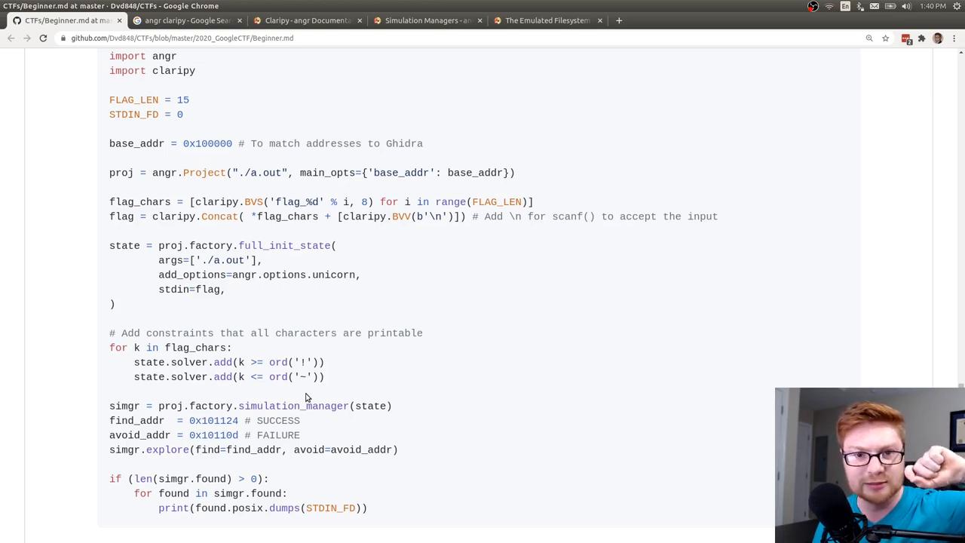
double_click(299, 376)
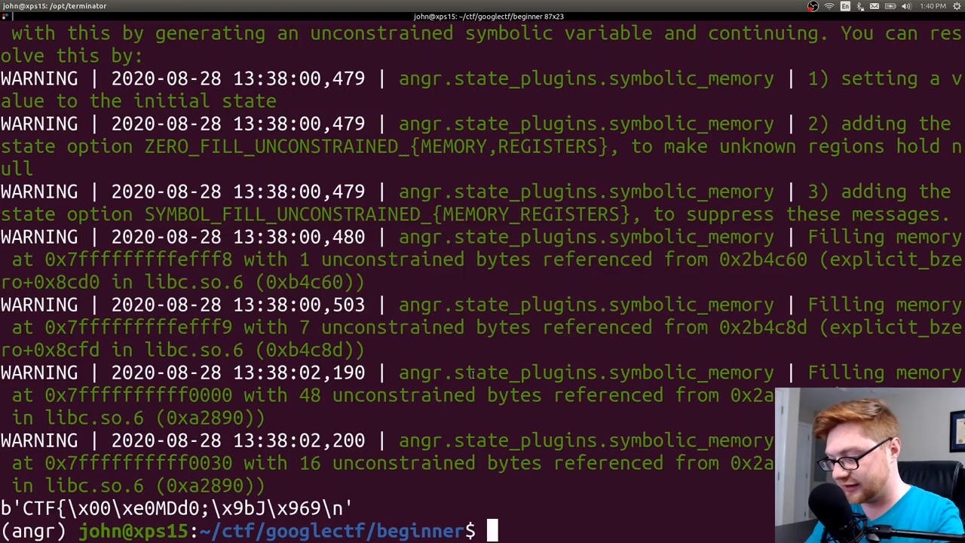
Run man ascii and scroll the code table to the printable character range.
text(man a)
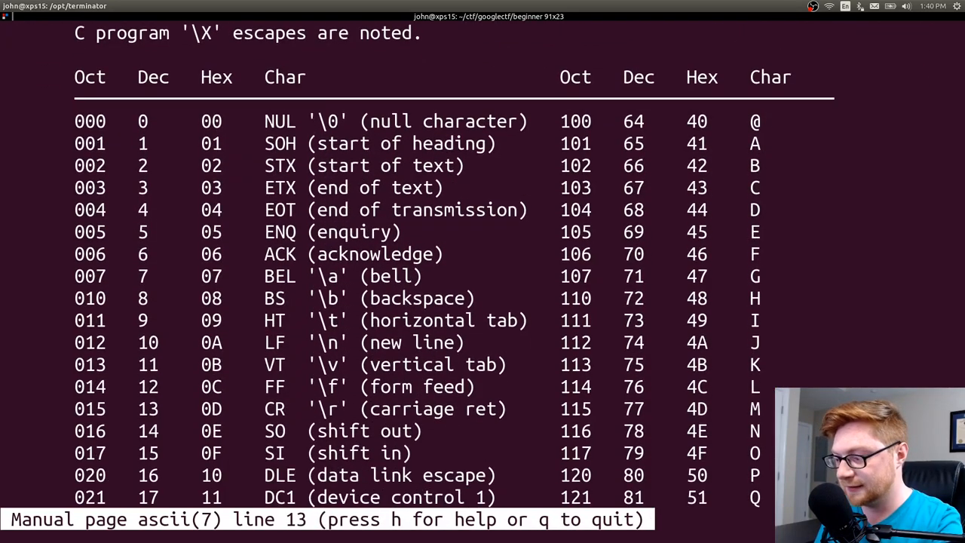
scroll(down, 3)
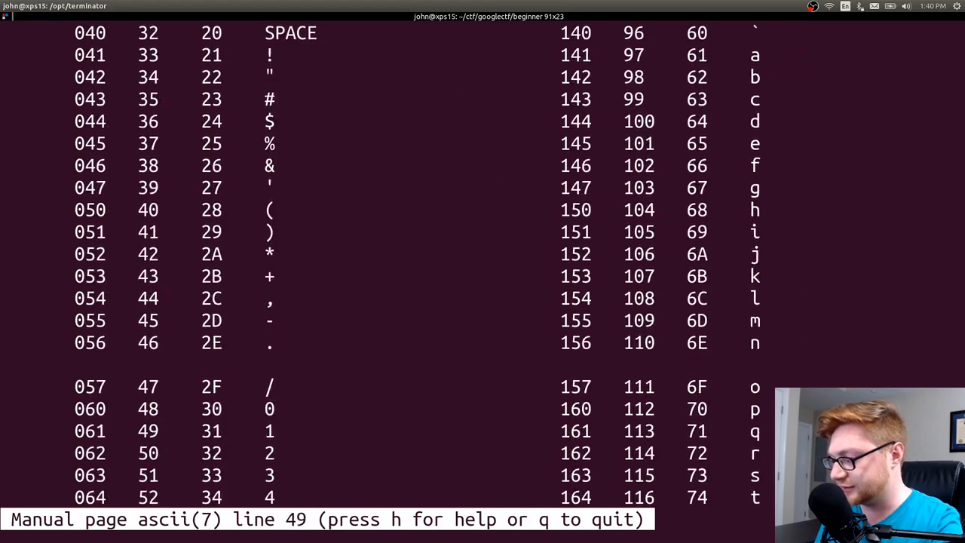
scroll(down, 3)
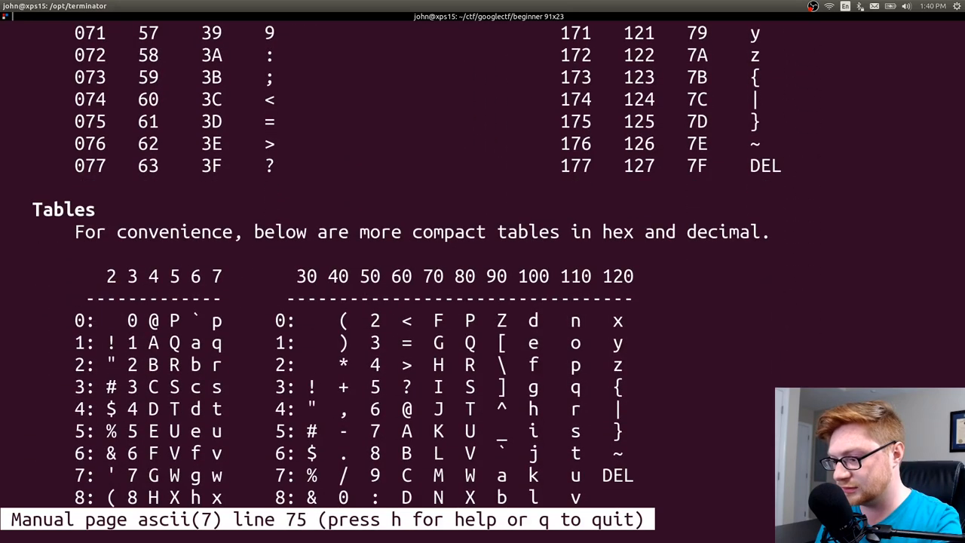
scroll(down, 3)
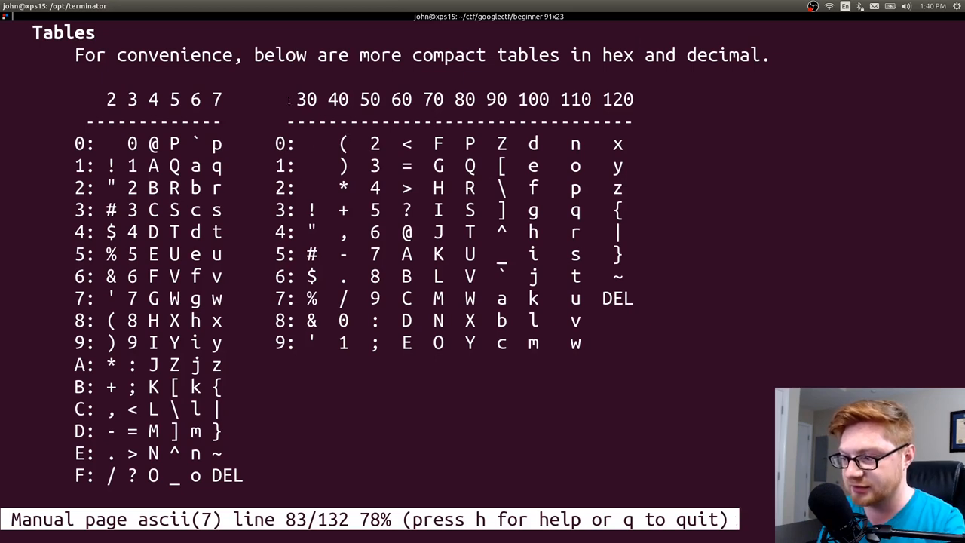
scroll(down, 3)
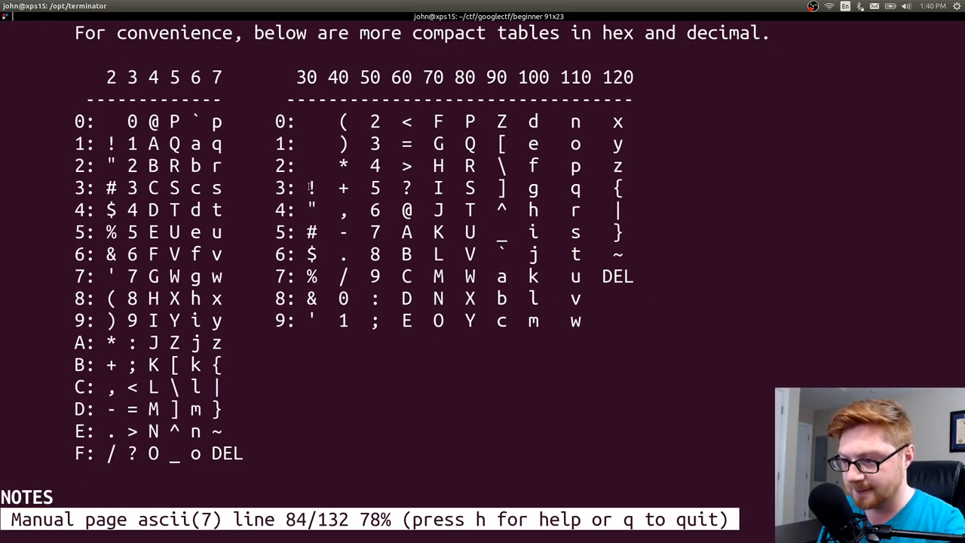
mouse_move(478, 276)
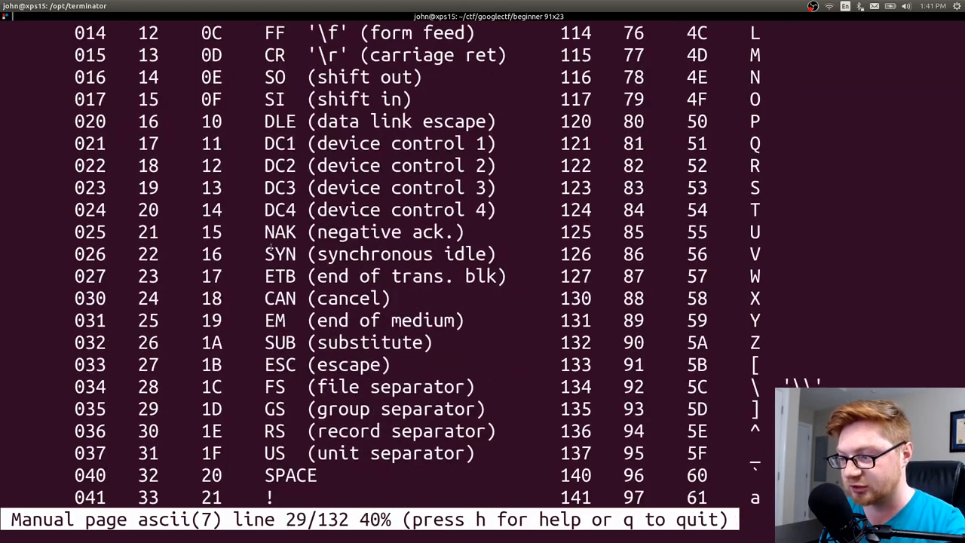
scroll(down, 3)
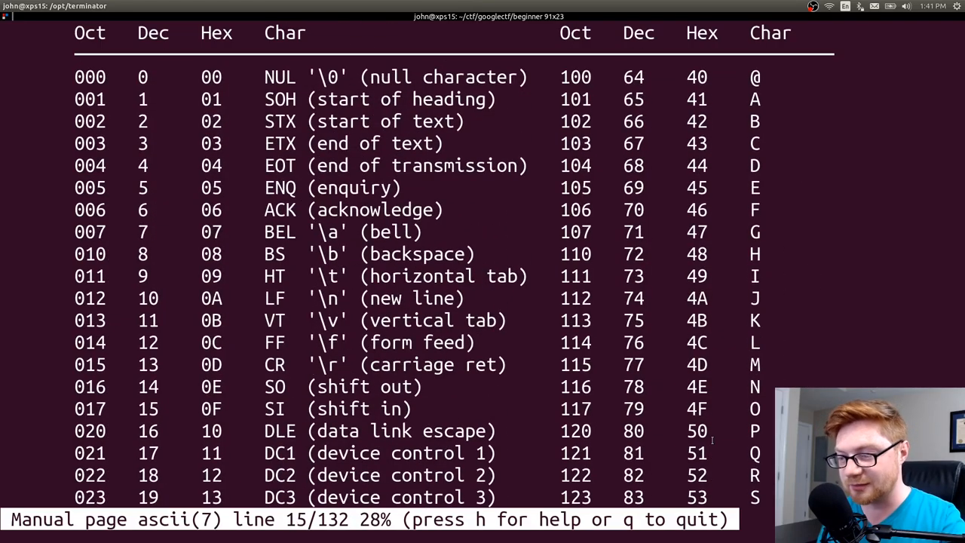
scroll(down, 3)
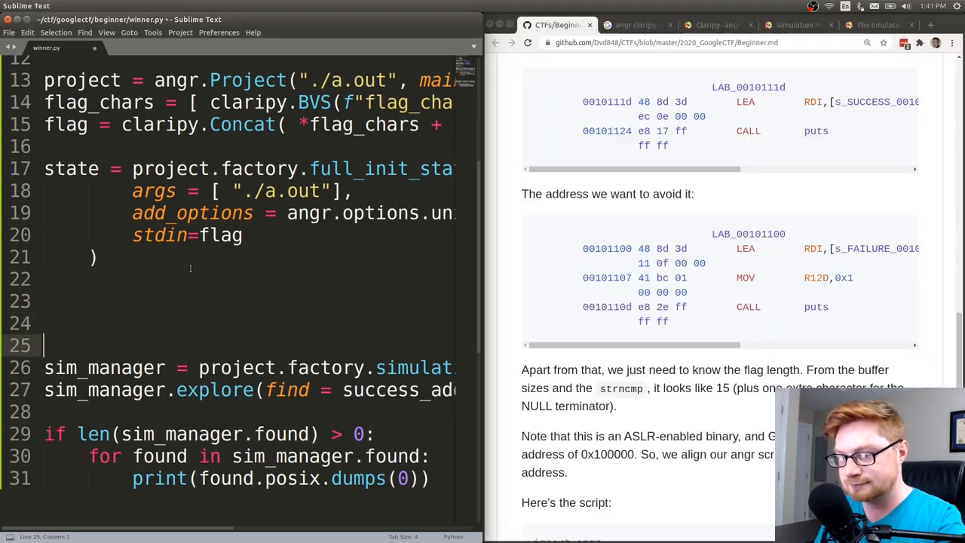
Start a loop over flag_chars in winner.py calling state.solver.add.
scroll(down, 3)
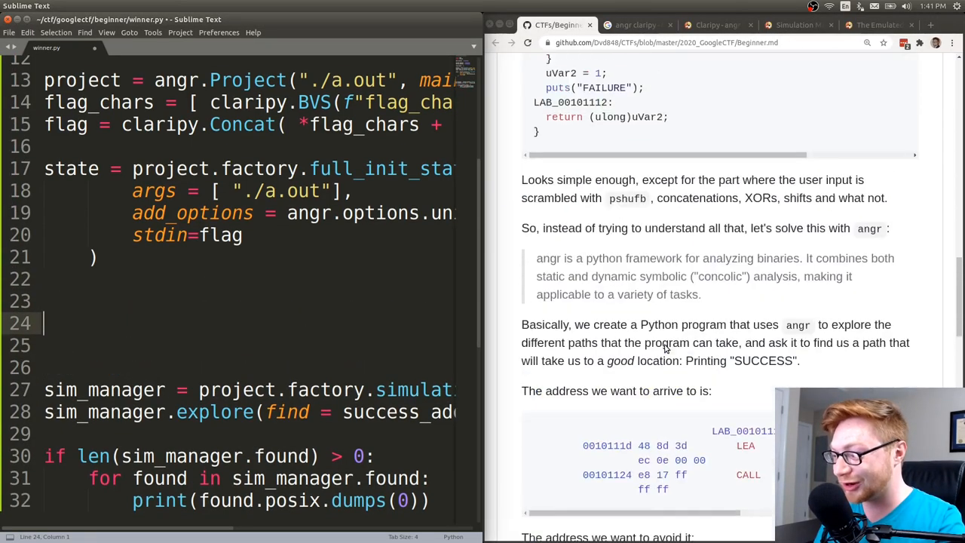
scroll(down, 3)
text(for)
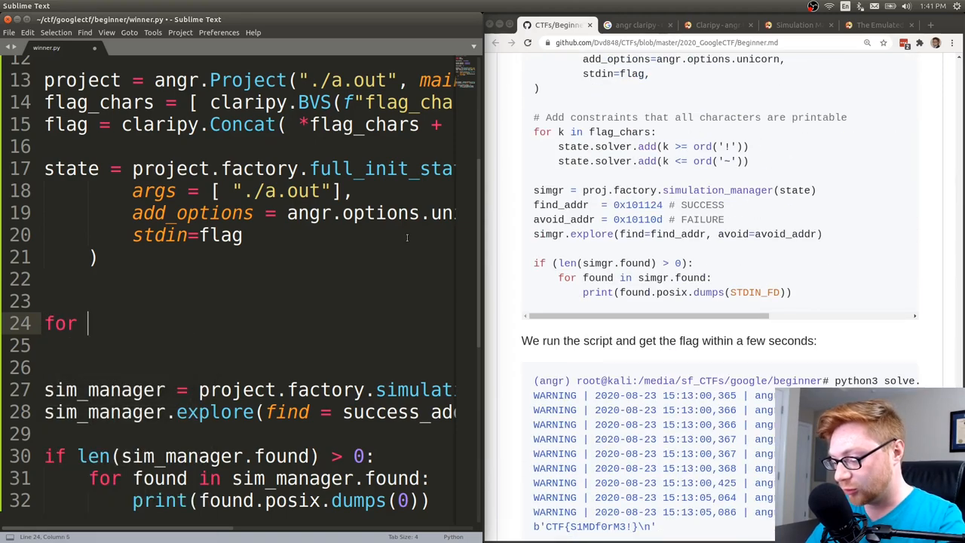
text(c in flag_chars:)
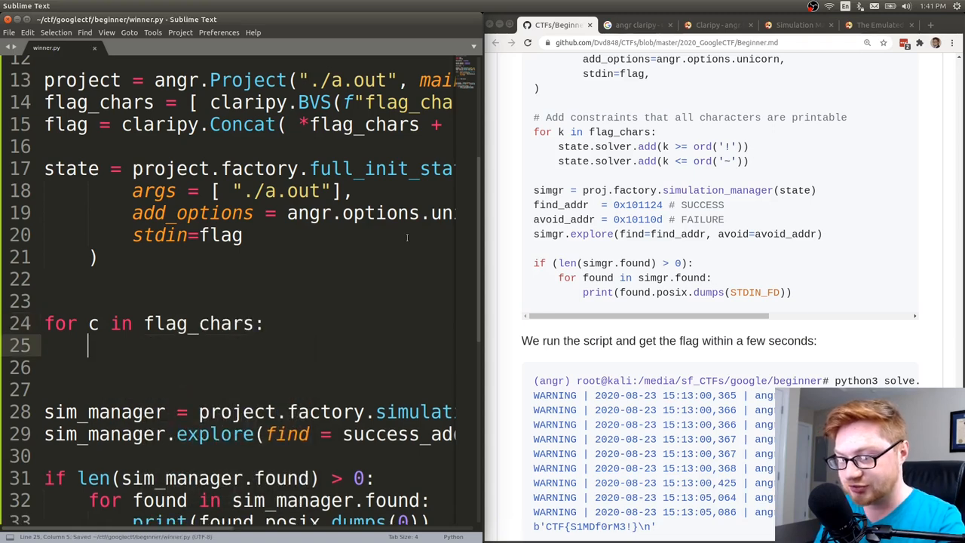
text(state)
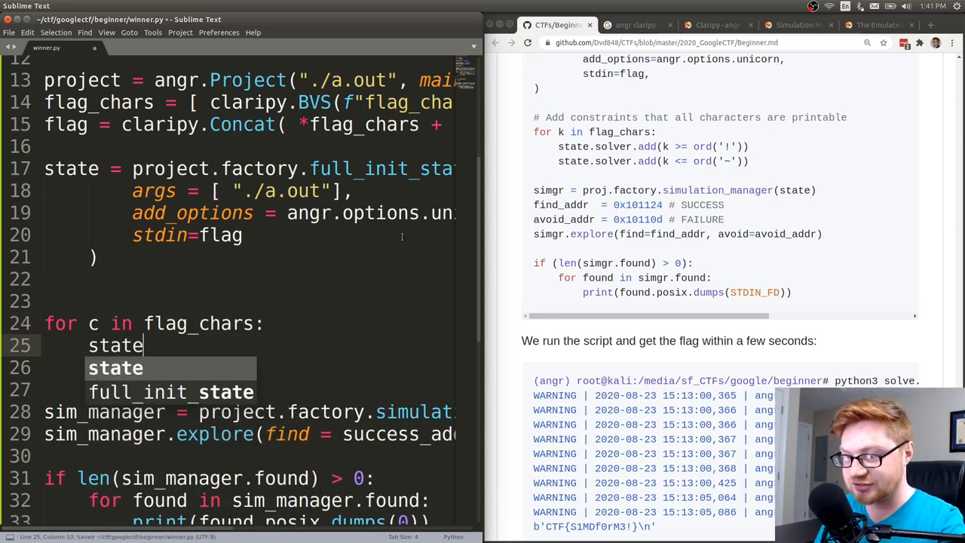
text(.solver)
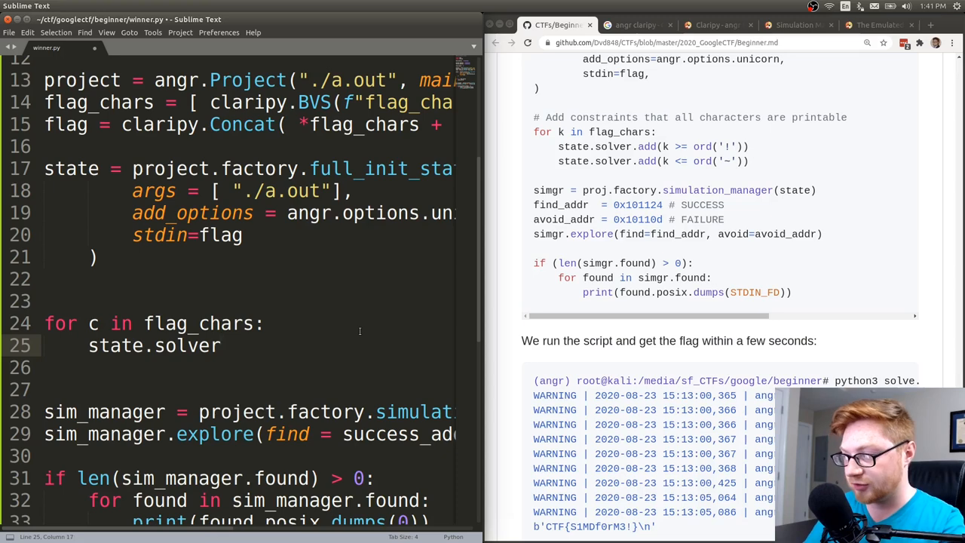
text(.add())
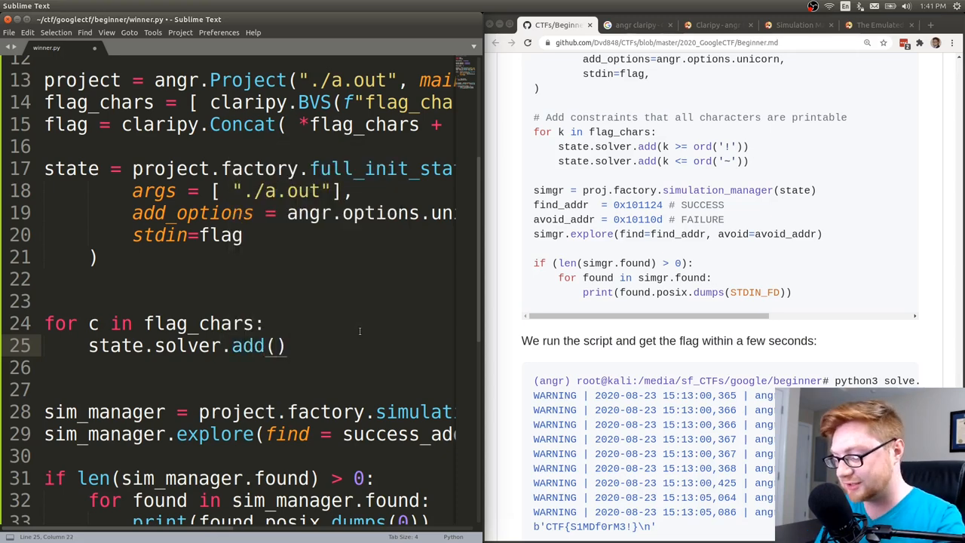
Fill in the bounds c >= ord("!") and c <= ord("~").
text(c >=)
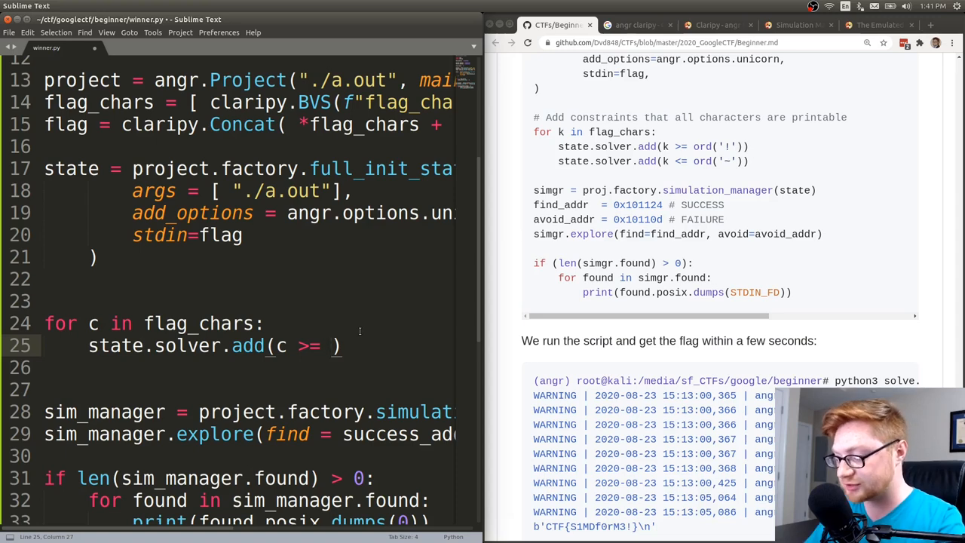
text(ord("!)
click(227, 368)
text(state.solver.add(c >= ord("~)
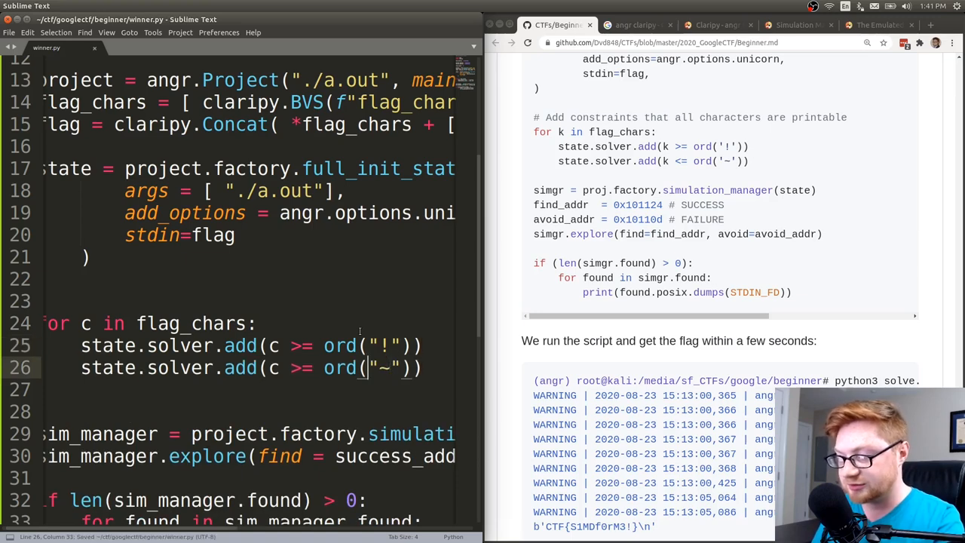
text(<=)
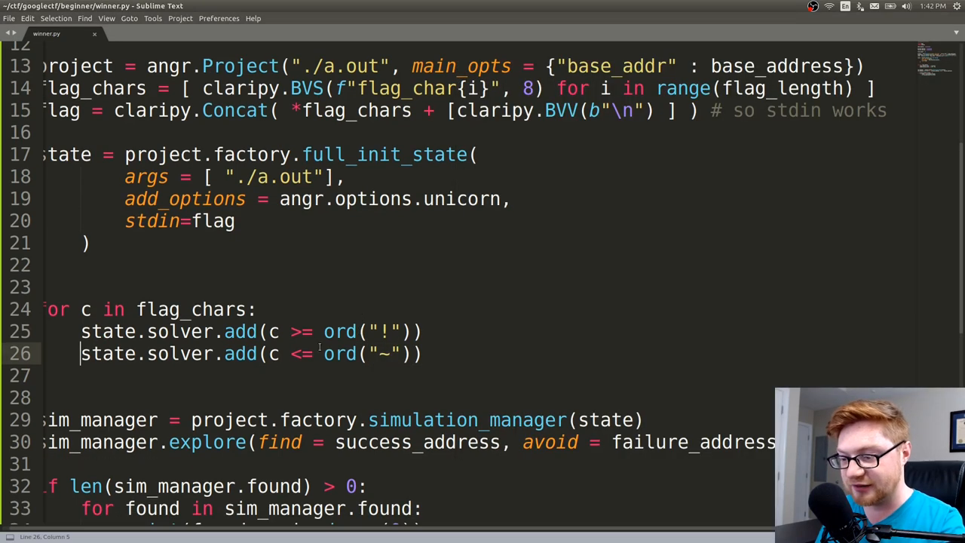
scroll(down, 3)
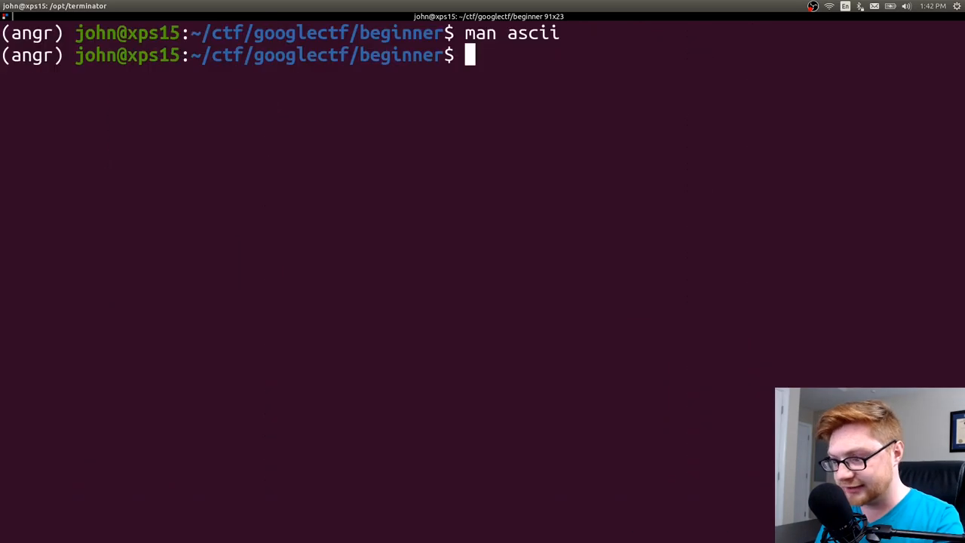
Run python winner.py and scroll through the angr symbolic_memory warnings.
text(python winner.py)
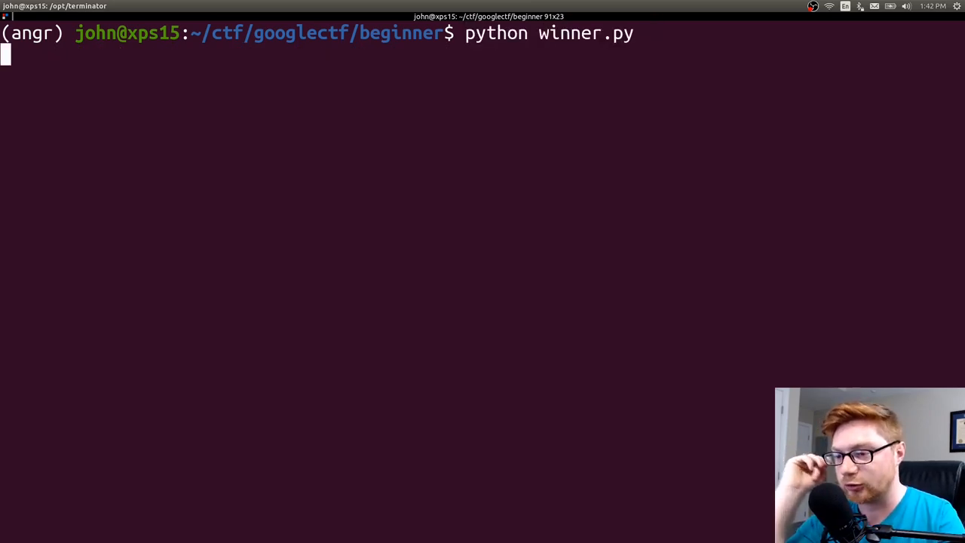
key(Return)
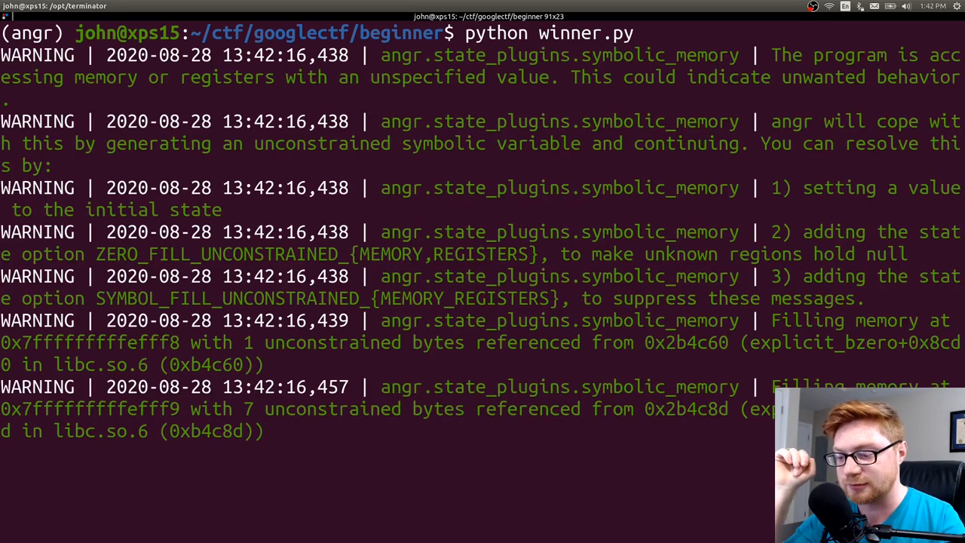
scroll(down, 3)
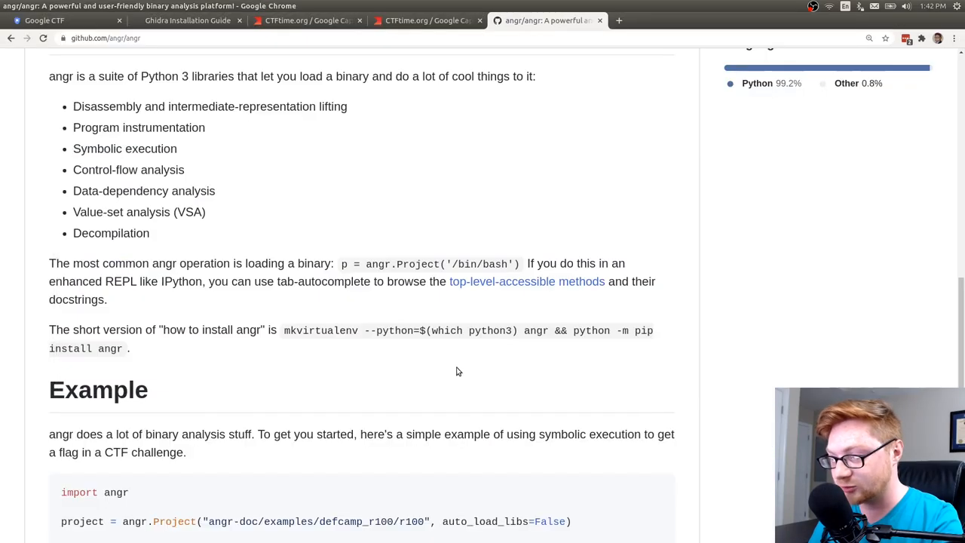
Go to the Google CTF tab and open the reversing Beginner challenge.
click(64, 21)
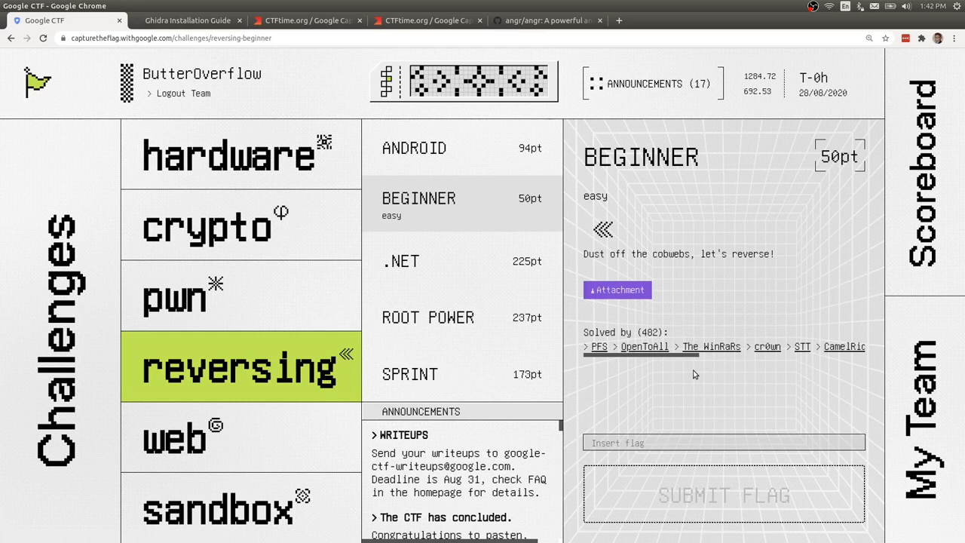
click(723, 494)
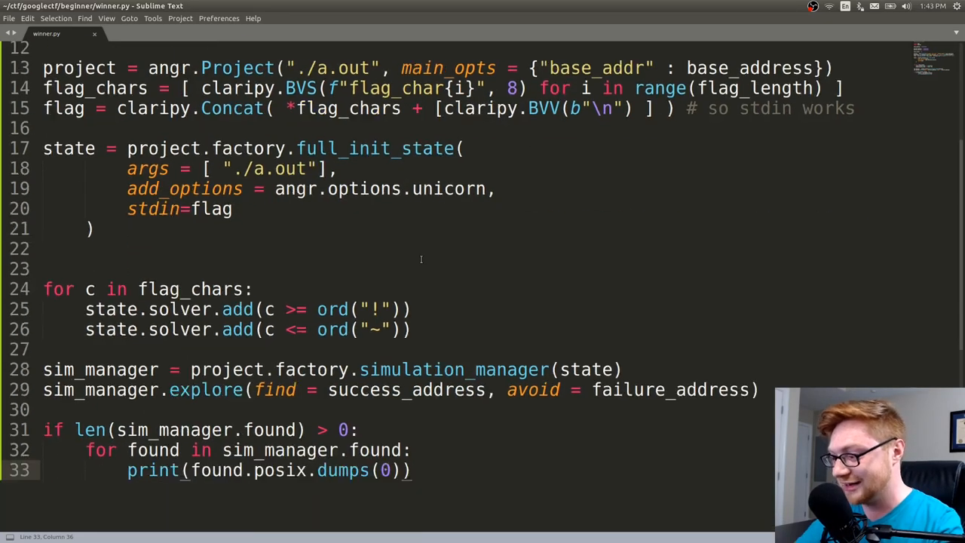
scroll(up, 3)
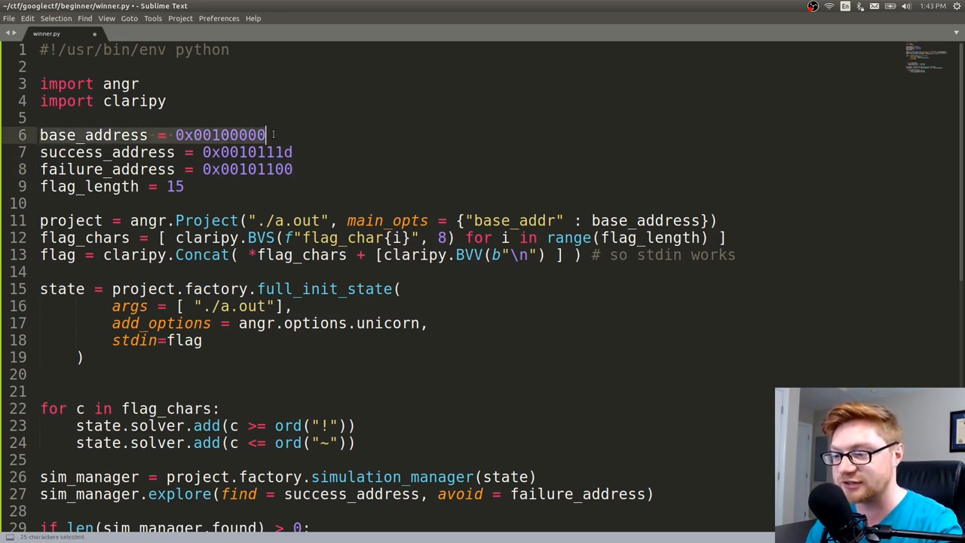
click(294, 152)
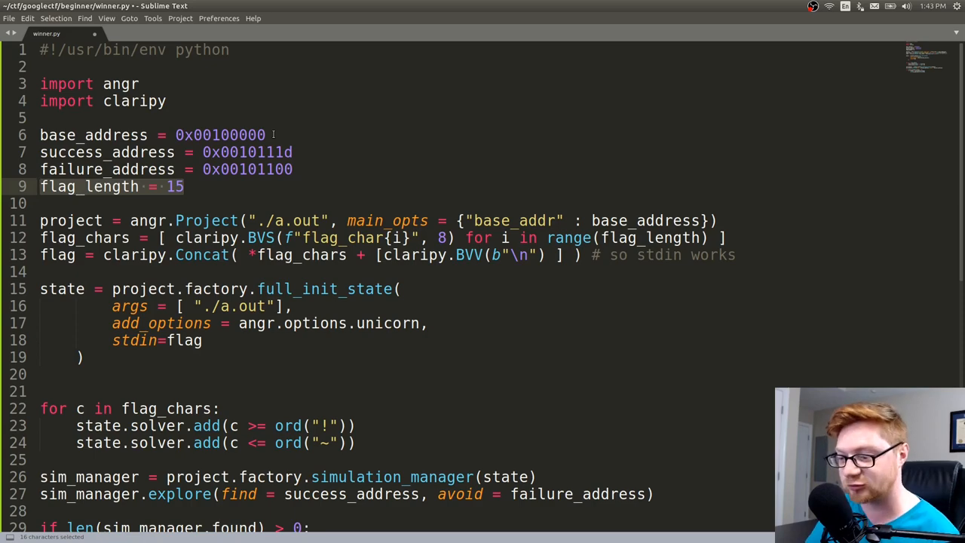
mouse_move(351, 165)
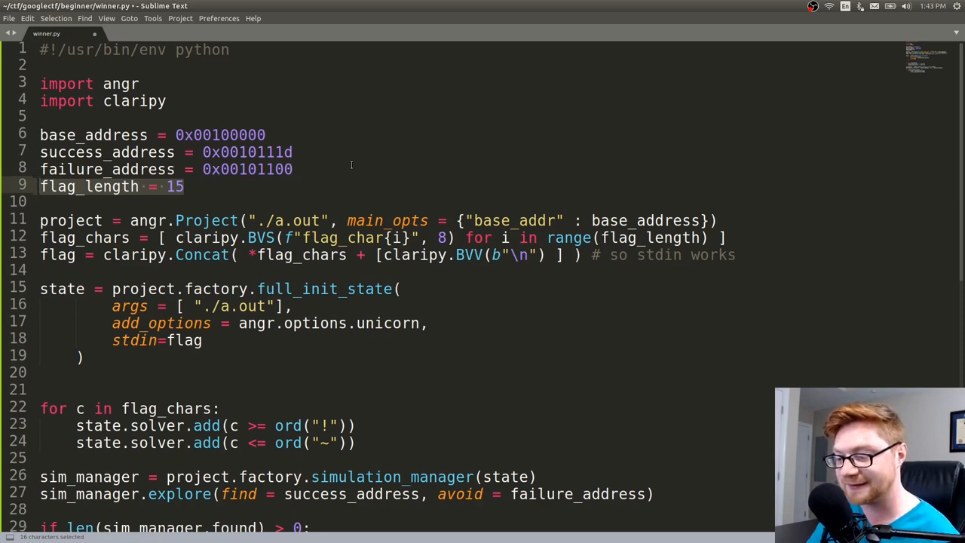
scroll(down, 3)
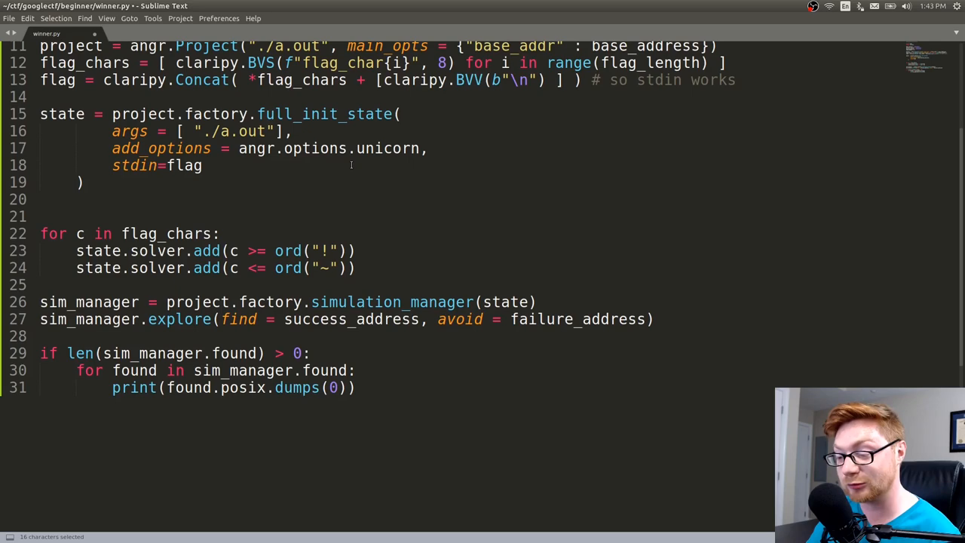
scroll(up, 3)
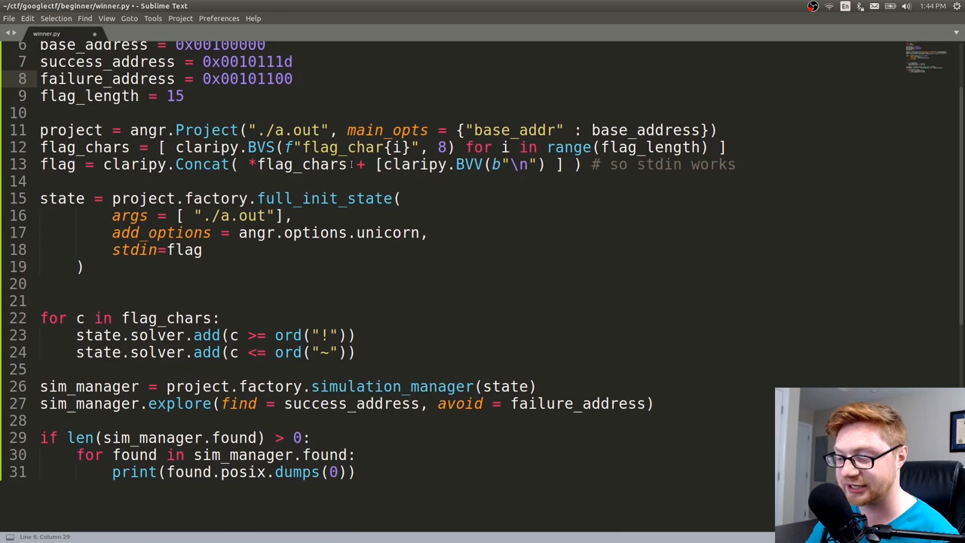
scroll(down, 3)
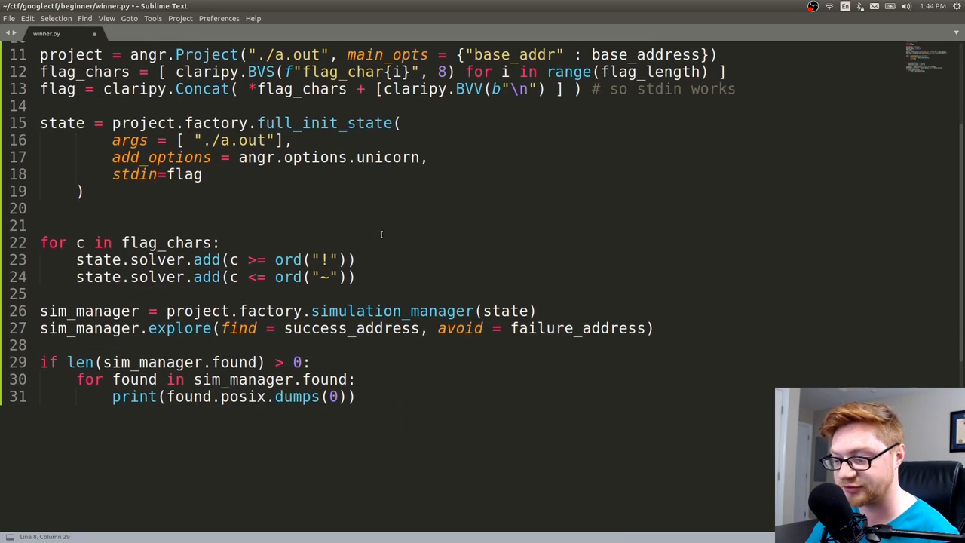